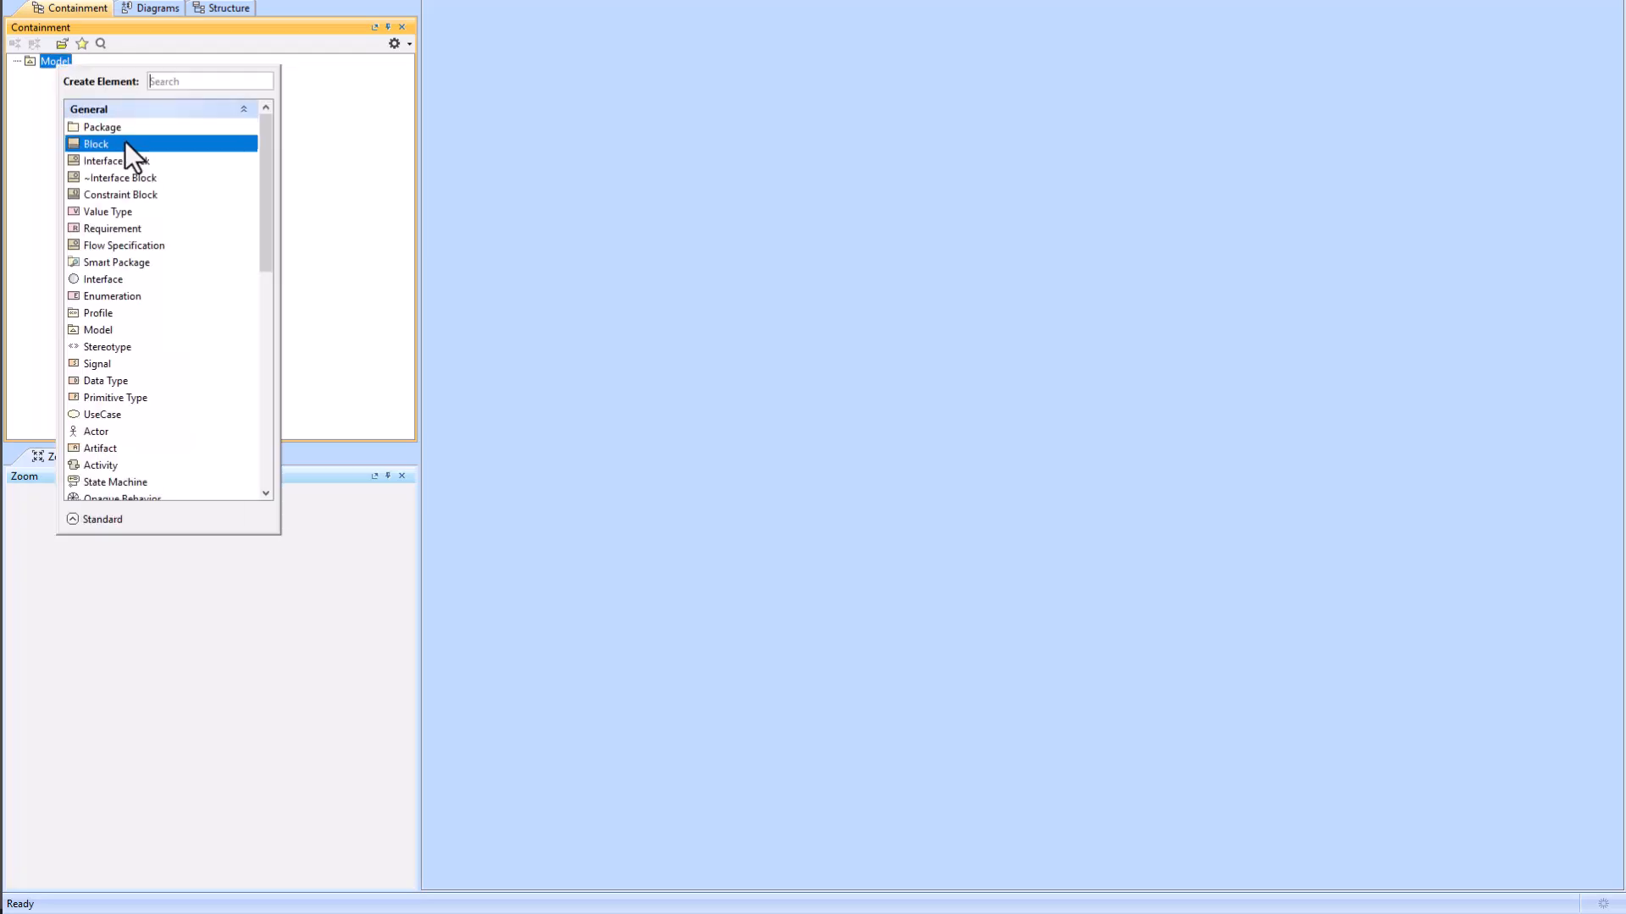
Step: Create blocks from System Context down to SSA Comp 1–3 and link them with directed compositions
left_click(96, 143)
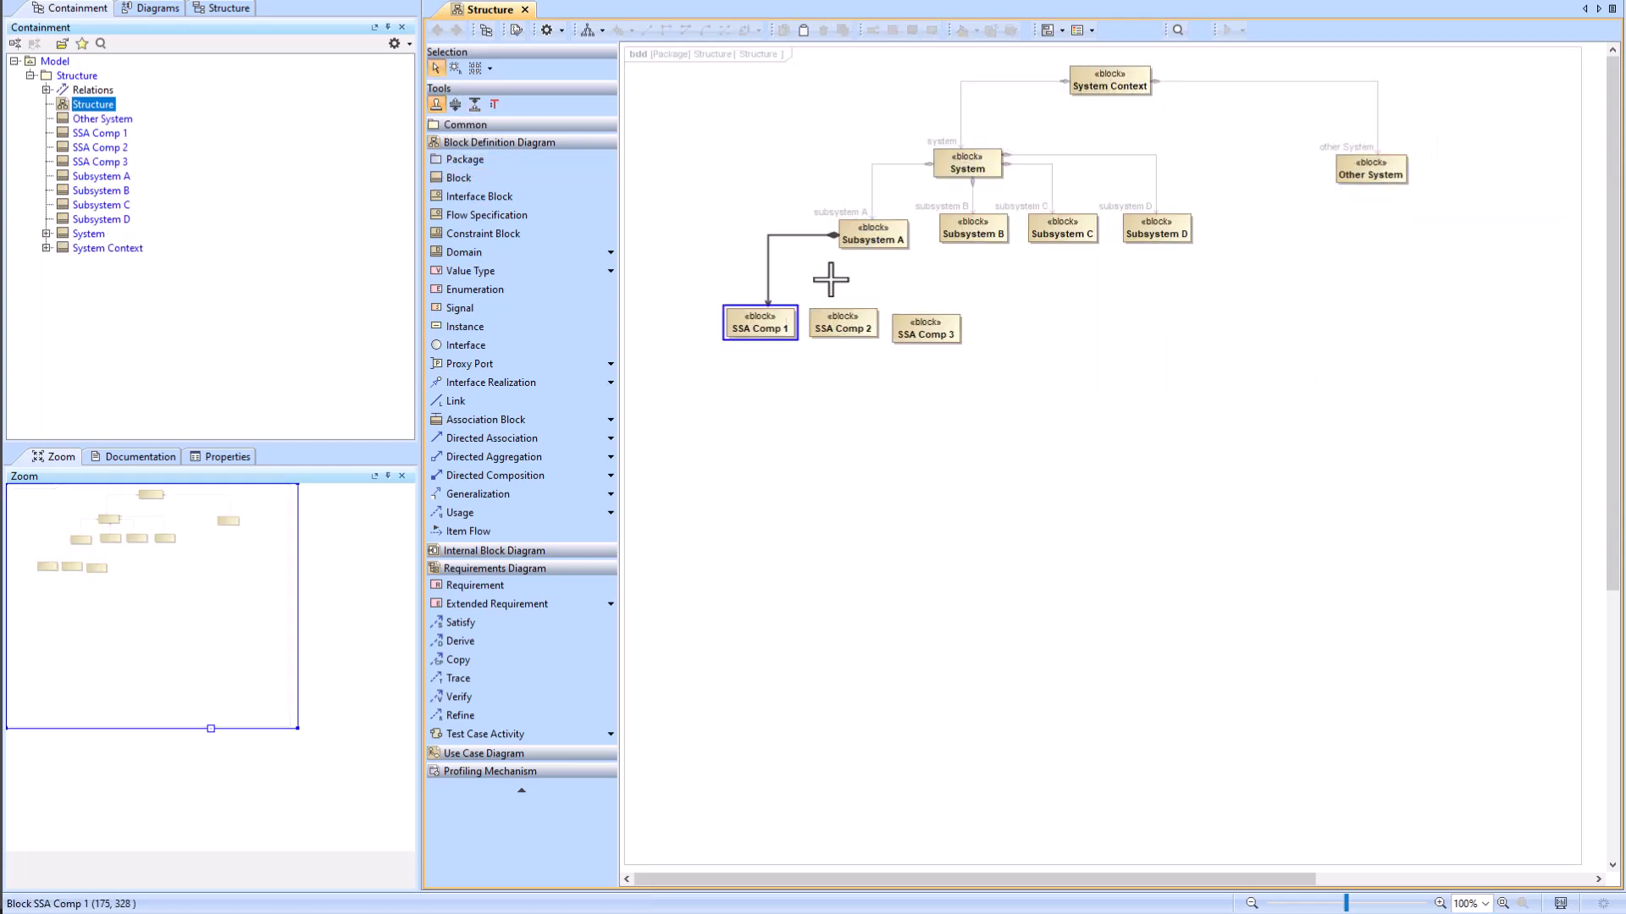
left_click(1520, 902)
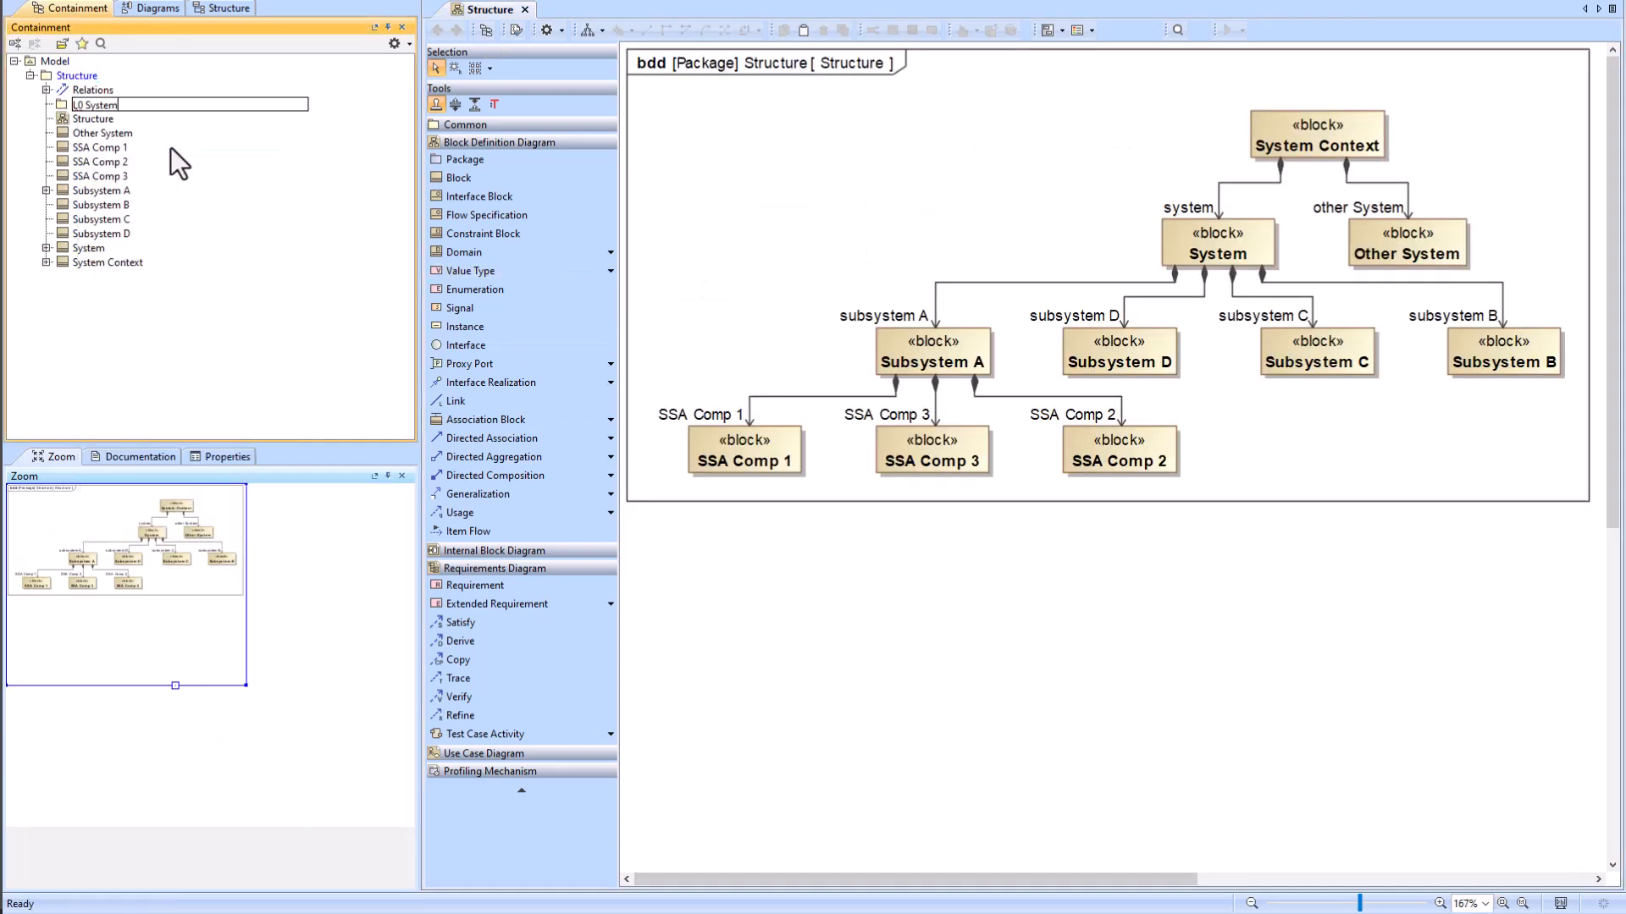
Step: Create and name the L1 System Level package while organizing blocks into L0–L3 packages
type("L1 System Level")
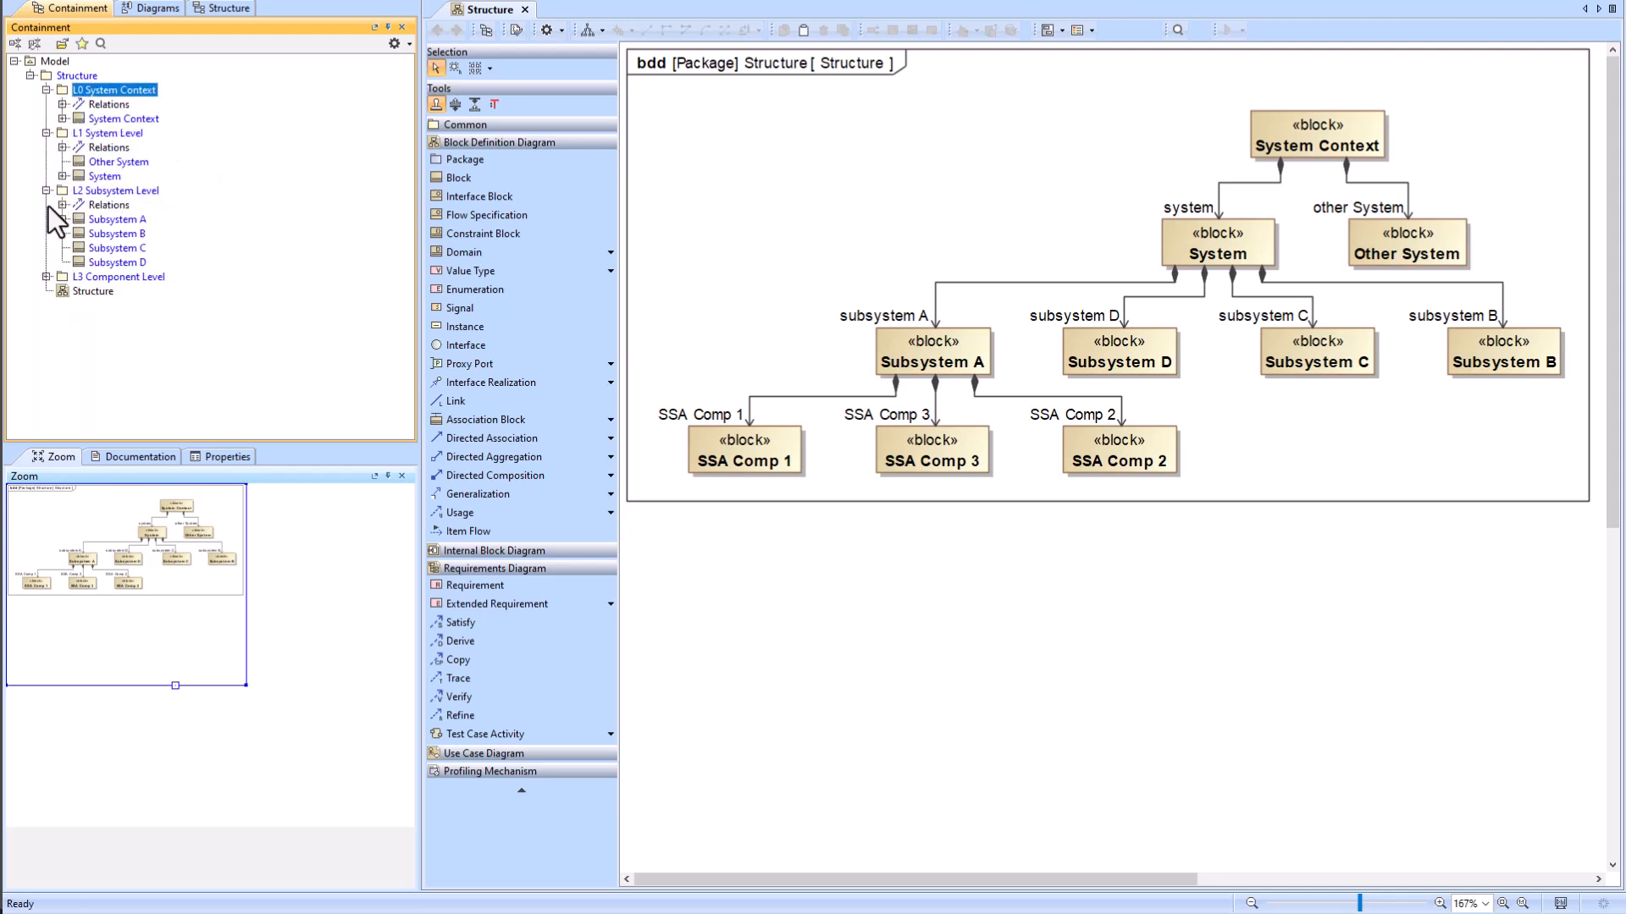
Step: Create a Structure Decomposition Map under Structure rooted at the System block
left_click(110, 133)
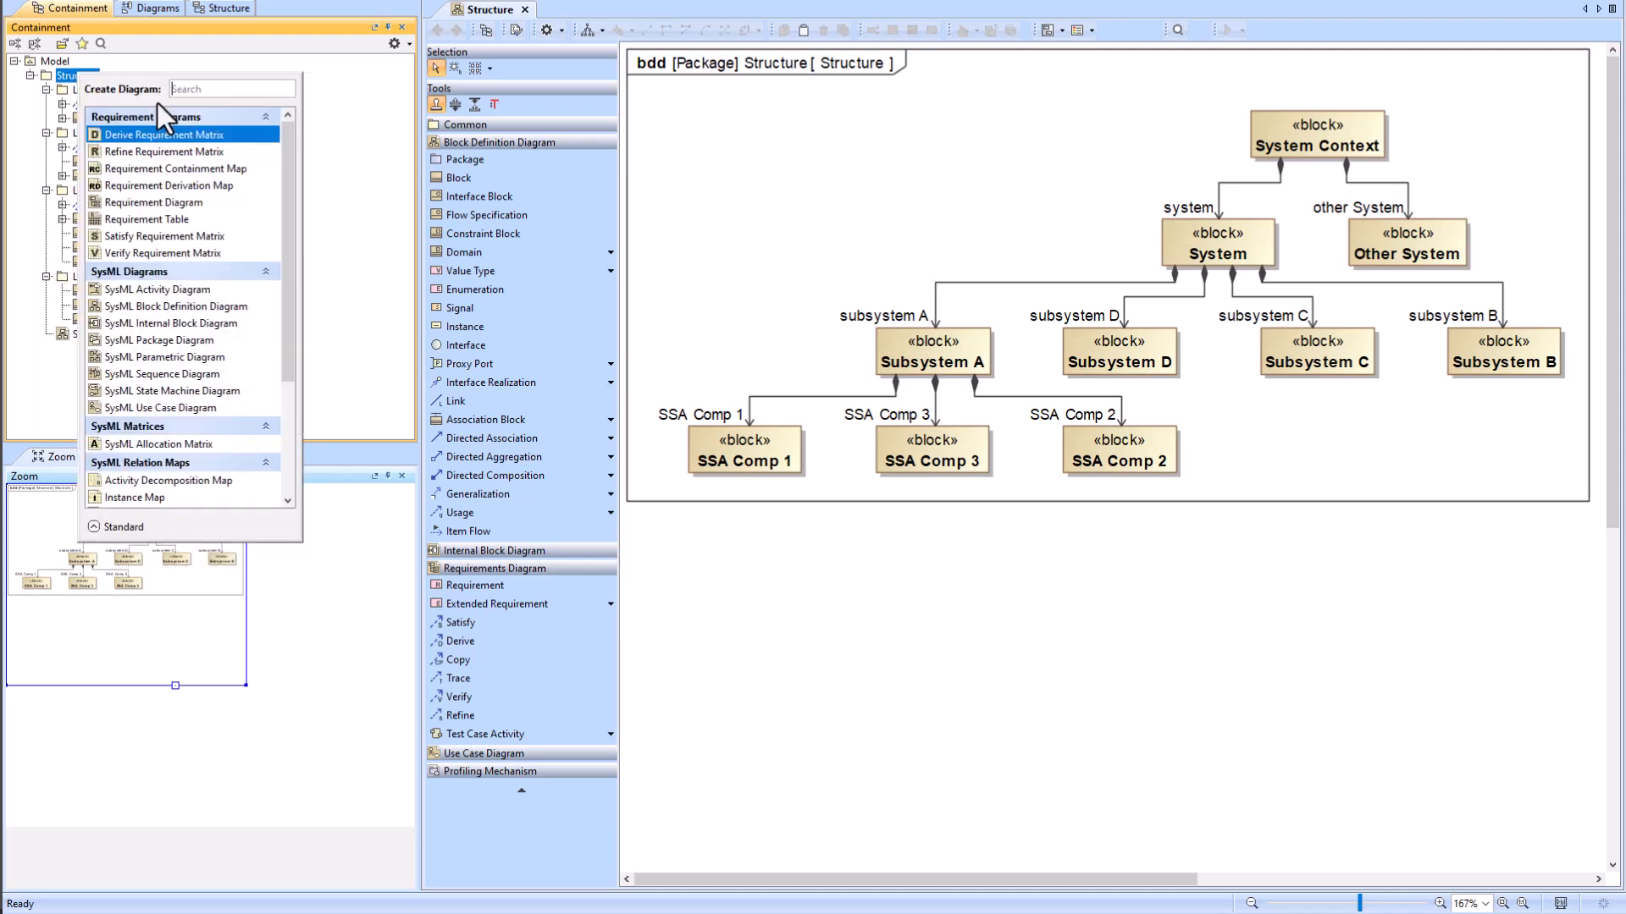
type("str")
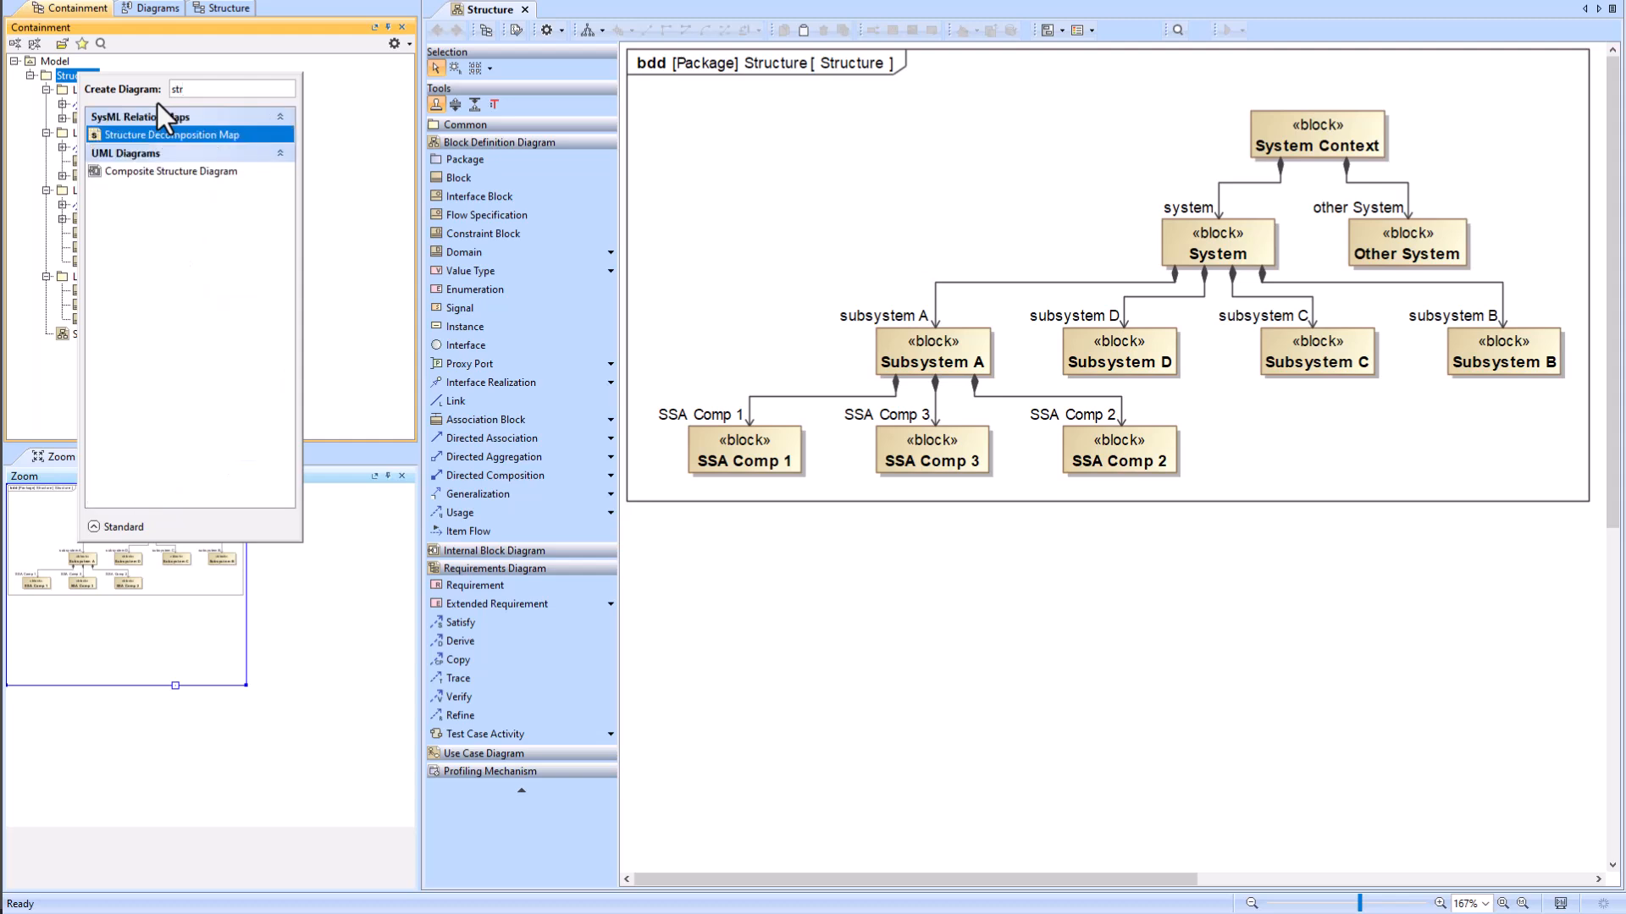
left_click(172, 134)
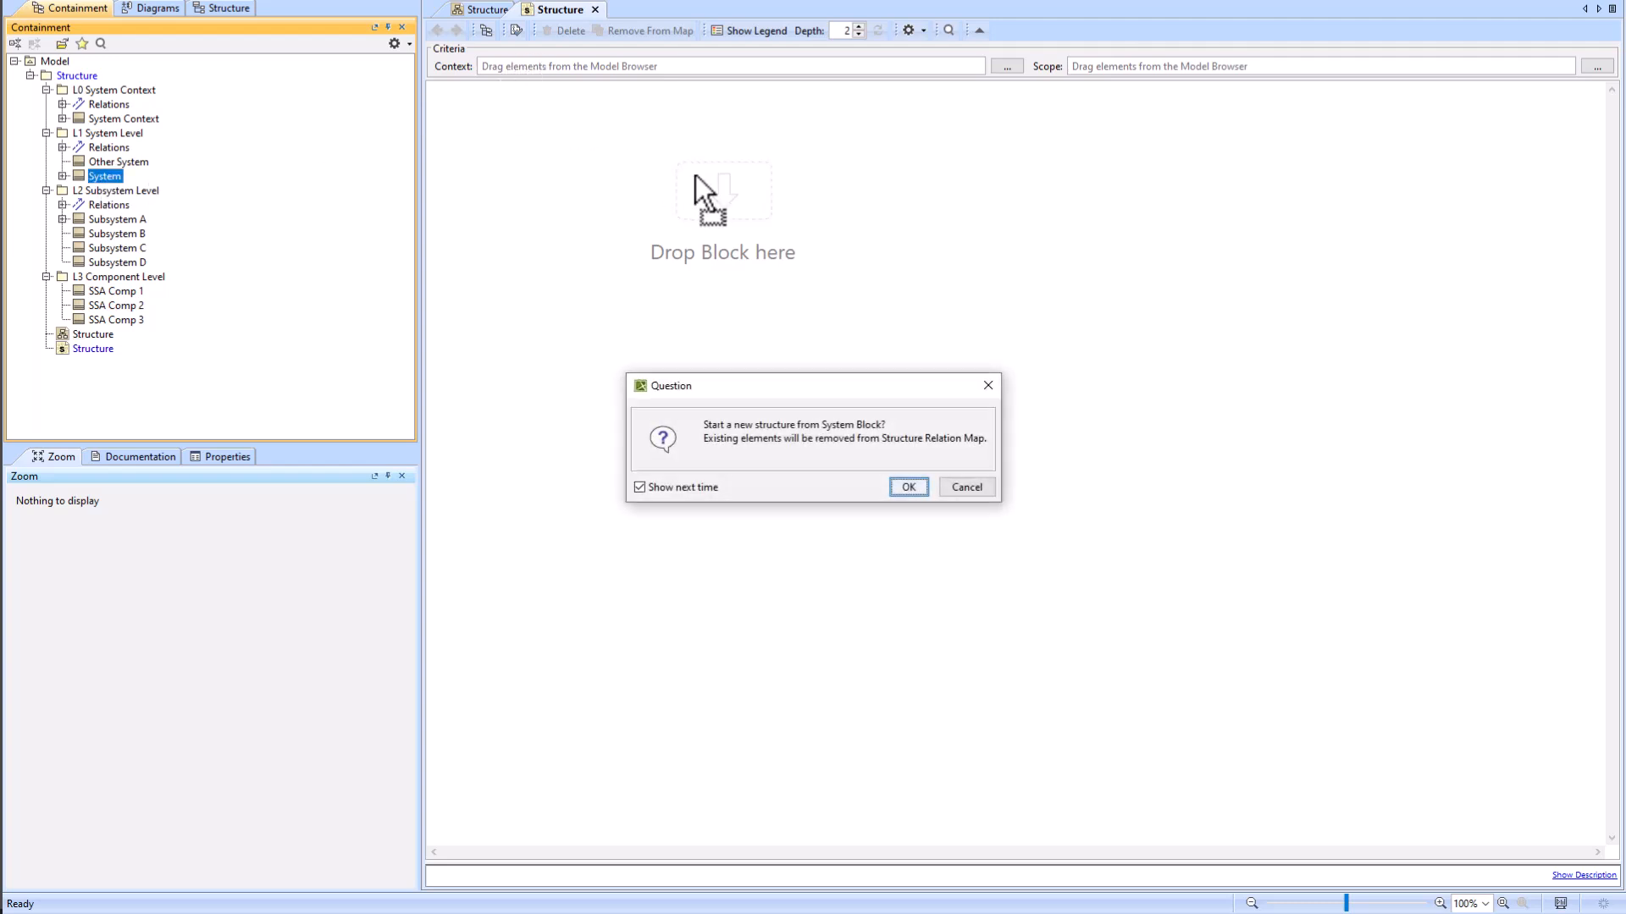
left_click(907, 488)
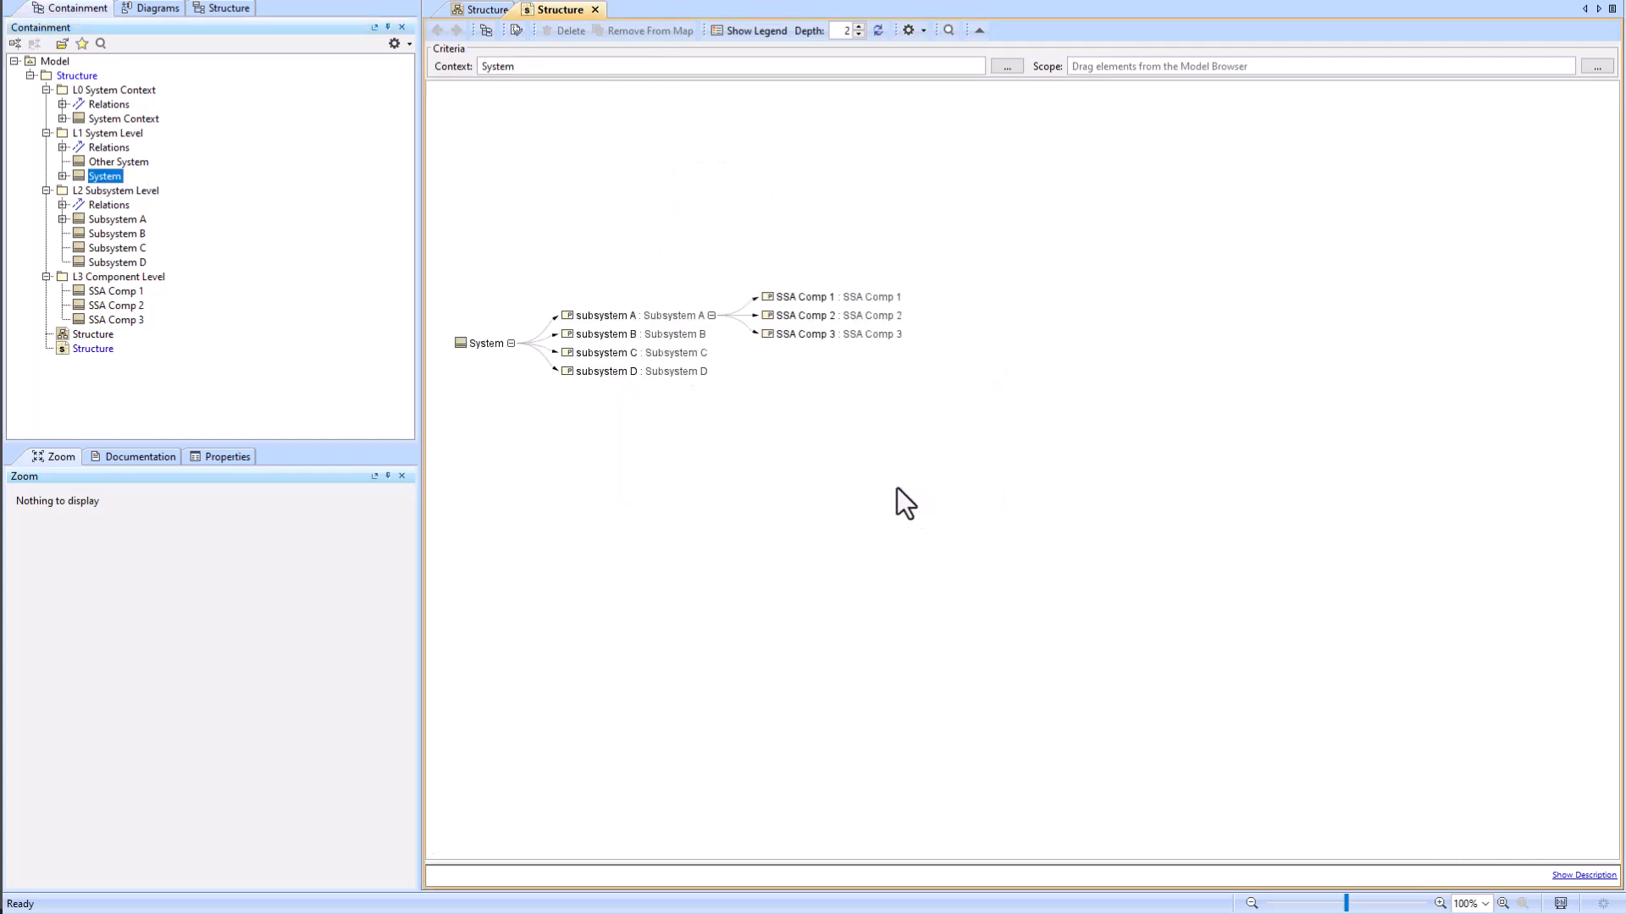
mouse_move(745, 392)
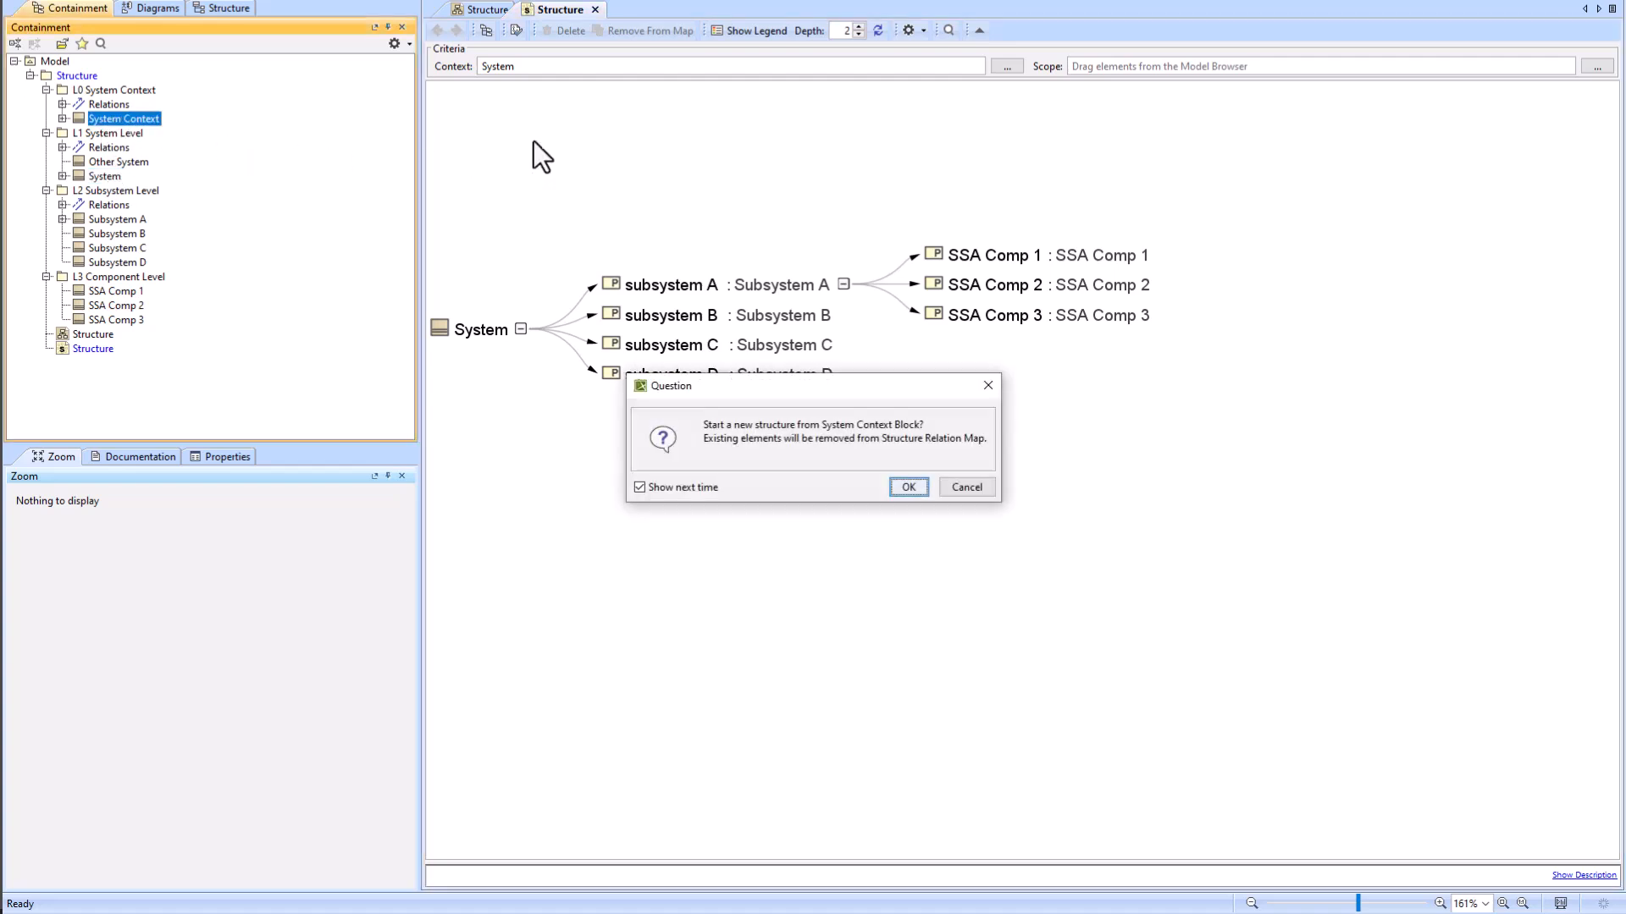
Step: Re-root the map at System Context and expand Subsystem A to show its SSA components
left_click(906, 486)
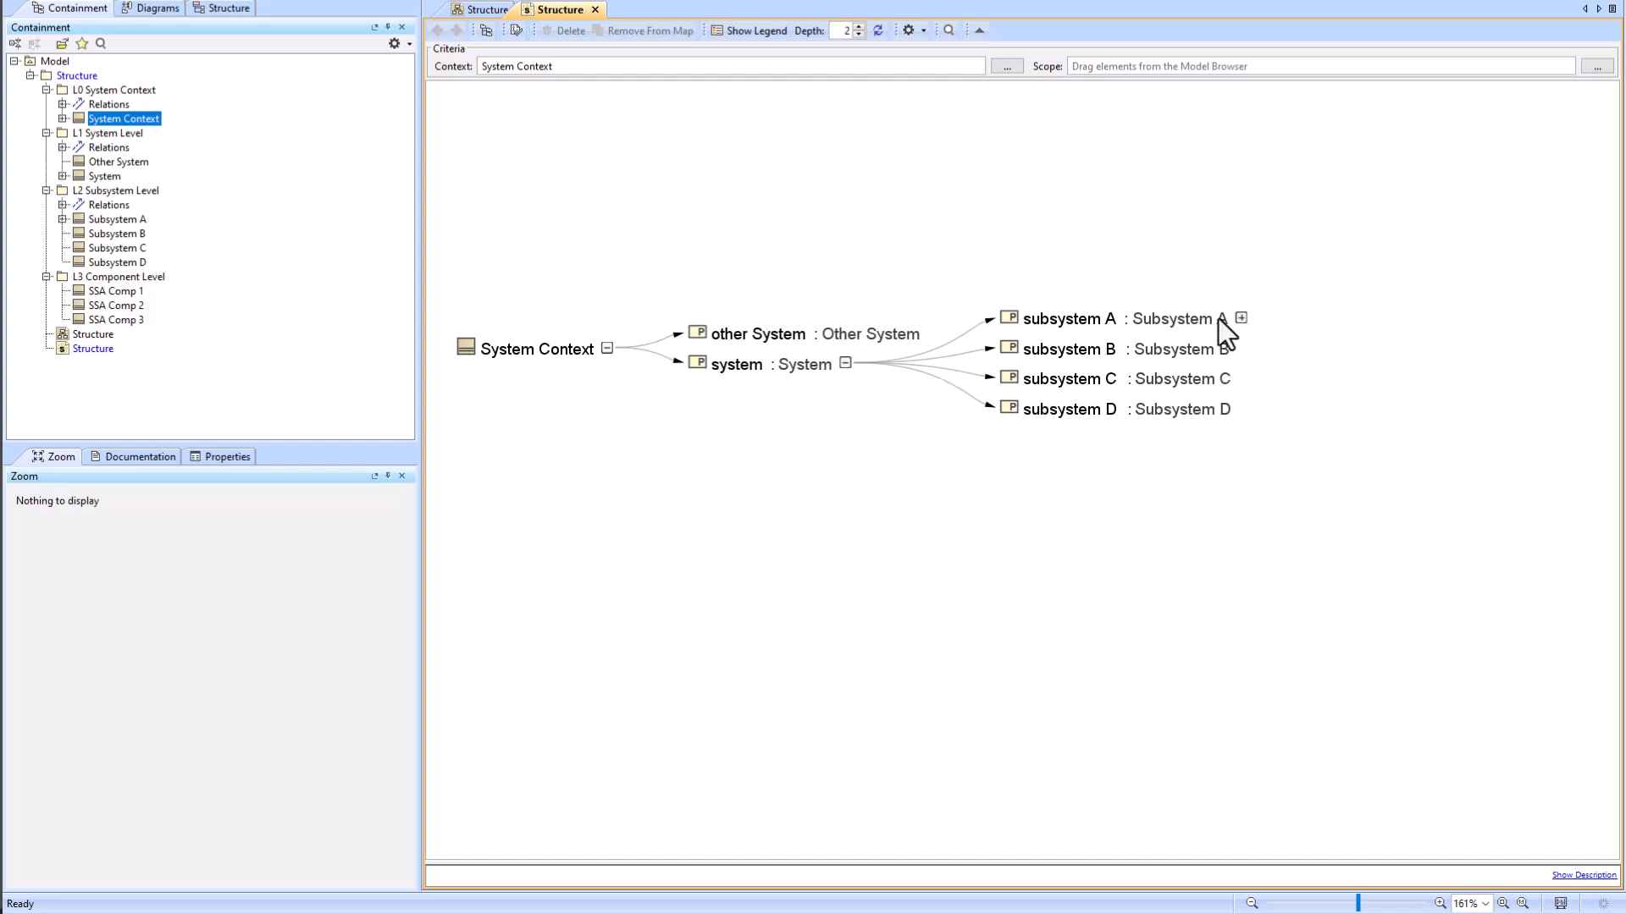
left_click(1241, 318)
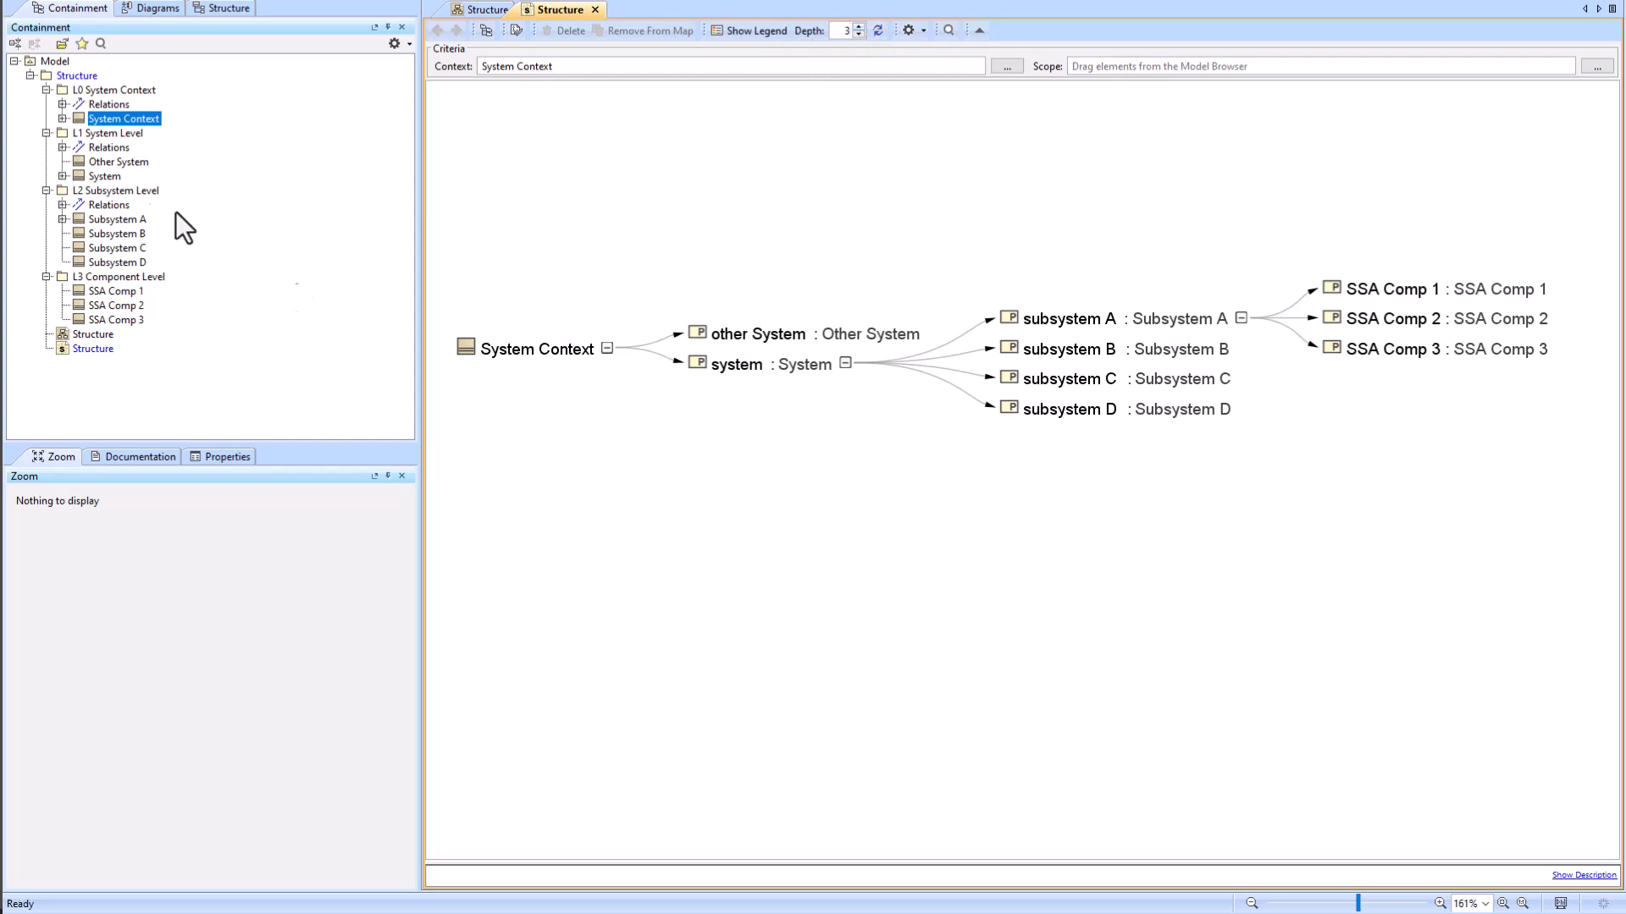
mouse_move(93, 88)
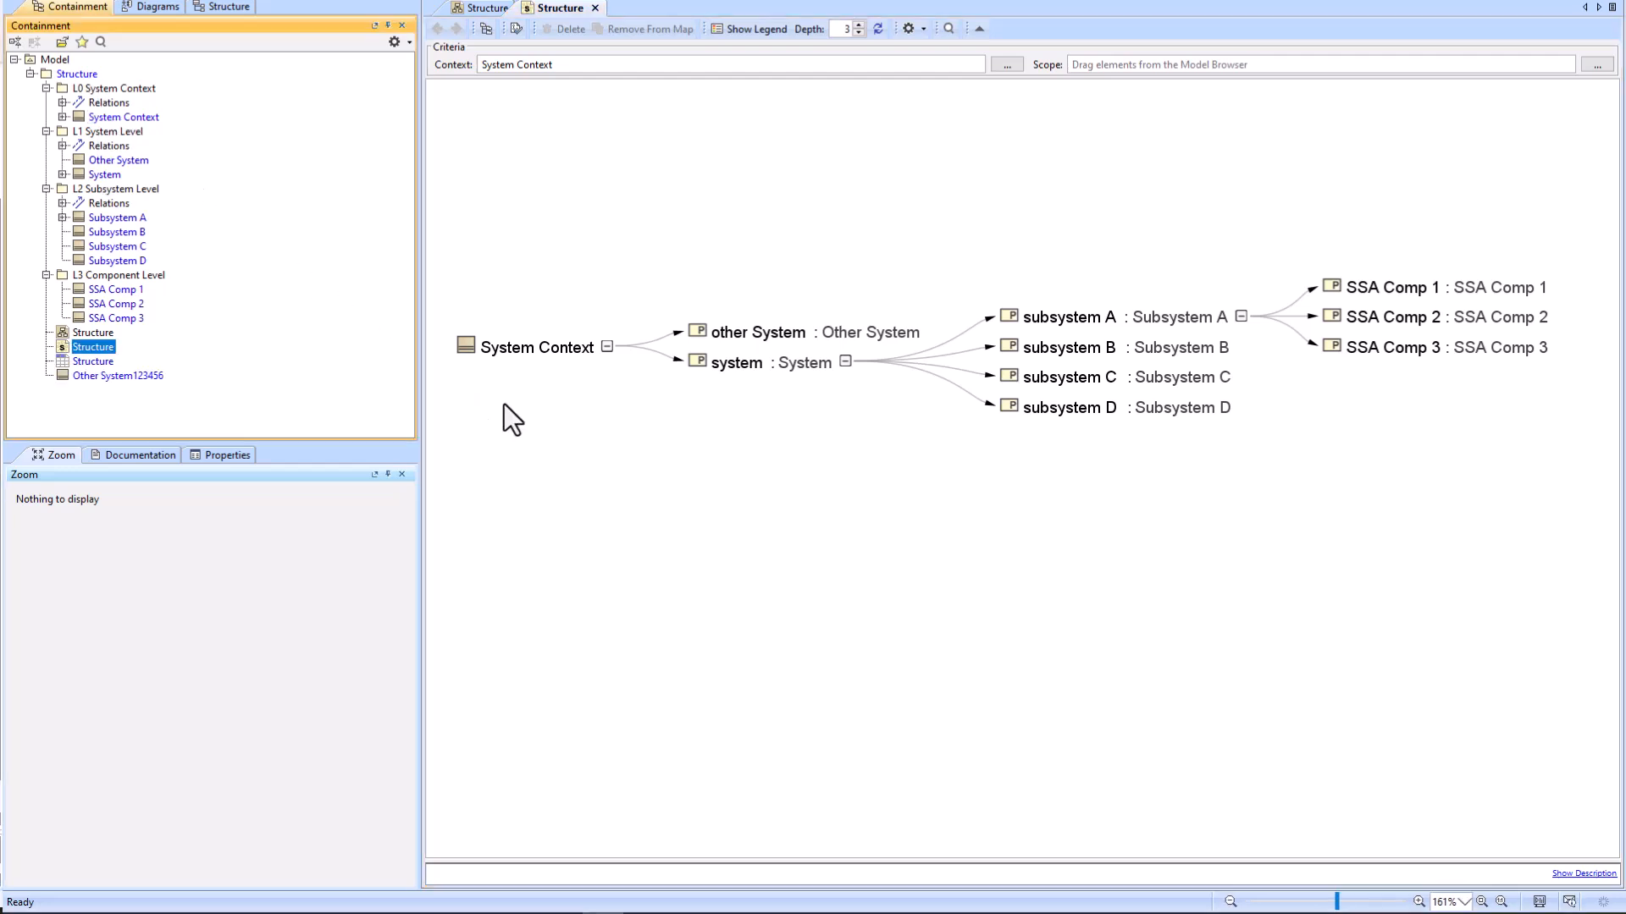
mouse_move(98, 383)
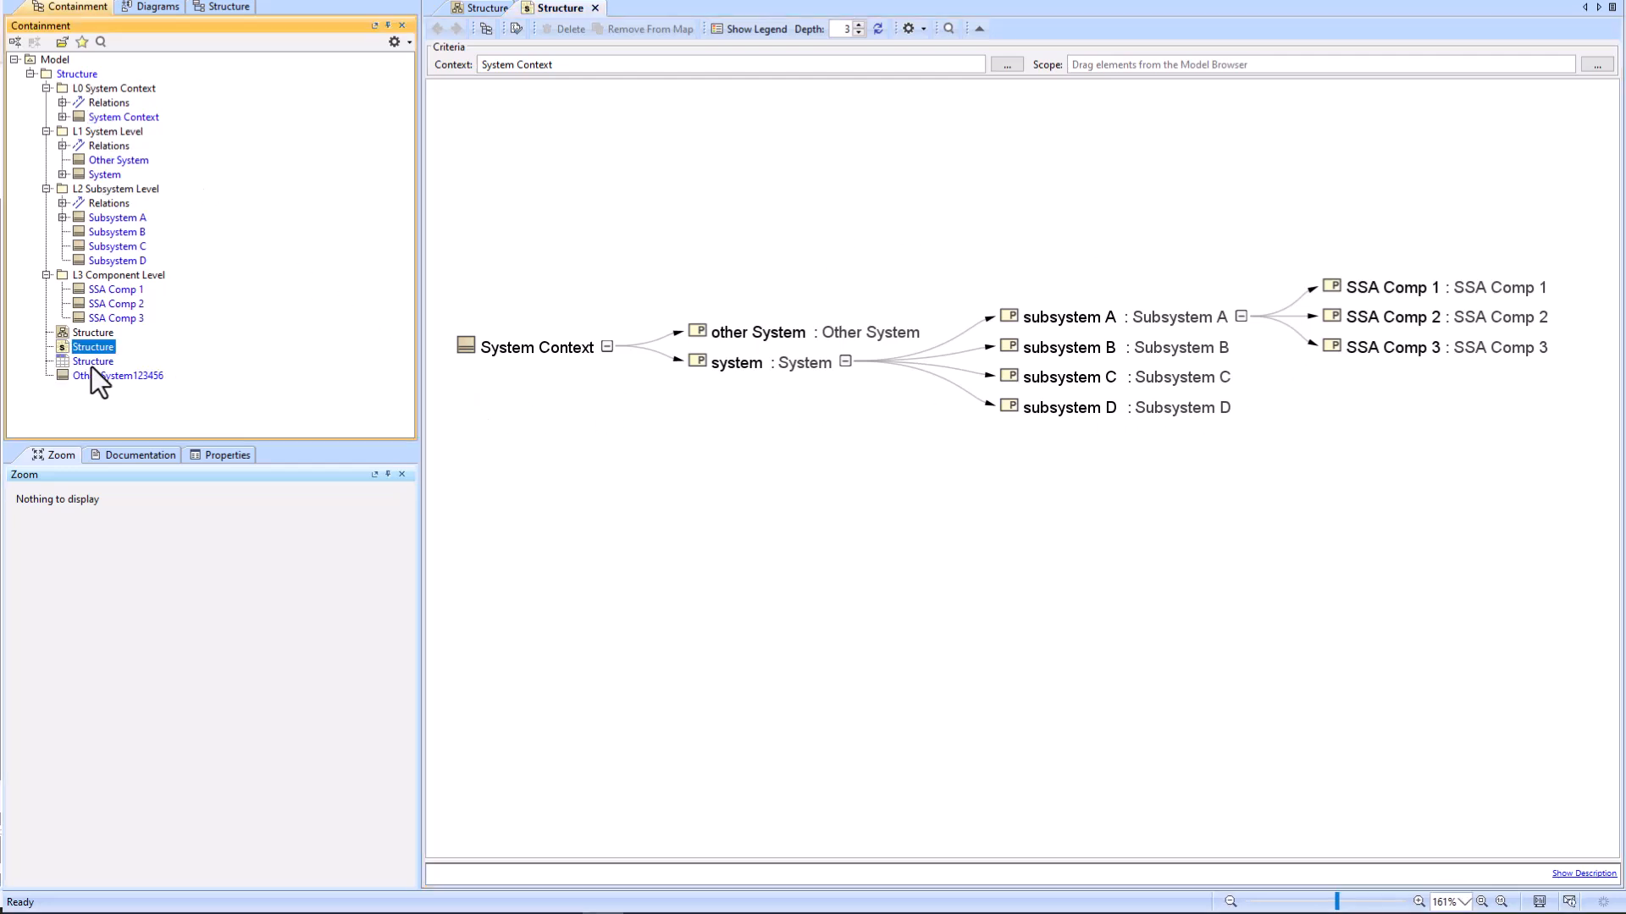
Step: Print the Structure decomposition map through Microsoft Print to PDF
right_click(93, 346)
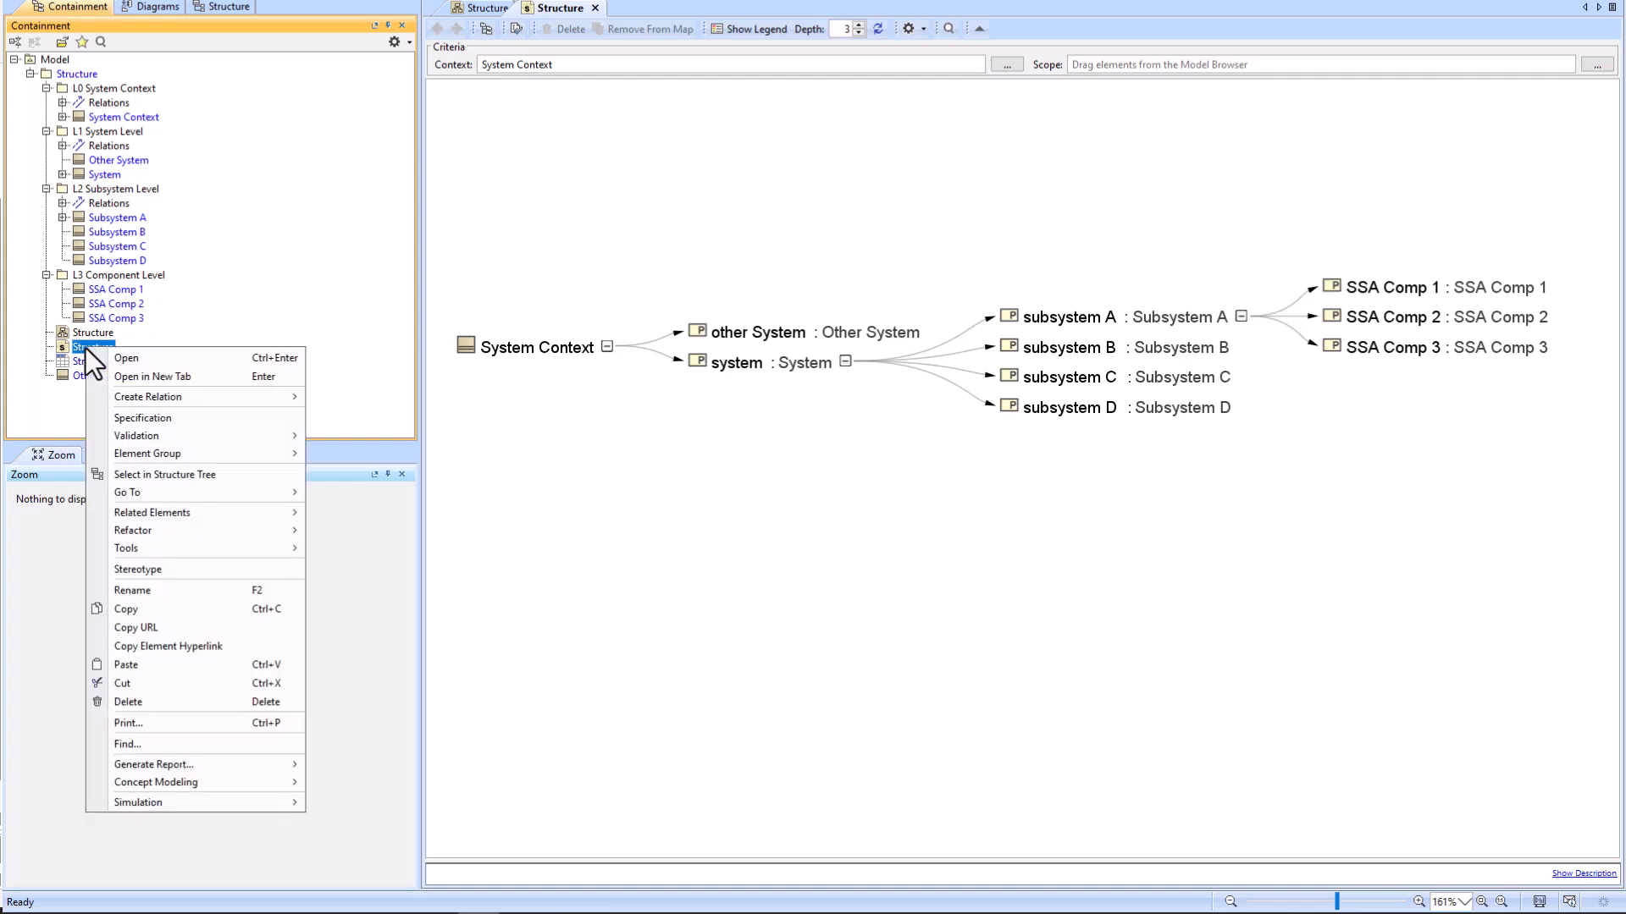
mouse_move(134, 722)
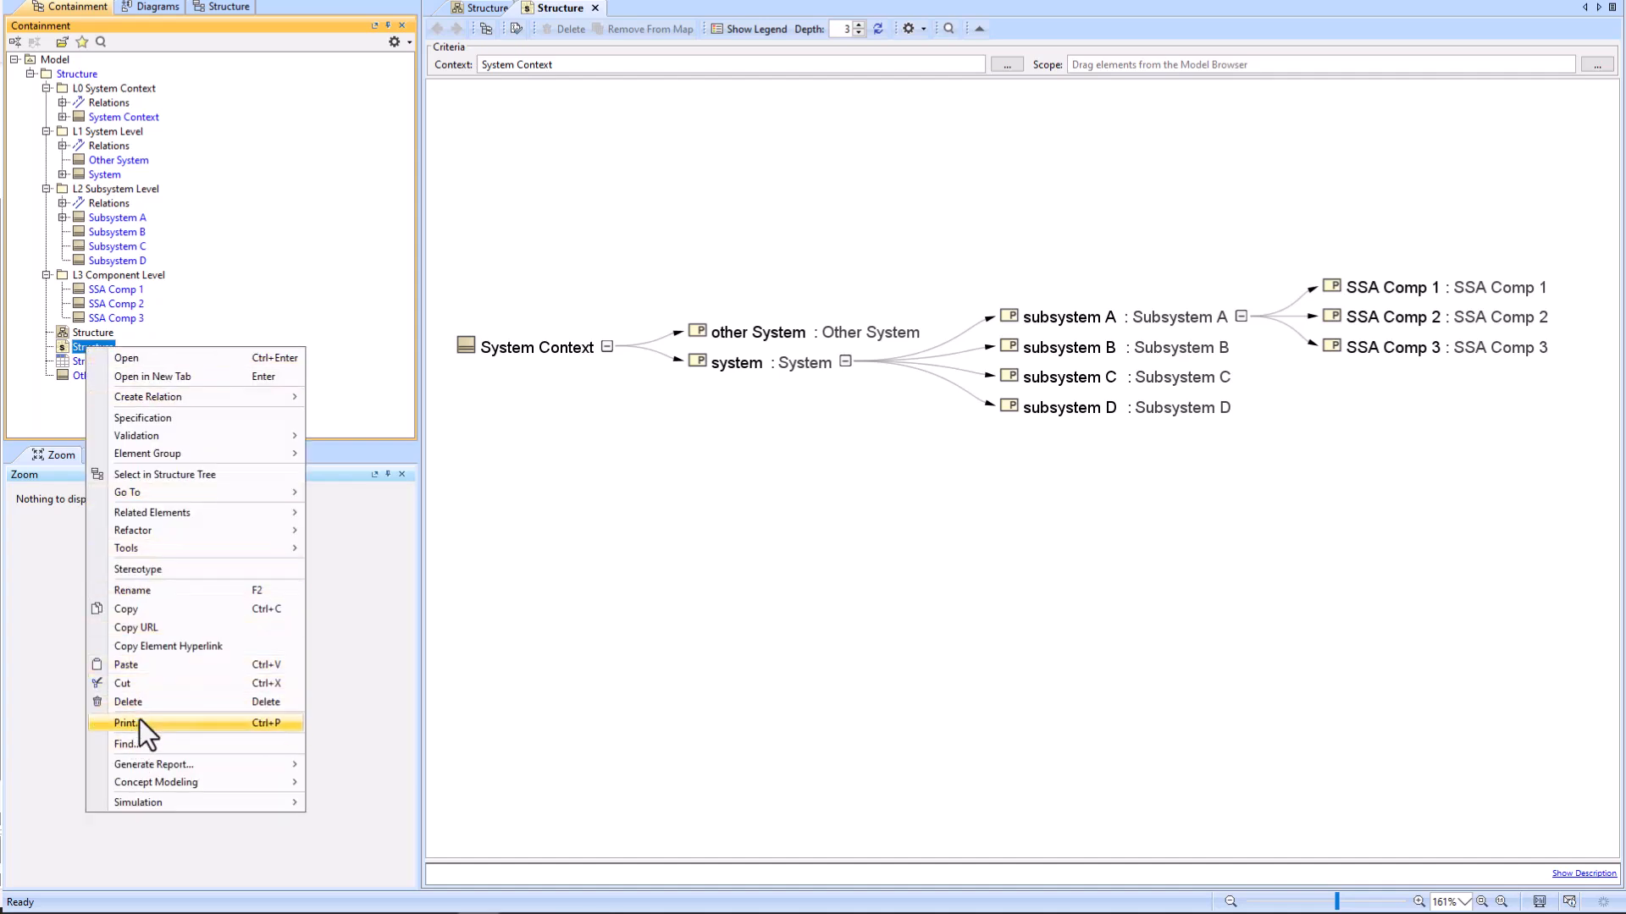
left_click(125, 722)
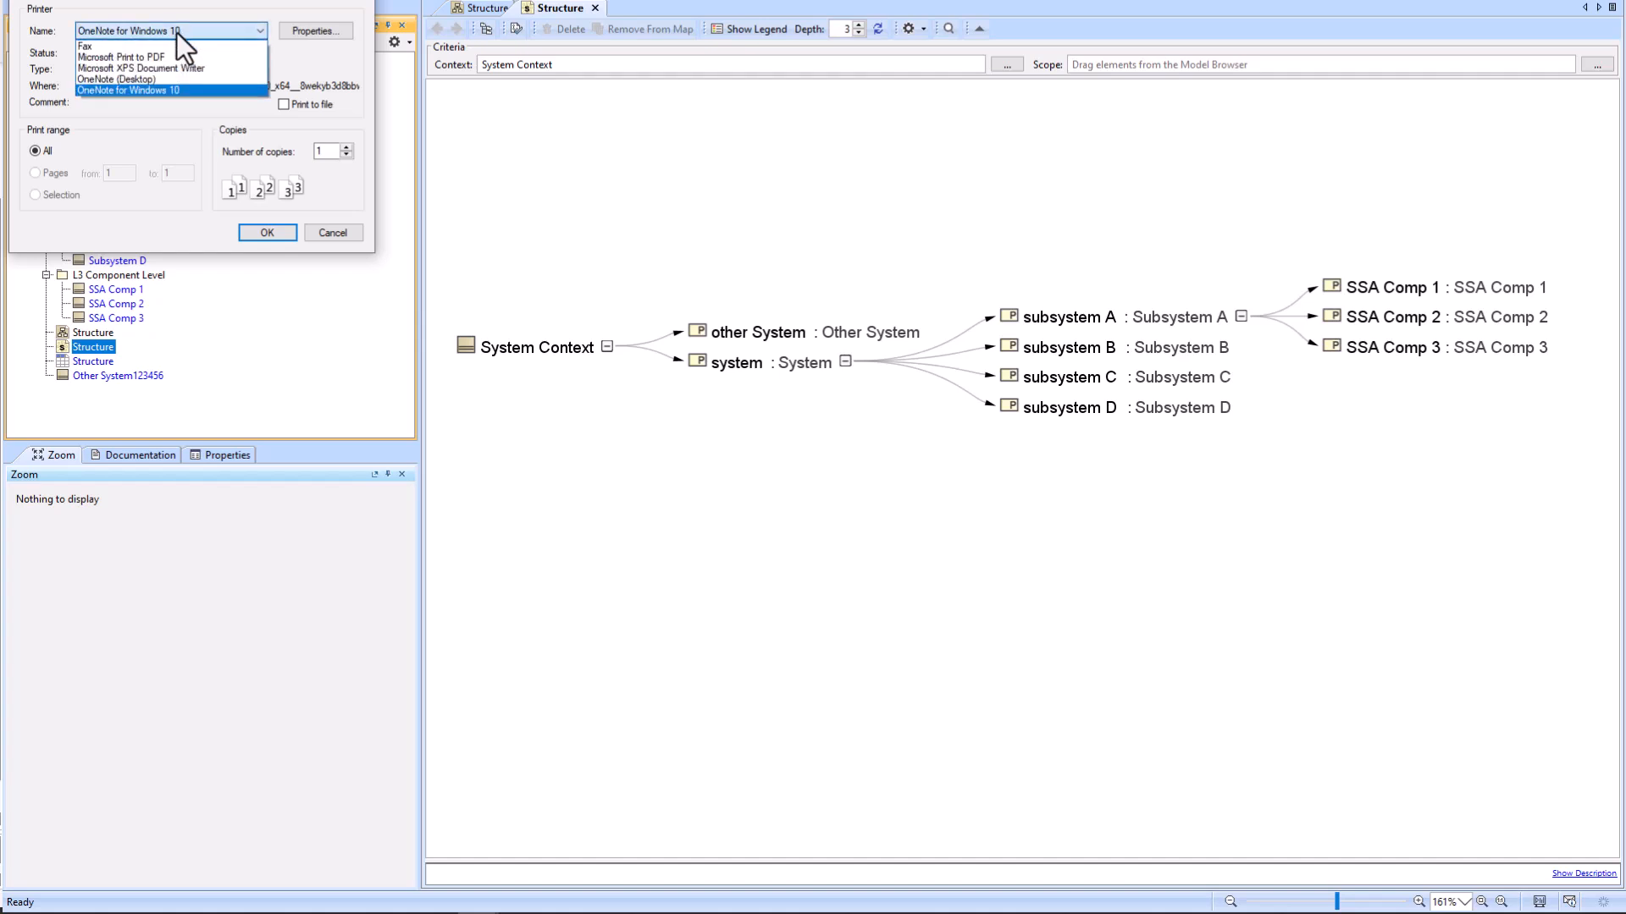
left_click(121, 55)
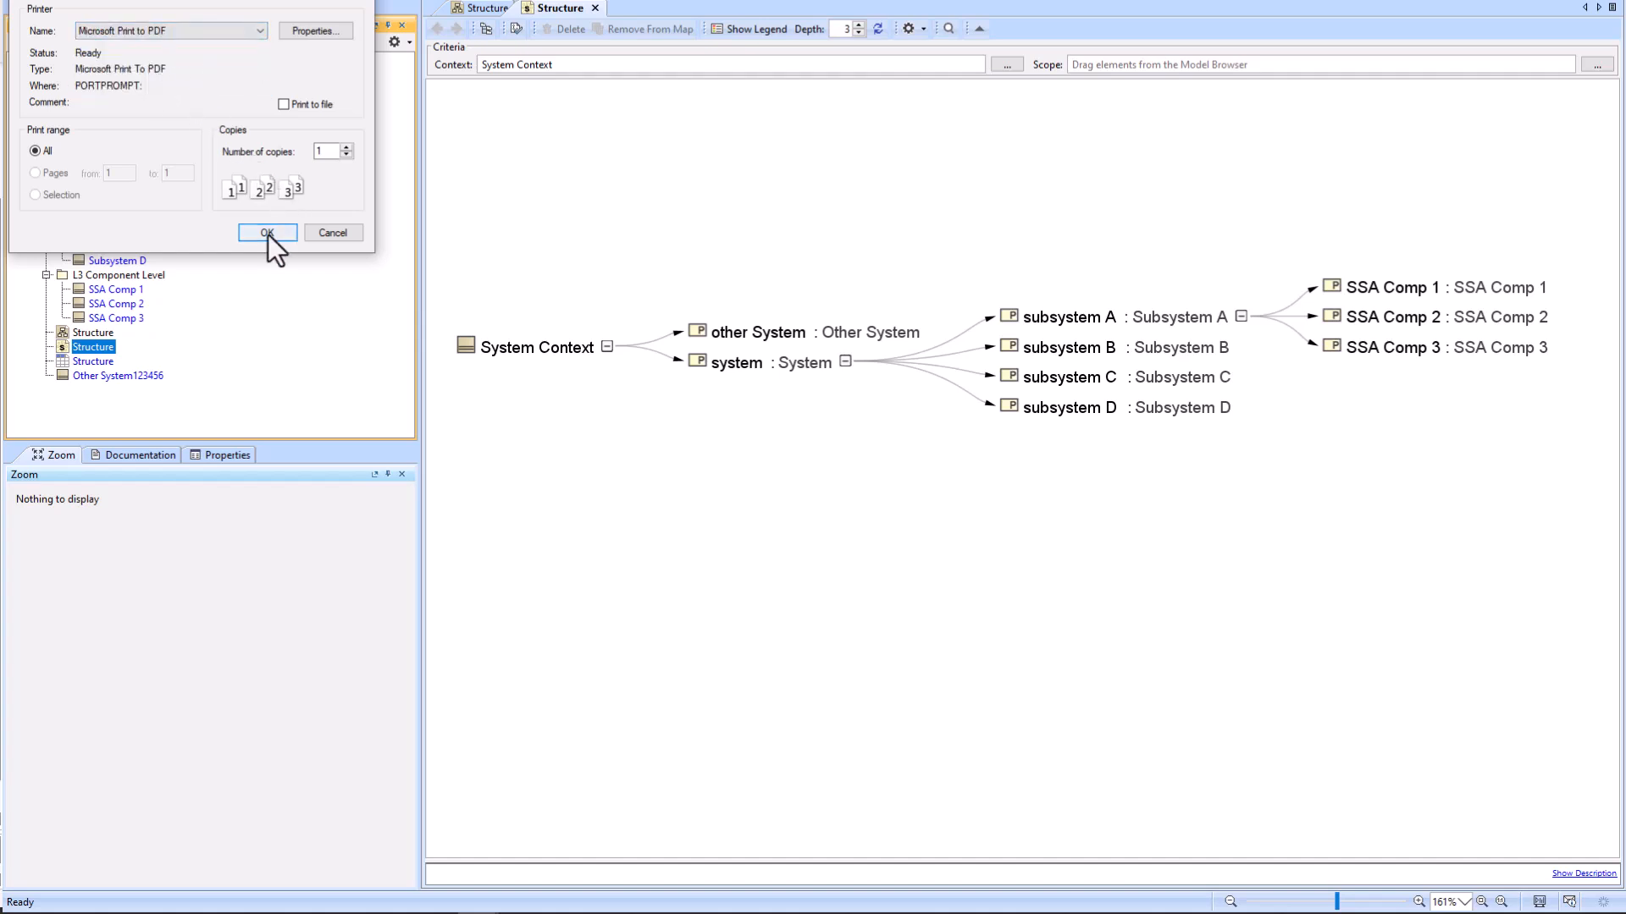
left_click(267, 232)
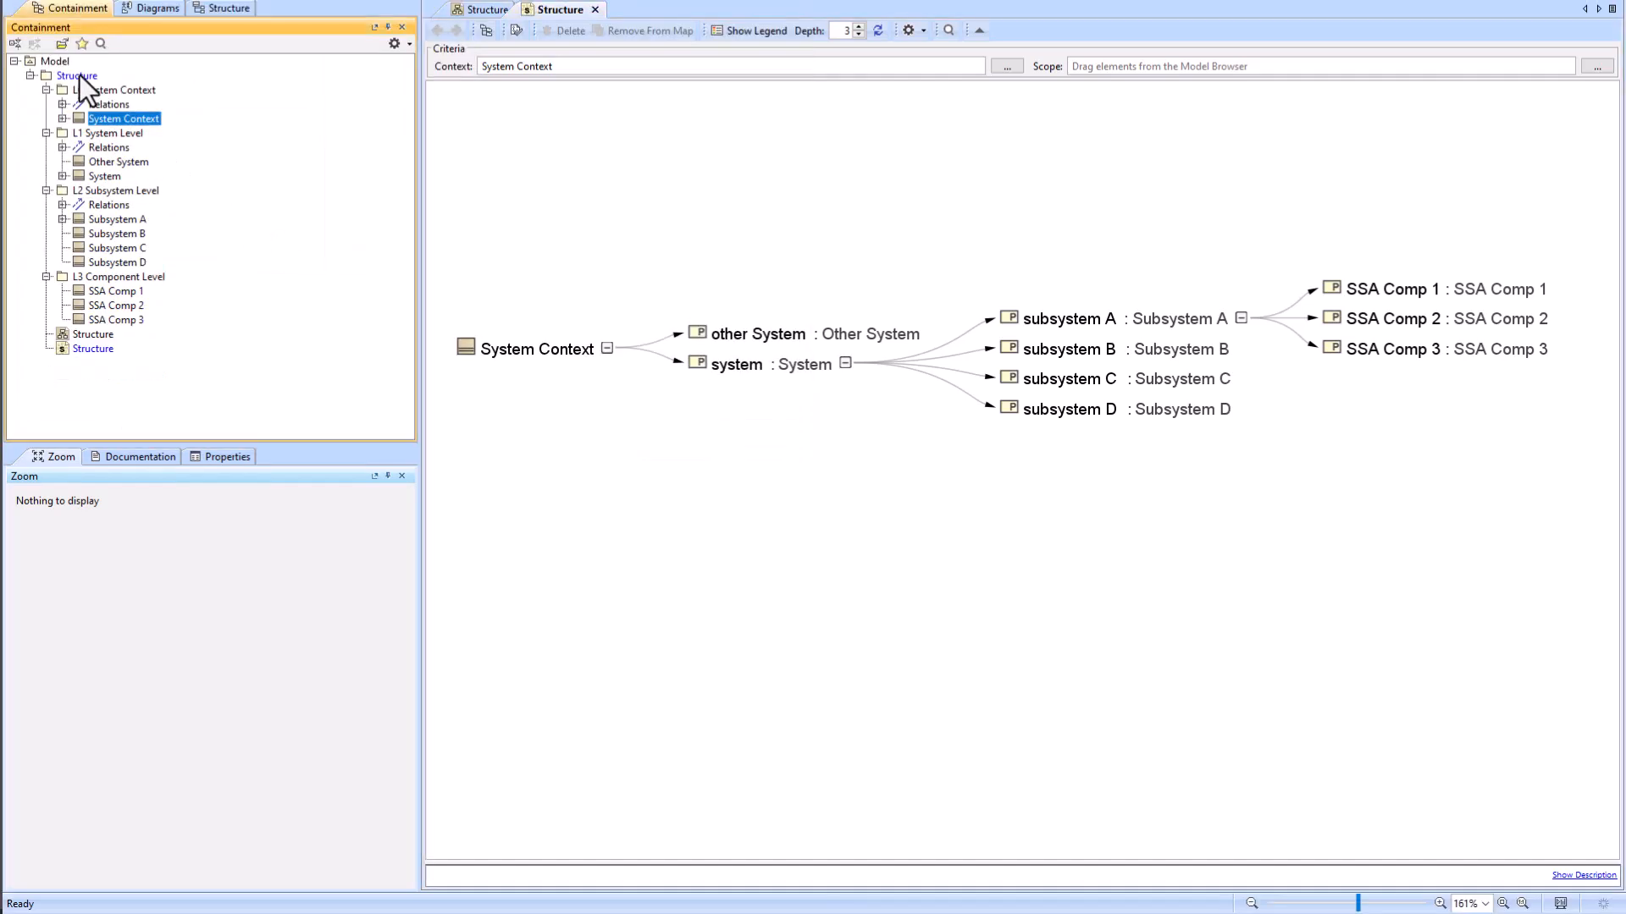
Step: Create a Generic Table of Block elements under Structure with its scope set to Structure
right_click(75, 76)
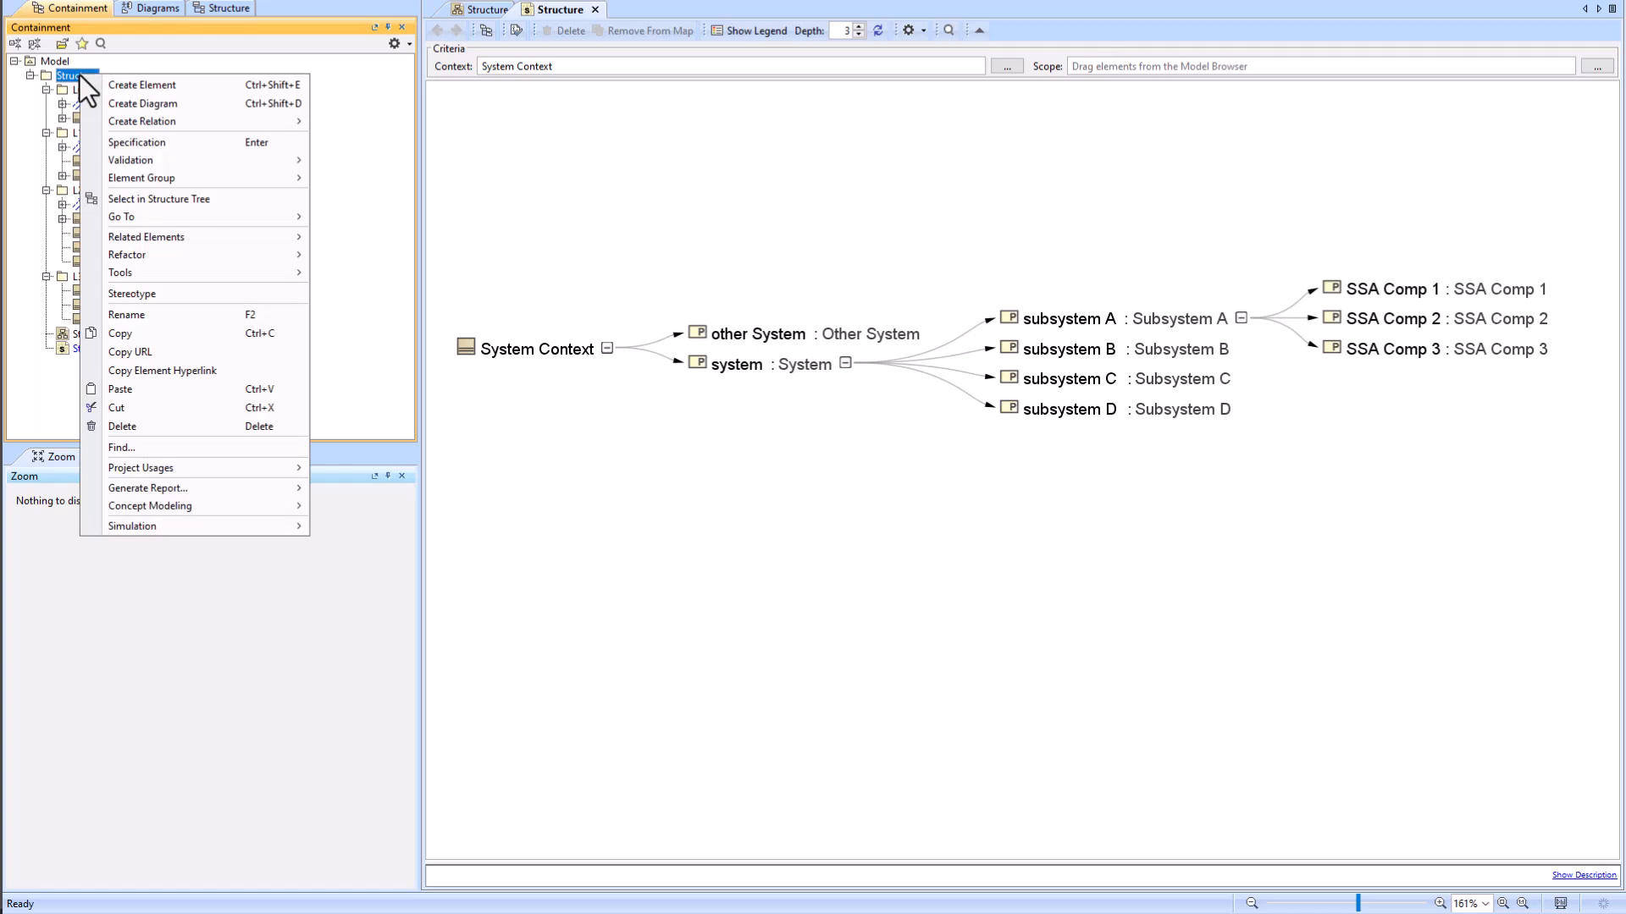
left_click(143, 103)
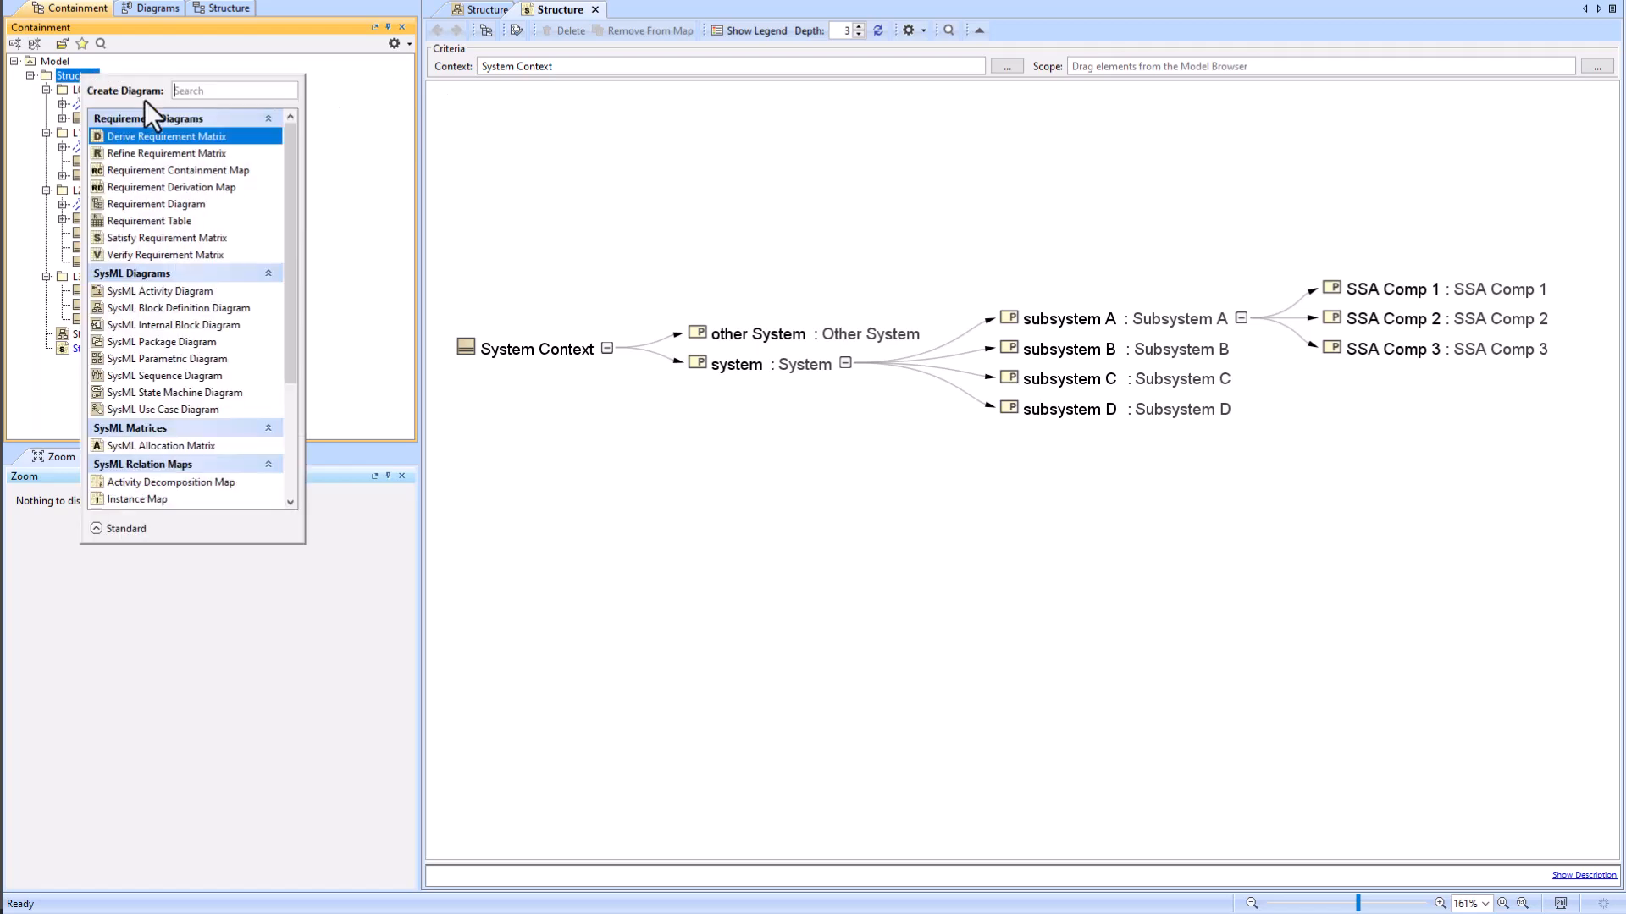
type("gen")
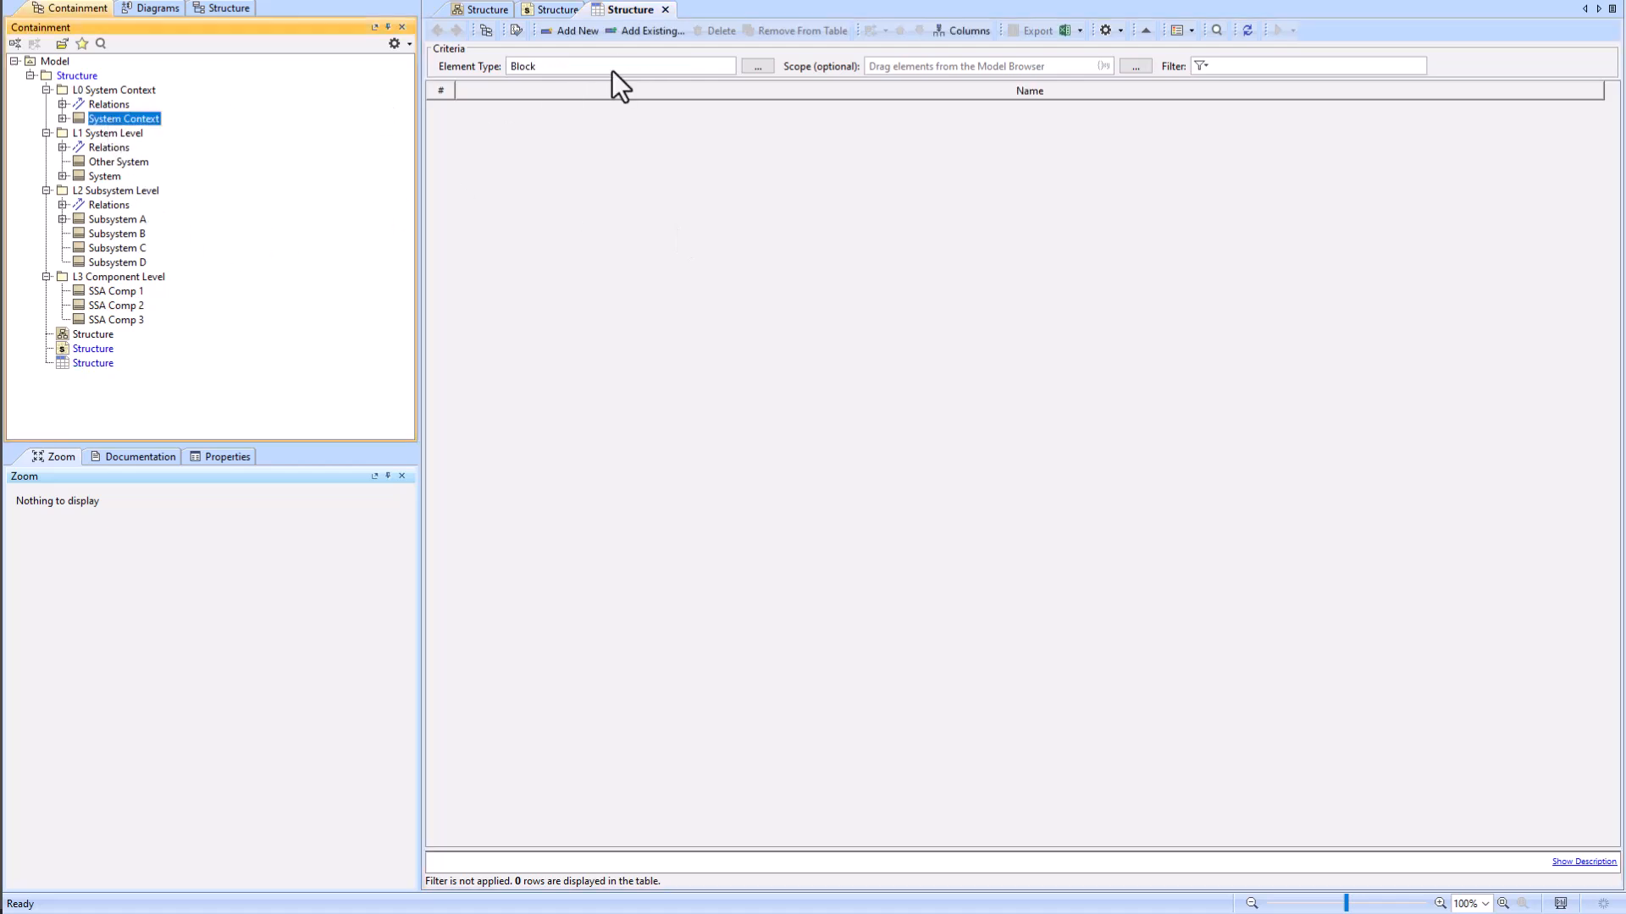
mouse_move(957, 81)
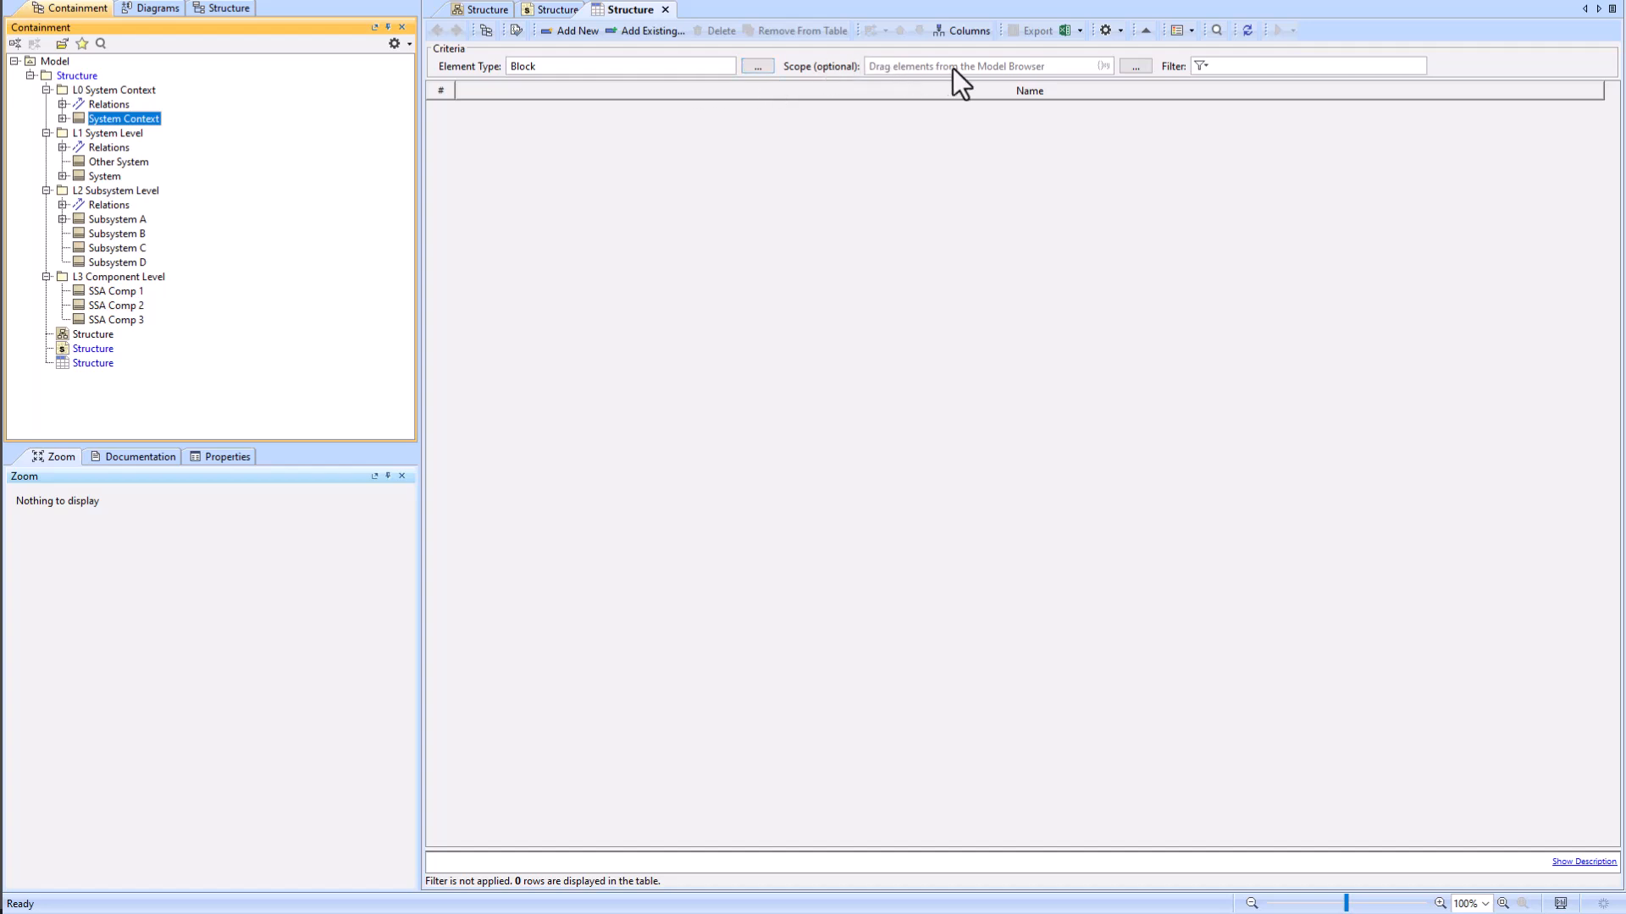
mouse_move(1473, 119)
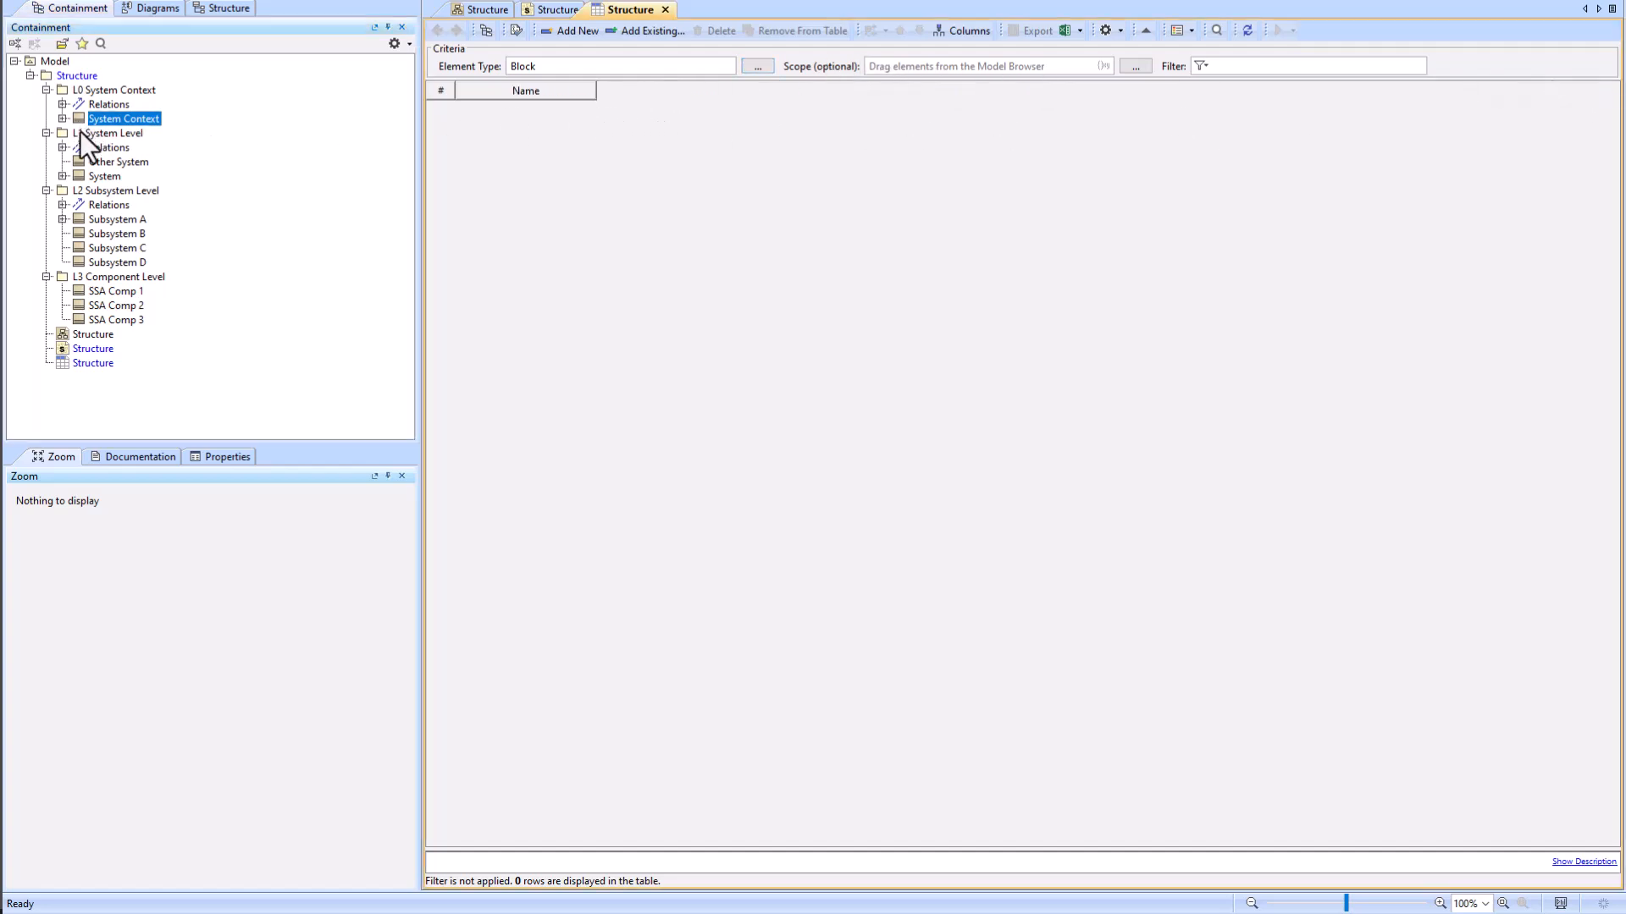
left_click(75, 75)
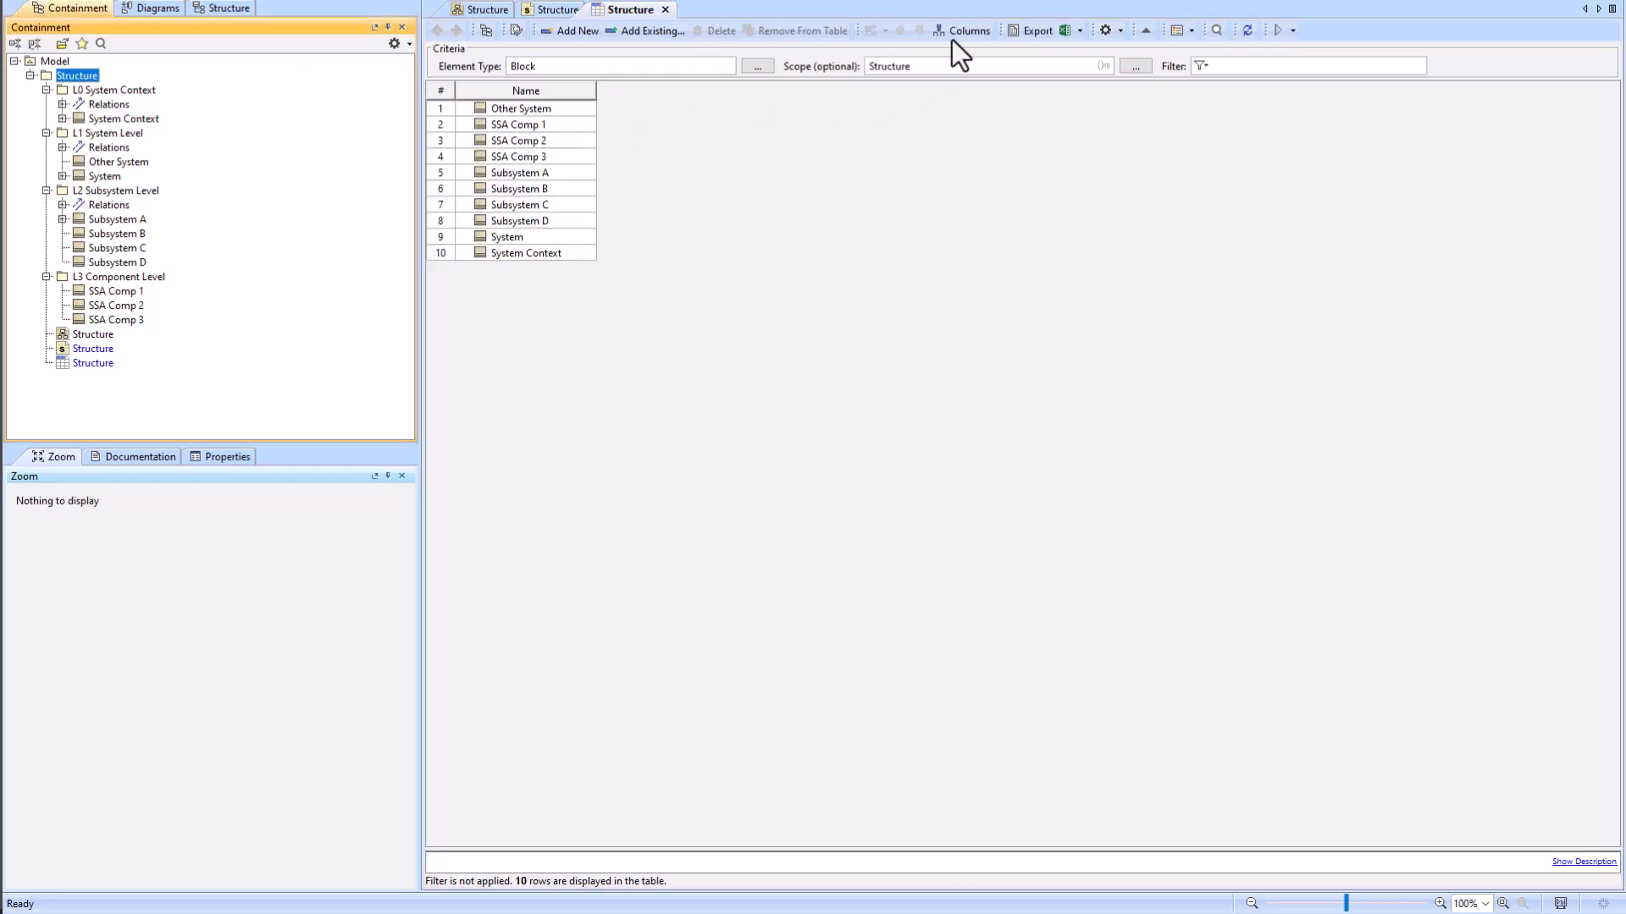
left_click(967, 31)
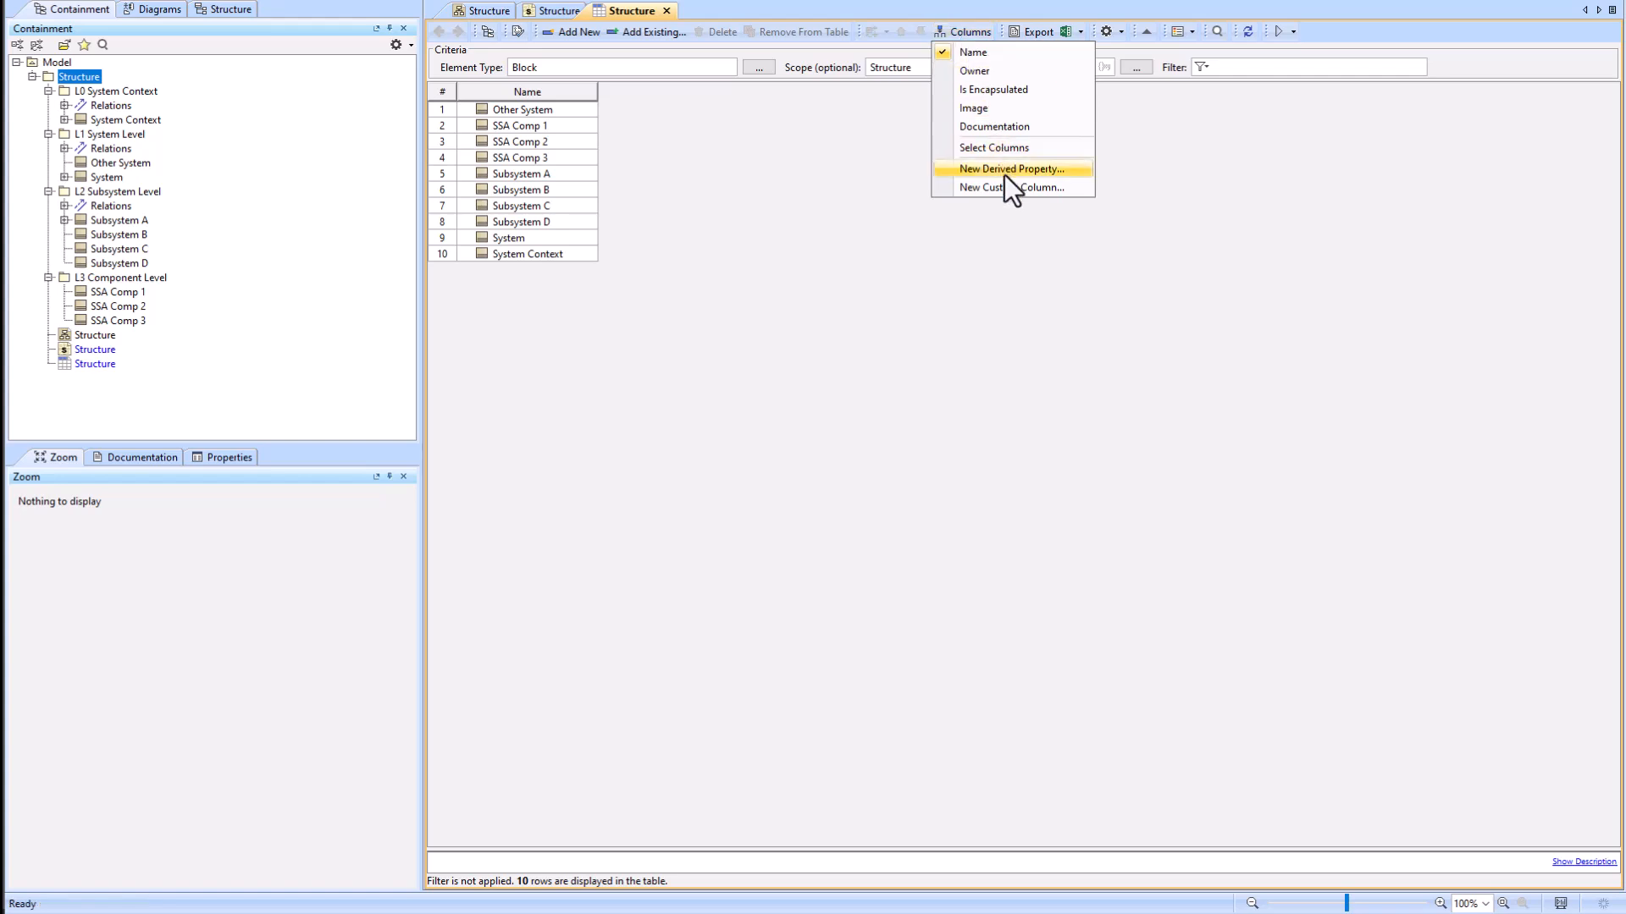
Step: Add a derived column navigating each block's Composition relations
left_click(1014, 170)
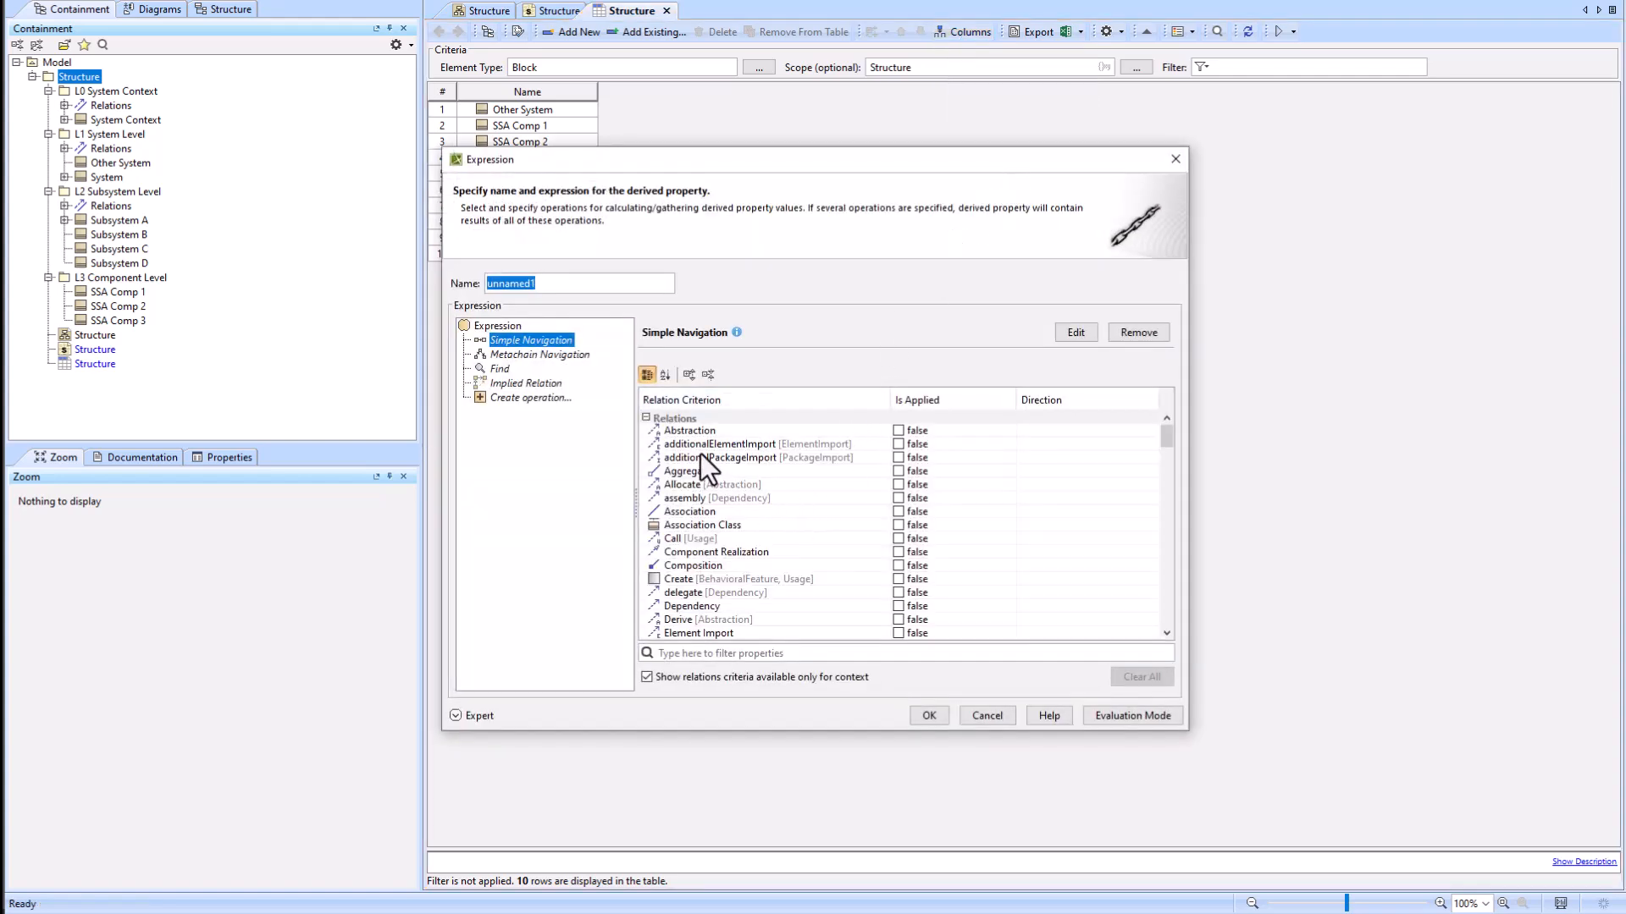
mouse_move(705, 606)
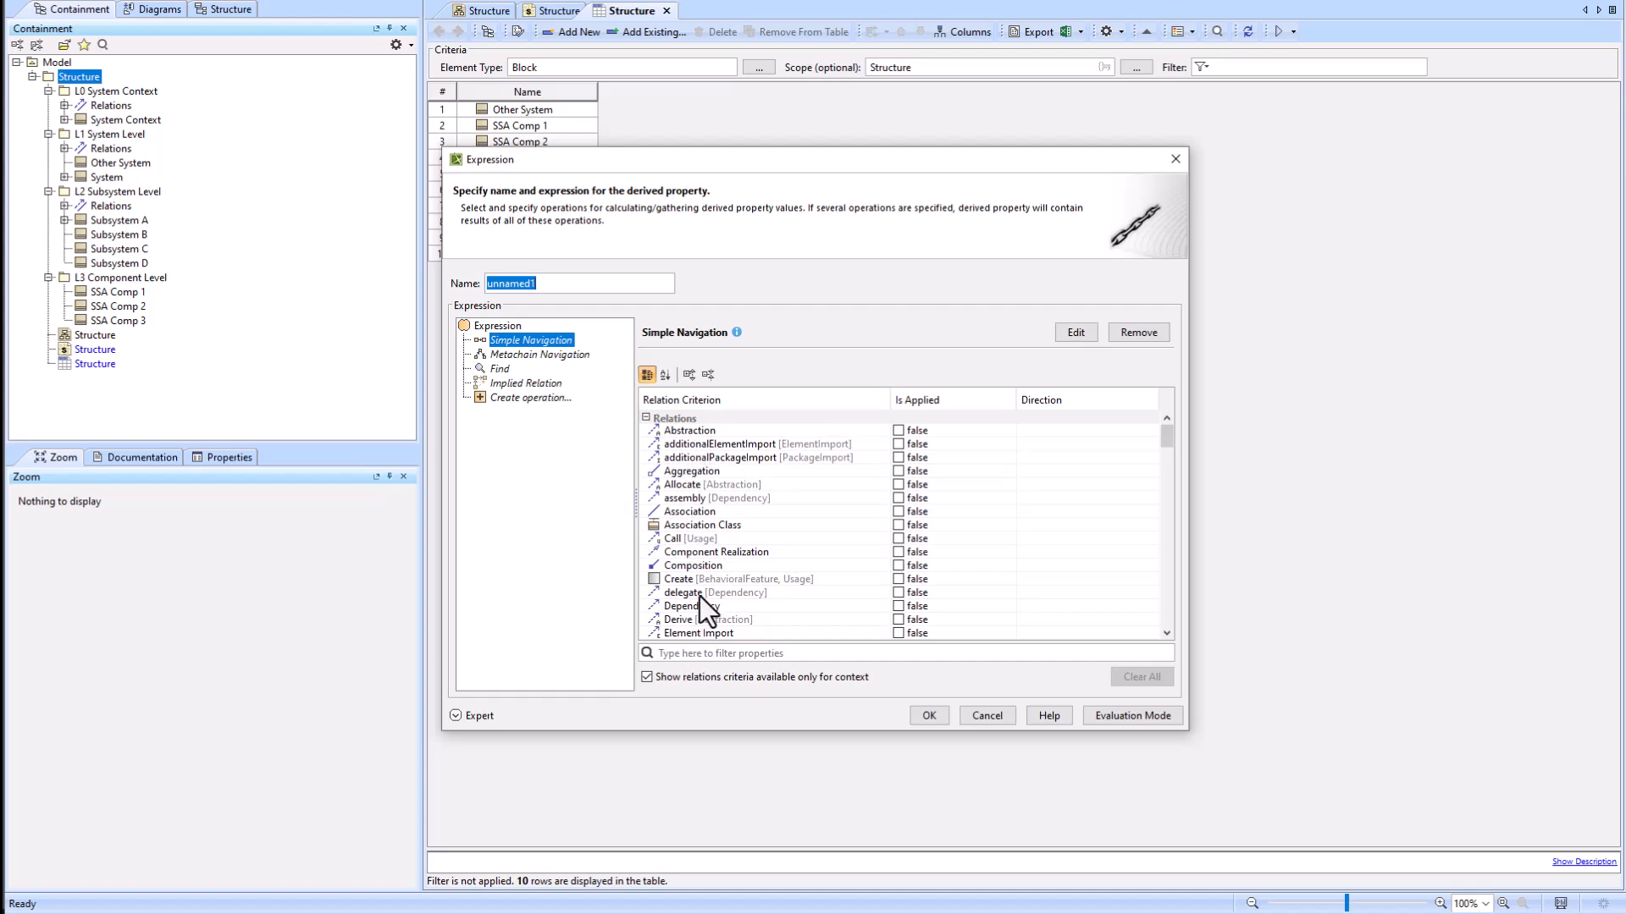
left_click(693, 565)
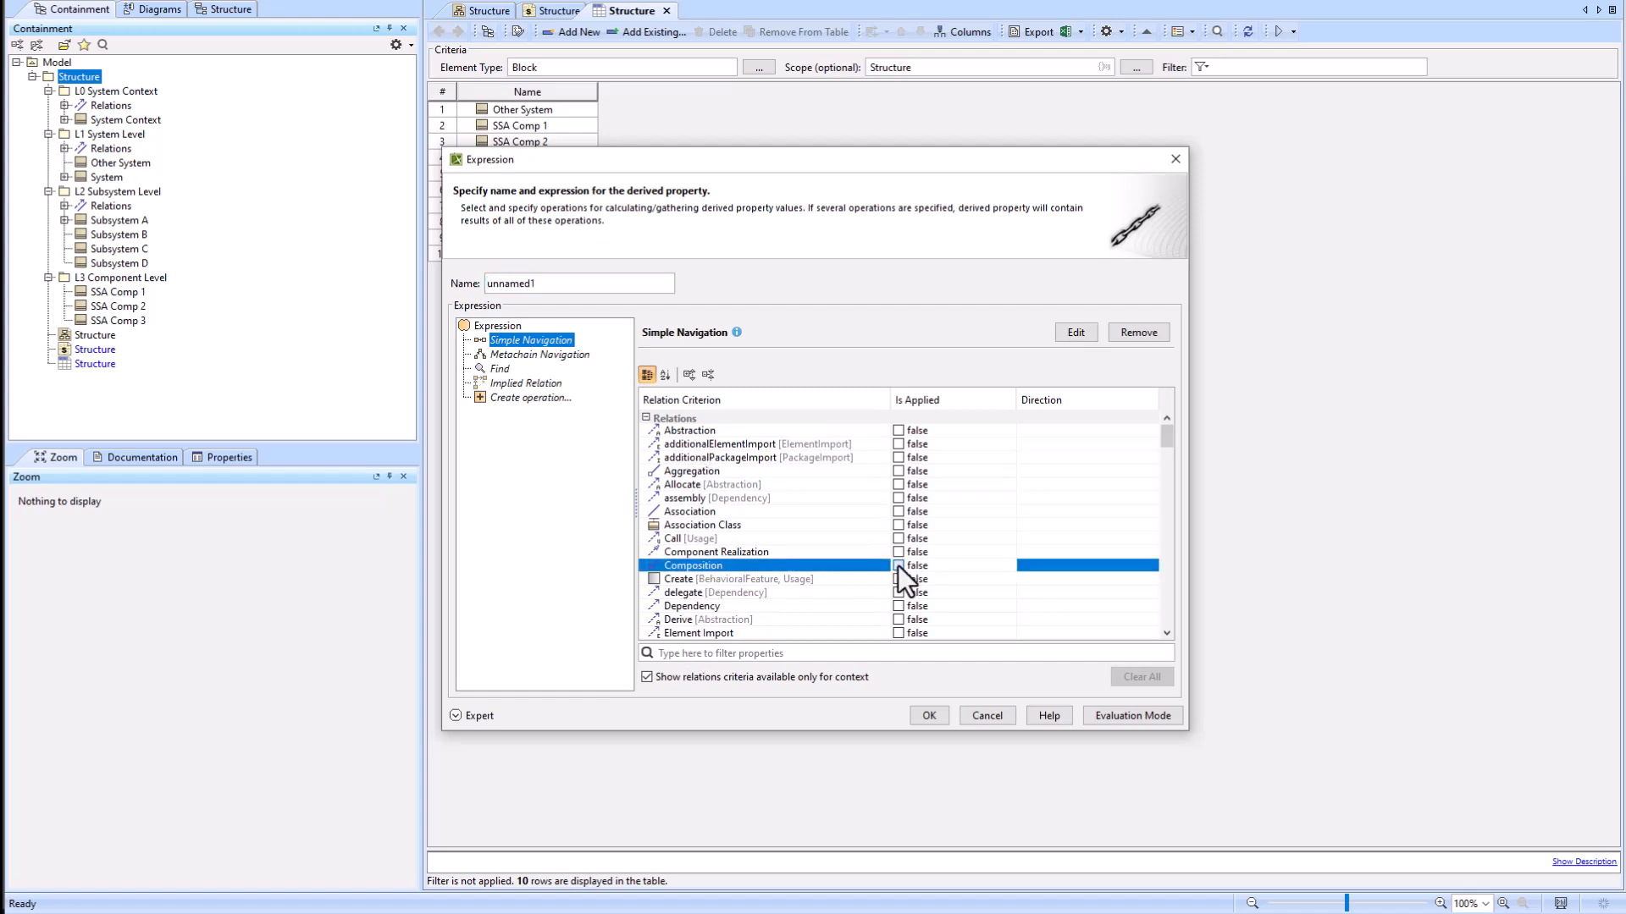
left_click(925, 716)
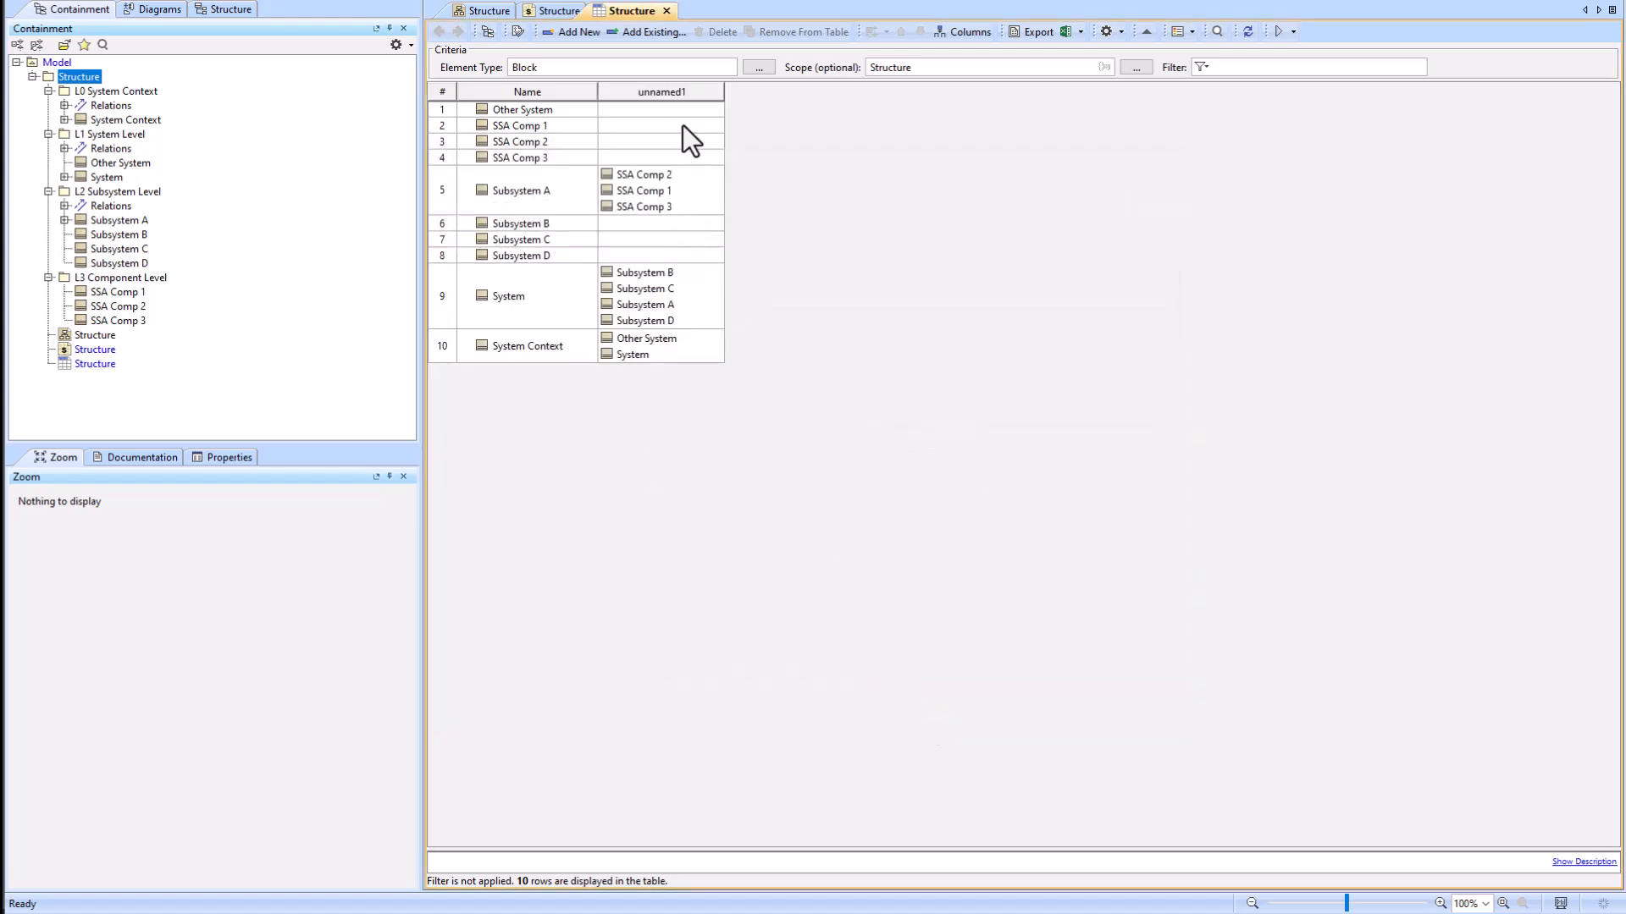
Step: Rename the derived column to Child x1 and confirm it
right_click(659, 92)
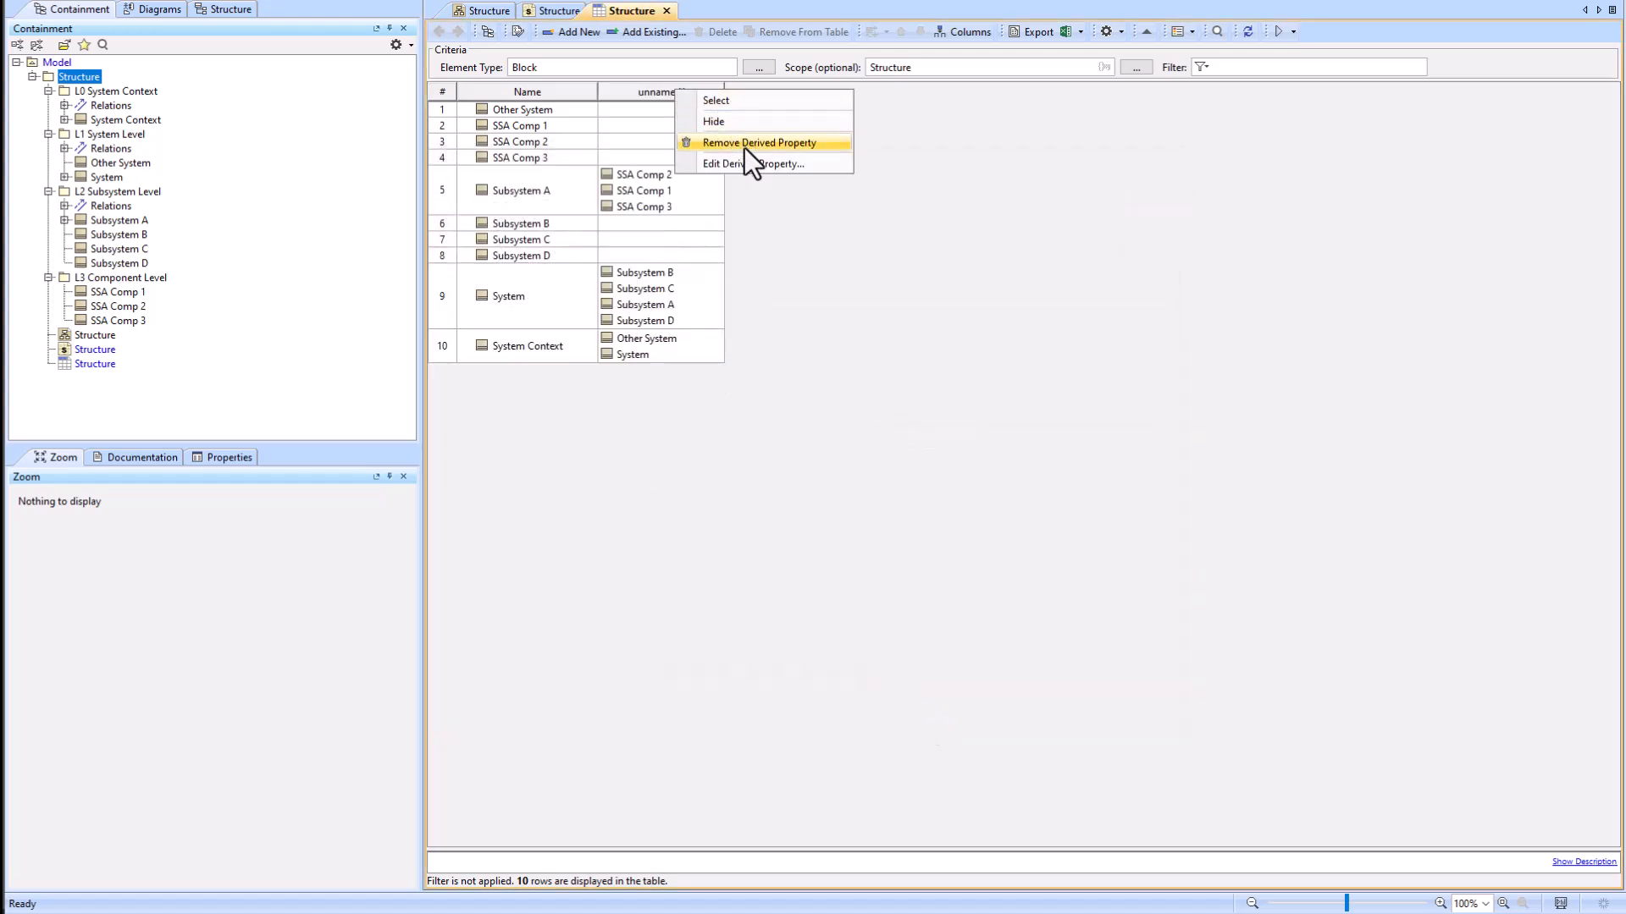
mouse_move(753, 164)
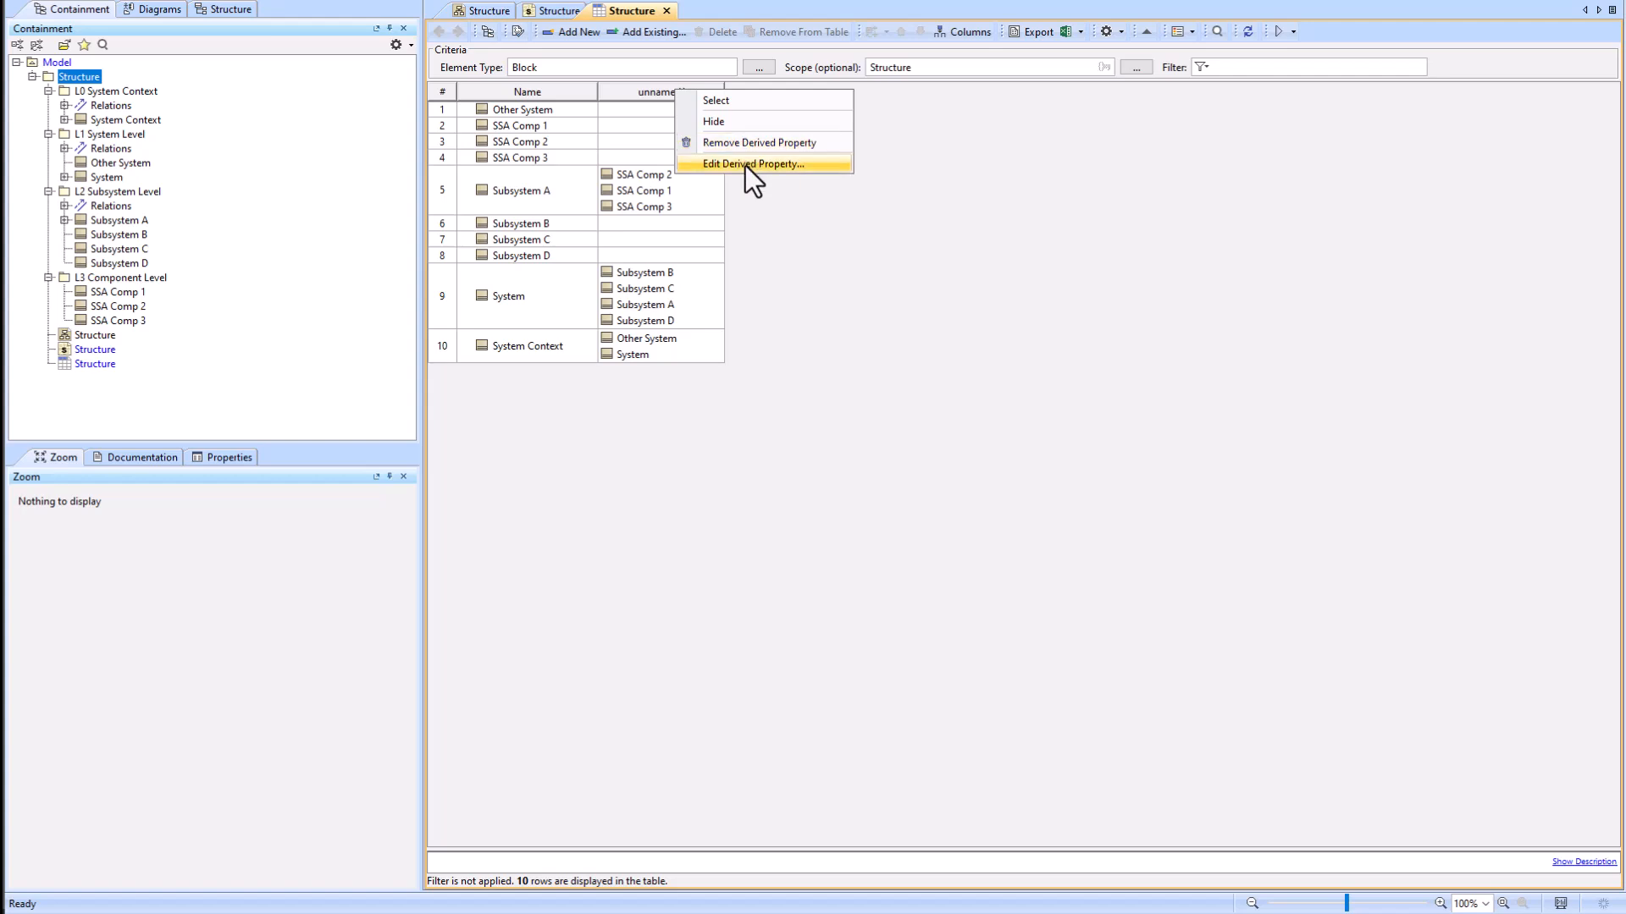
left_click(755, 164)
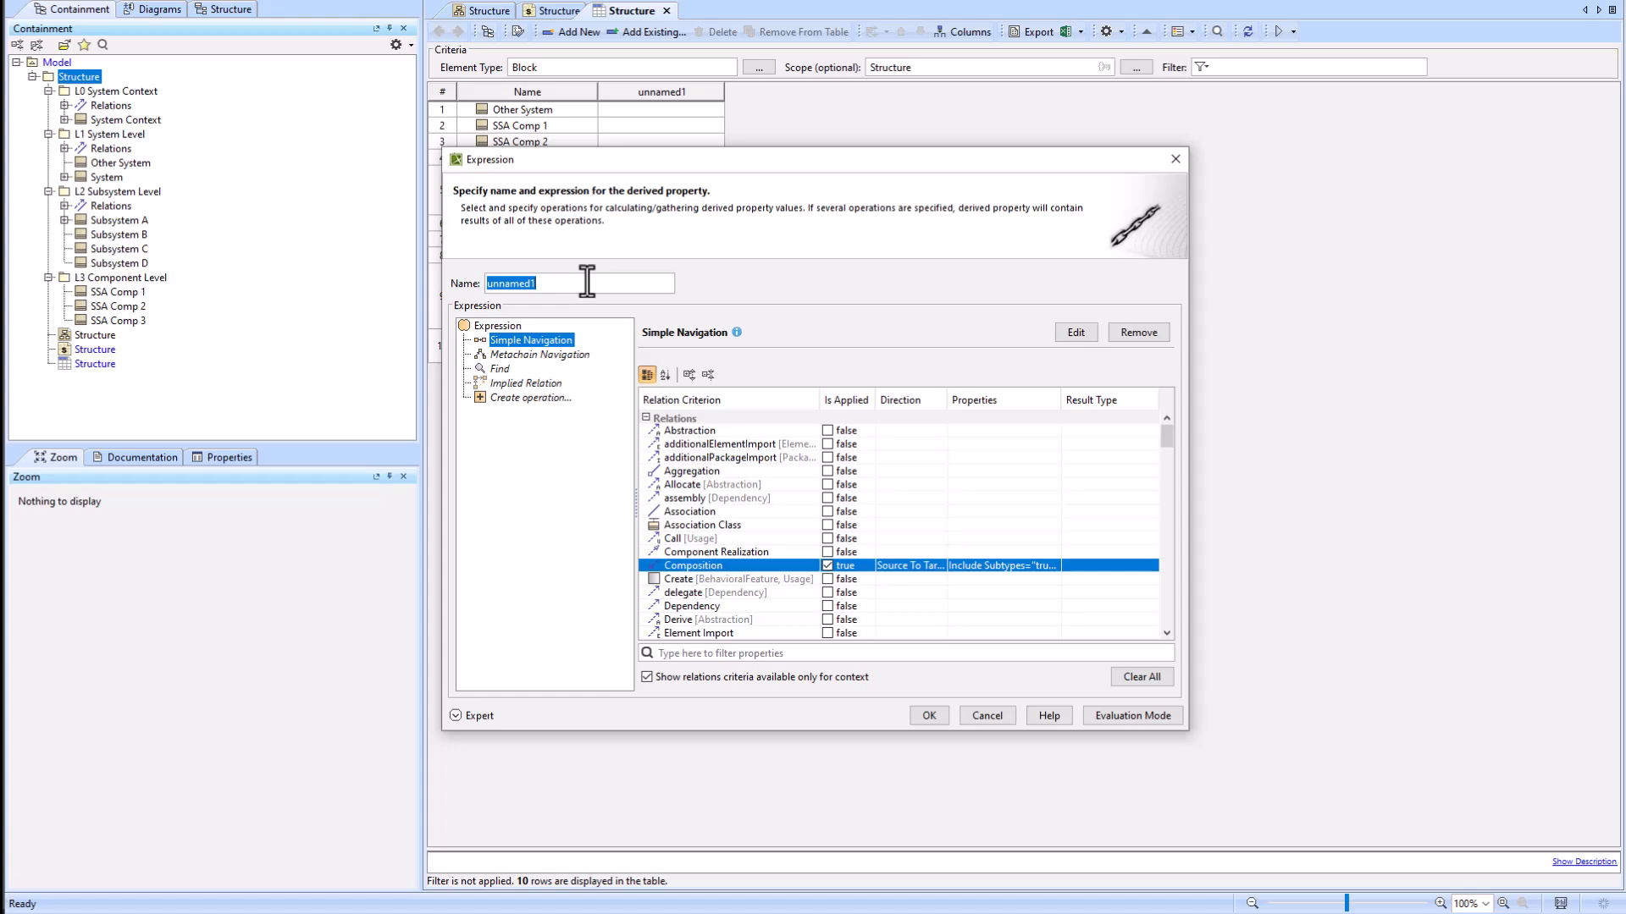
type("Child")
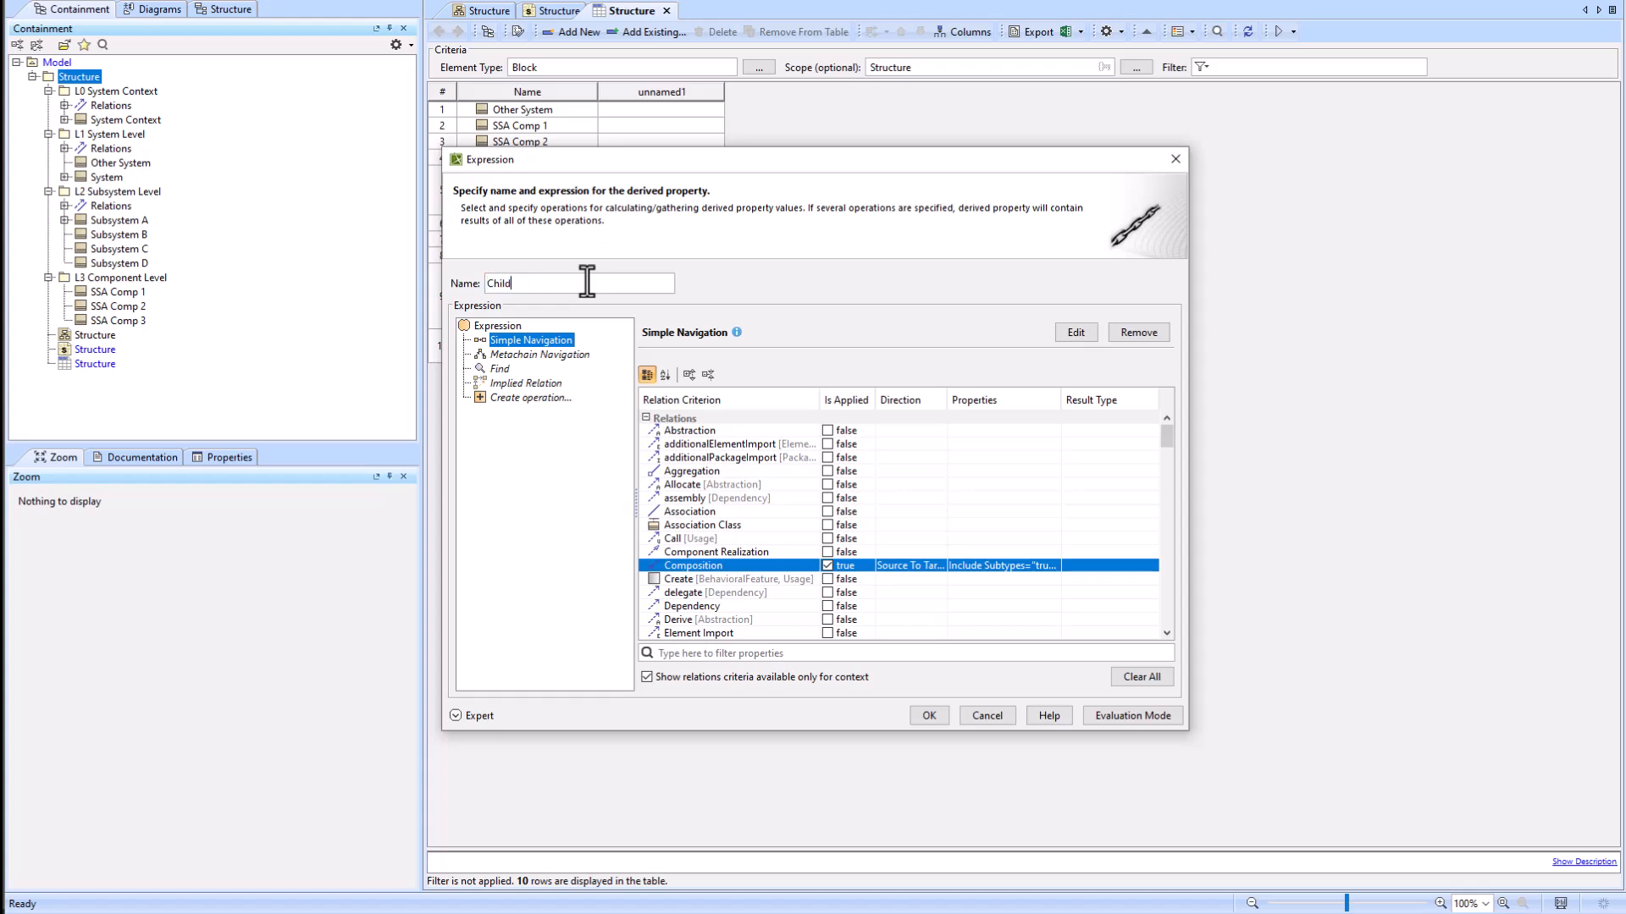
type("x")
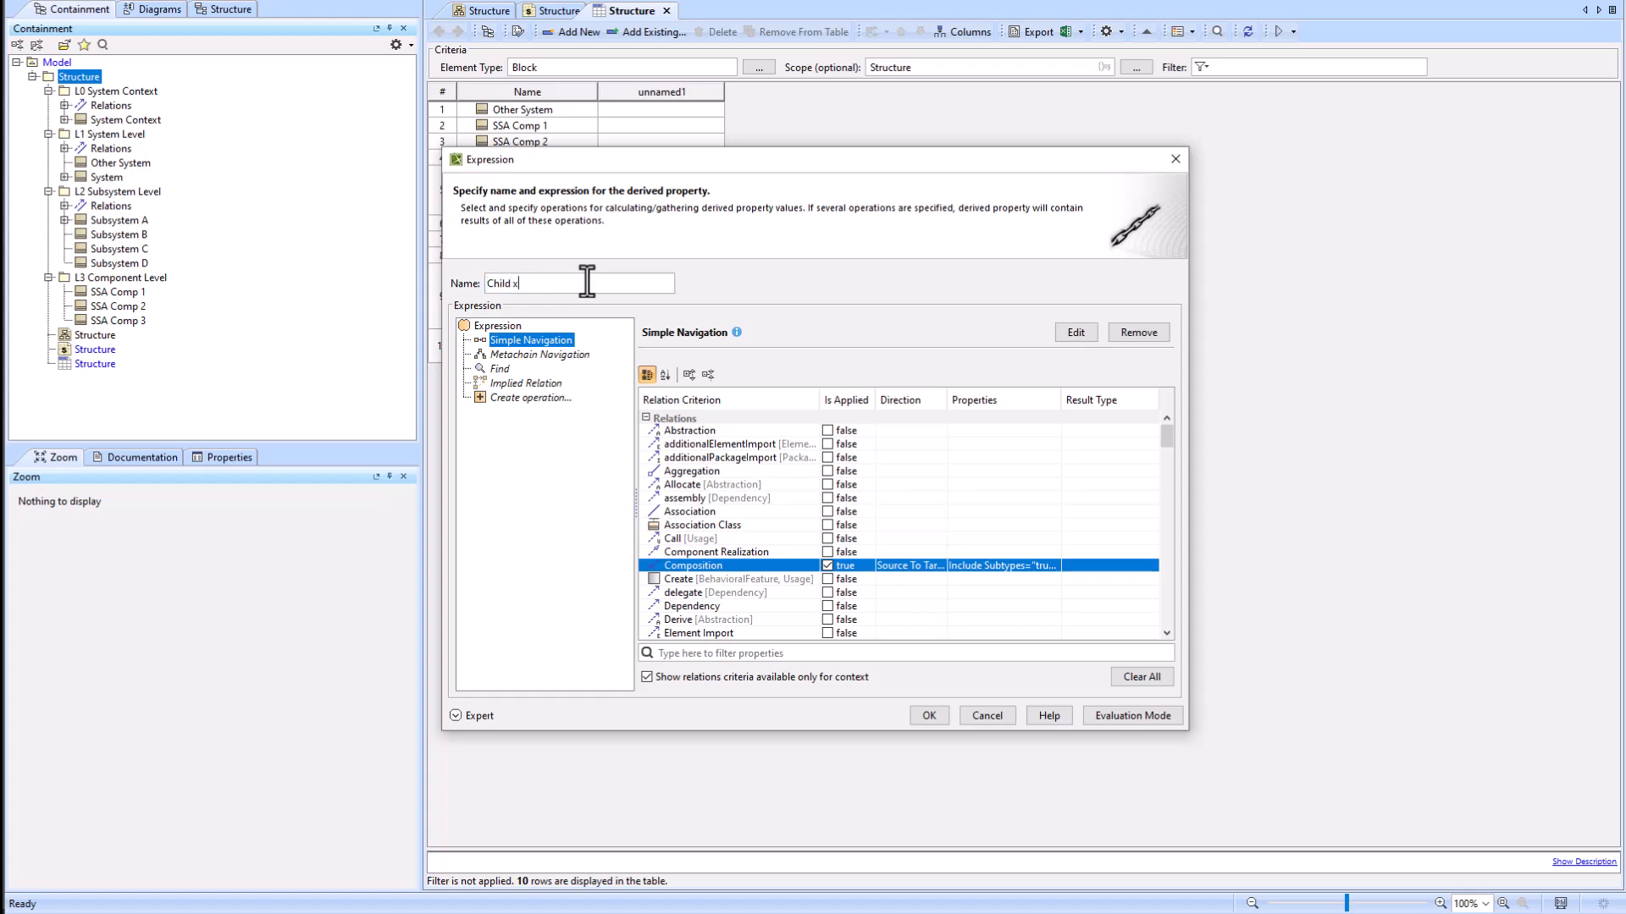
type("1")
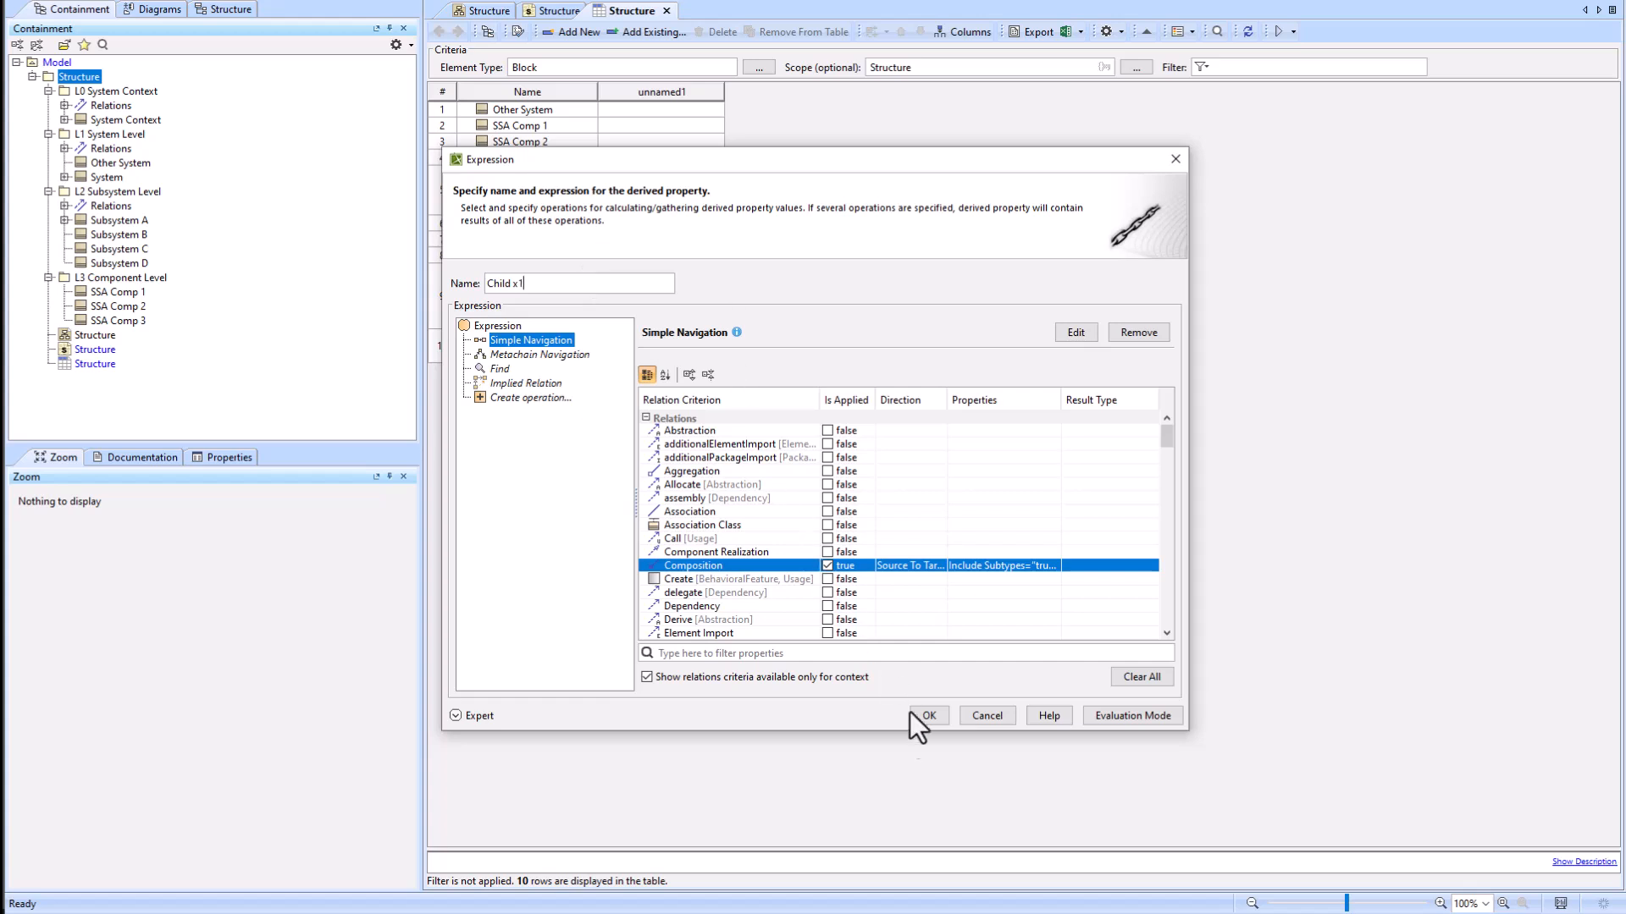
left_click(926, 716)
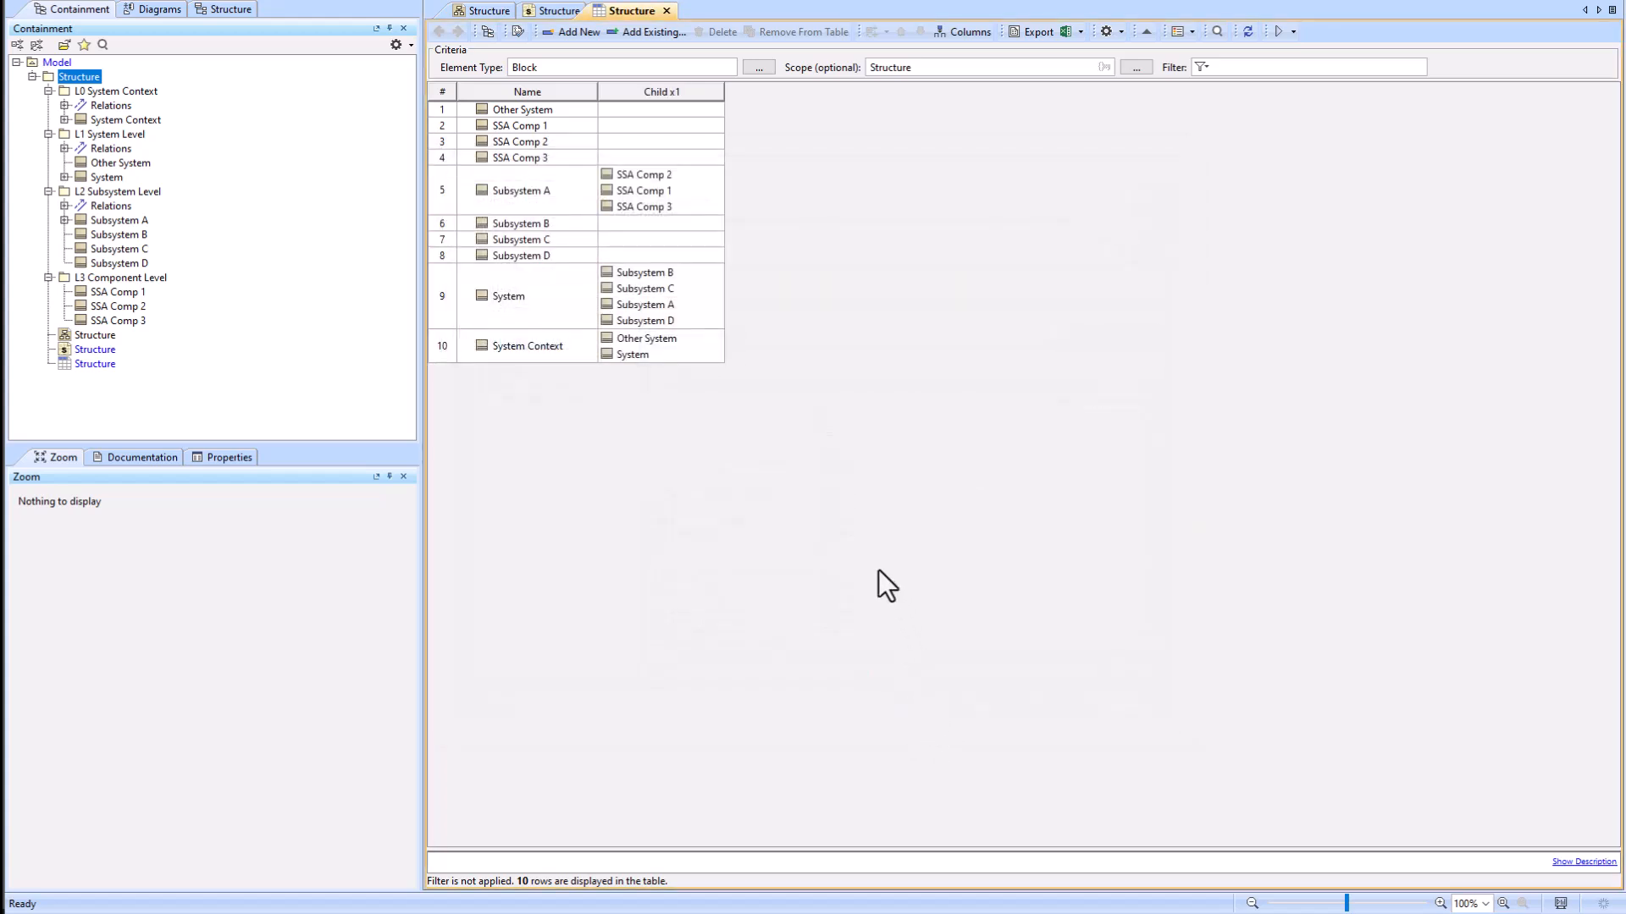
left_click(521, 190)
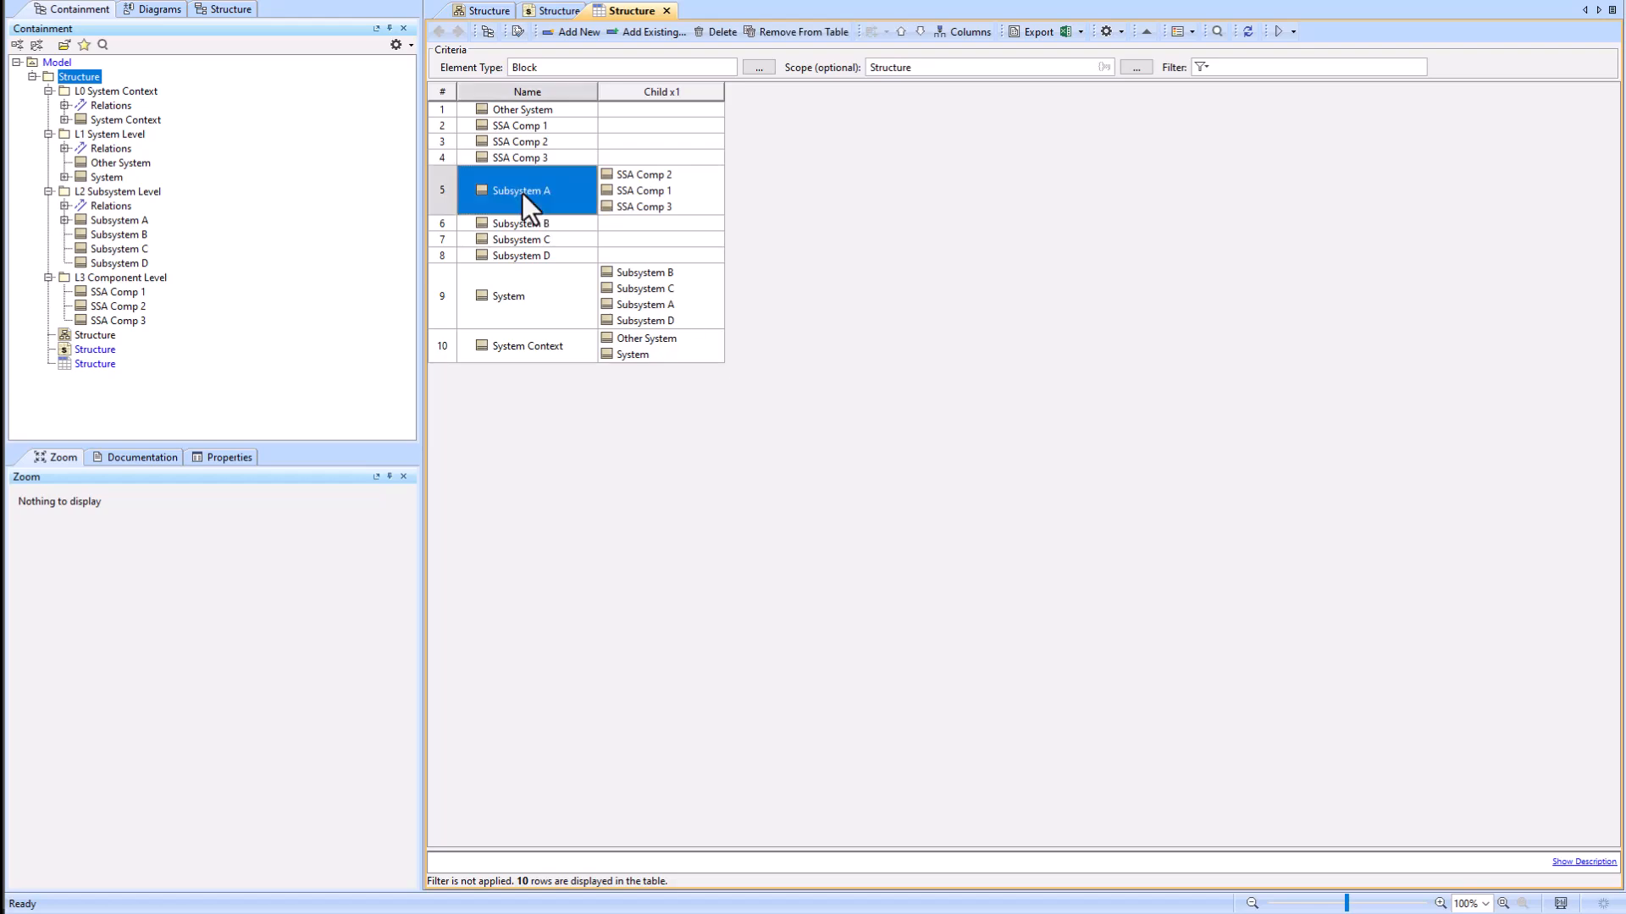
double_click(518, 190)
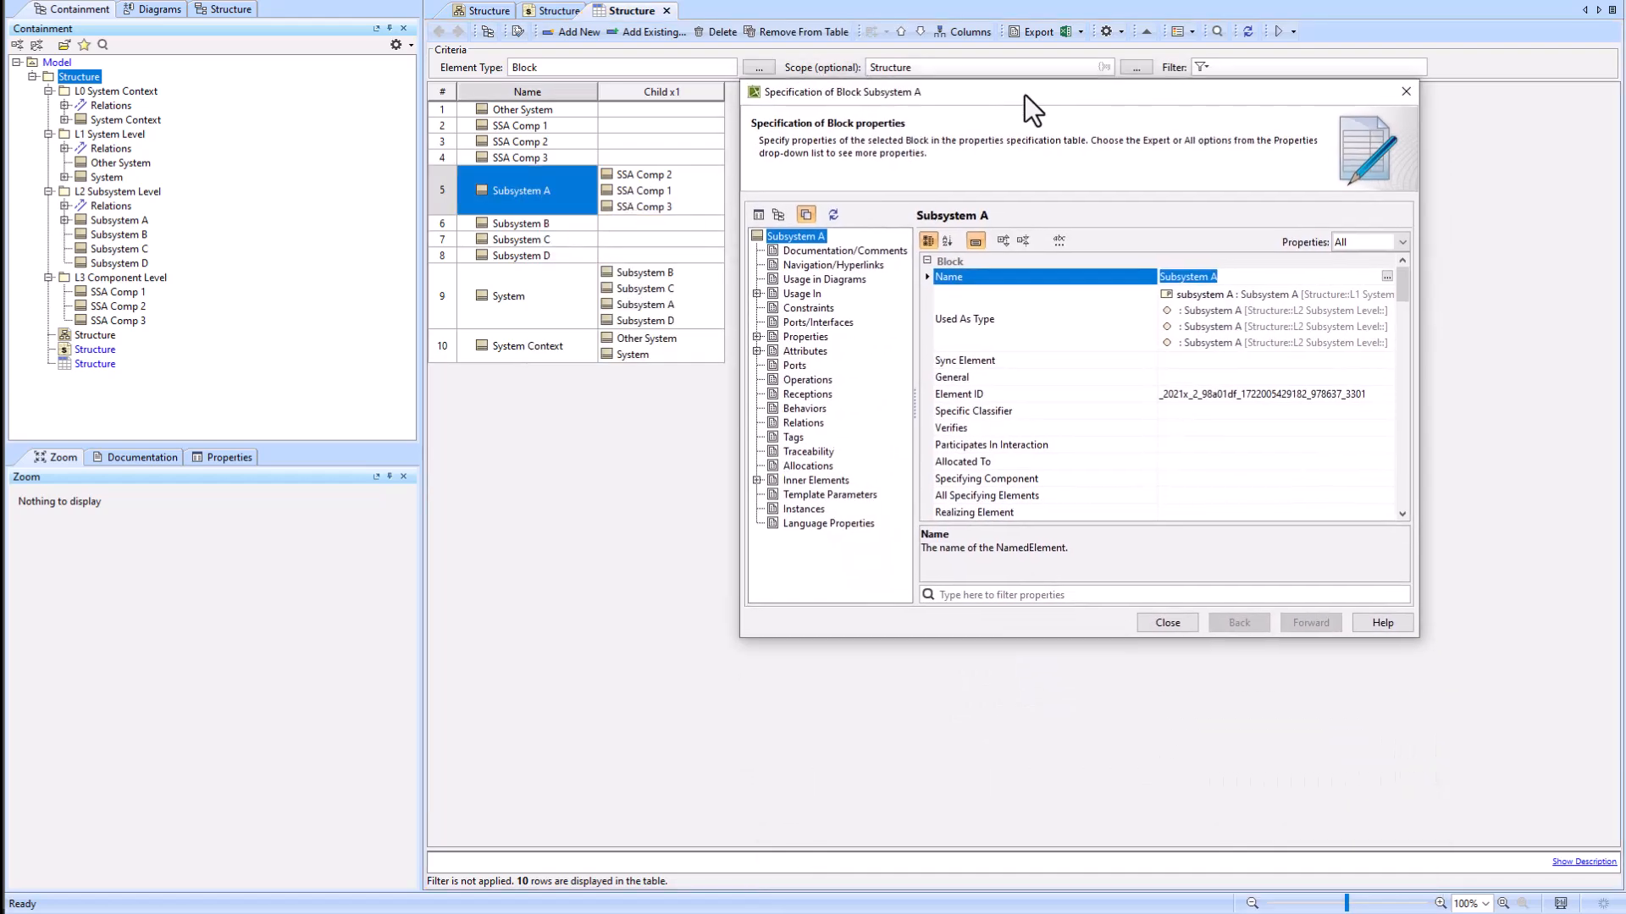
mouse_move(1109, 420)
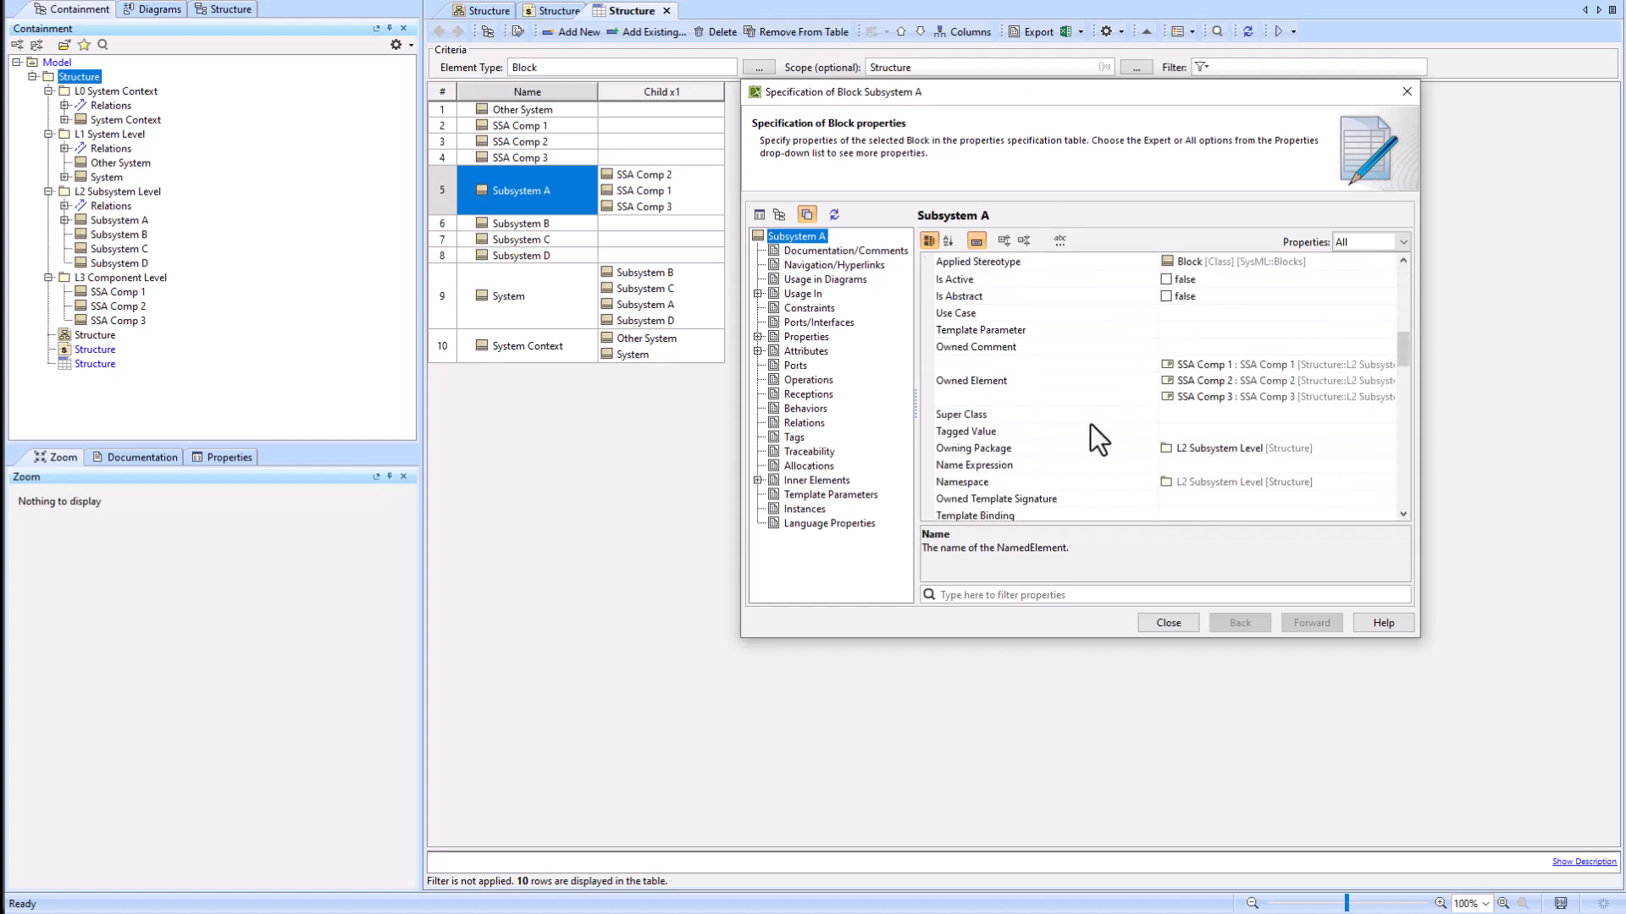
left_click(971, 328)
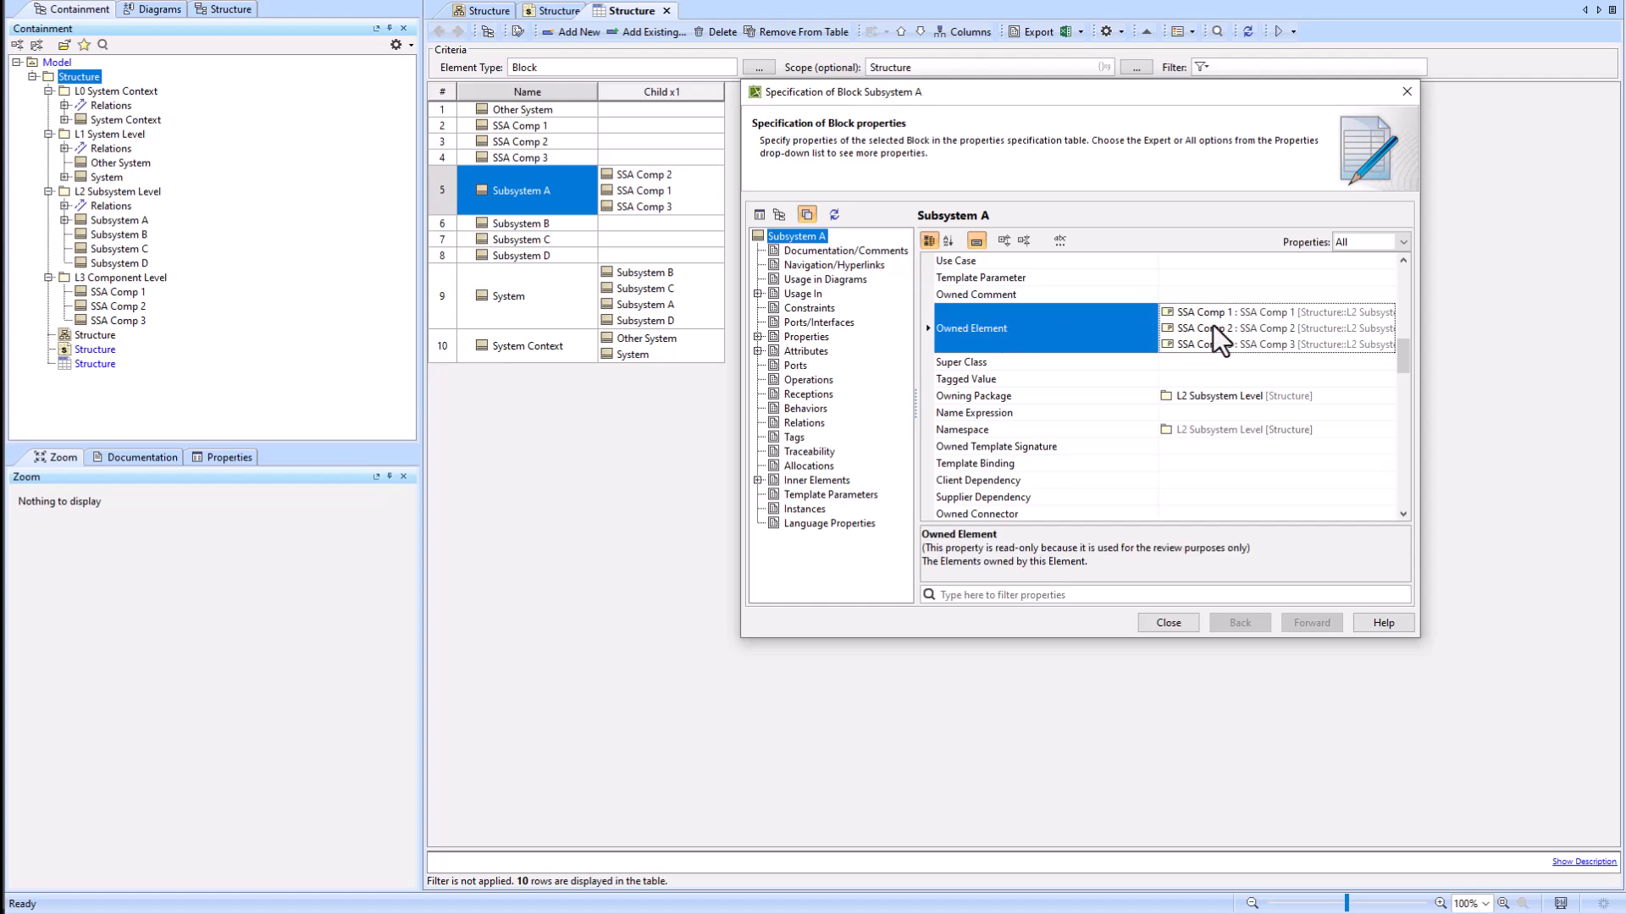
right_click(1243, 328)
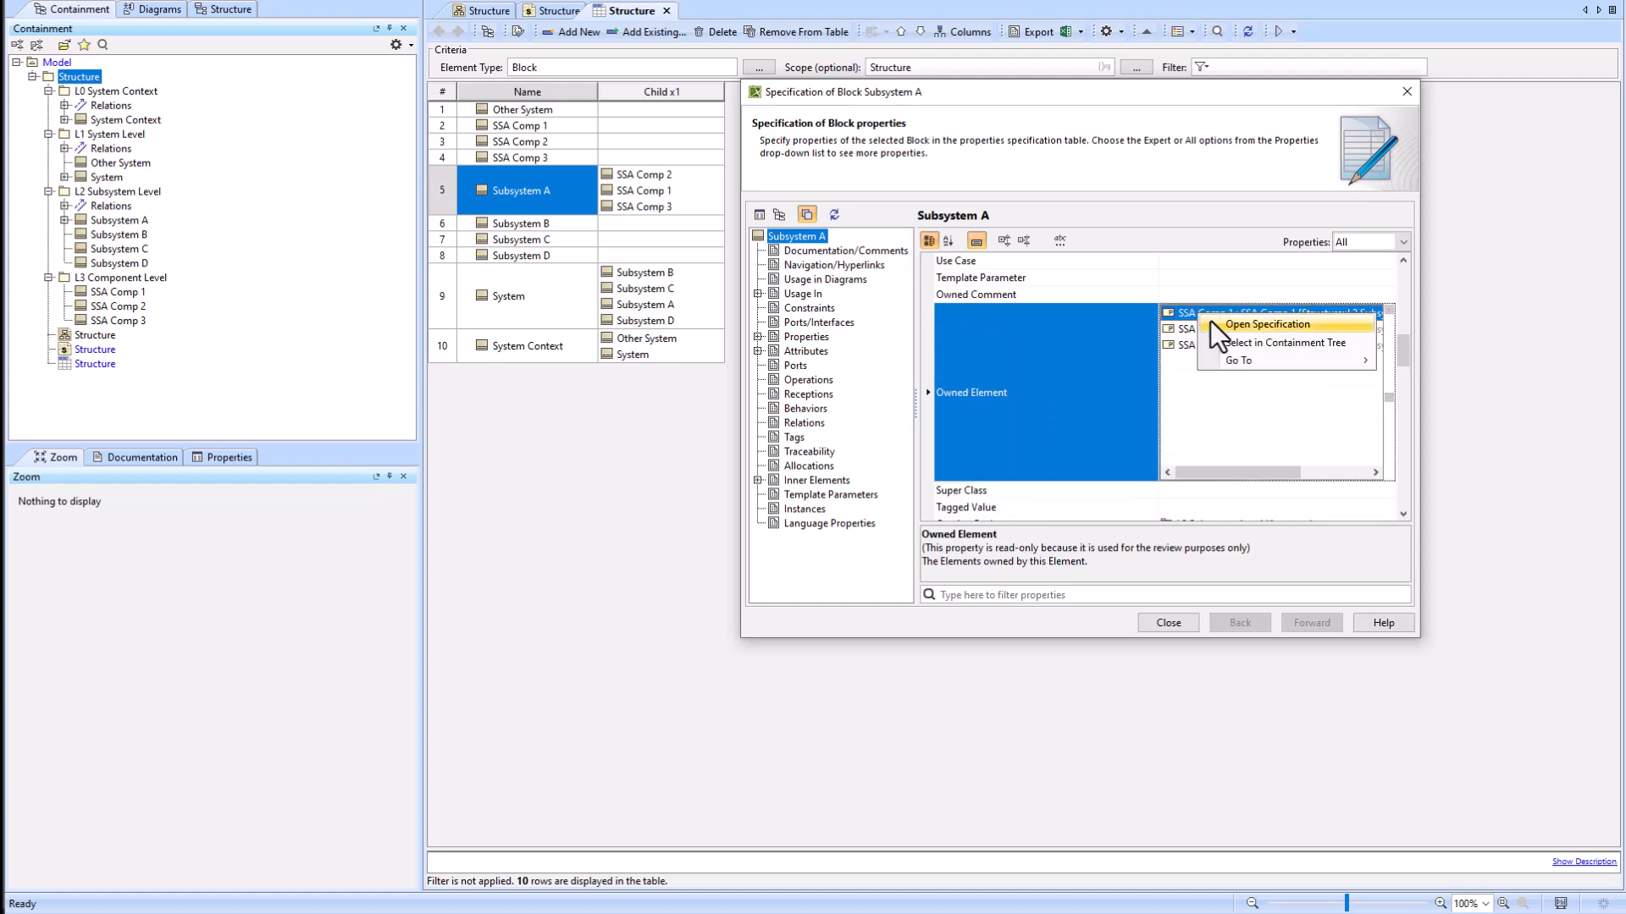
left_click(1260, 323)
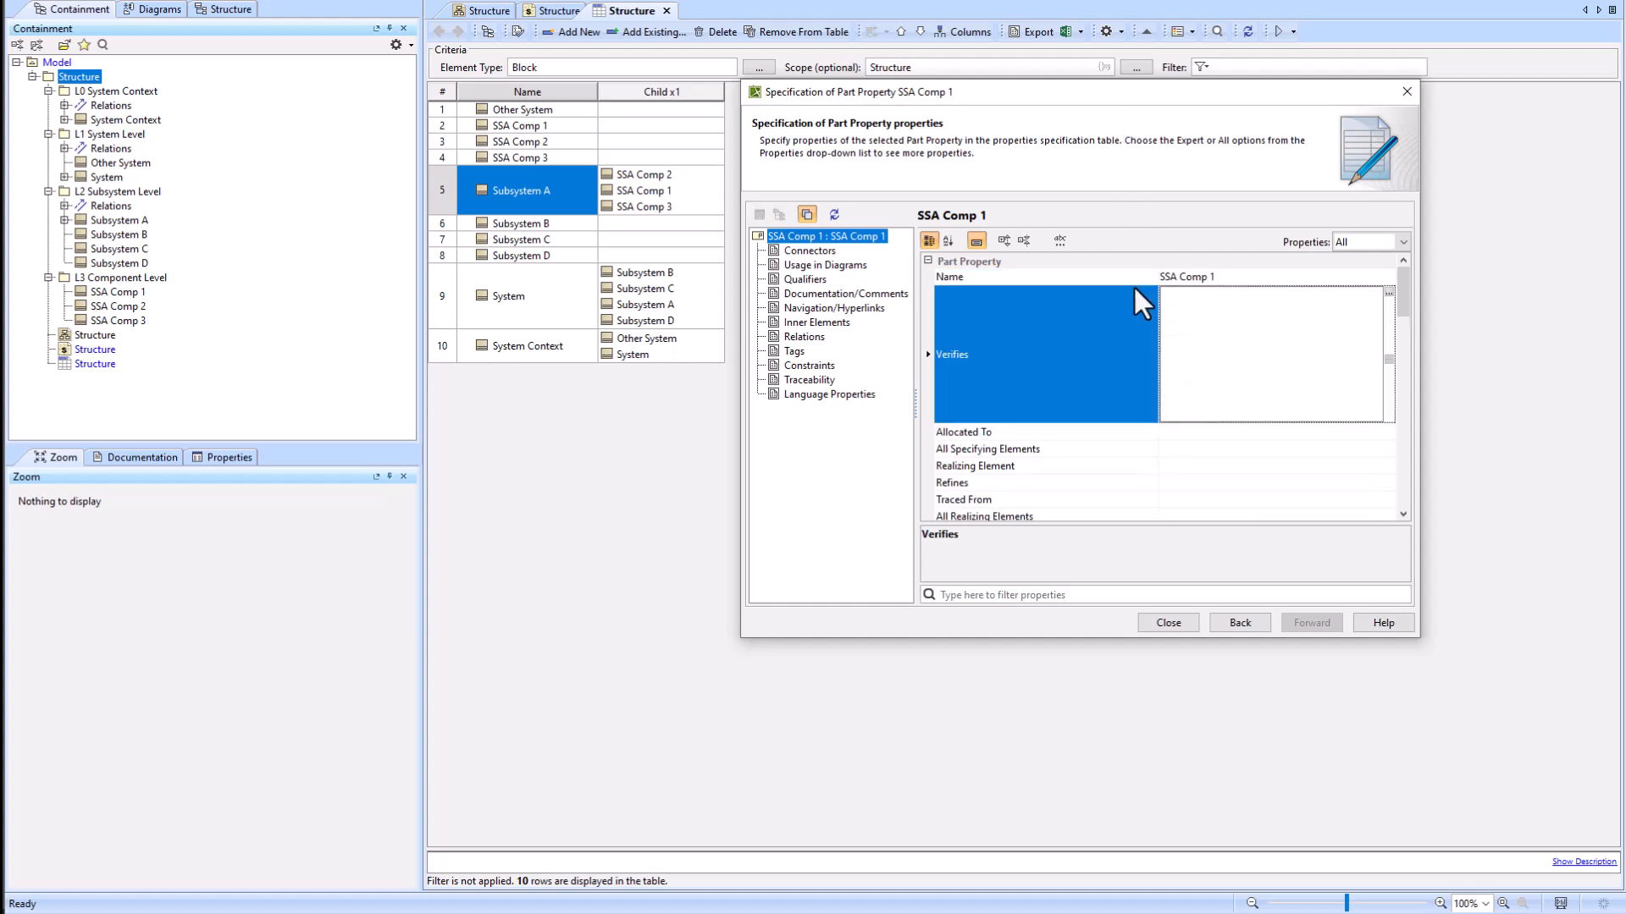
mouse_move(1226, 402)
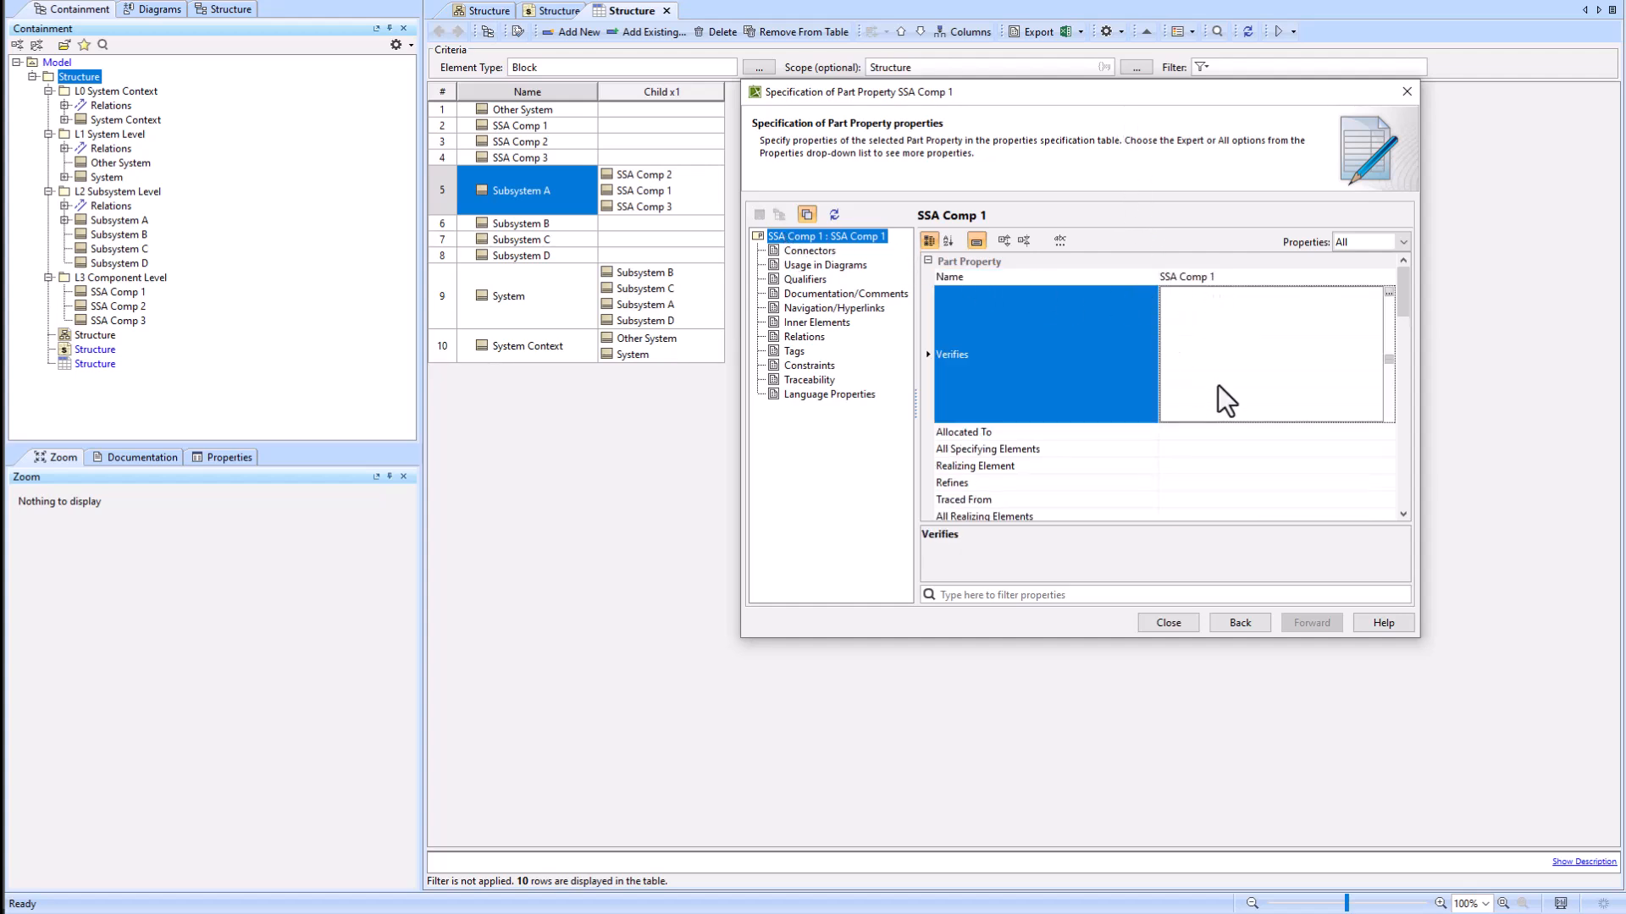
scroll("down", 3)
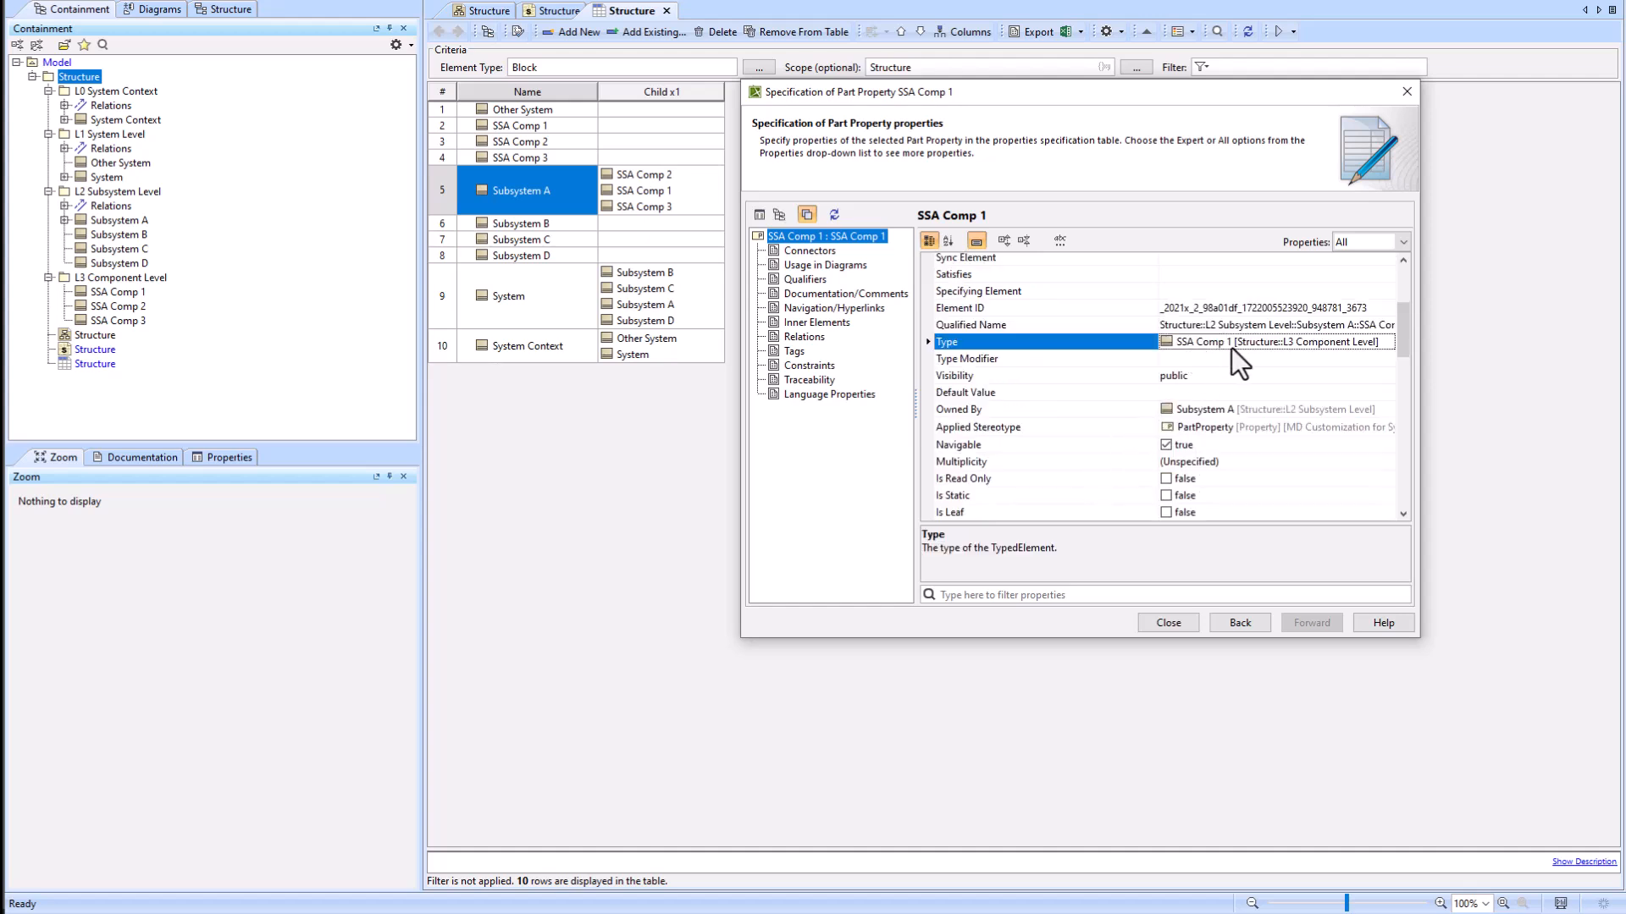
right_click(1286, 342)
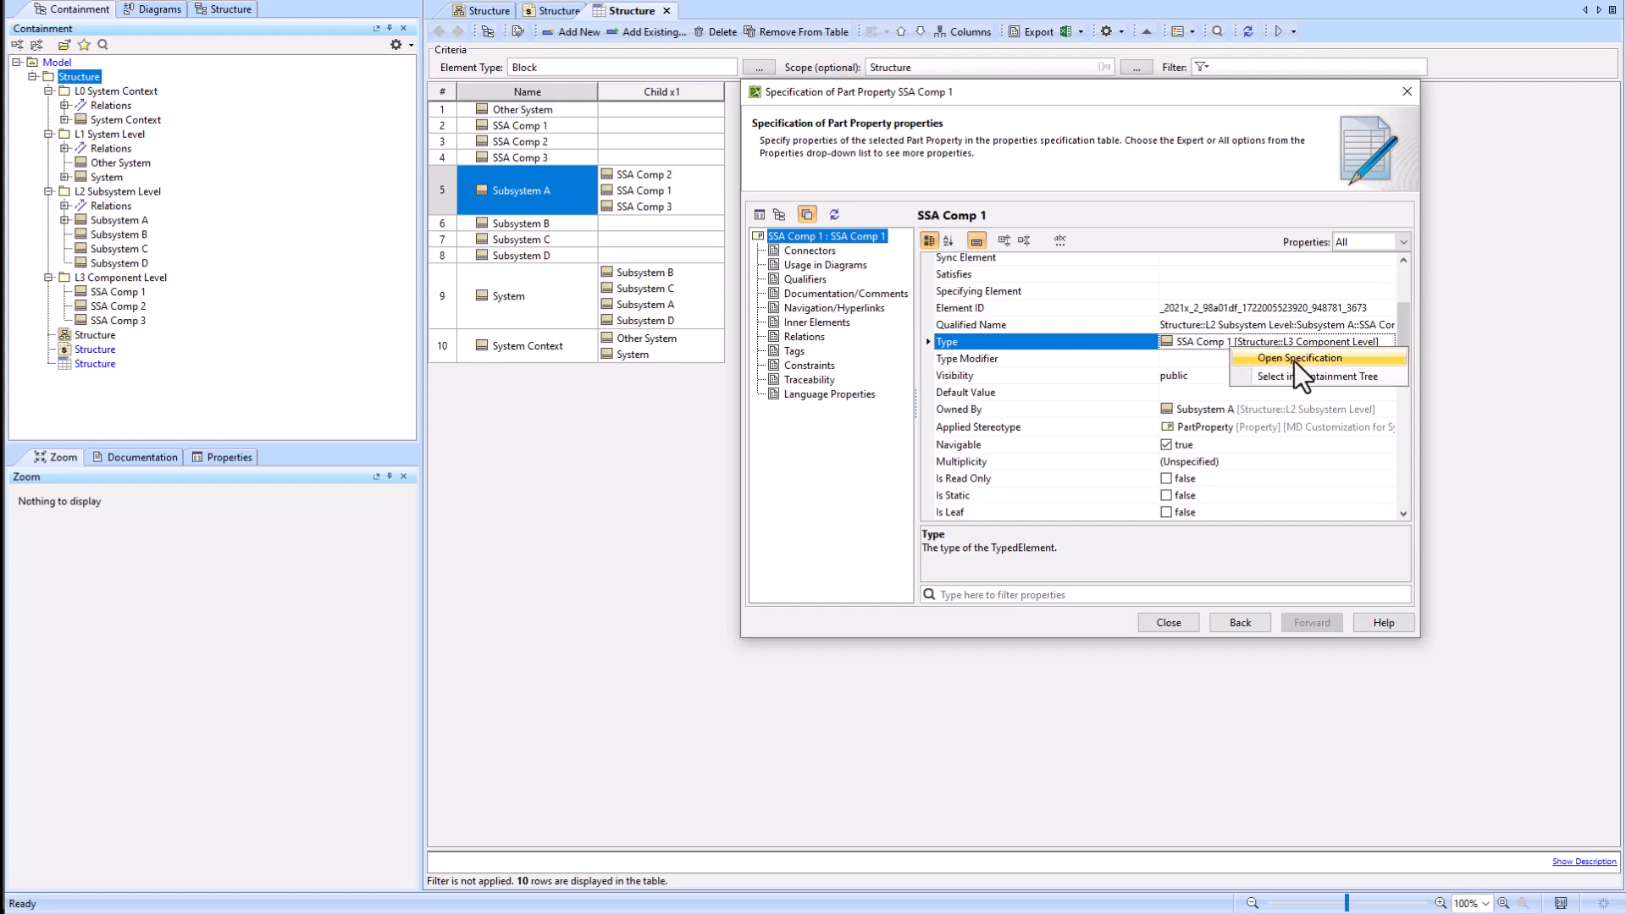
left_click(1294, 358)
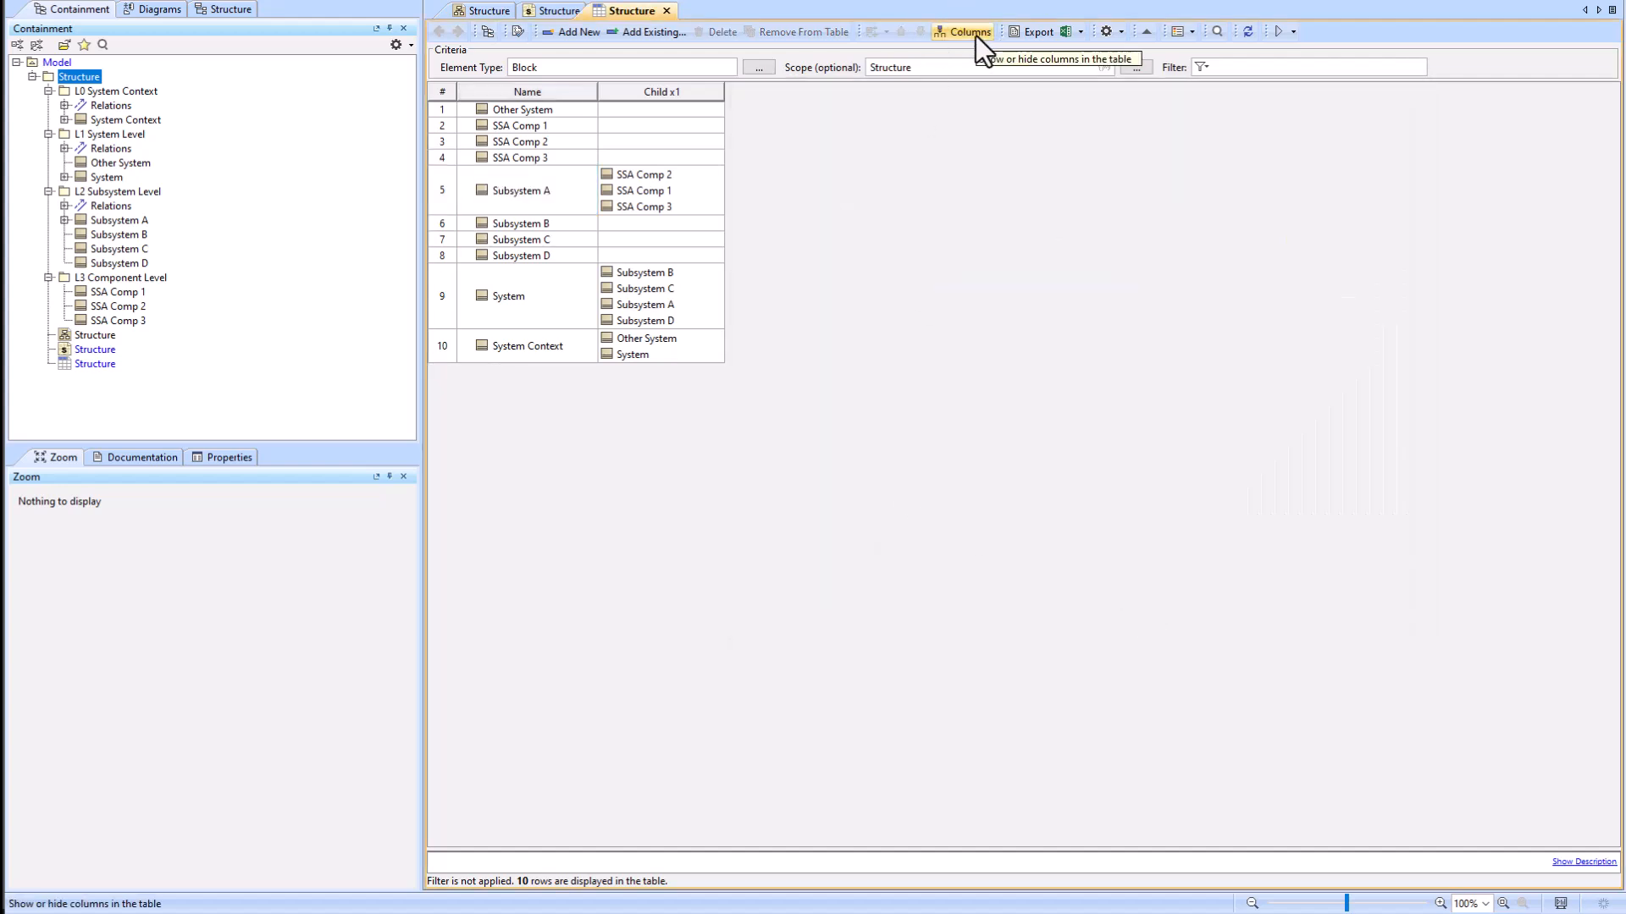
Step: Start a new custom column named Child x1 (same)
left_click(966, 32)
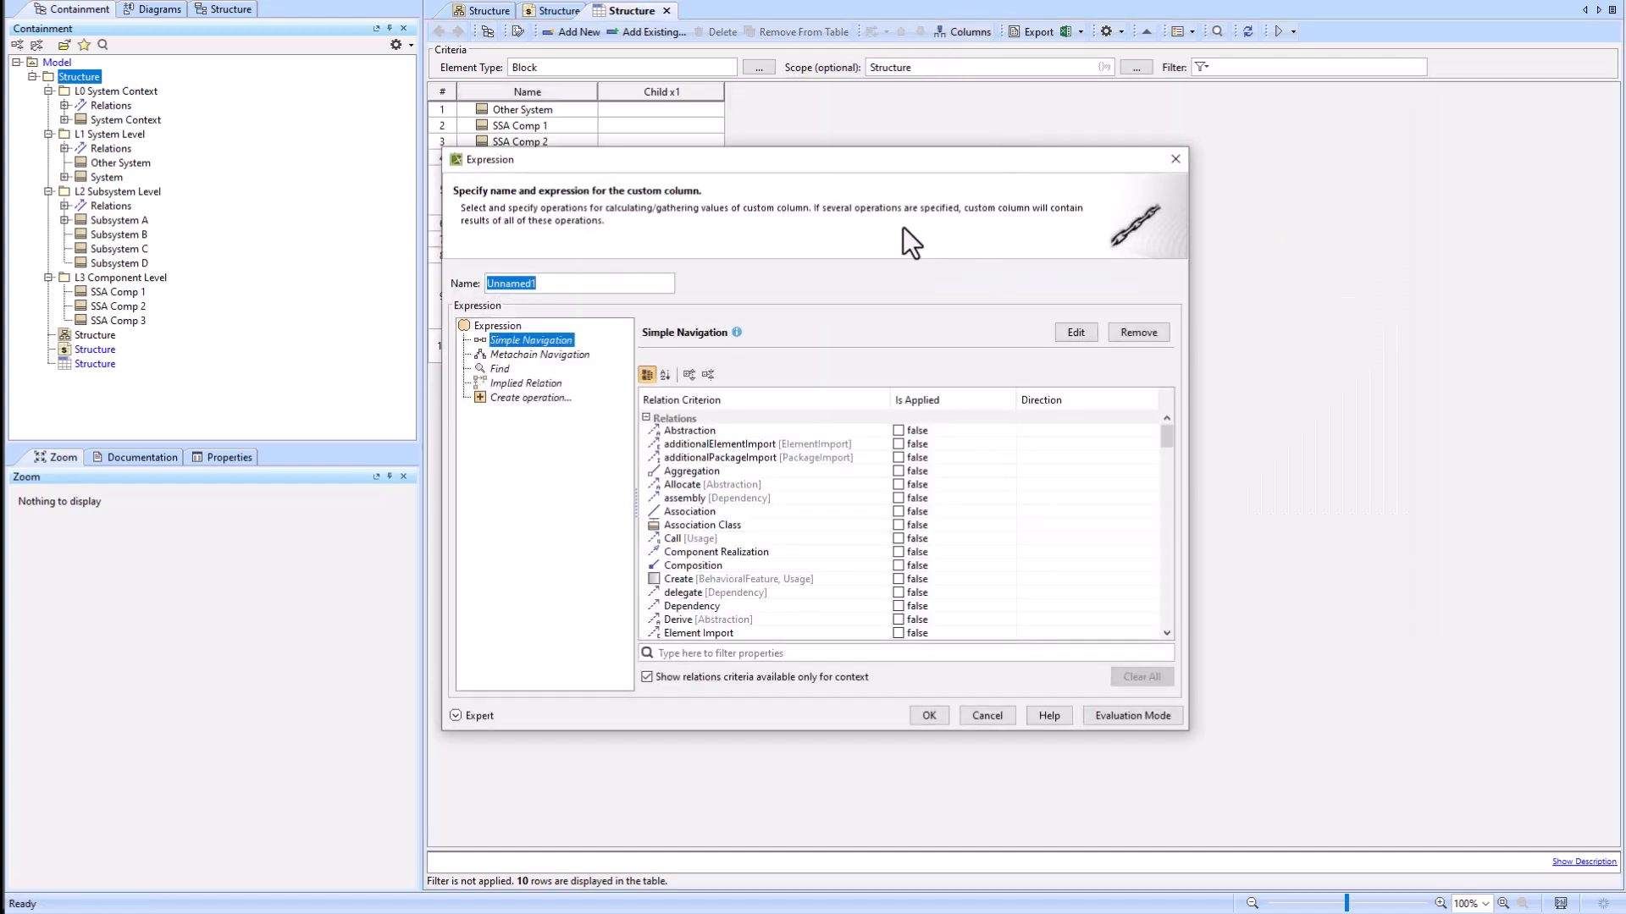
type("Chi")
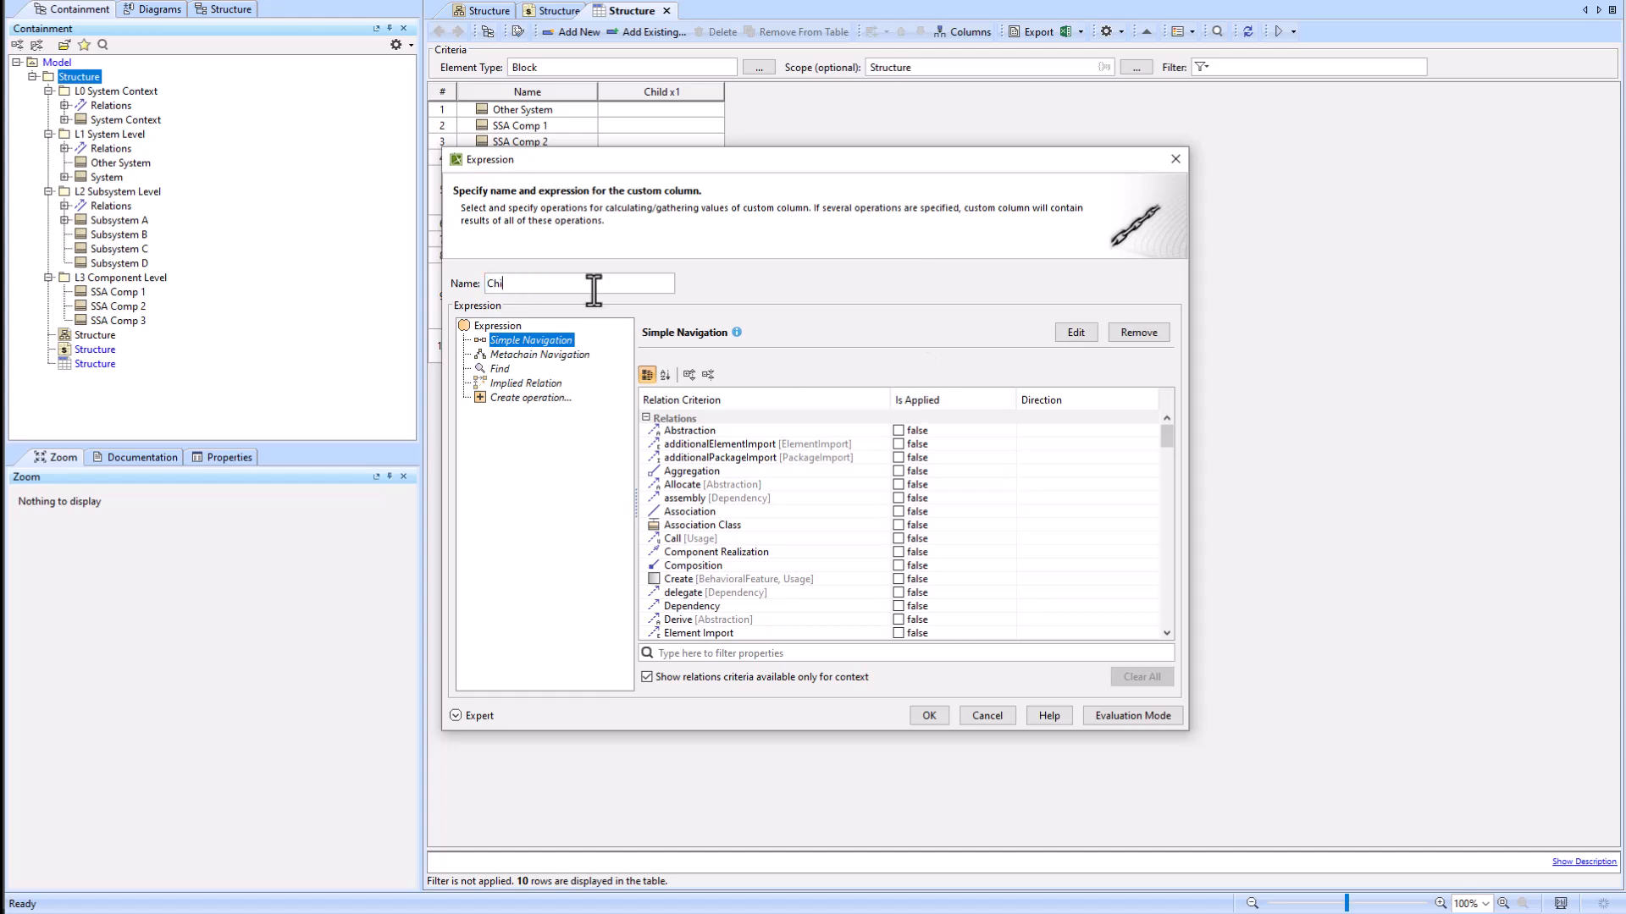
type("ld x1 (")
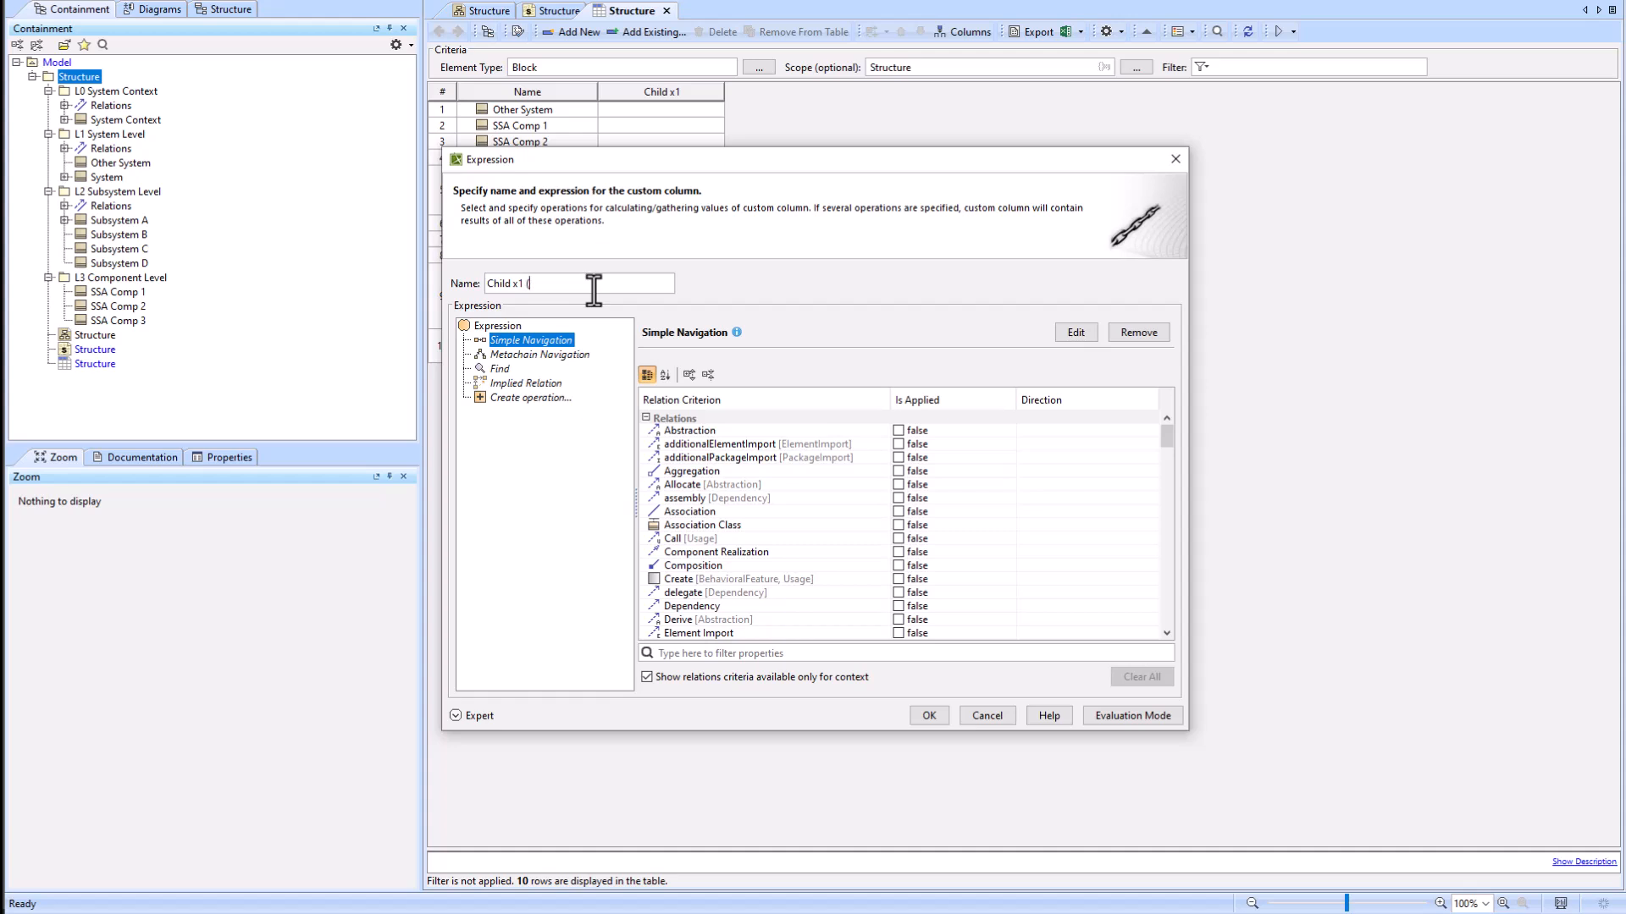
type("same)")
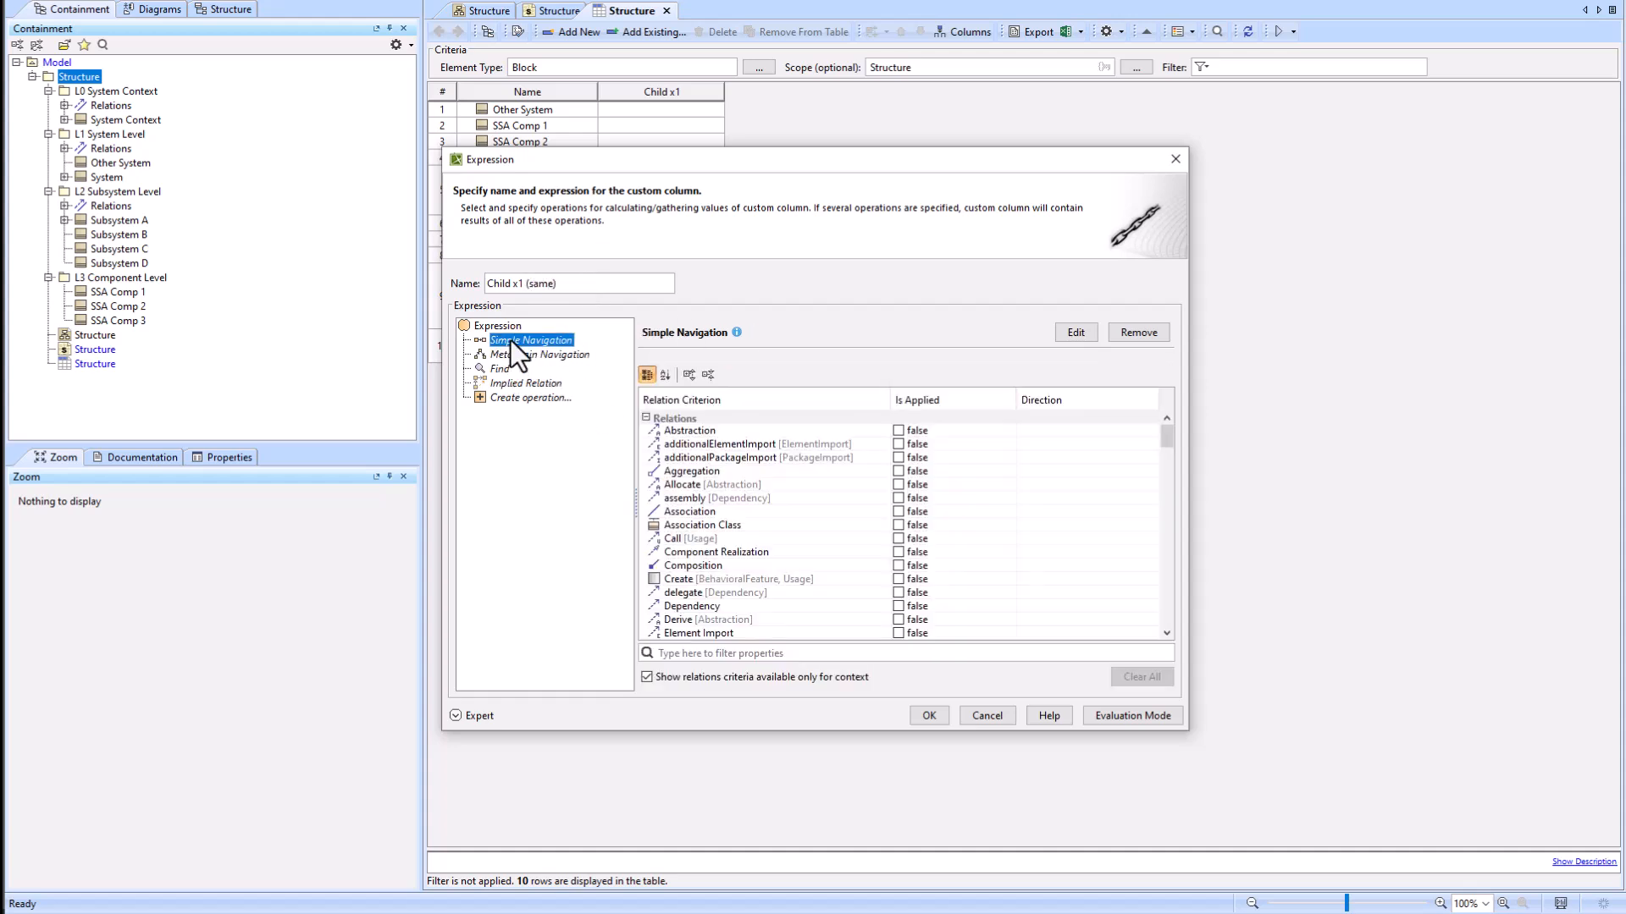
Step: Set the column's navigation from Block Owned Element narrowed to PartProperty
left_click(544, 354)
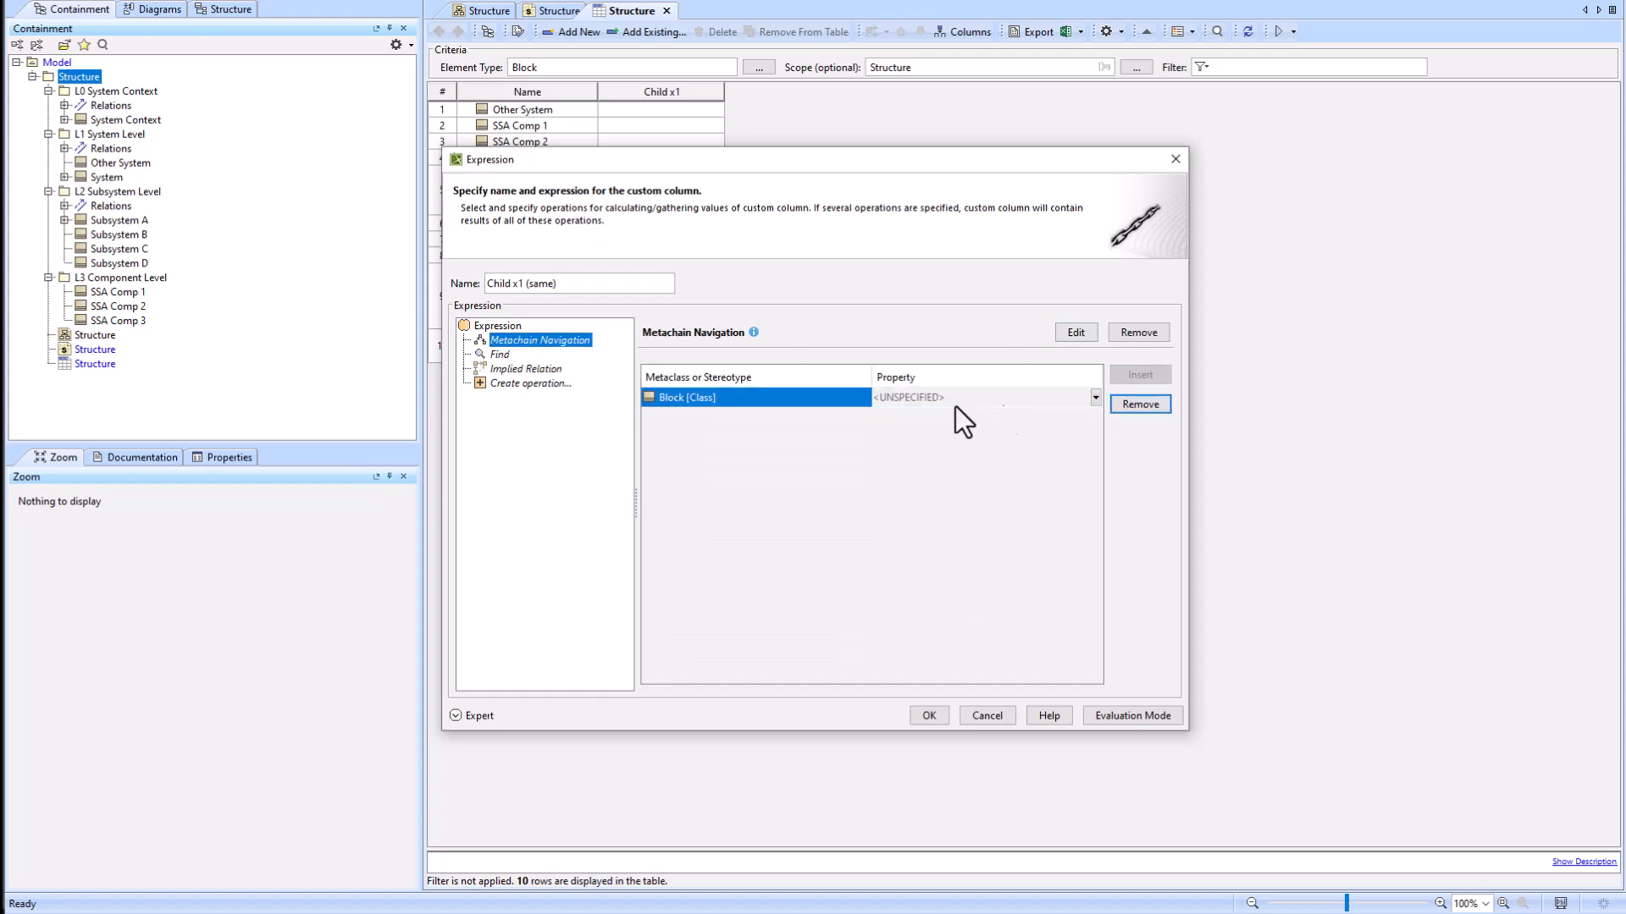
left_click(1093, 397)
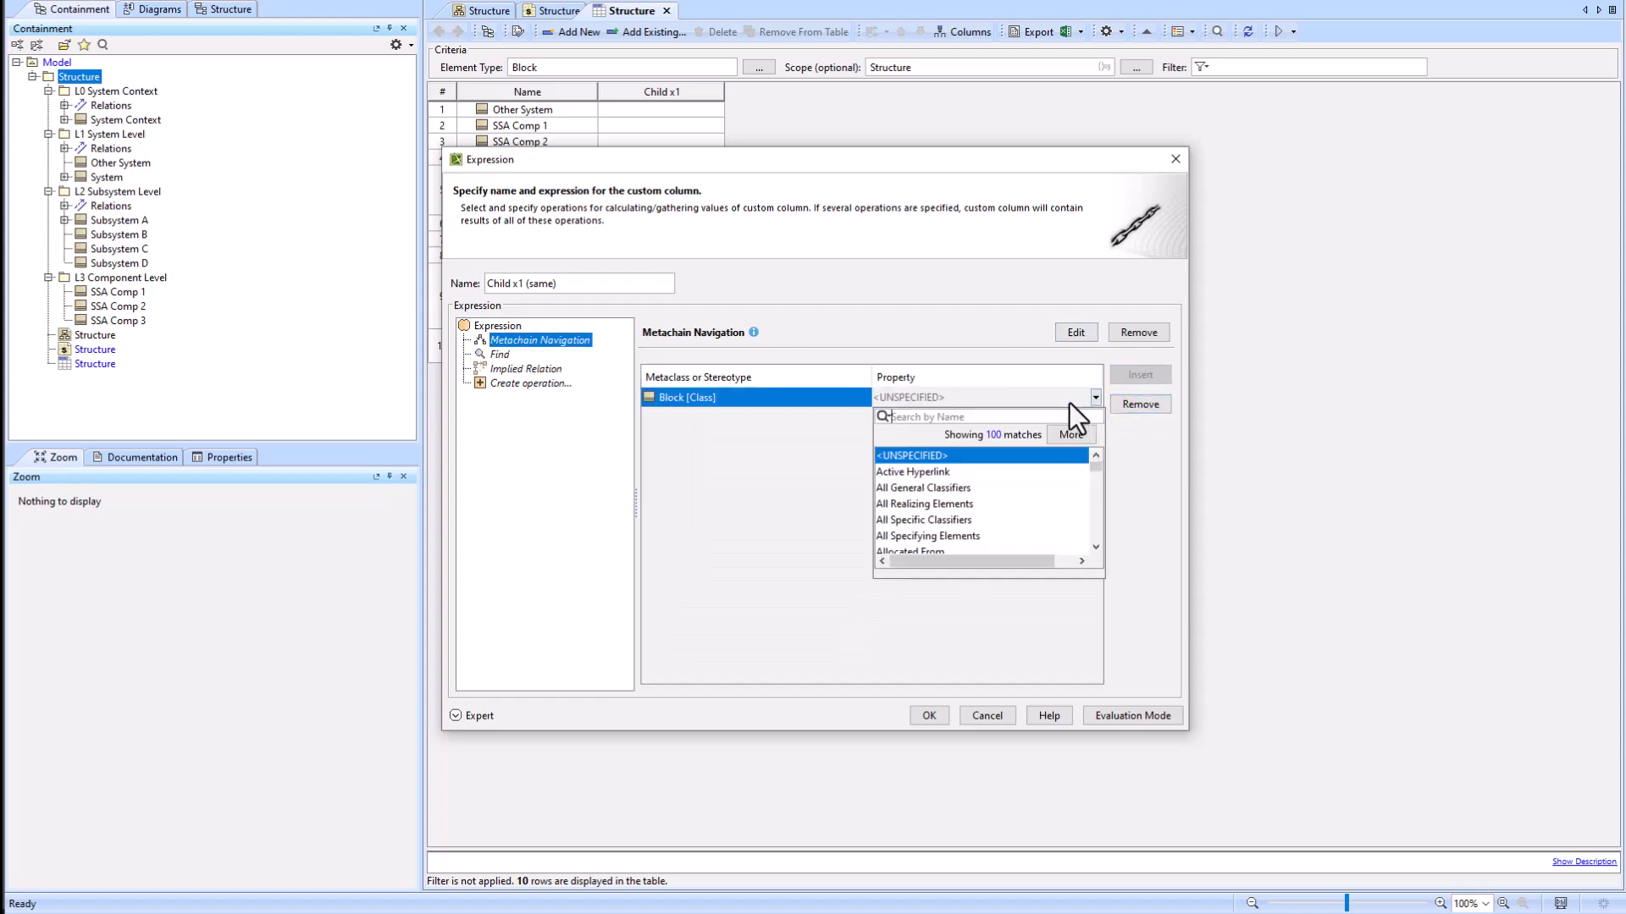
type("own")
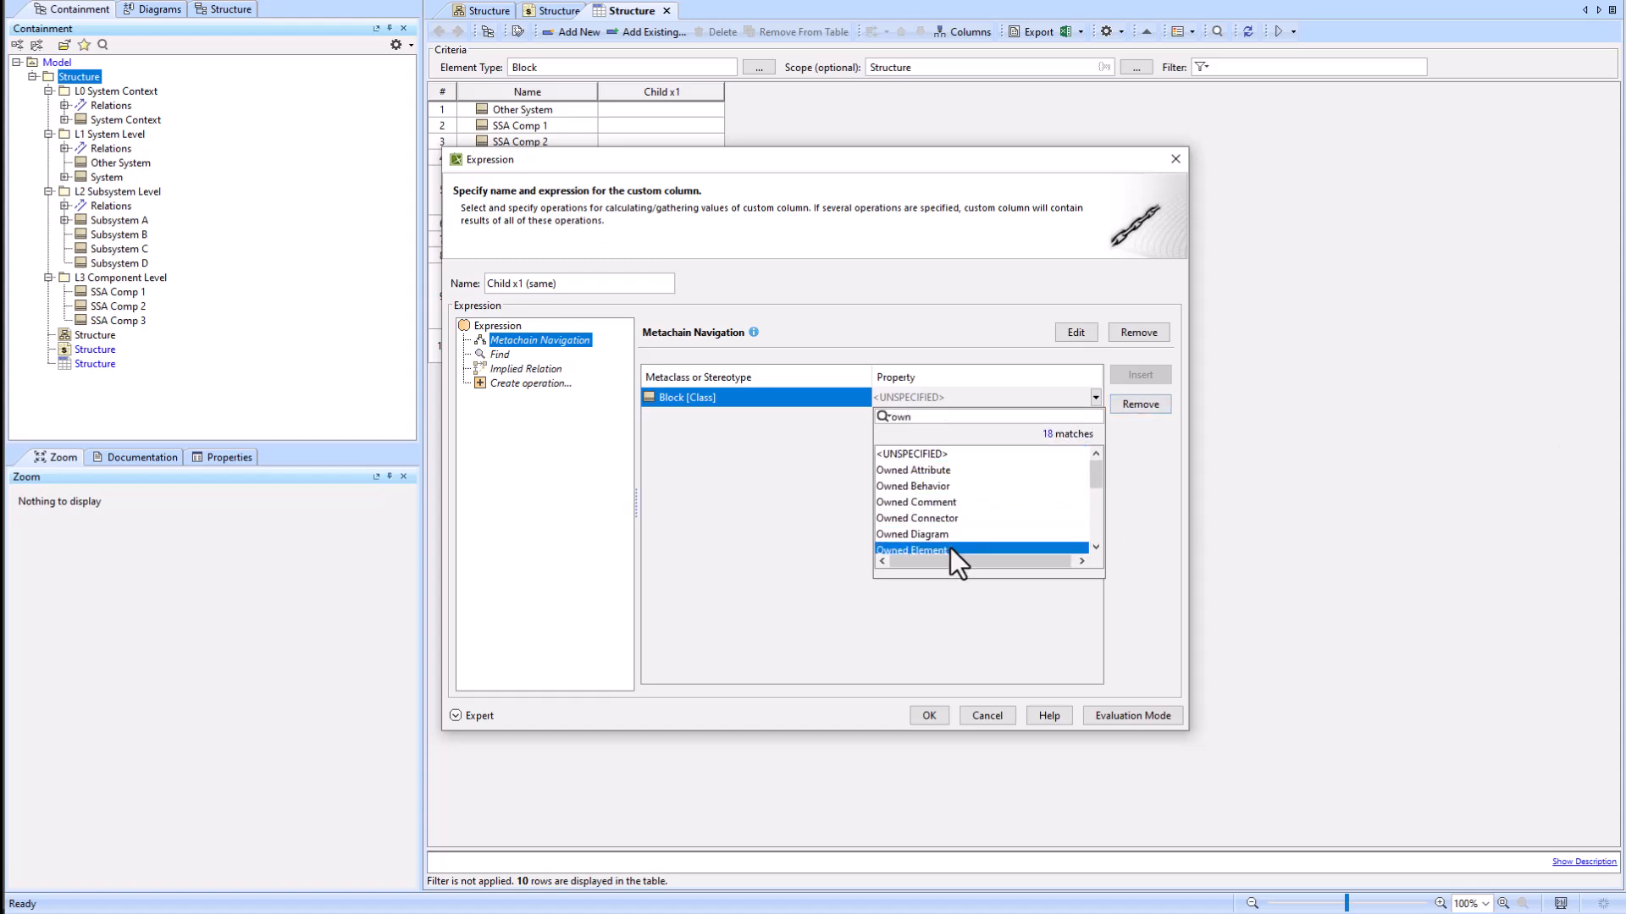
left_click(911, 551)
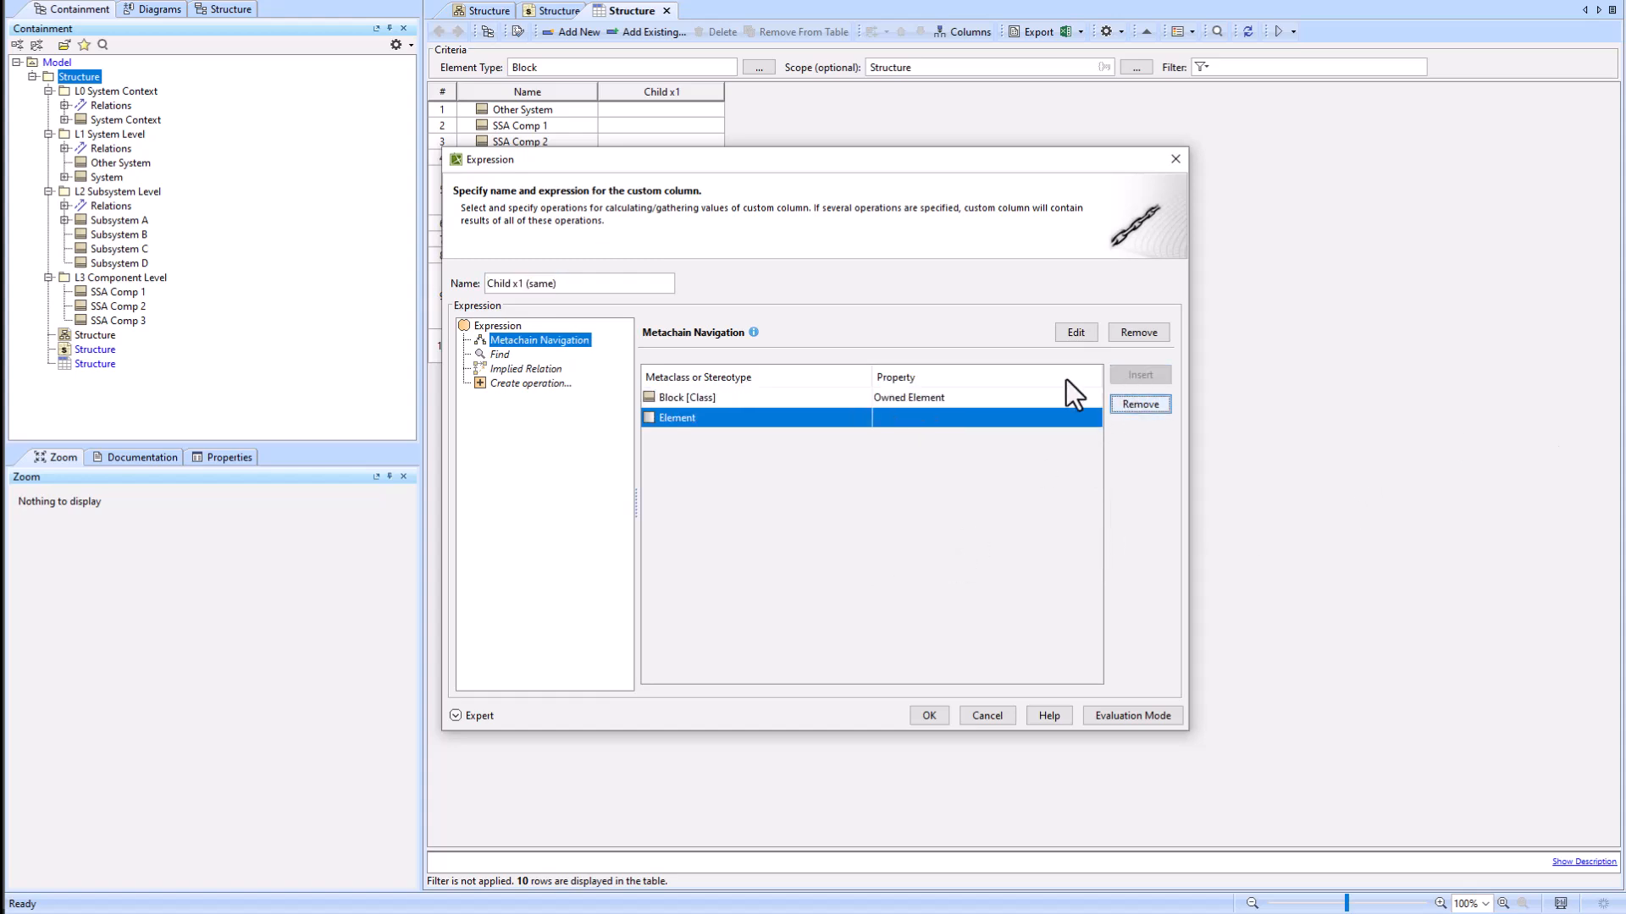
left_click(867, 416)
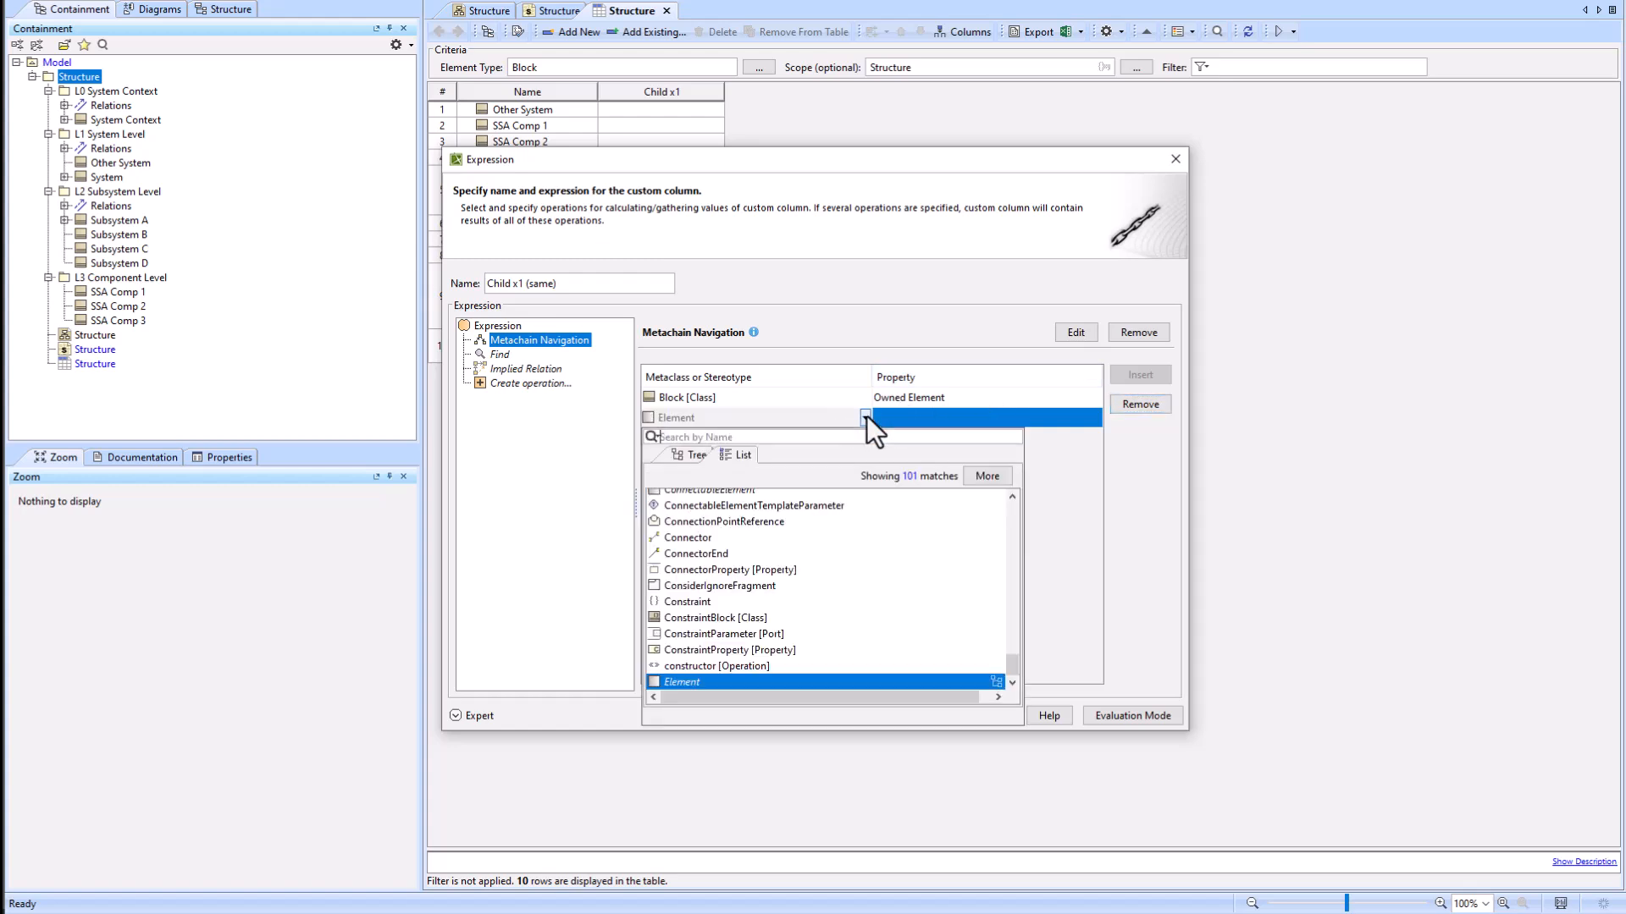
type("part")
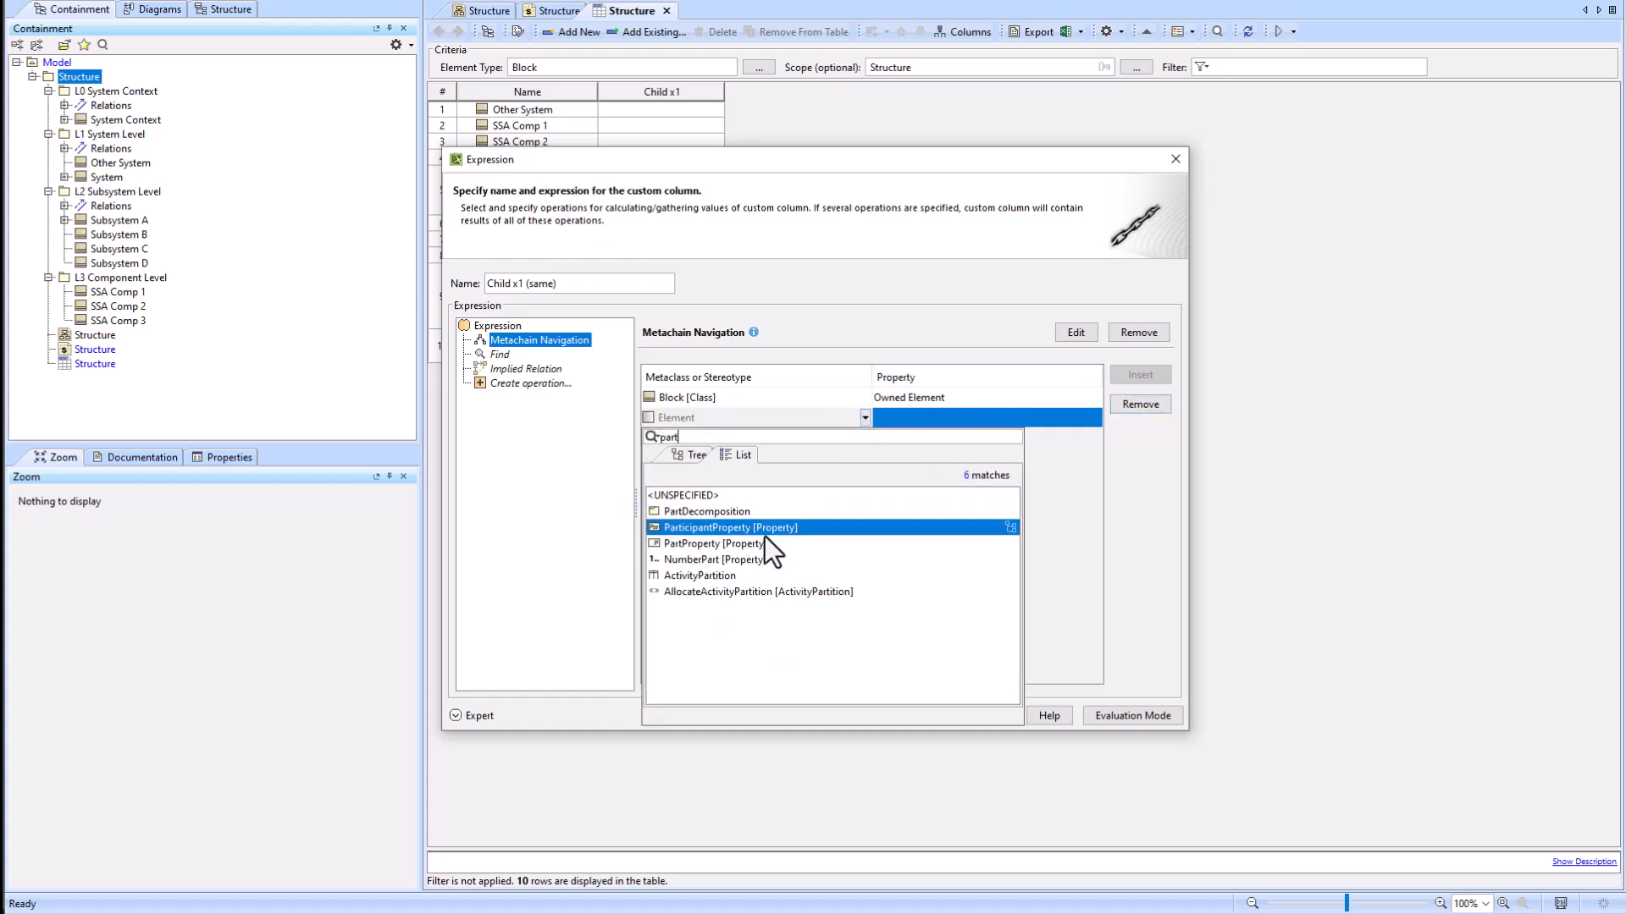
left_click(710, 544)
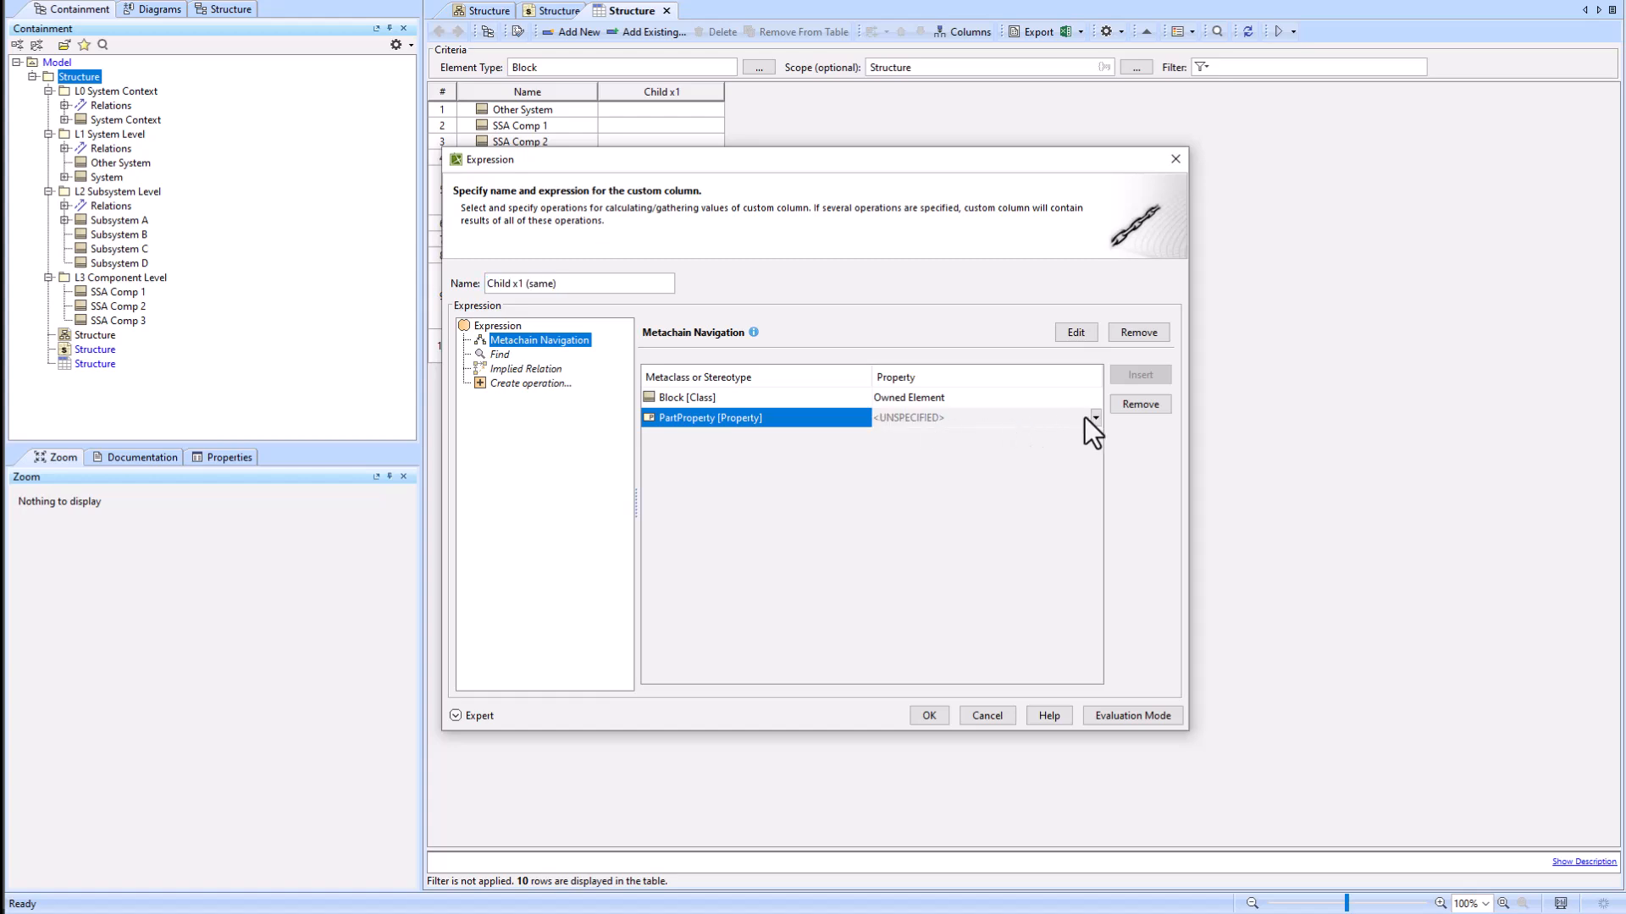
Step: Add the PartProperty's Type as the final step and confirm the Child x1 (same) column
left_click(1095, 417)
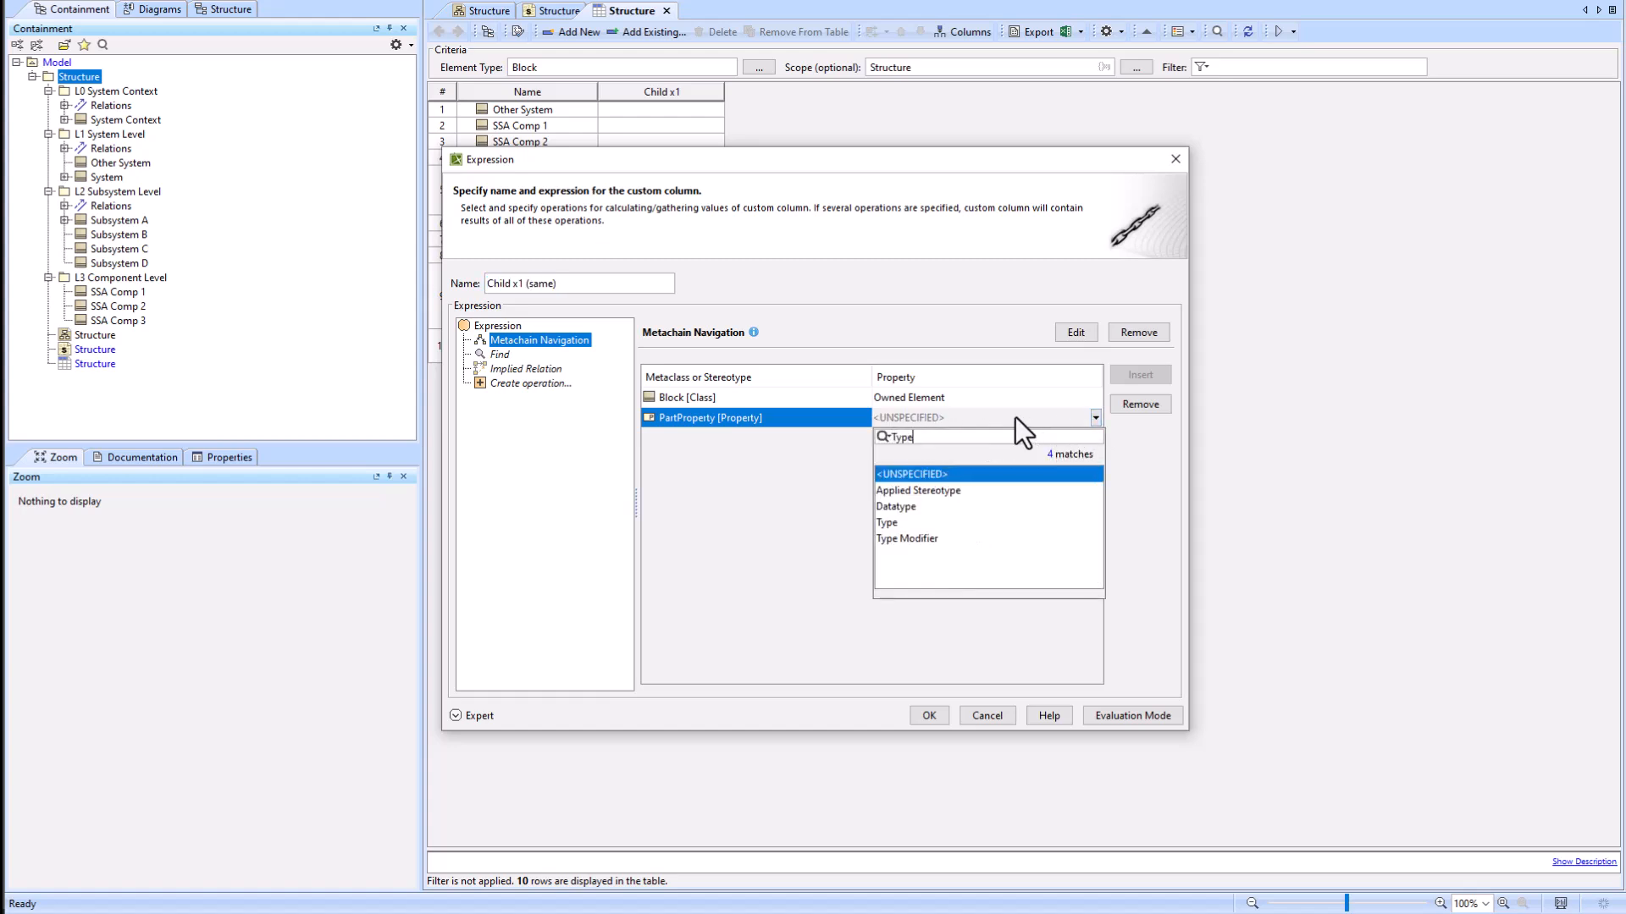
left_click(887, 523)
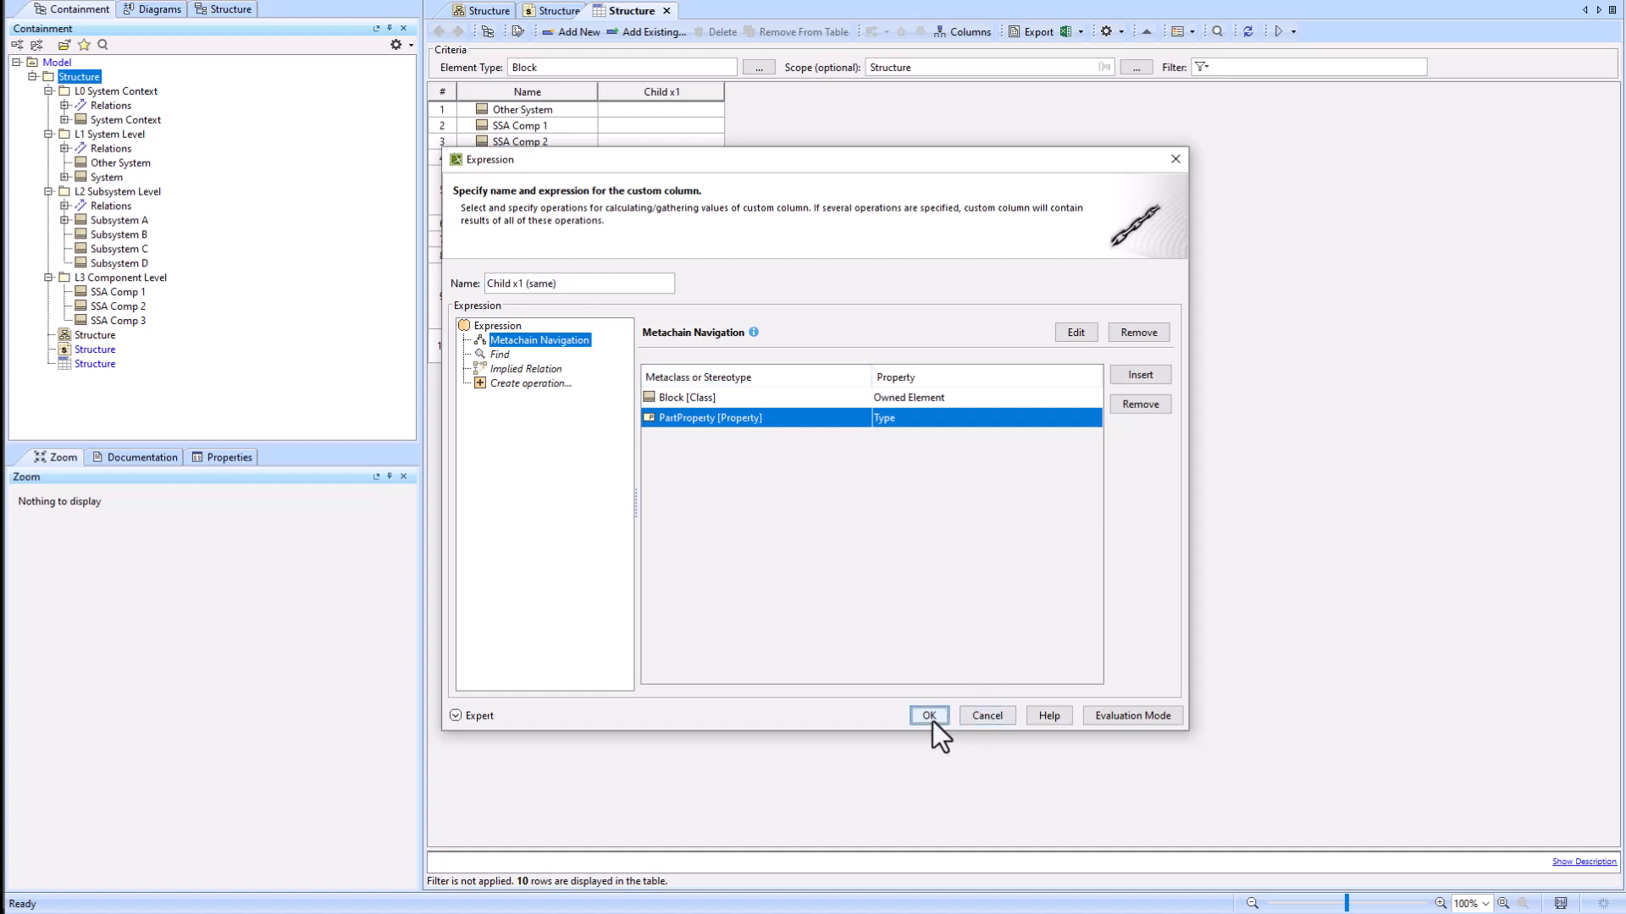
left_click(928, 716)
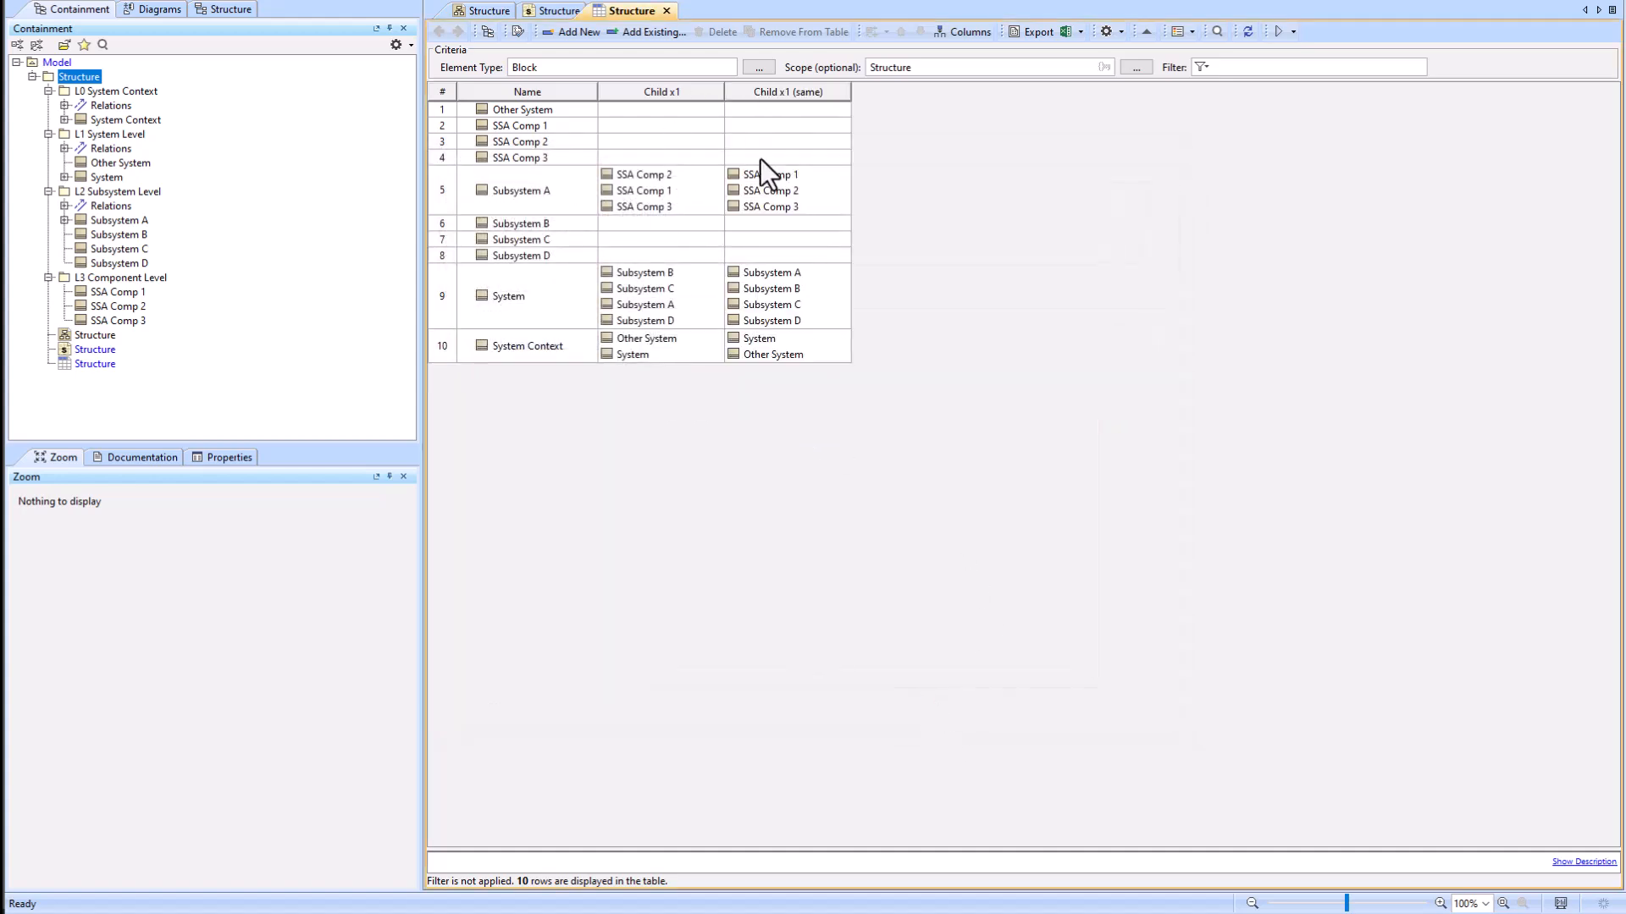
right_click(787, 92)
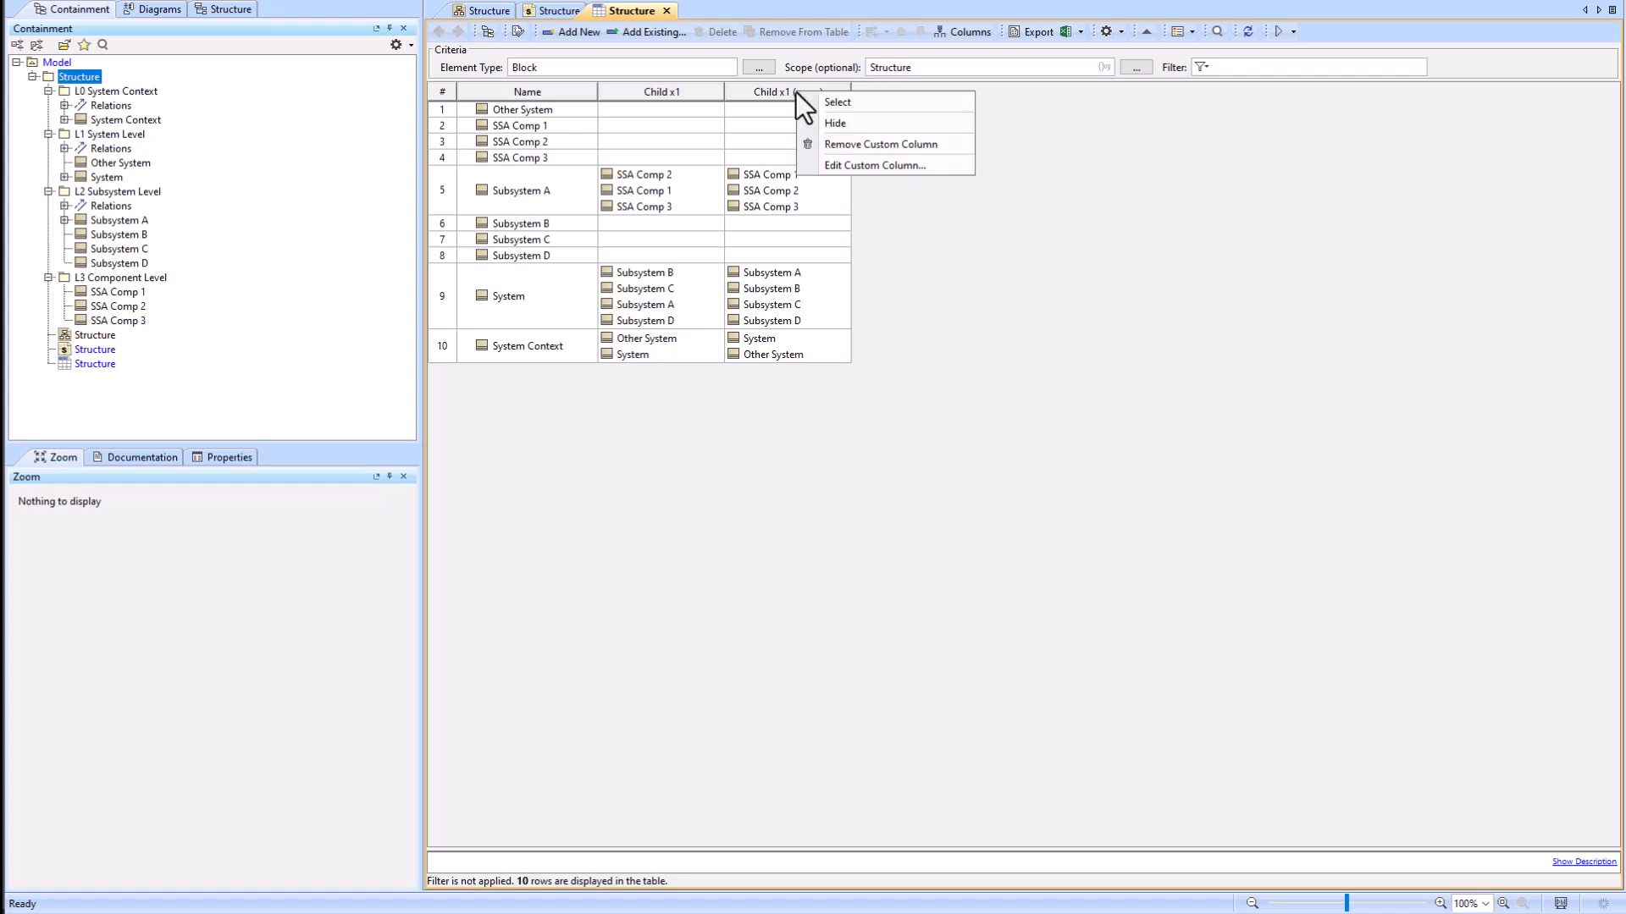
mouse_move(877, 166)
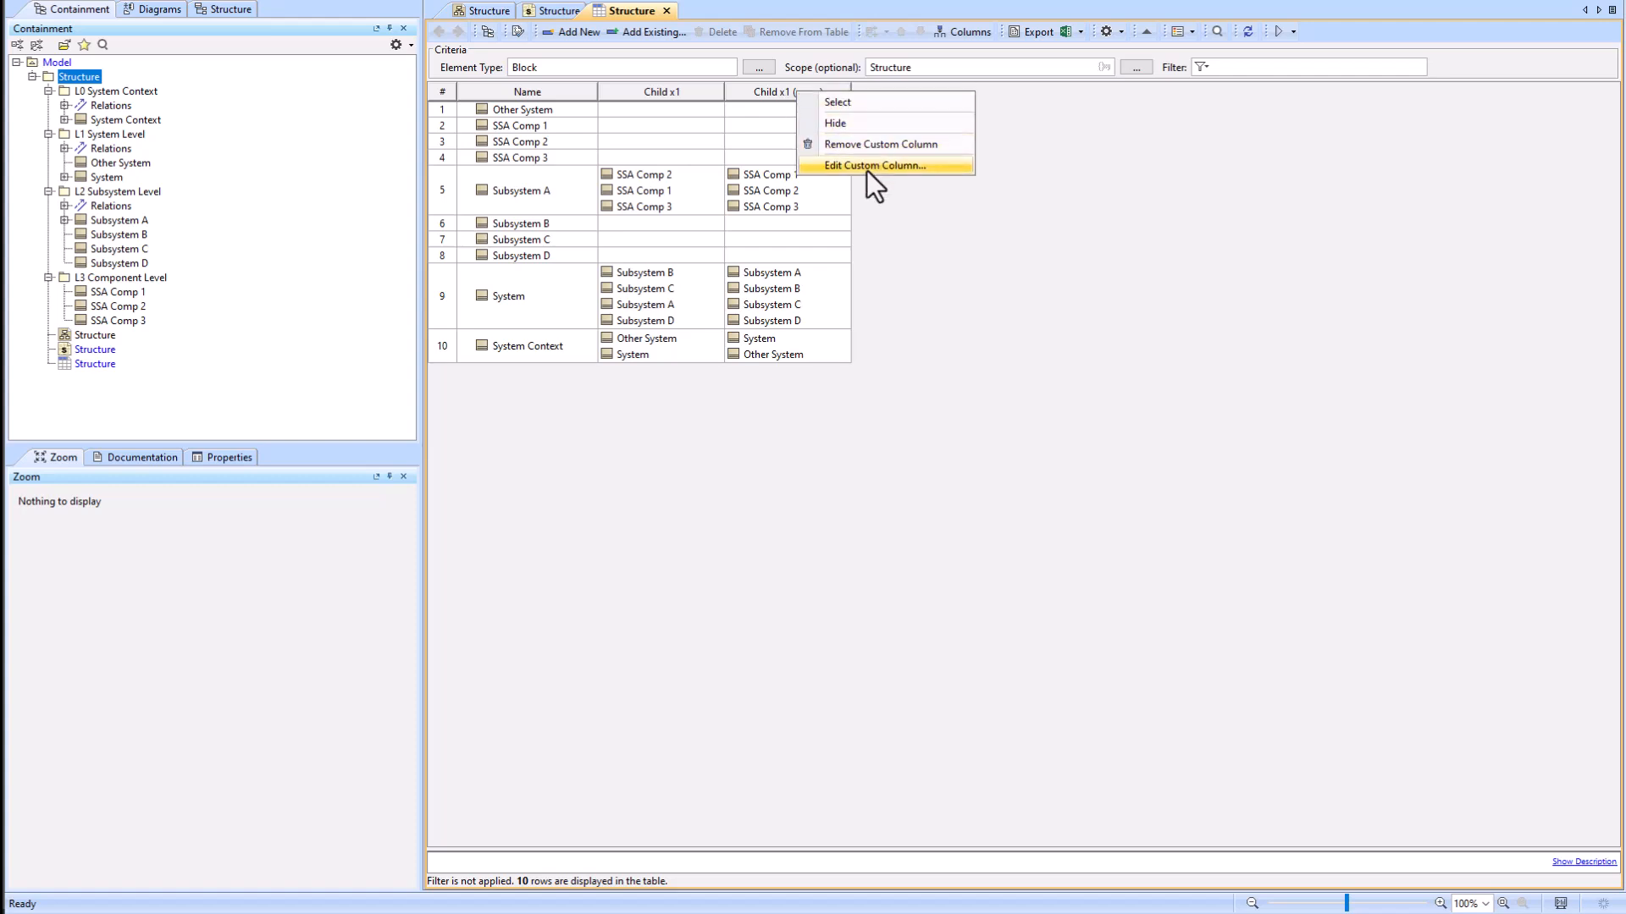
Step: Rename the column to Child x2 and add a further Block Owned Element navigation step
left_click(879, 166)
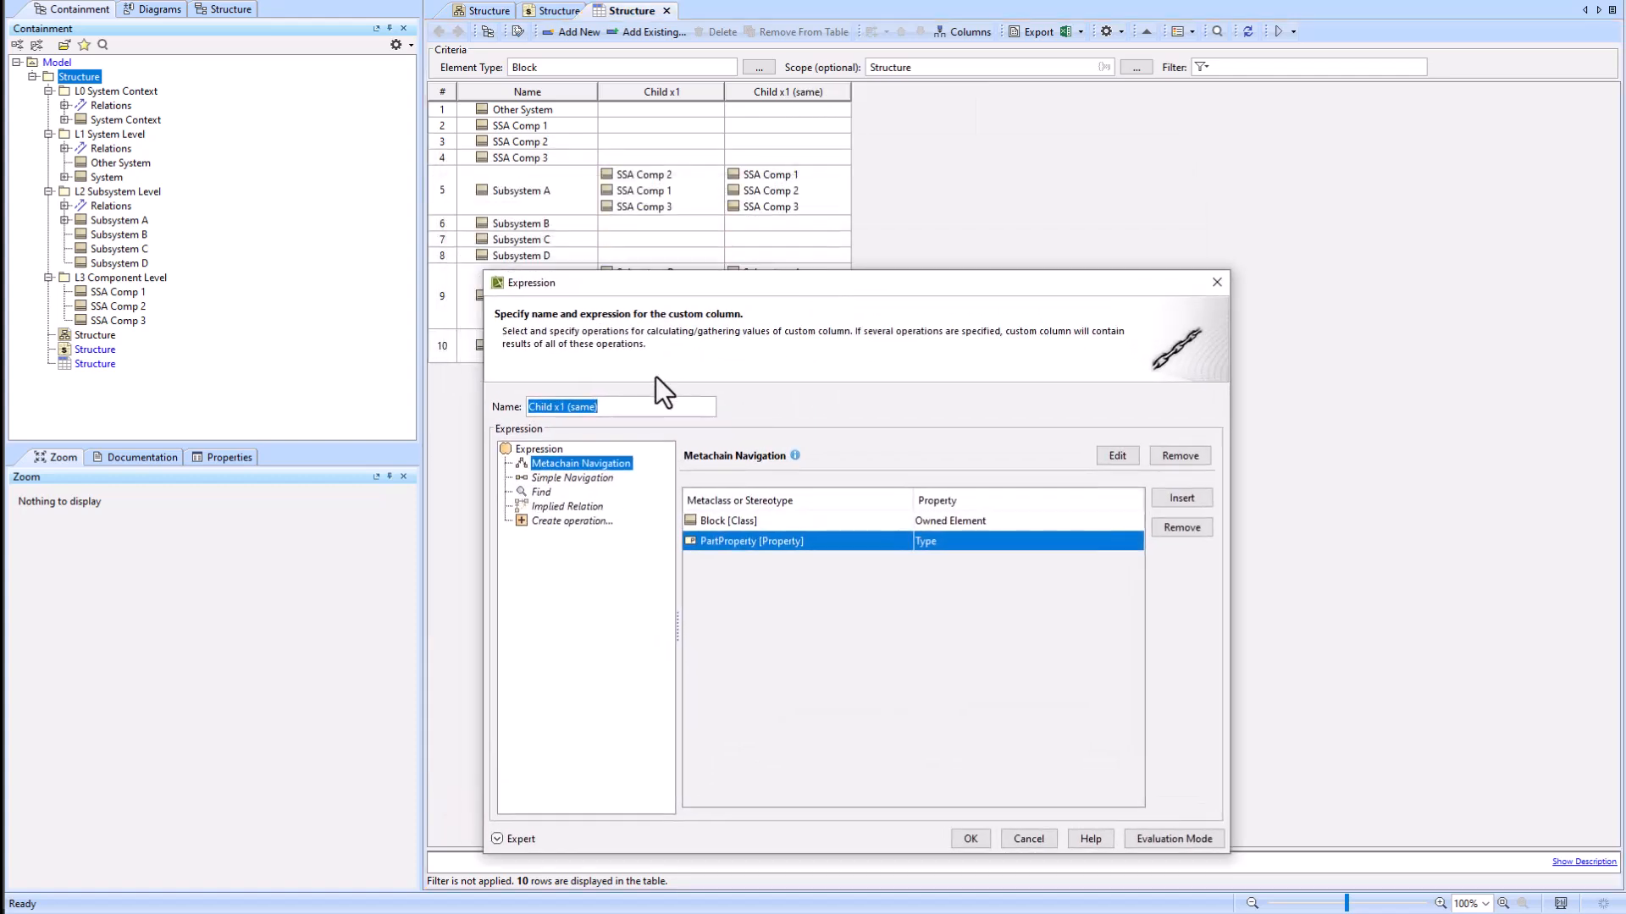
left_click(560, 406)
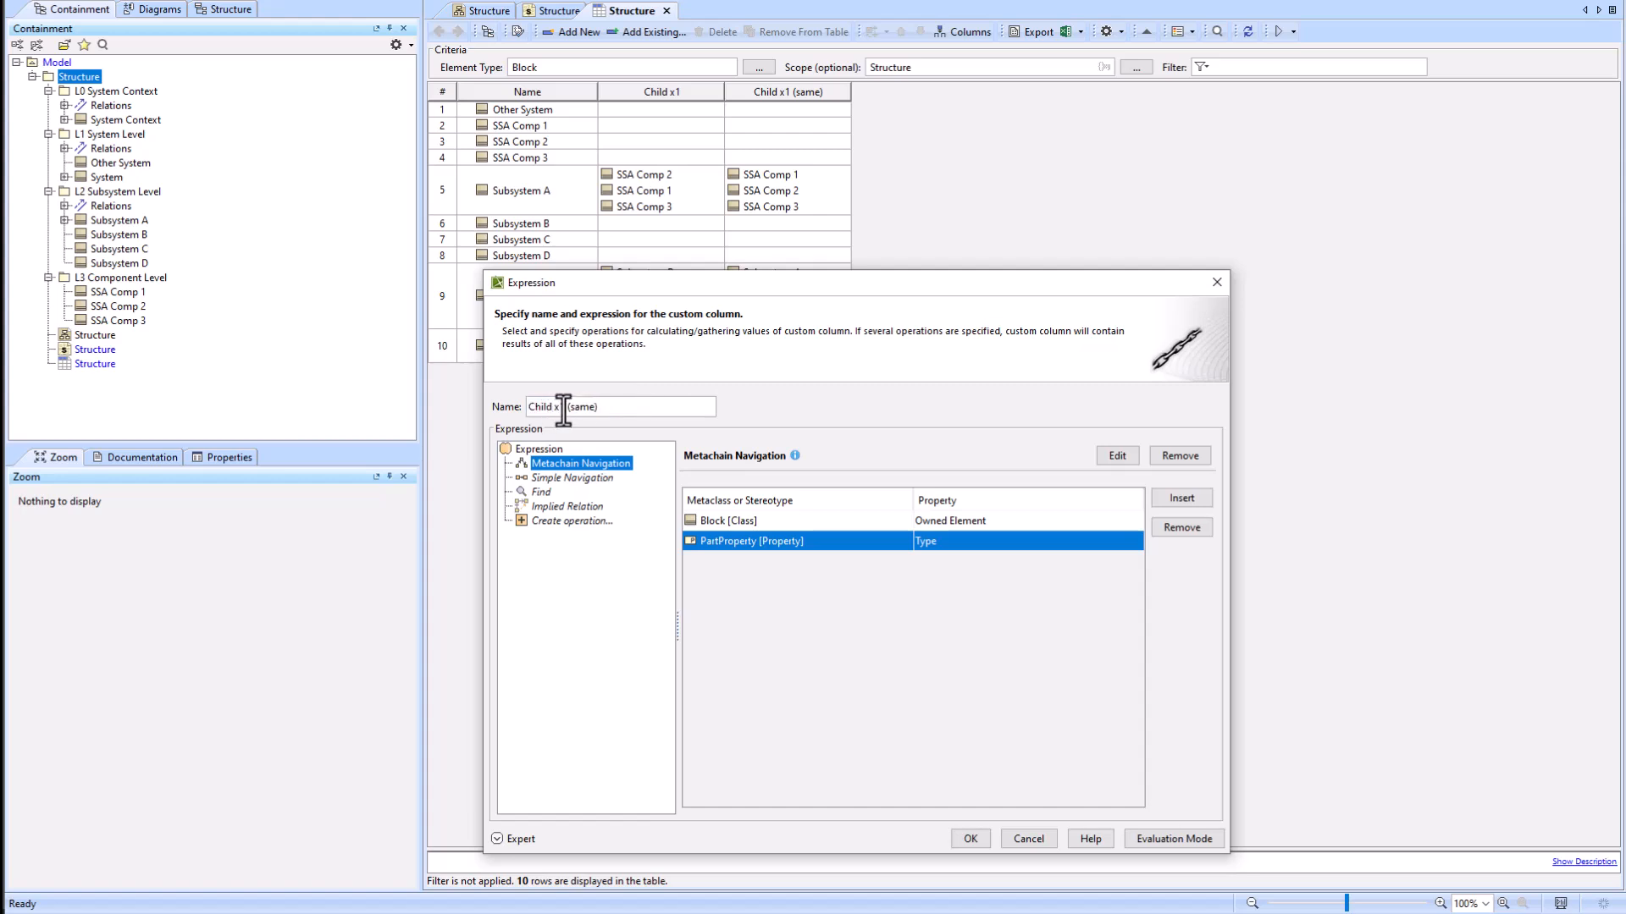
type("2")
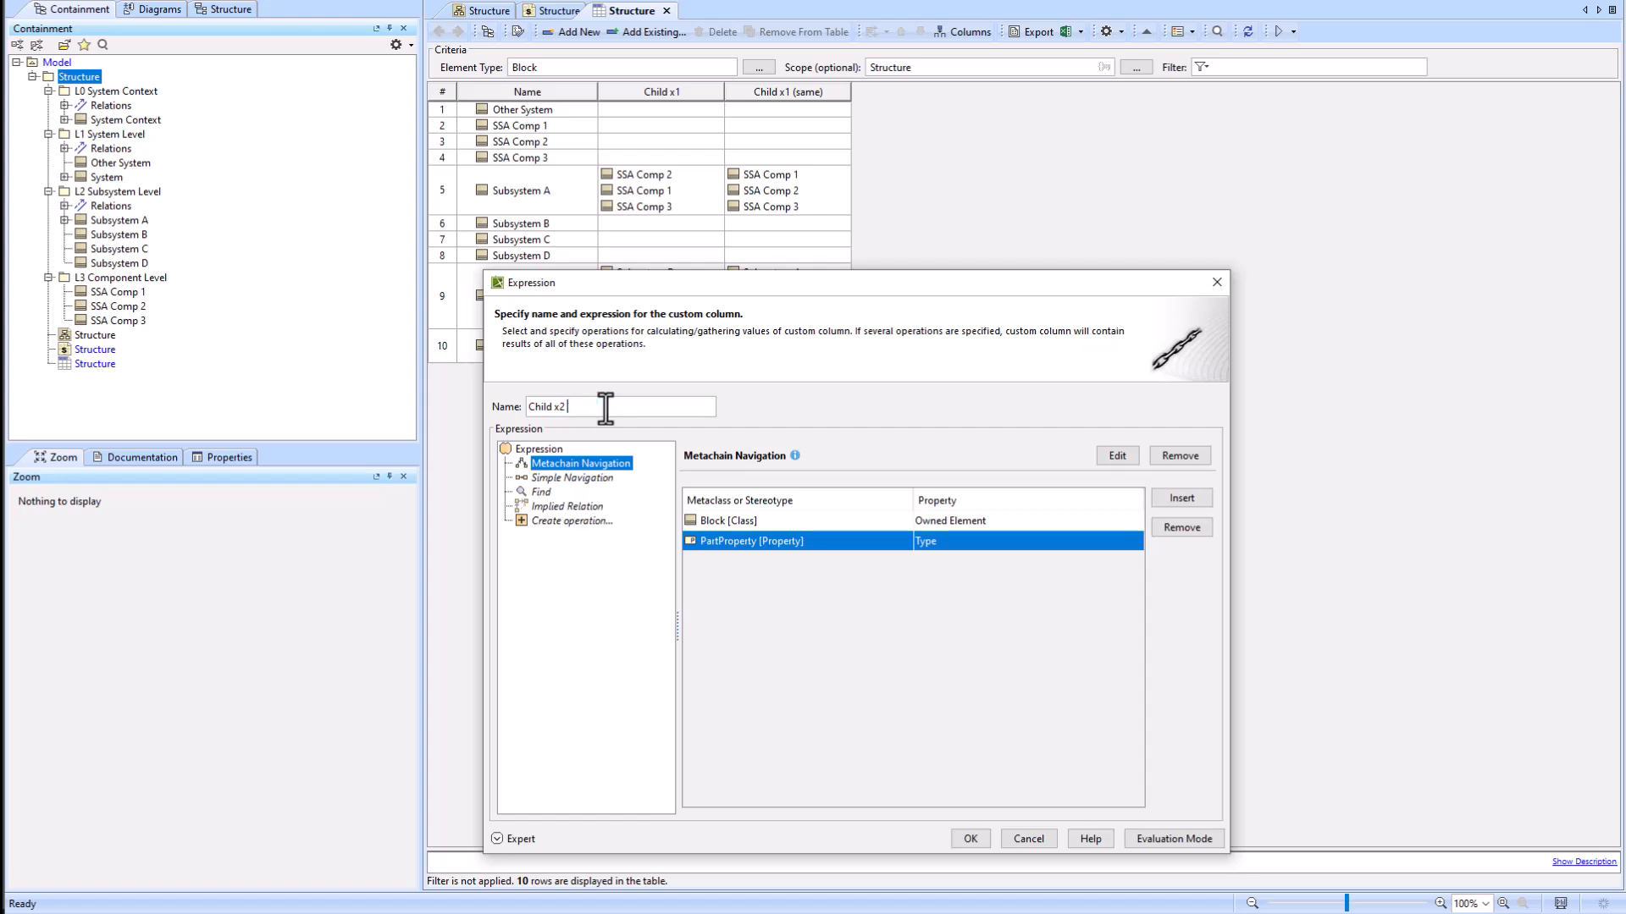
left_click(1180, 498)
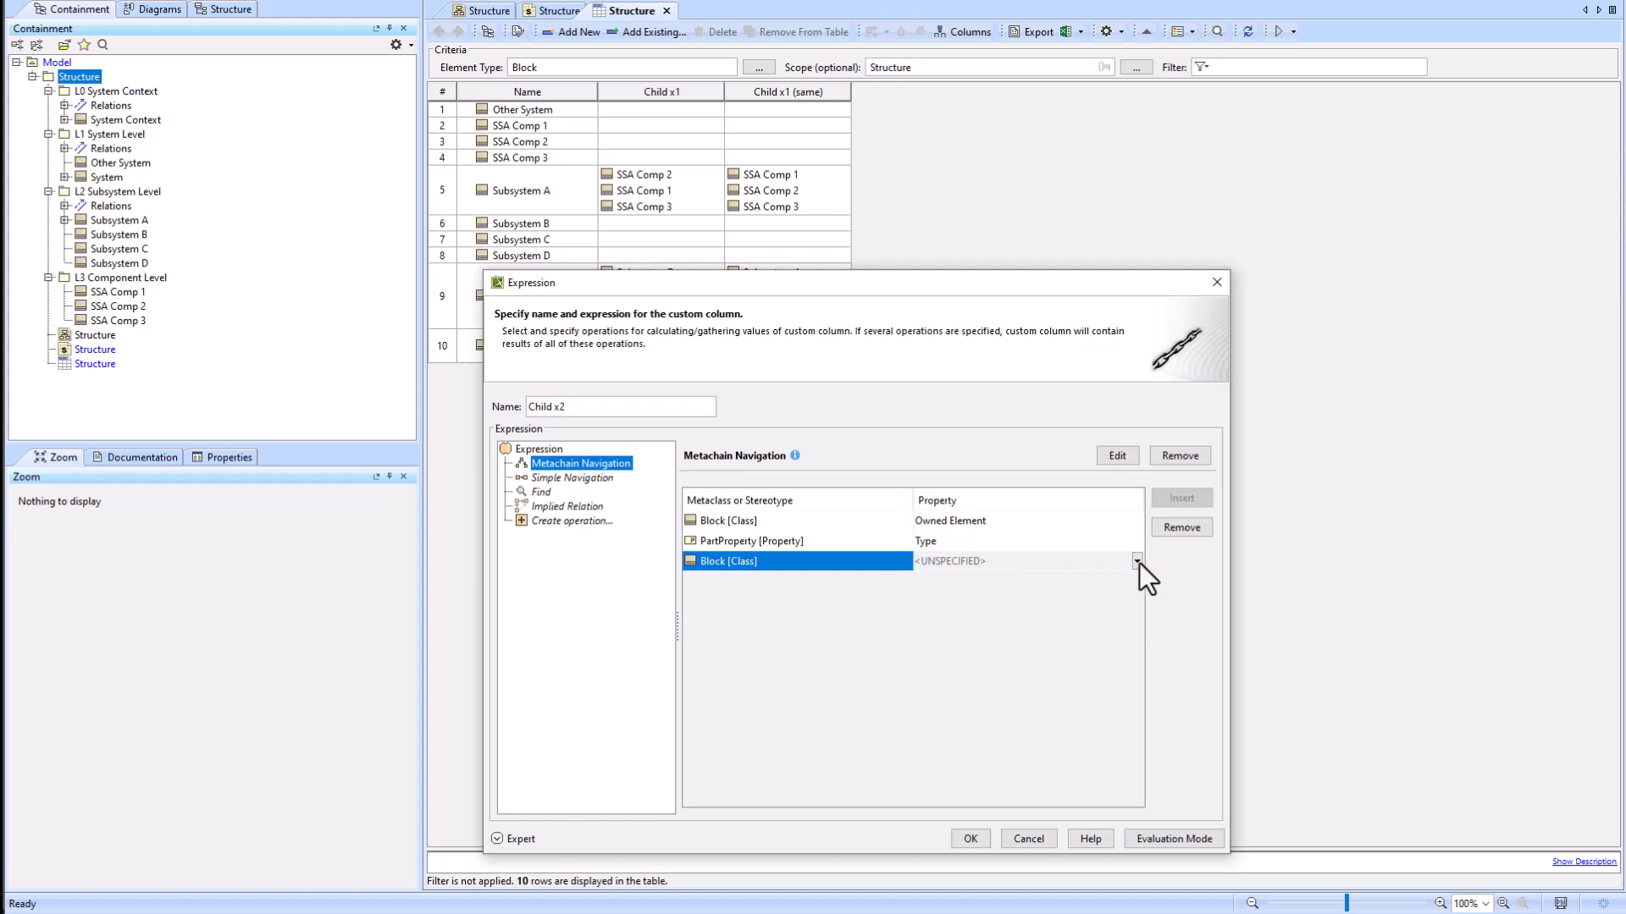
left_click(1136, 560)
type("Owne")
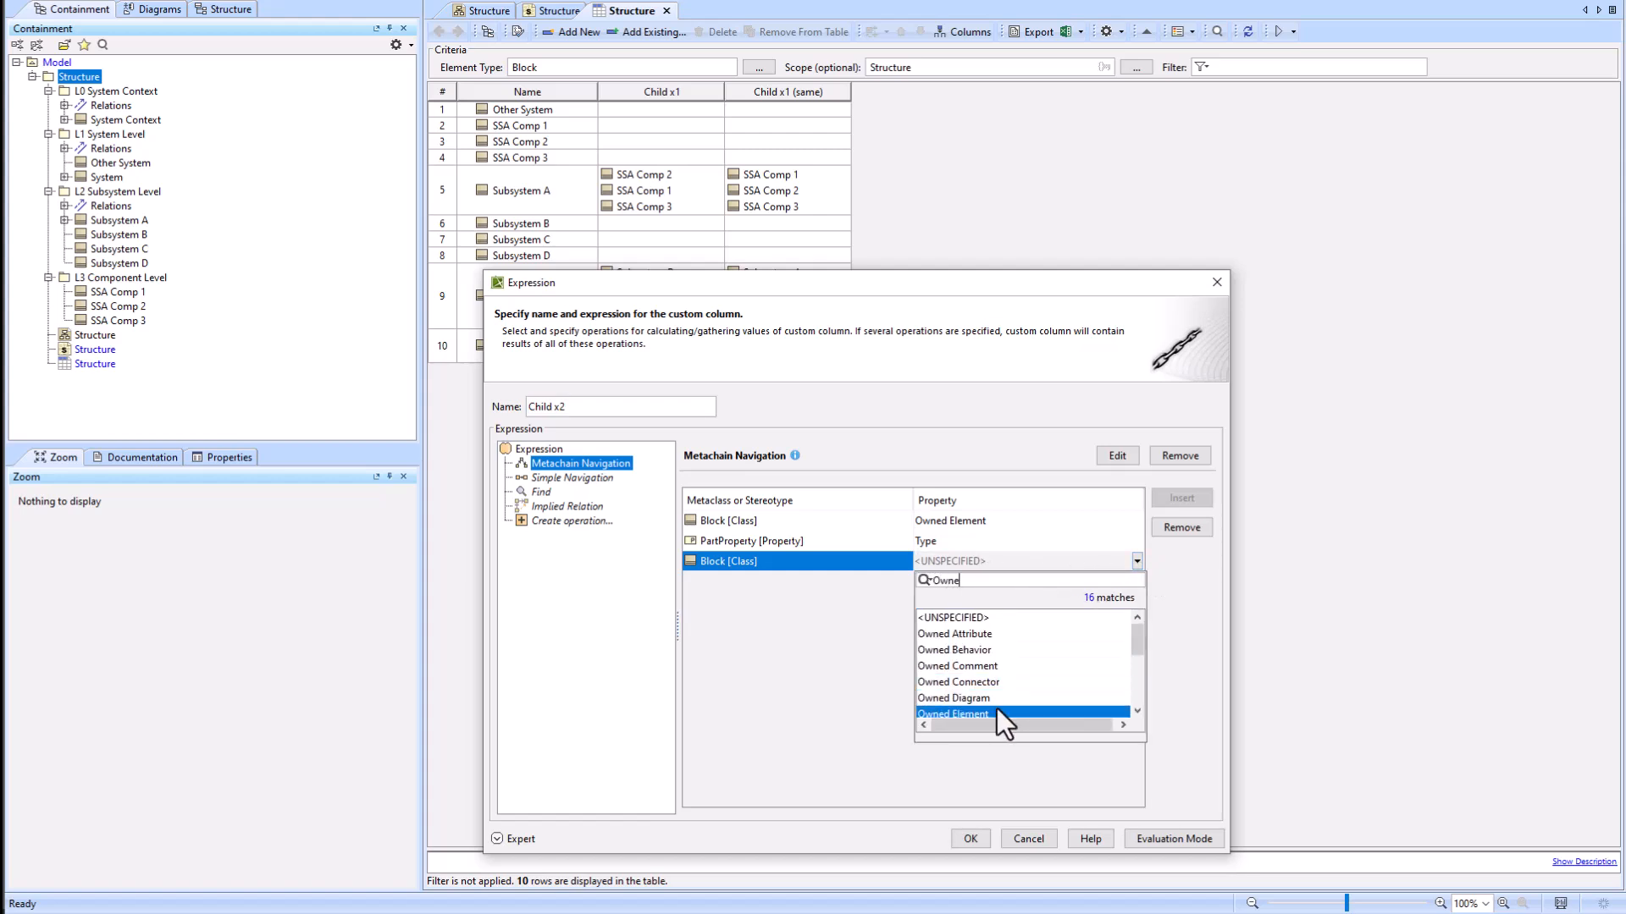
left_click(951, 713)
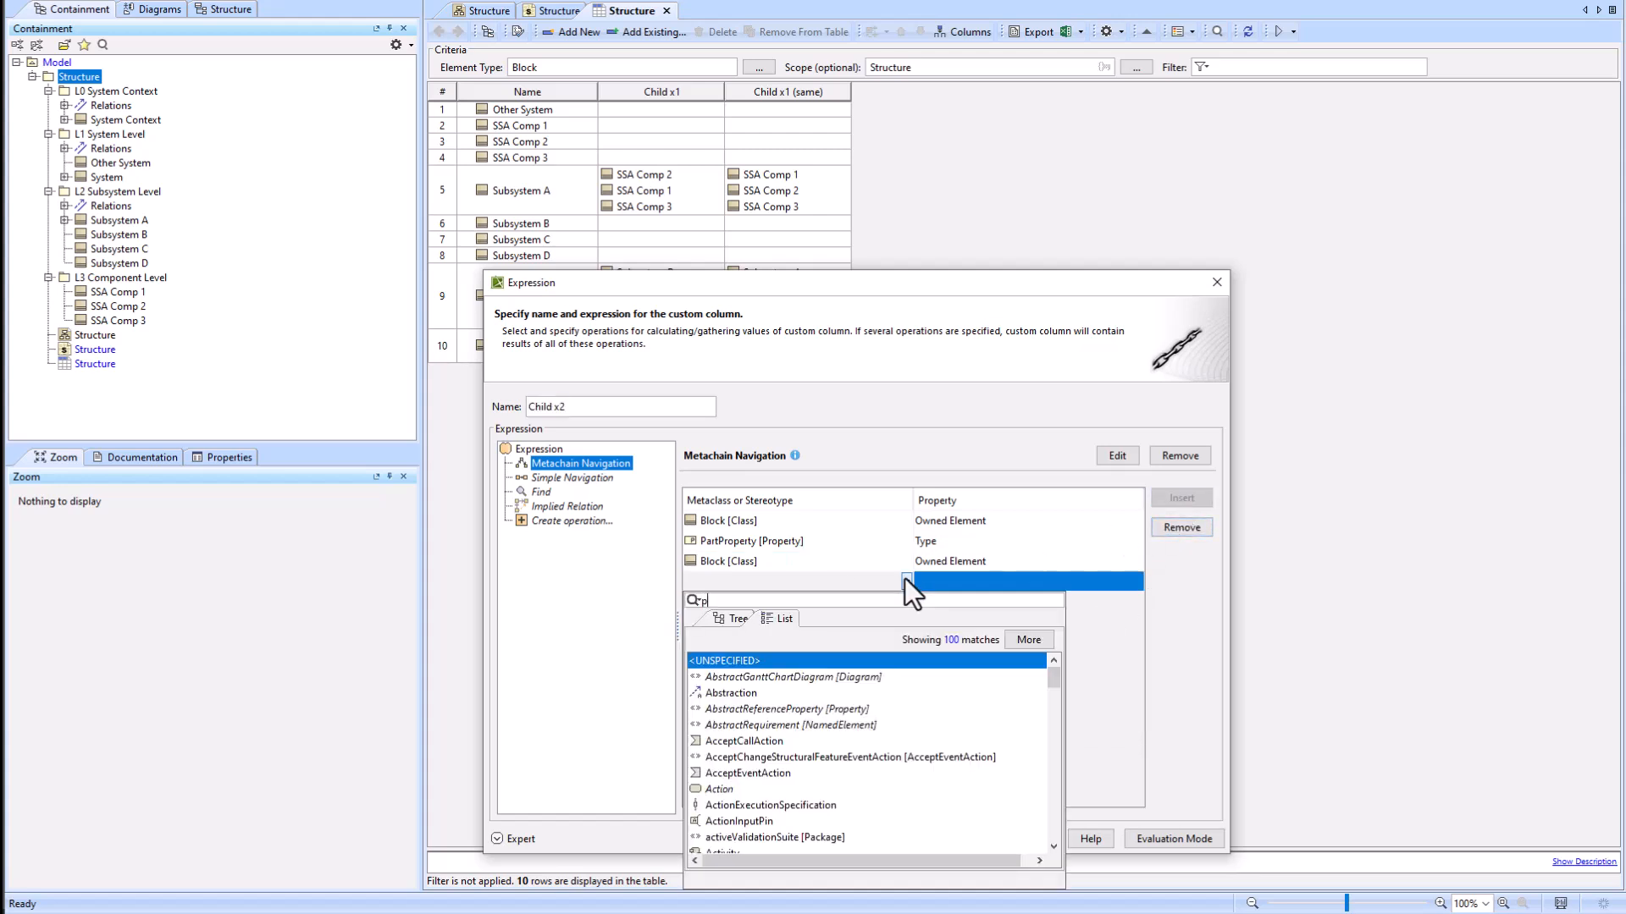
Step: Narrow the new step to PartProperty and choose its Type to list grandchild blocks
type("artProperty [Property")
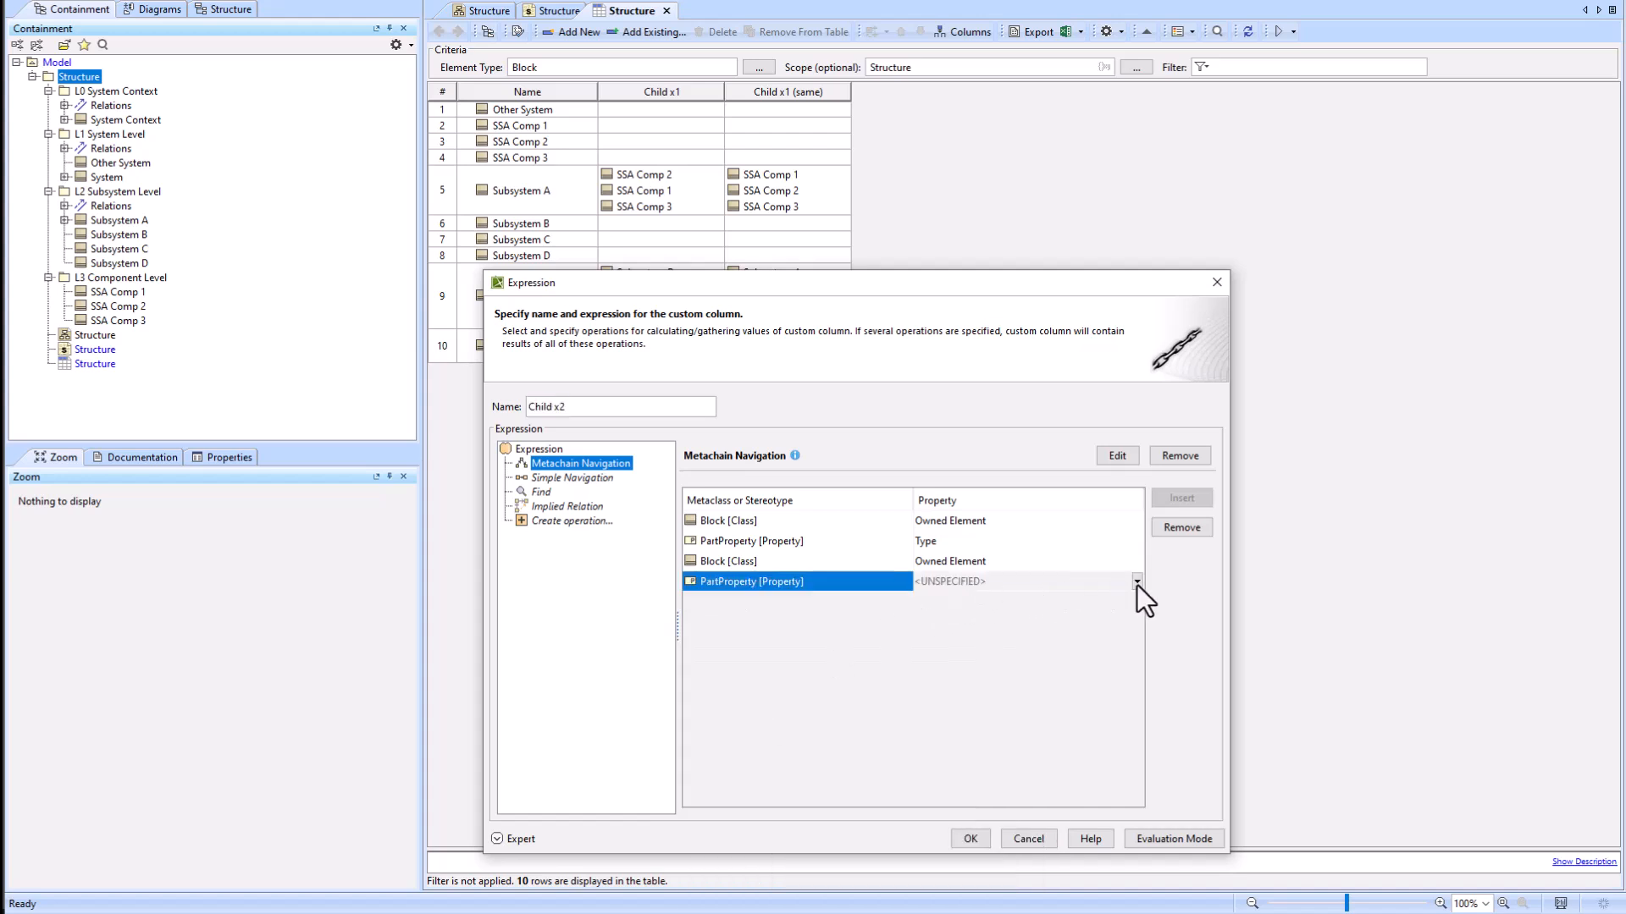
left_click(1136, 580)
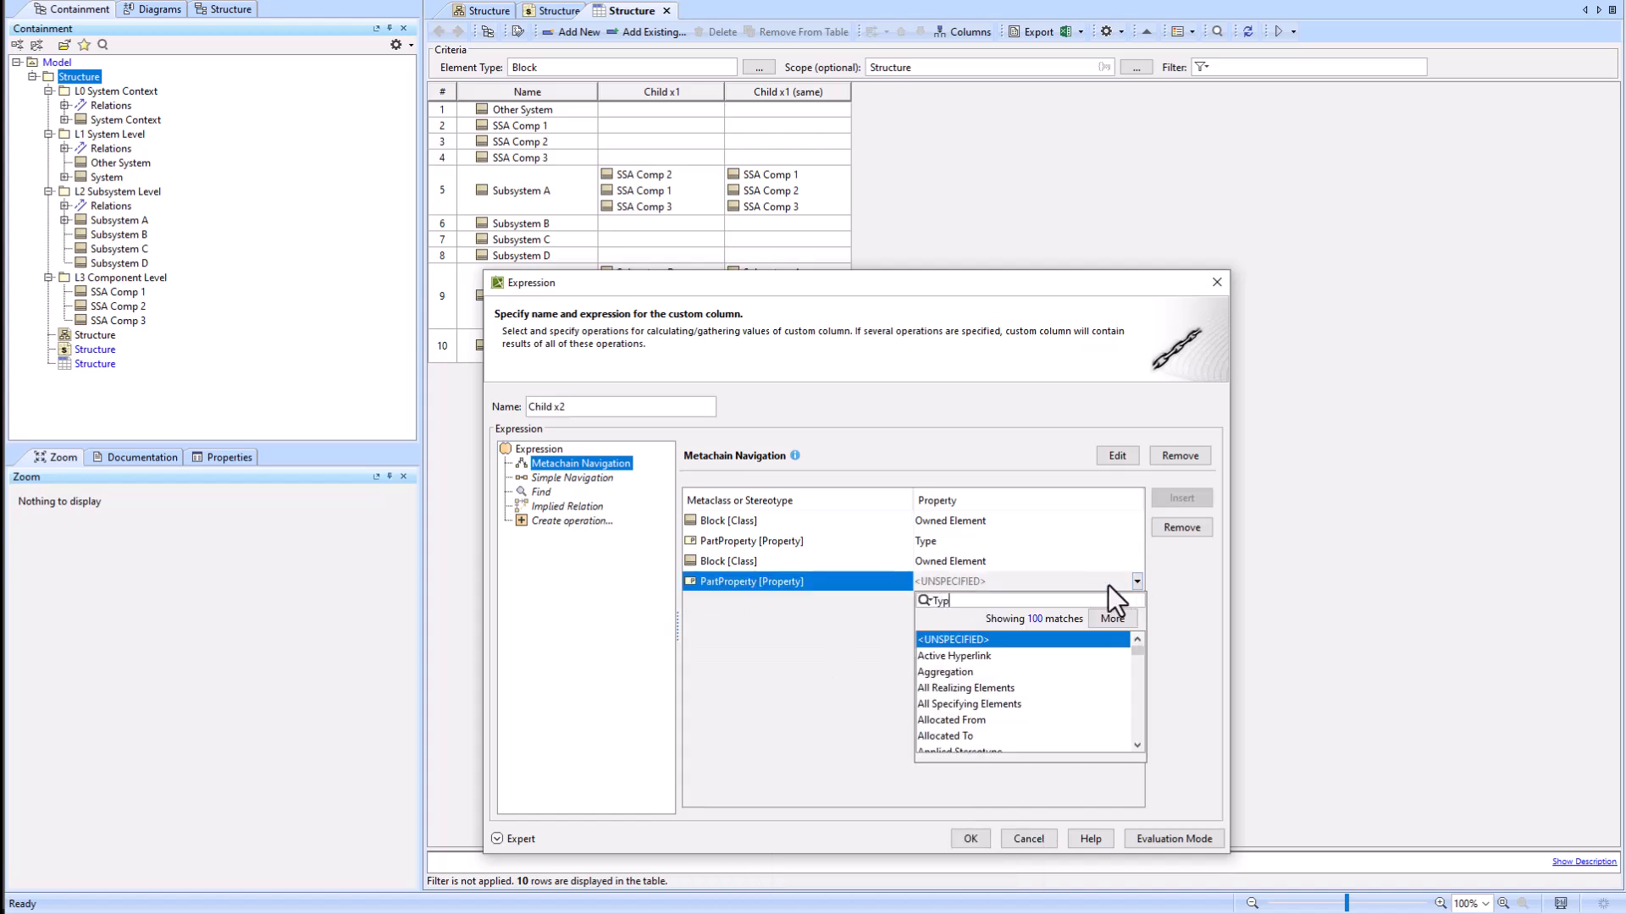
type("e")
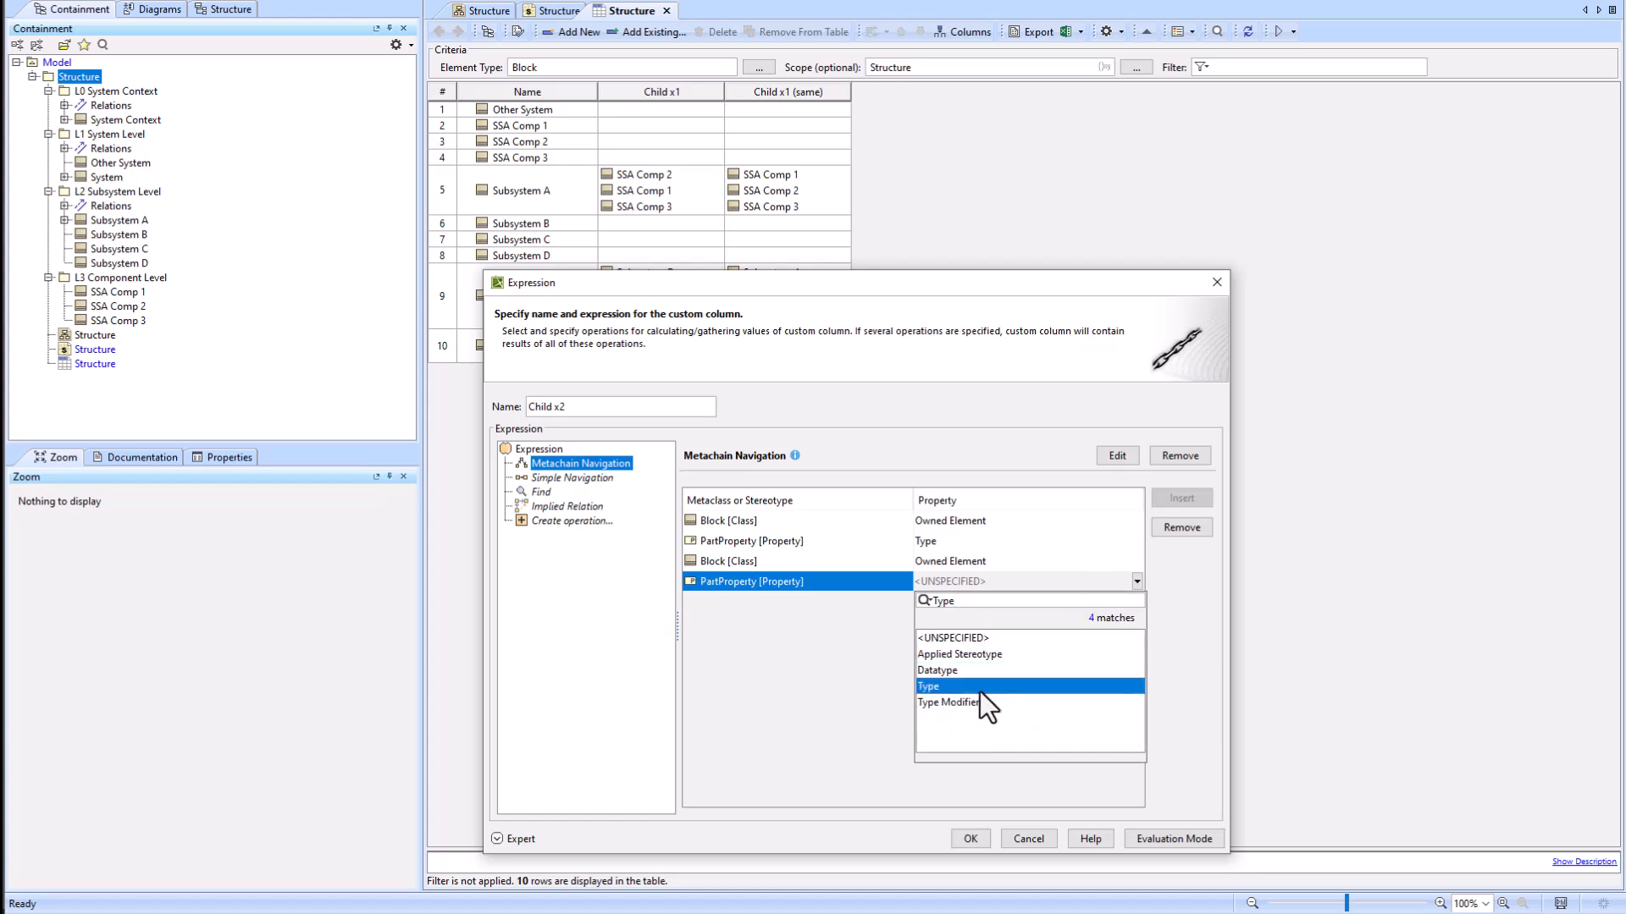
left_click(967, 837)
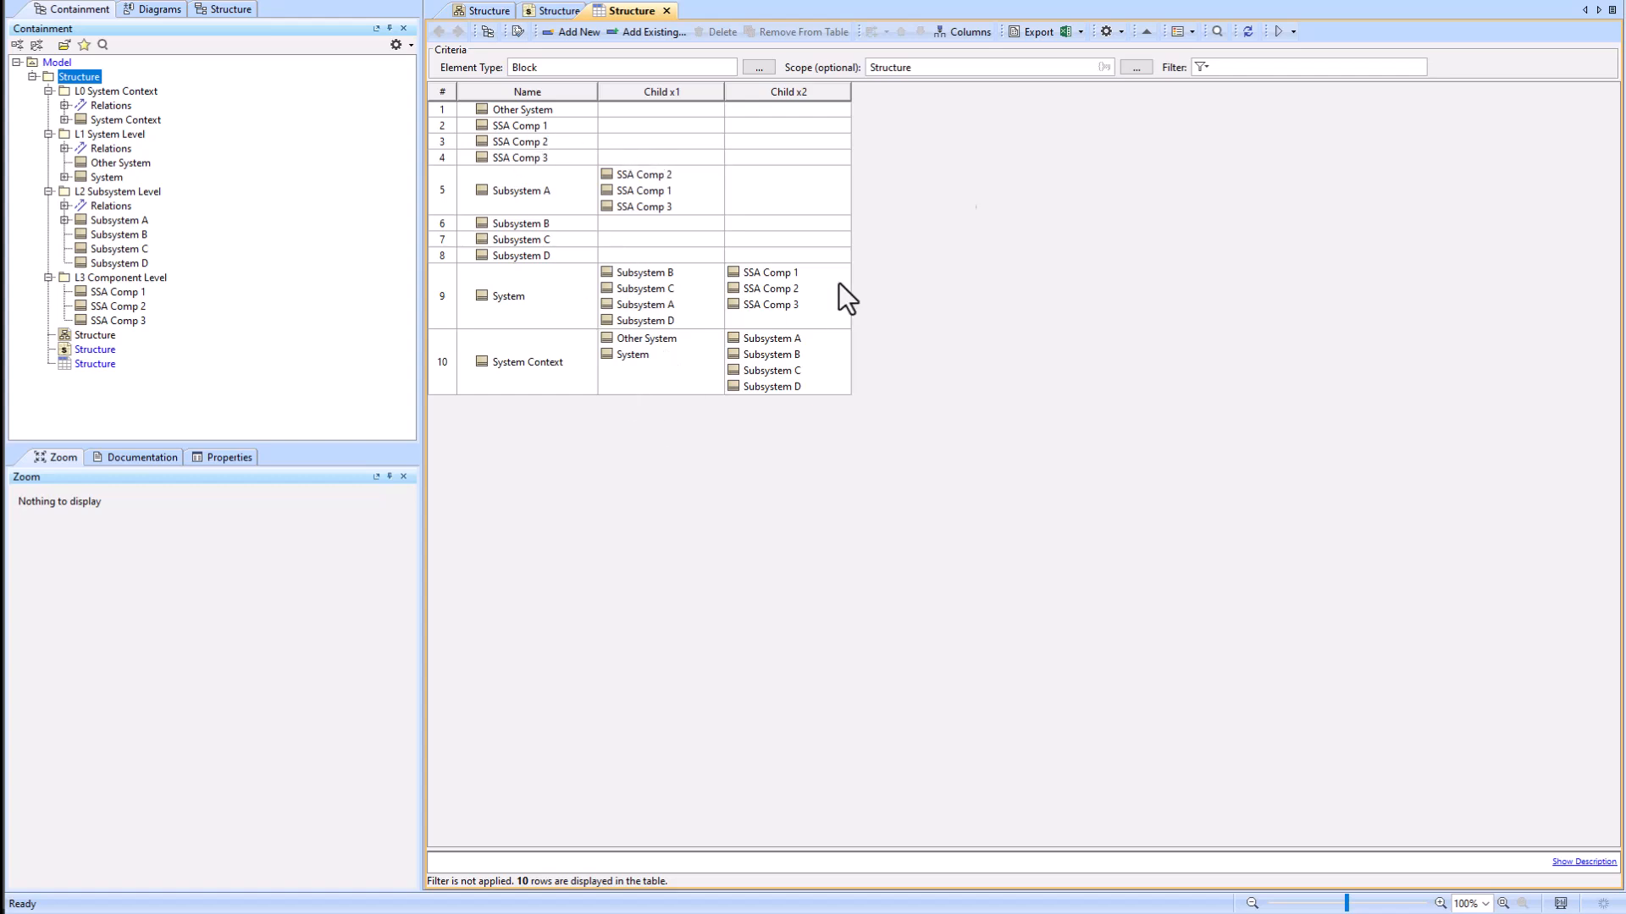
Step: Export the Structure table as an Excel workbook named Structure into the Cameo folder
left_click(1072, 32)
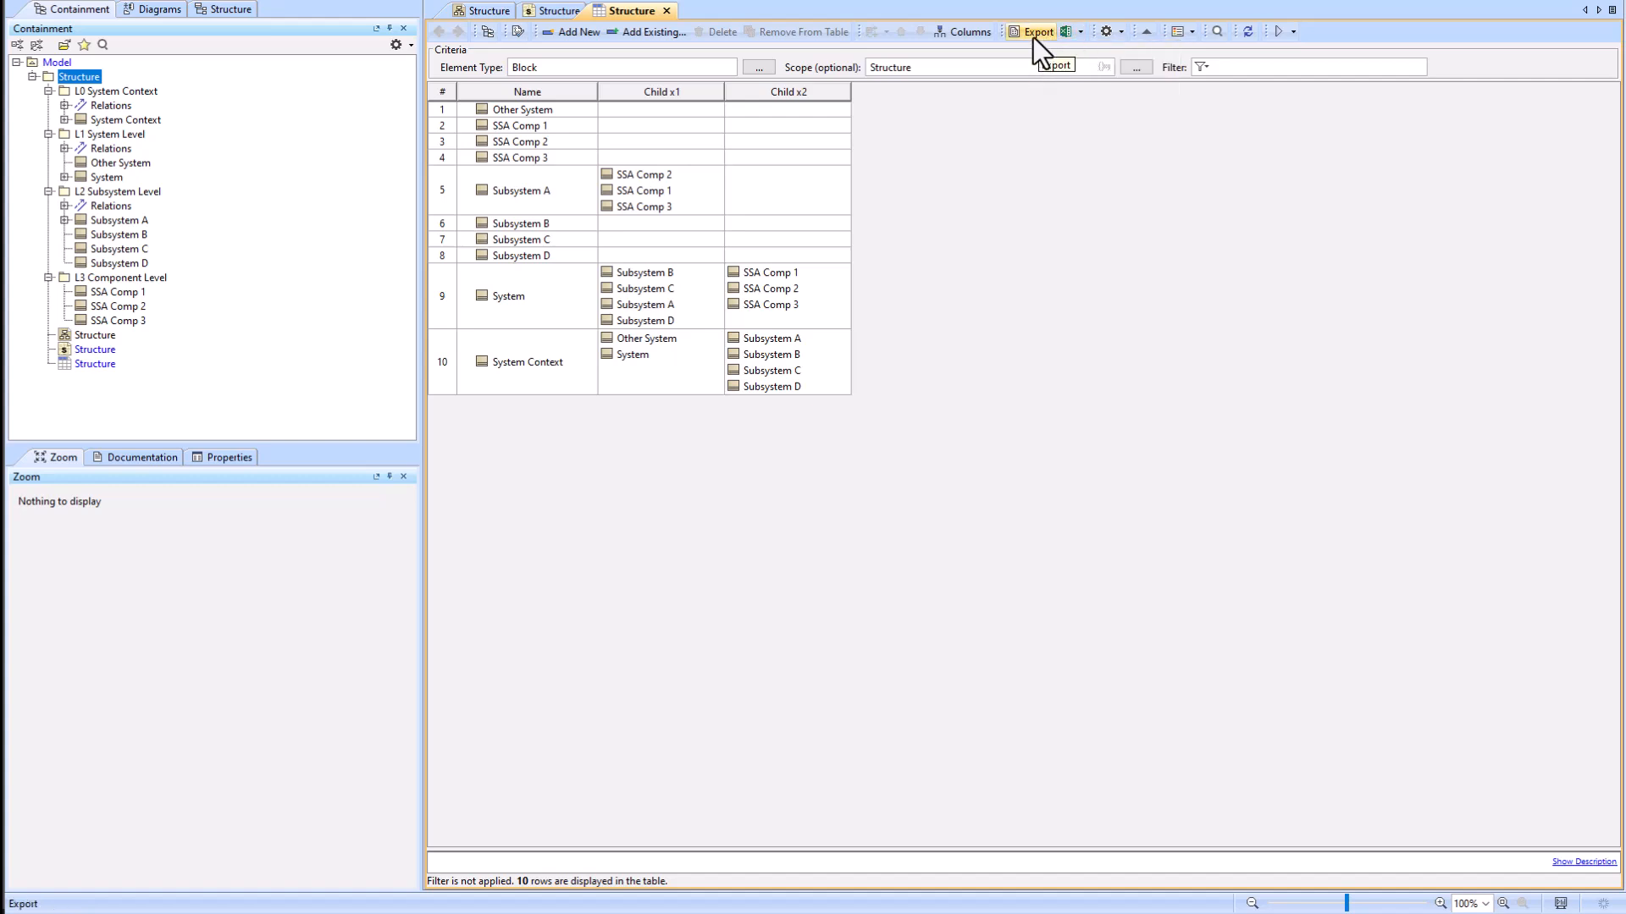
left_click(1035, 31)
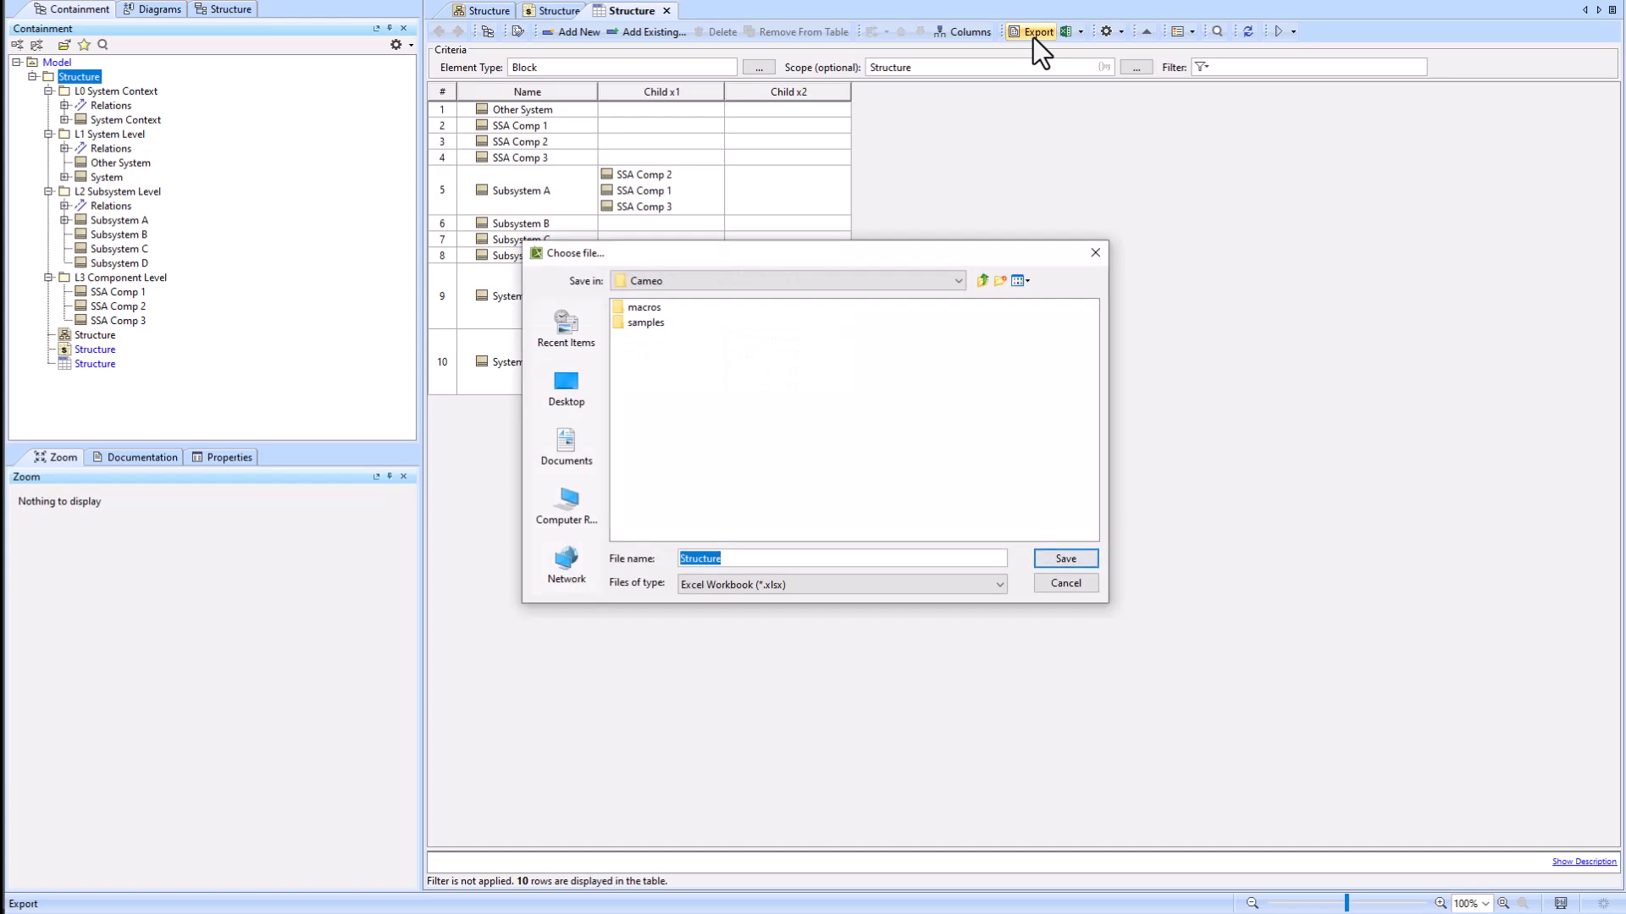
mouse_move(1065, 557)
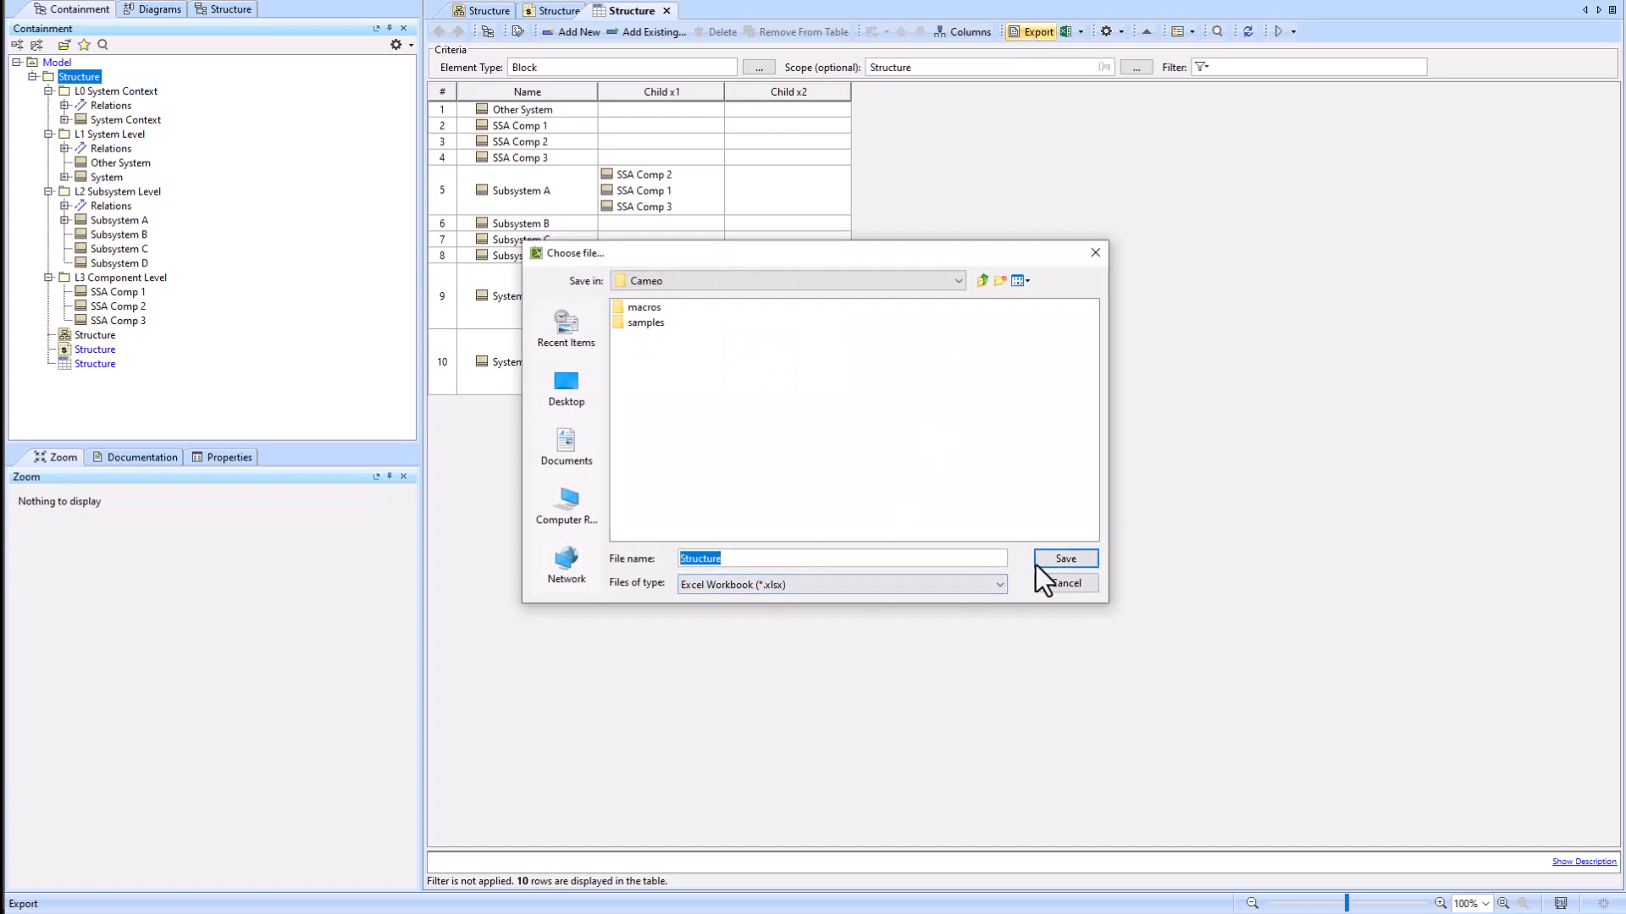
left_click(1064, 558)
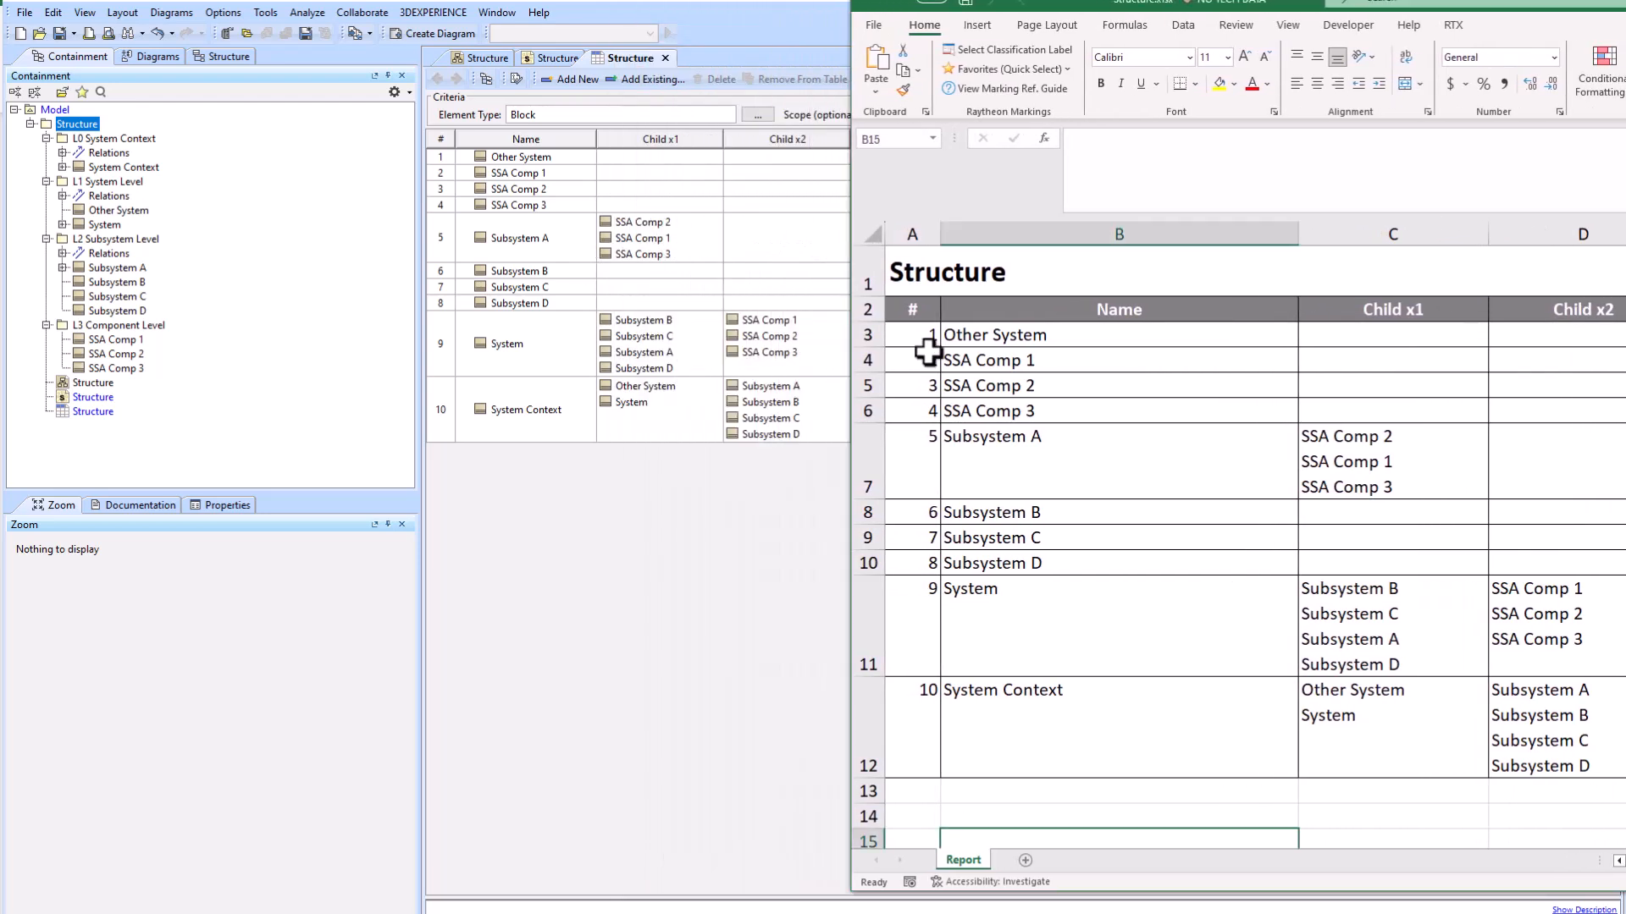
Step: Rename Other System to 'Other System123456' in cell B3 and save the workbook
left_click(1117, 336)
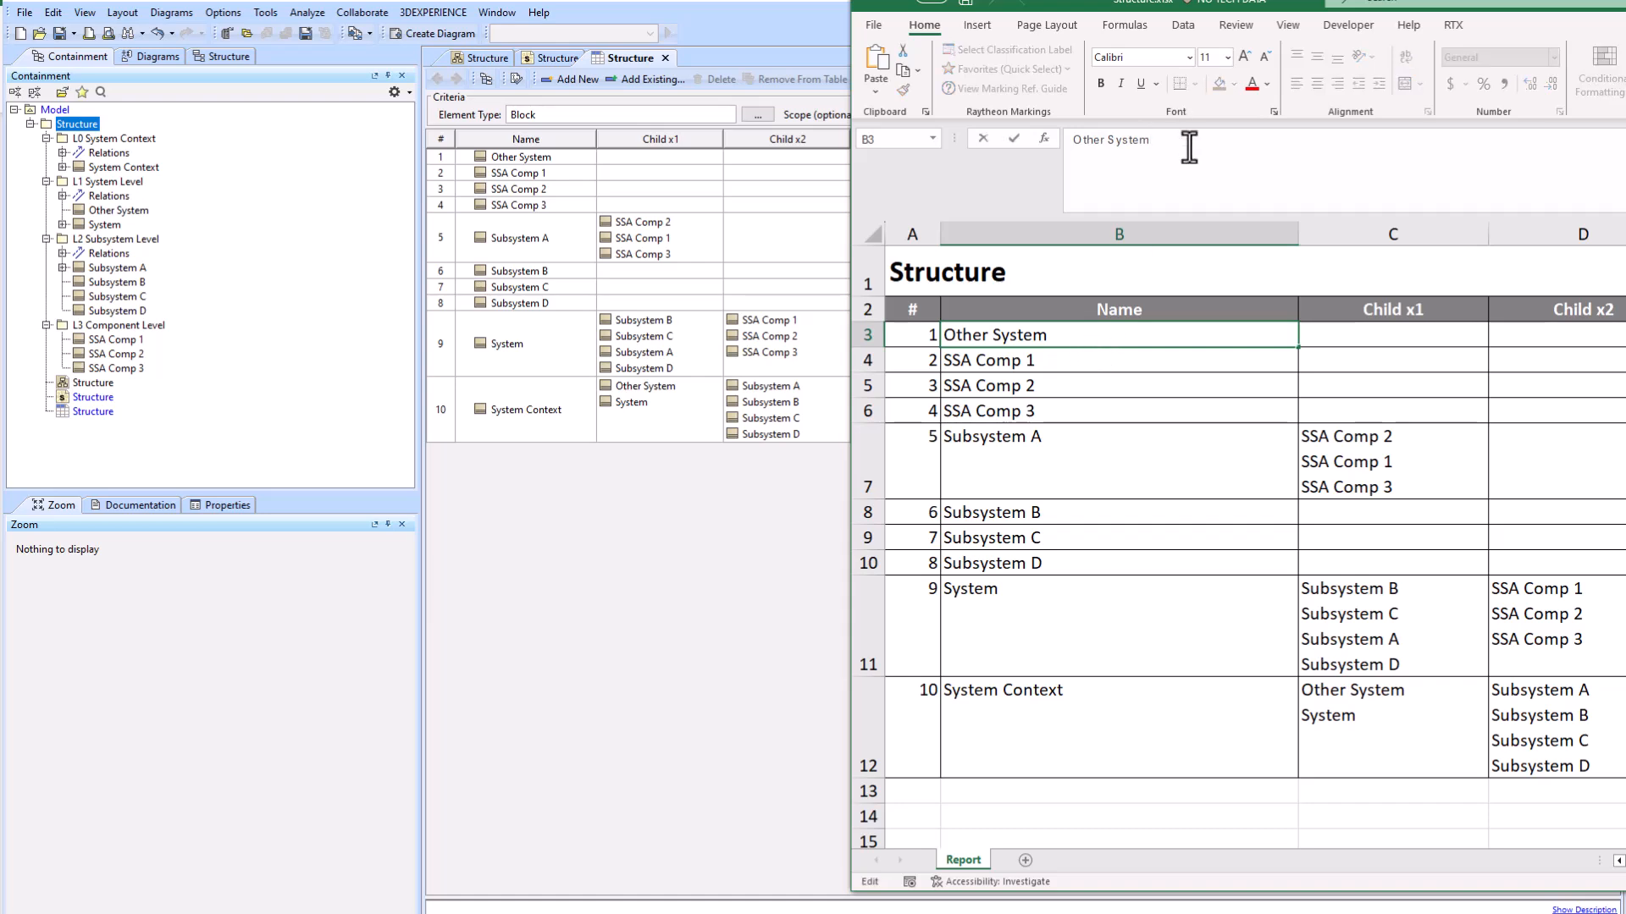
type("12")
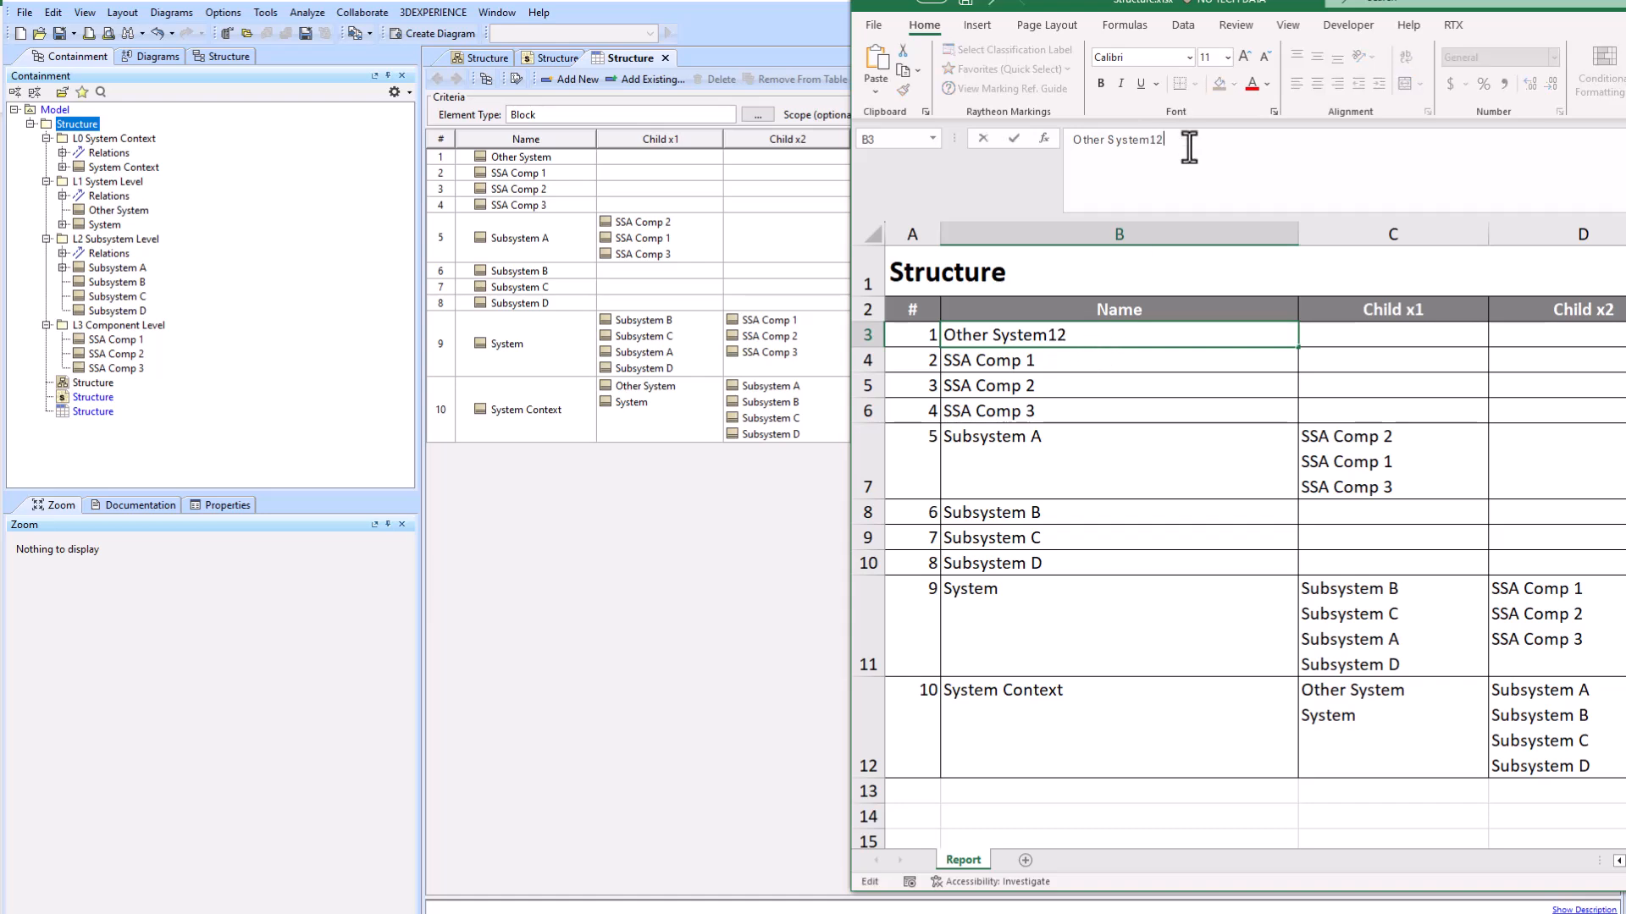
type("3456")
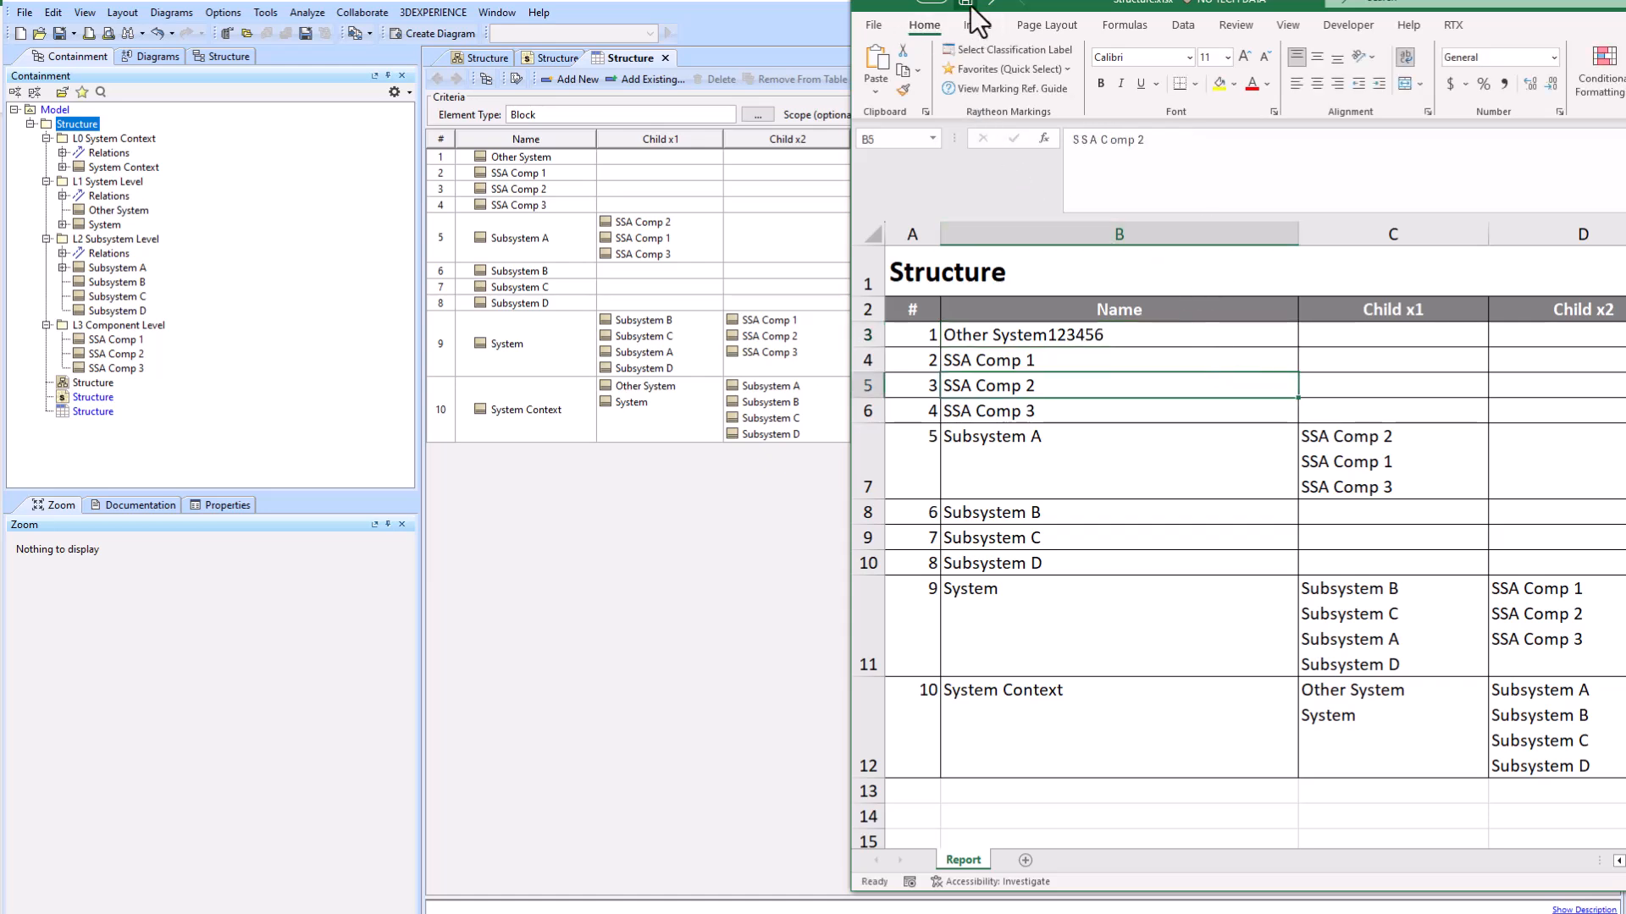
left_click(1066, 29)
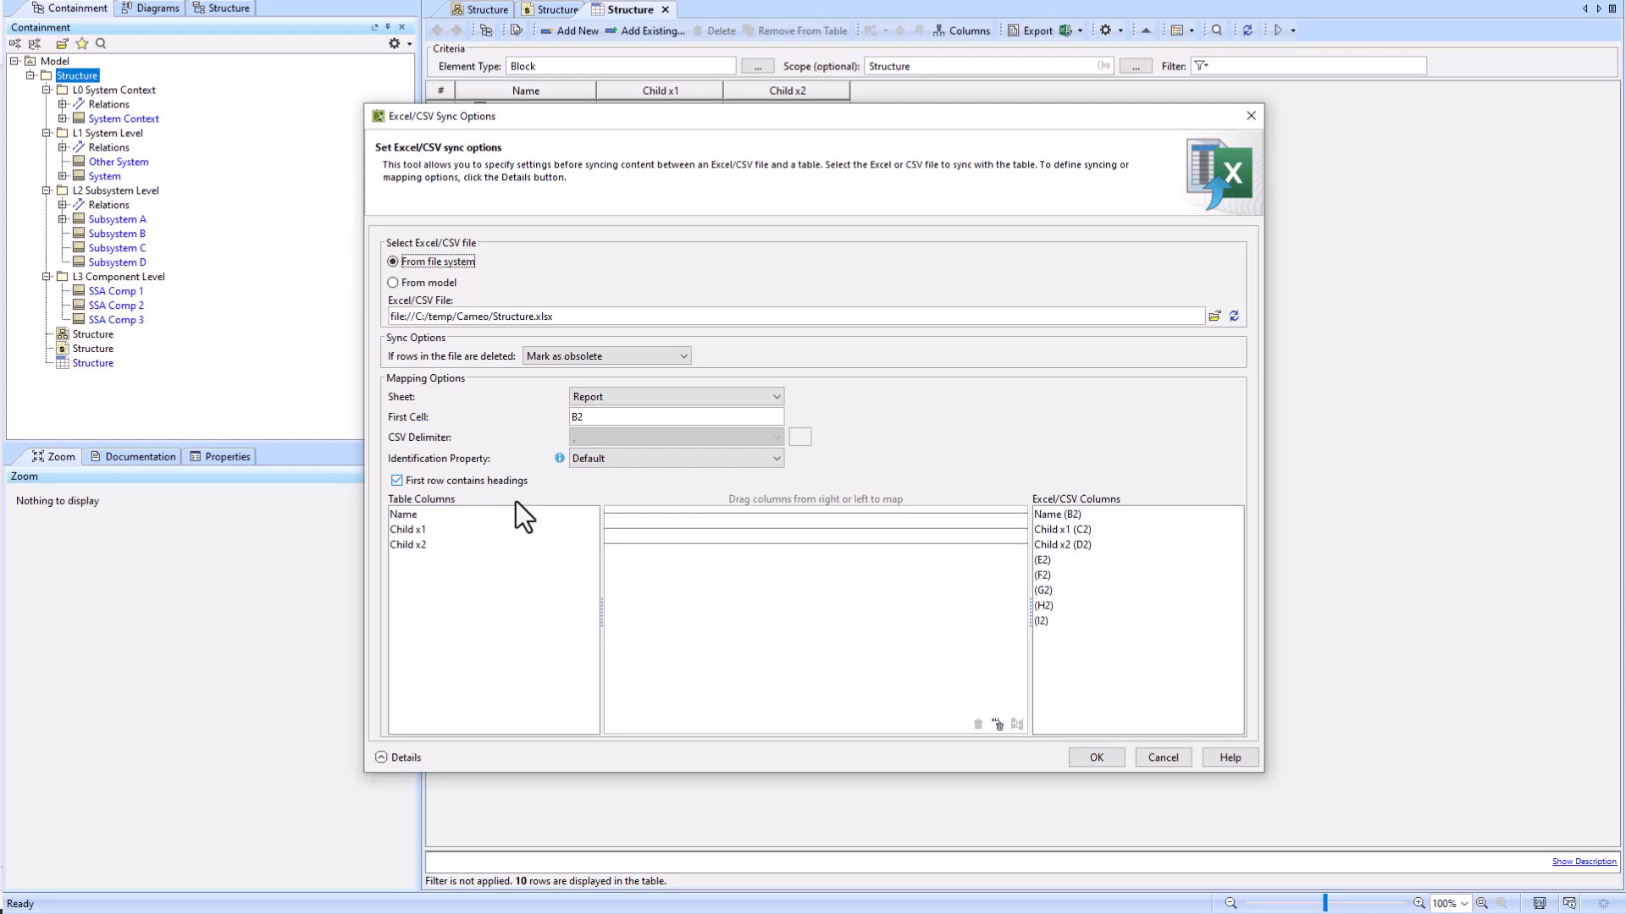
mouse_move(913, 565)
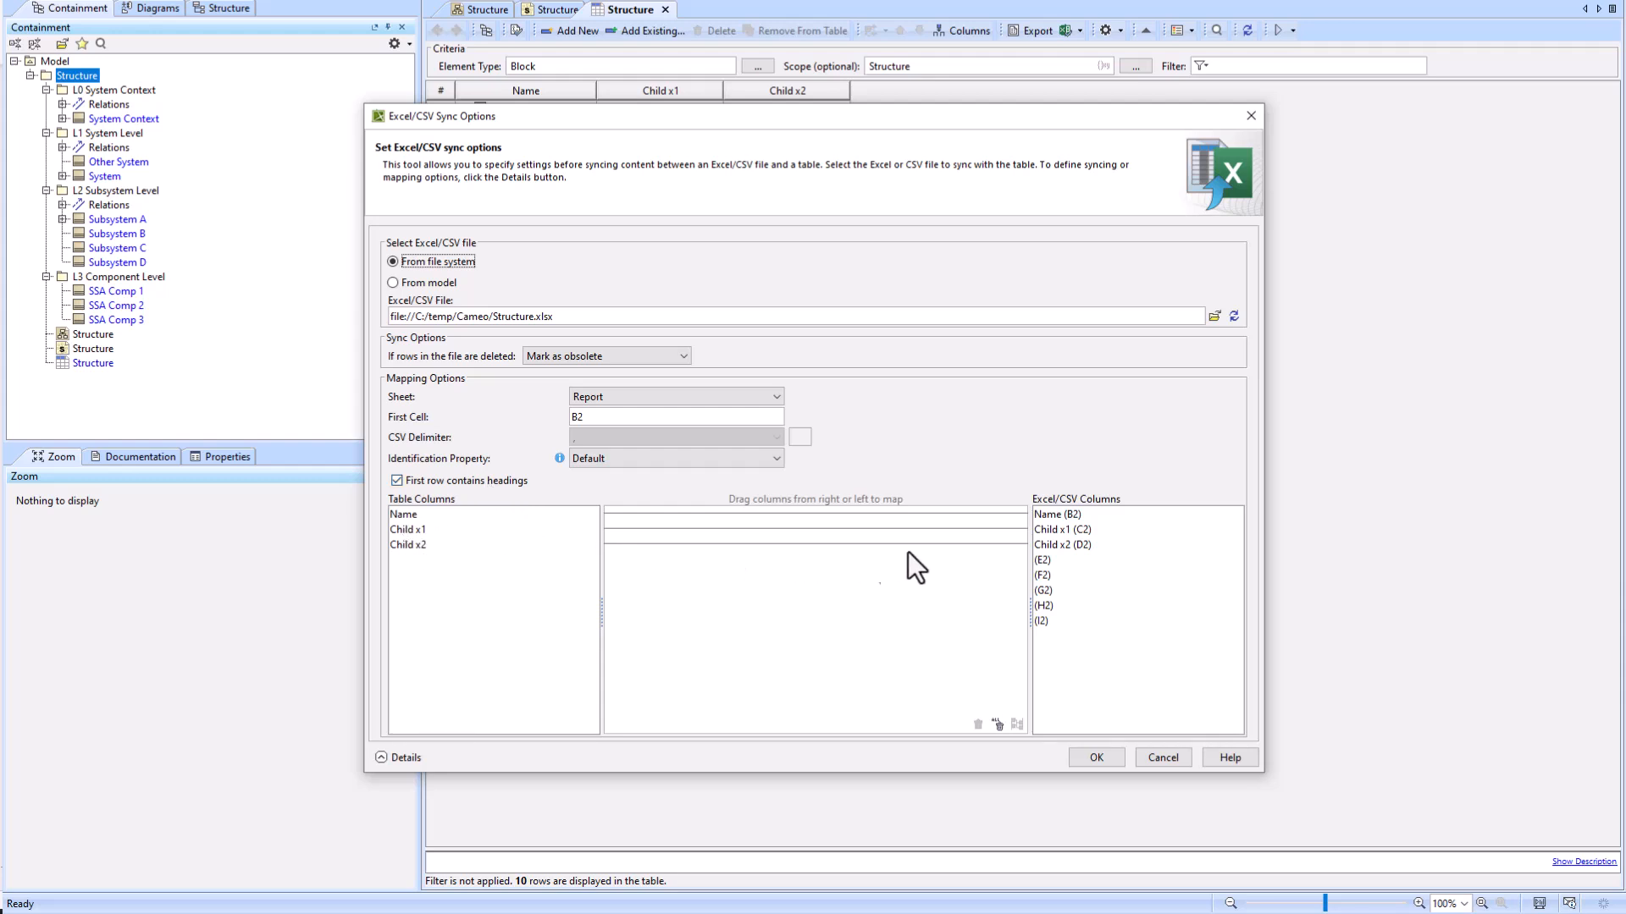
mouse_move(1056, 605)
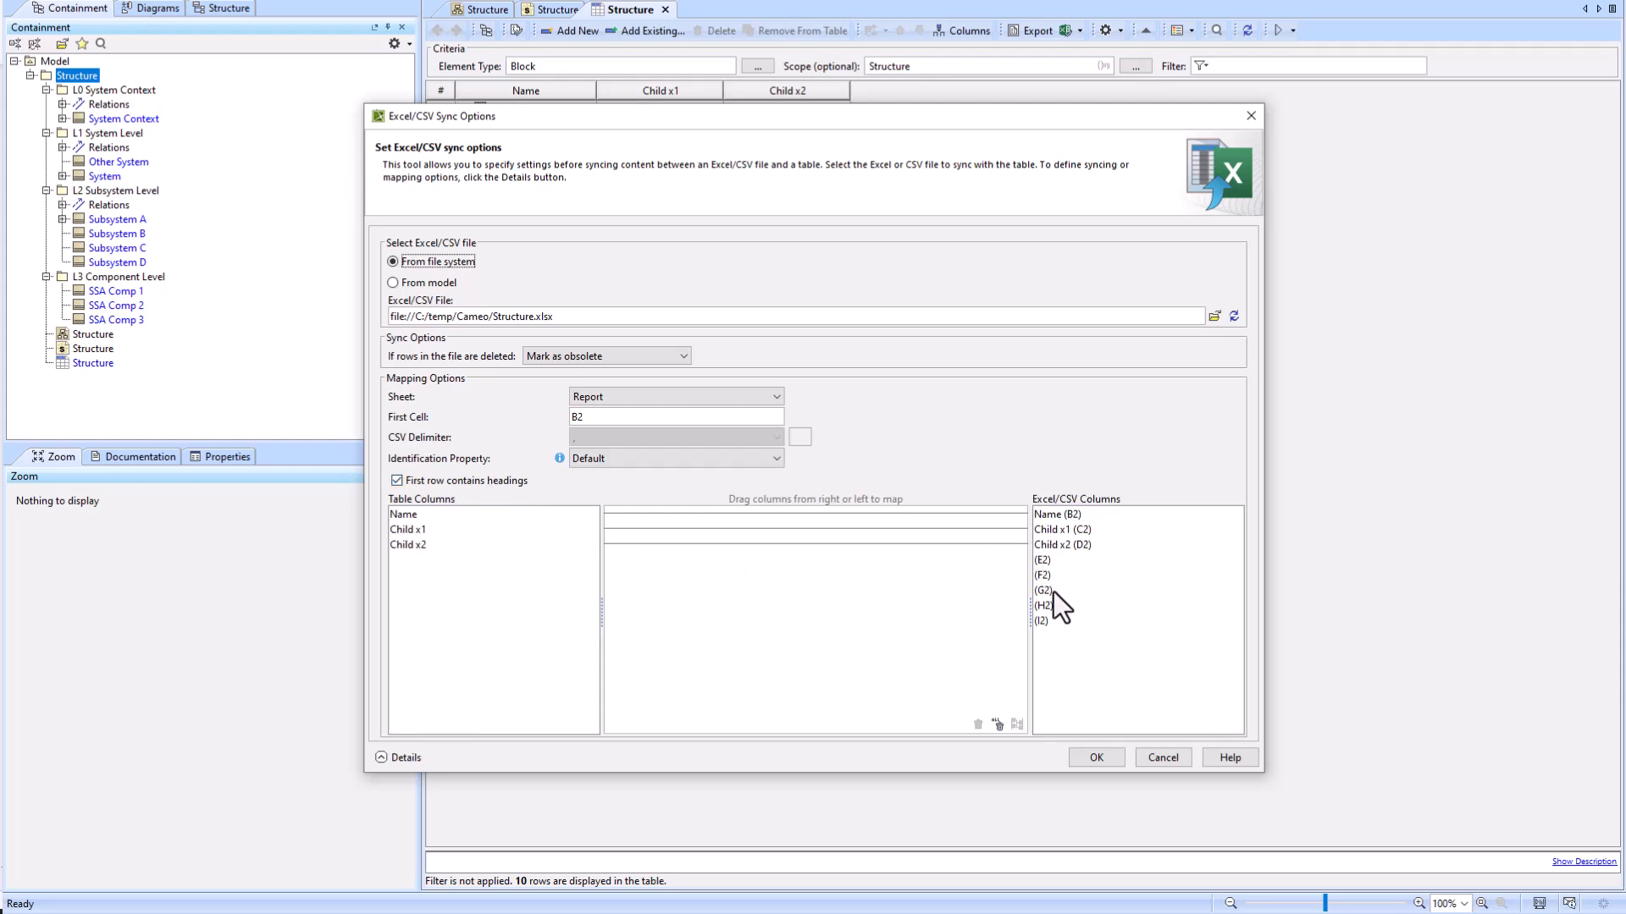
mouse_move(1096, 757)
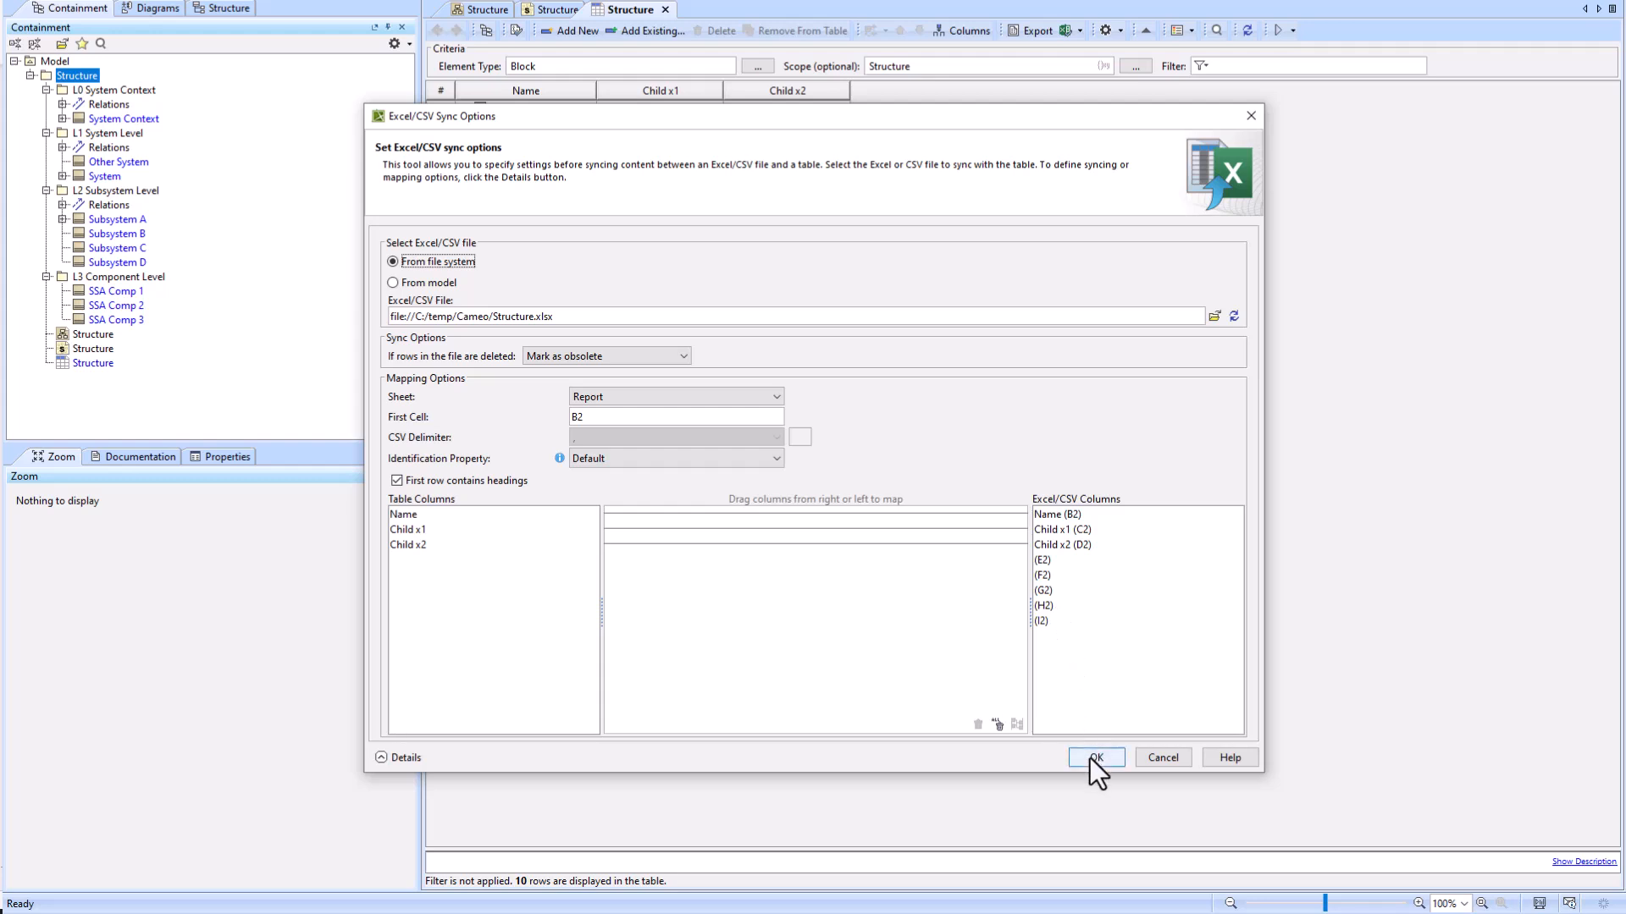
Step: Accept the sync settings linking the table to Structure.xlsx's Report sheet from cell B2
left_click(1095, 757)
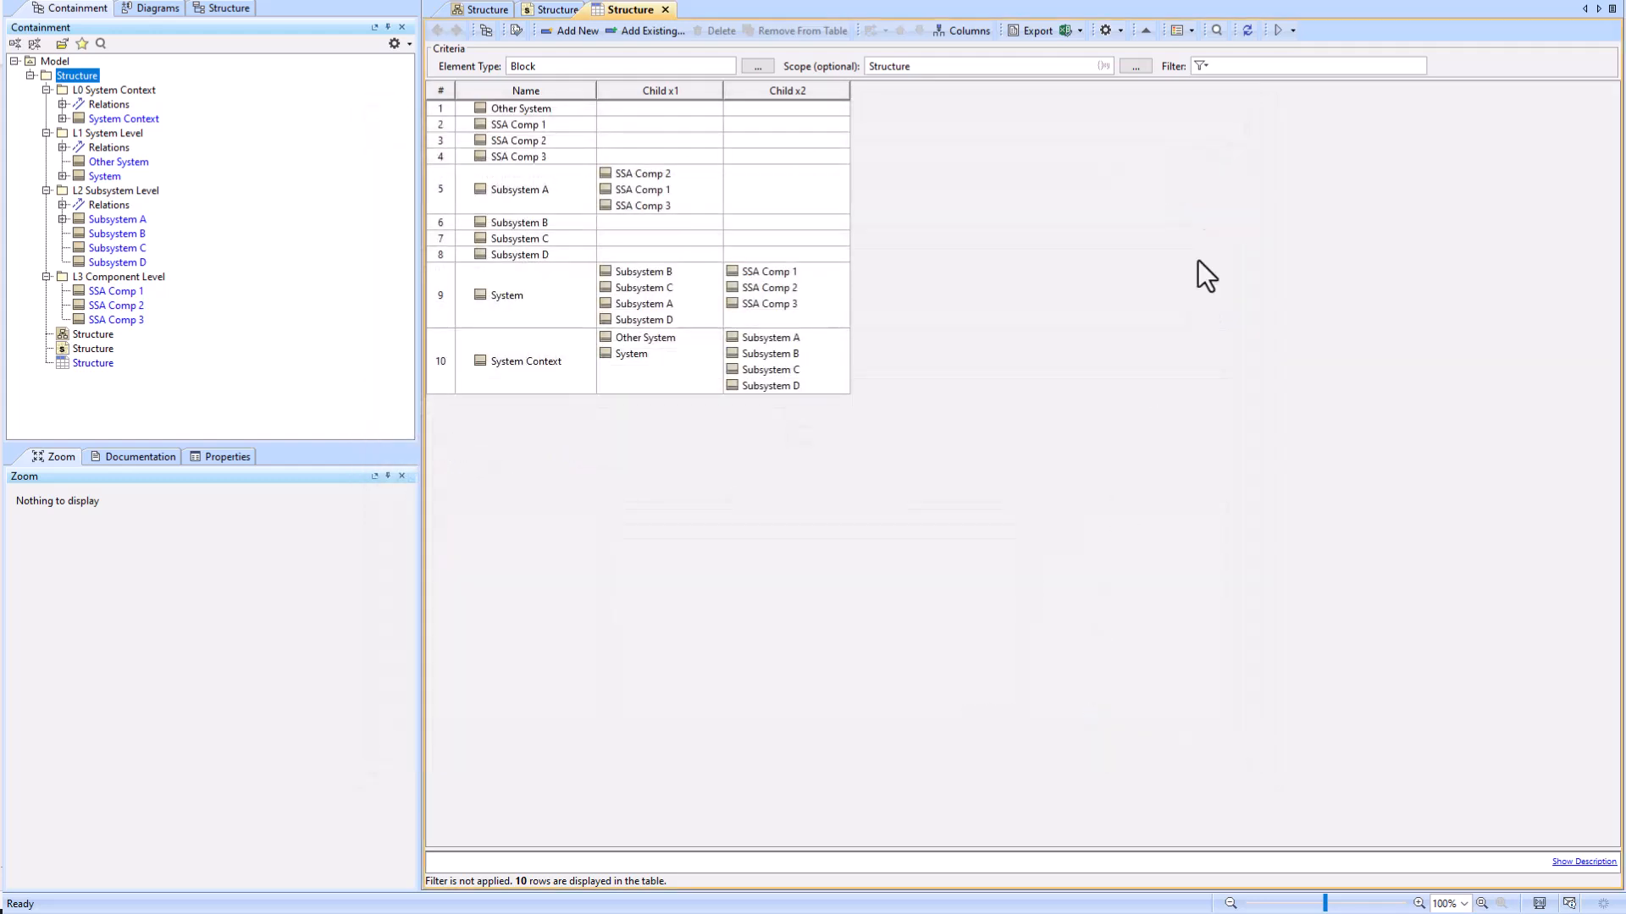
Step: Read Structure.xlsx back into the table as Blocks, creating the Other System123456 block
left_click(1078, 29)
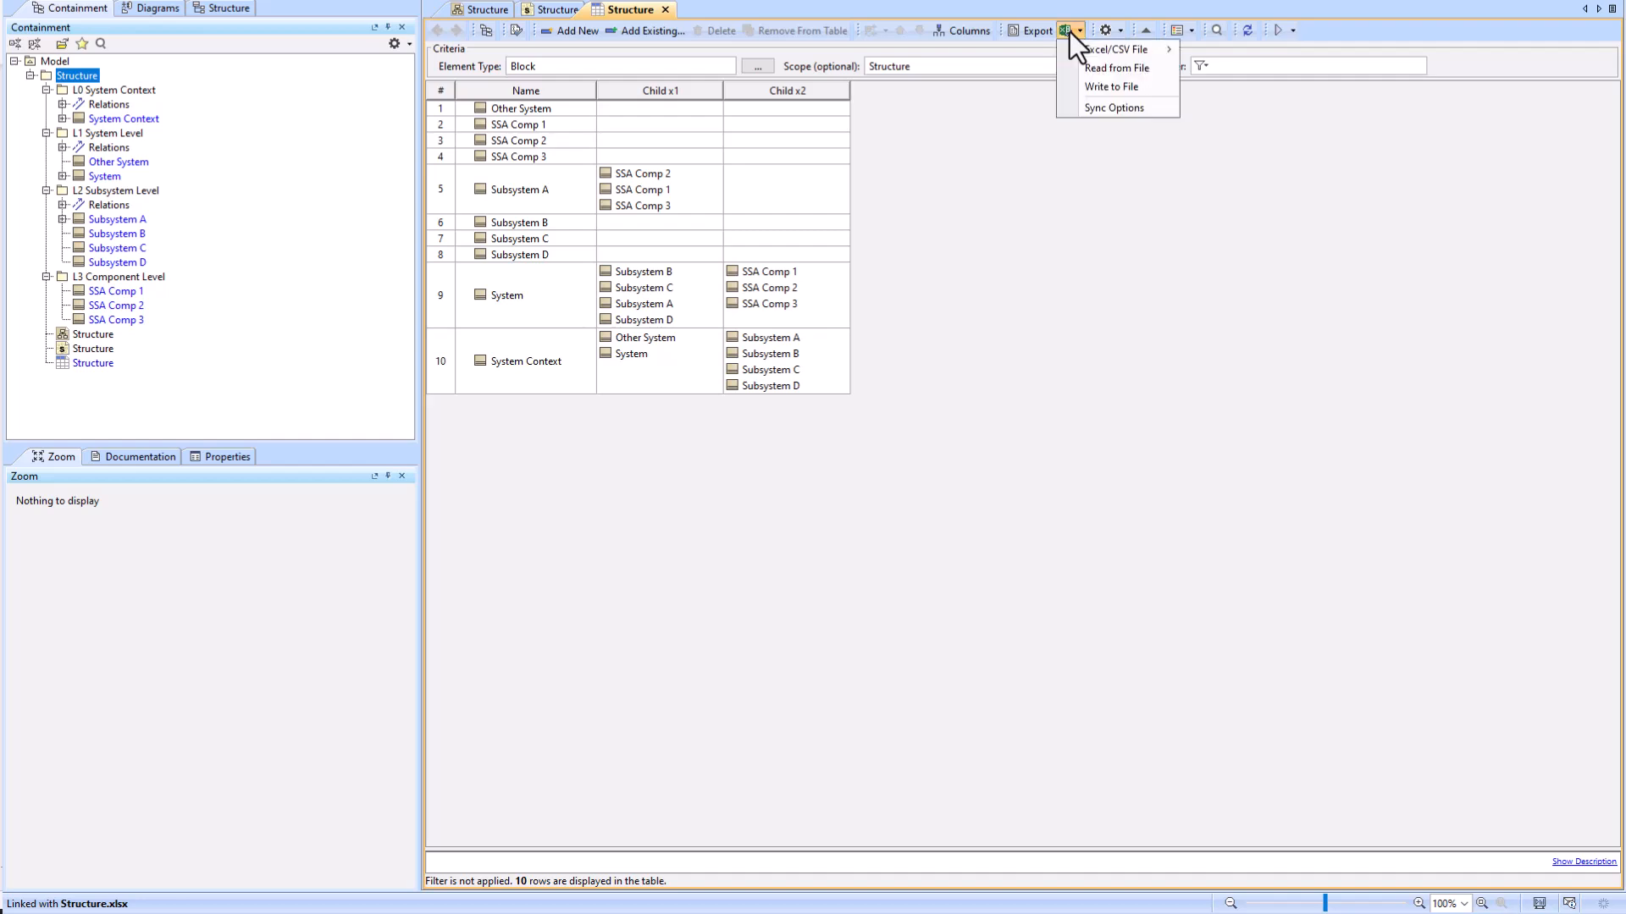
mouse_move(1110, 86)
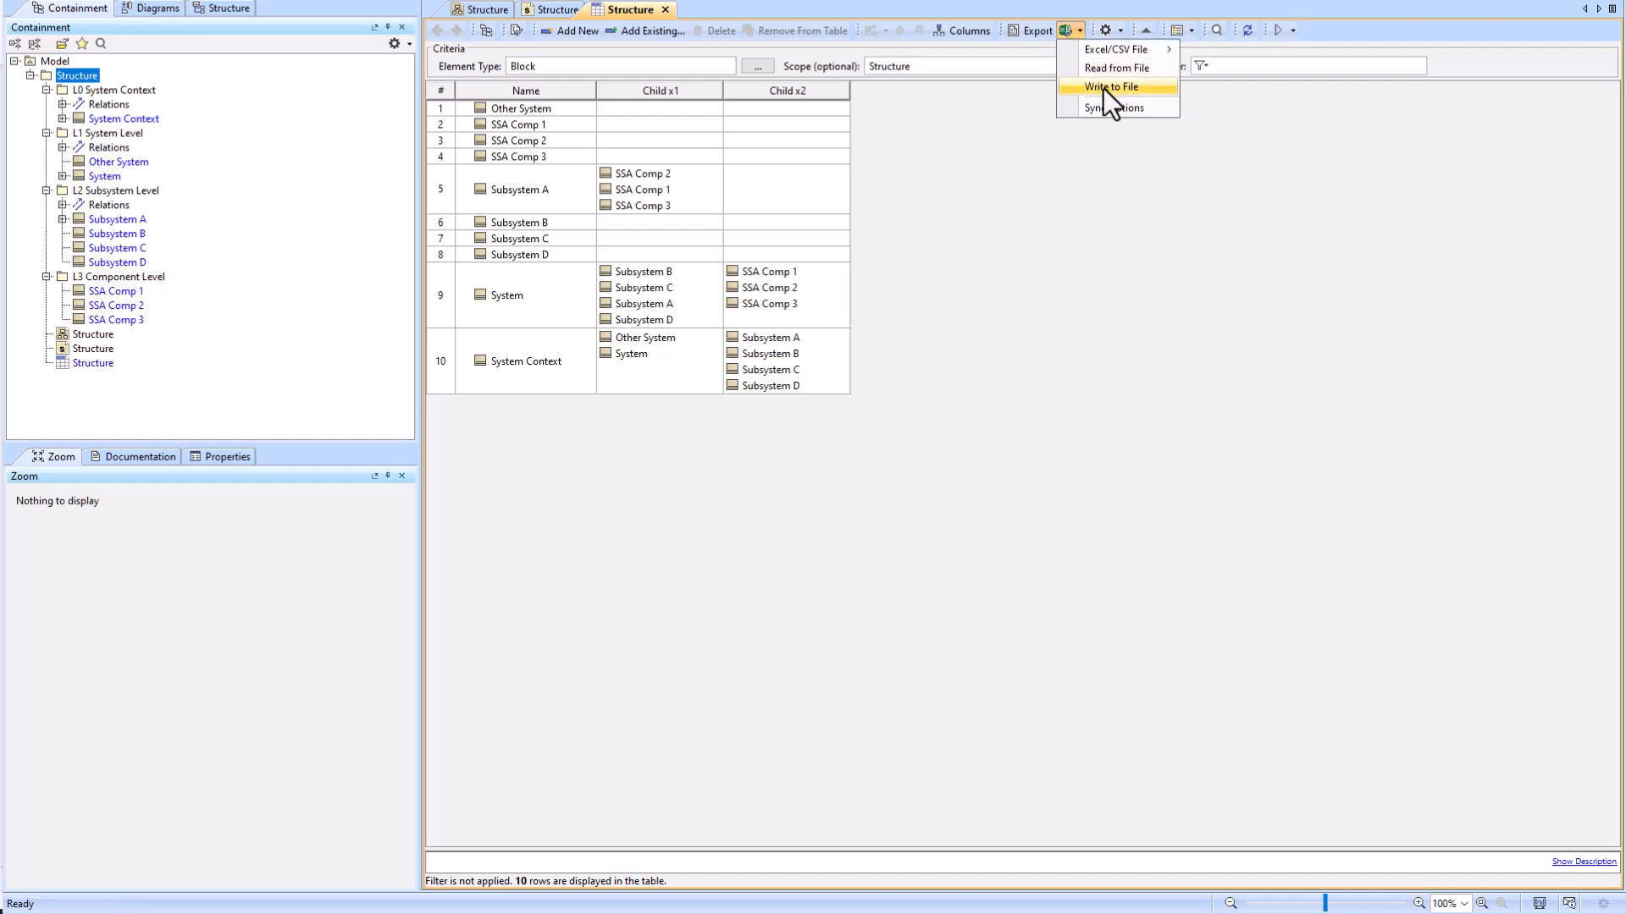
mouse_move(1118, 68)
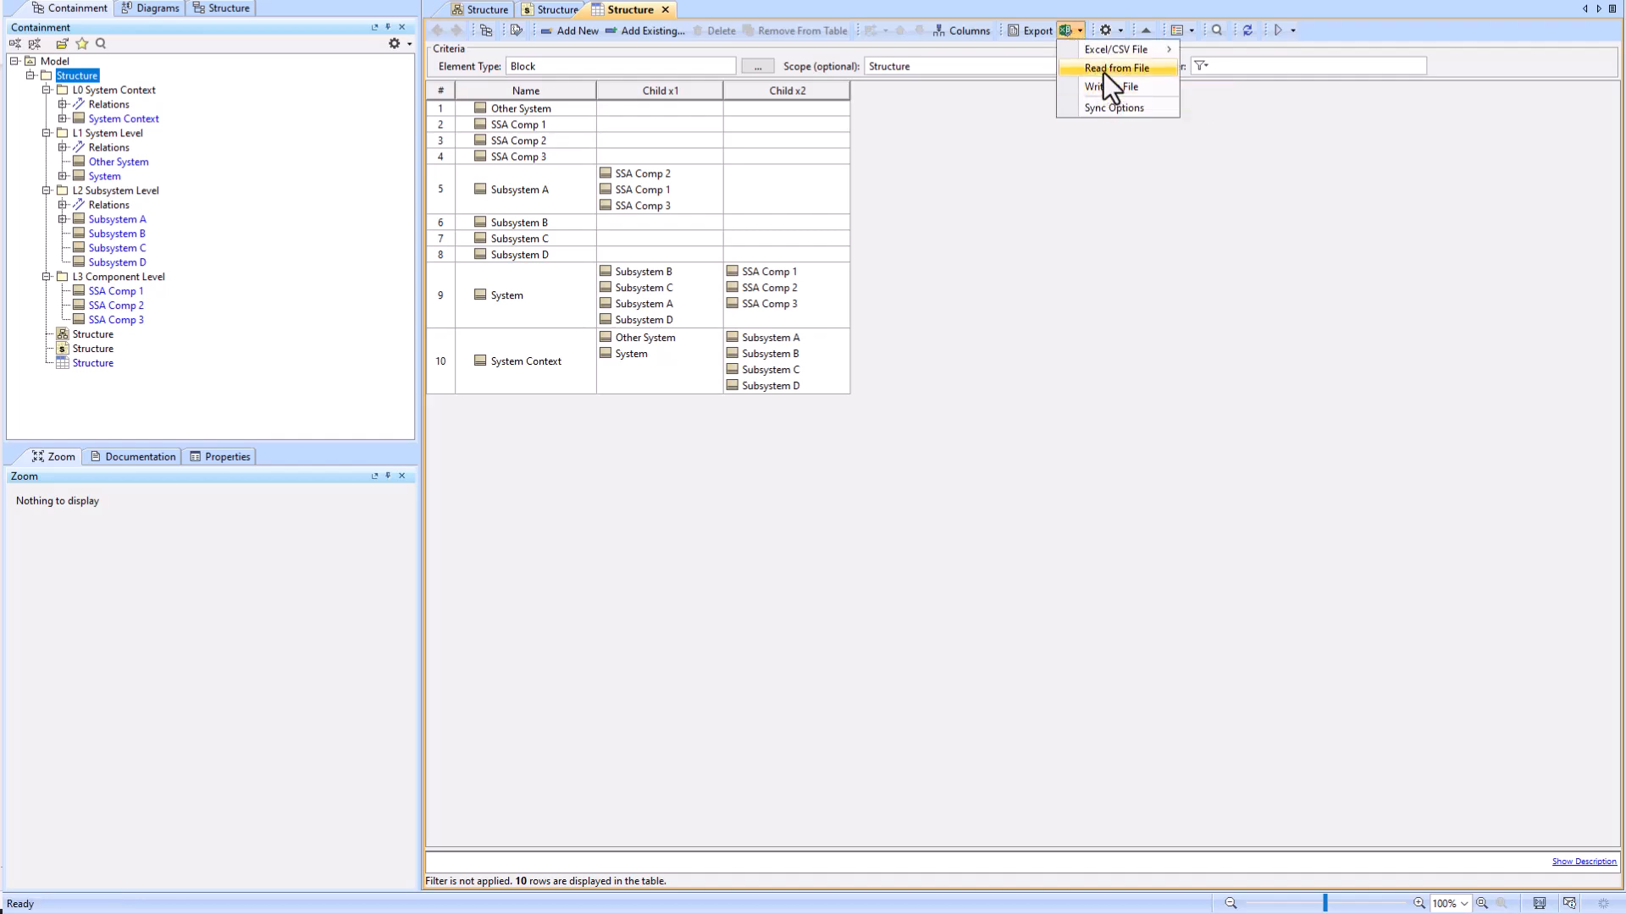
left_click(756, 65)
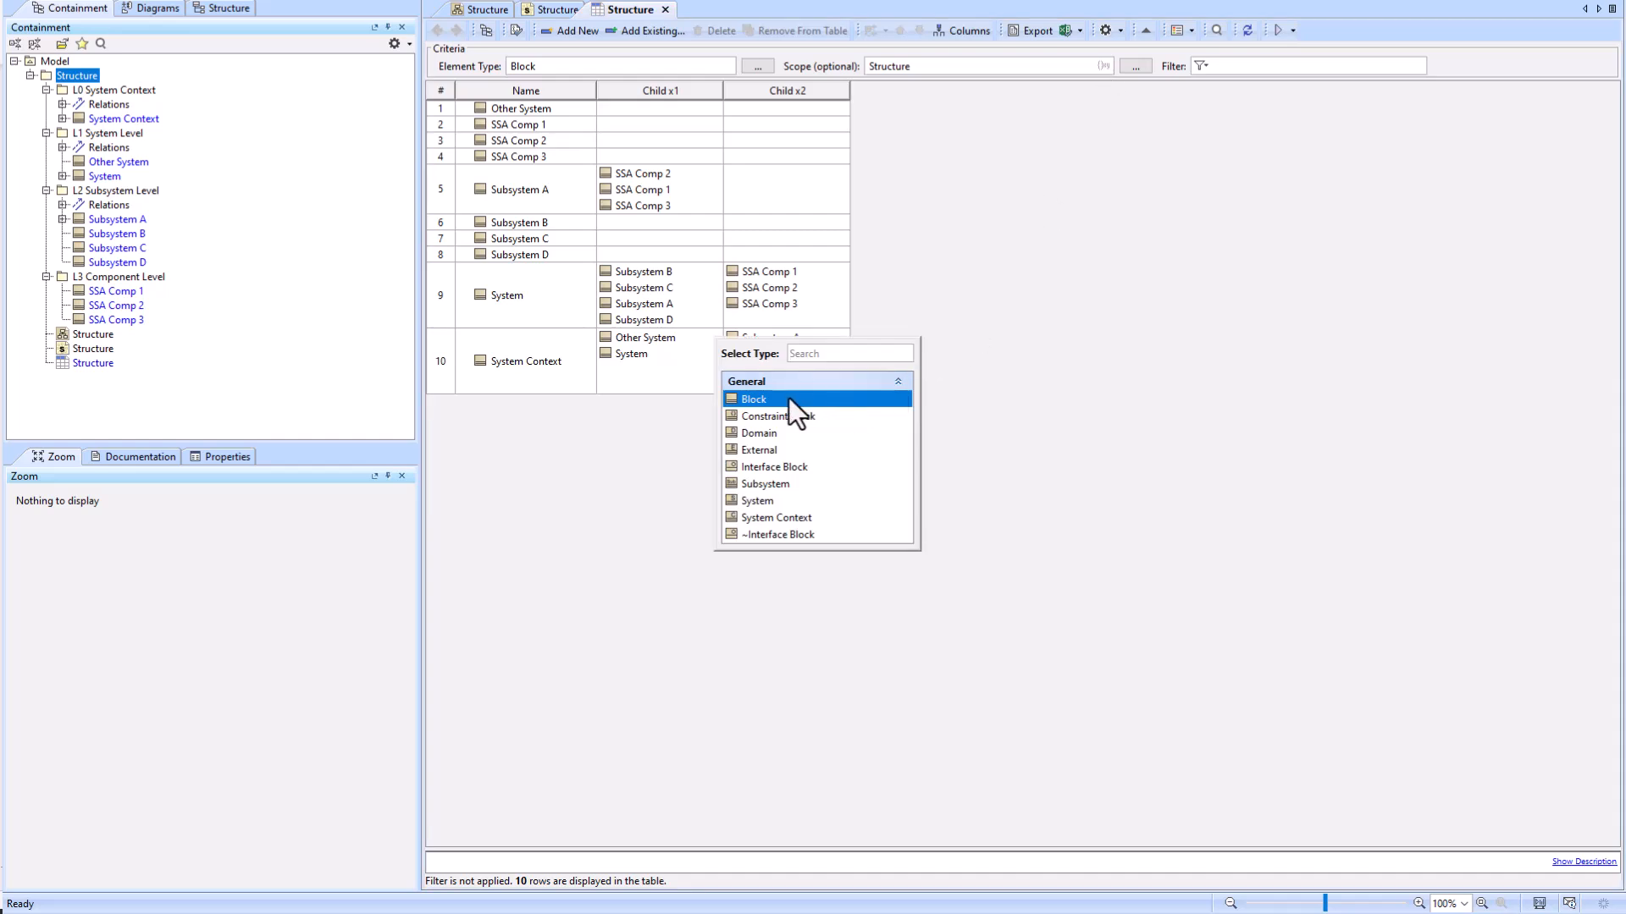
left_click(754, 399)
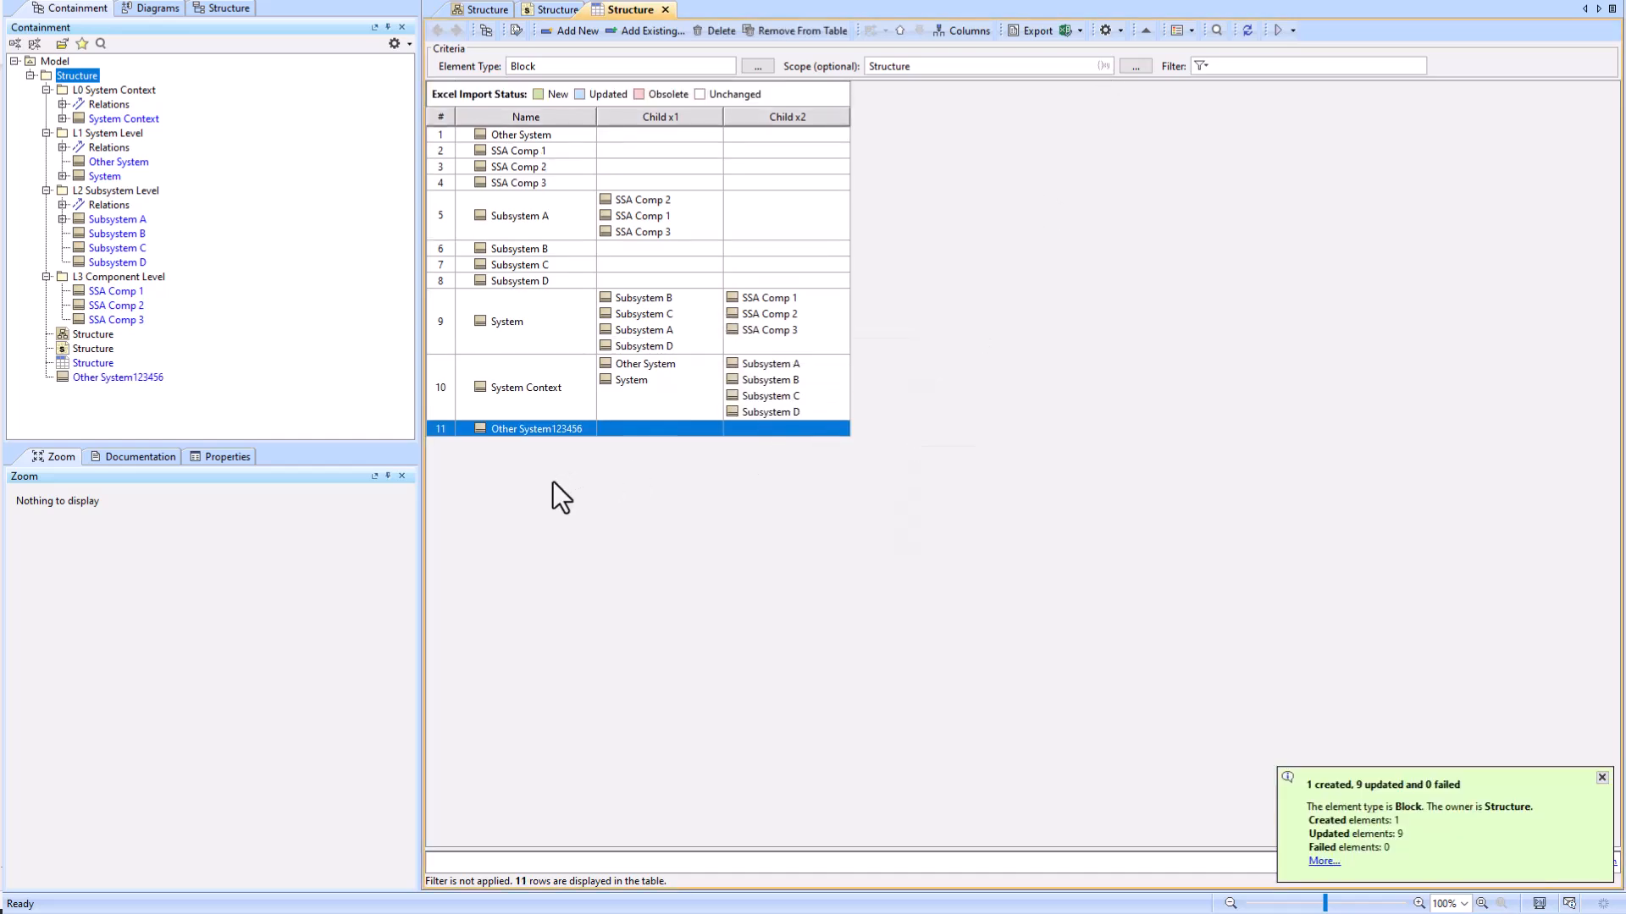
Step: Review the New/Obsolete row colouring, then undo the import to restore the original ten blocks
left_click(523, 134)
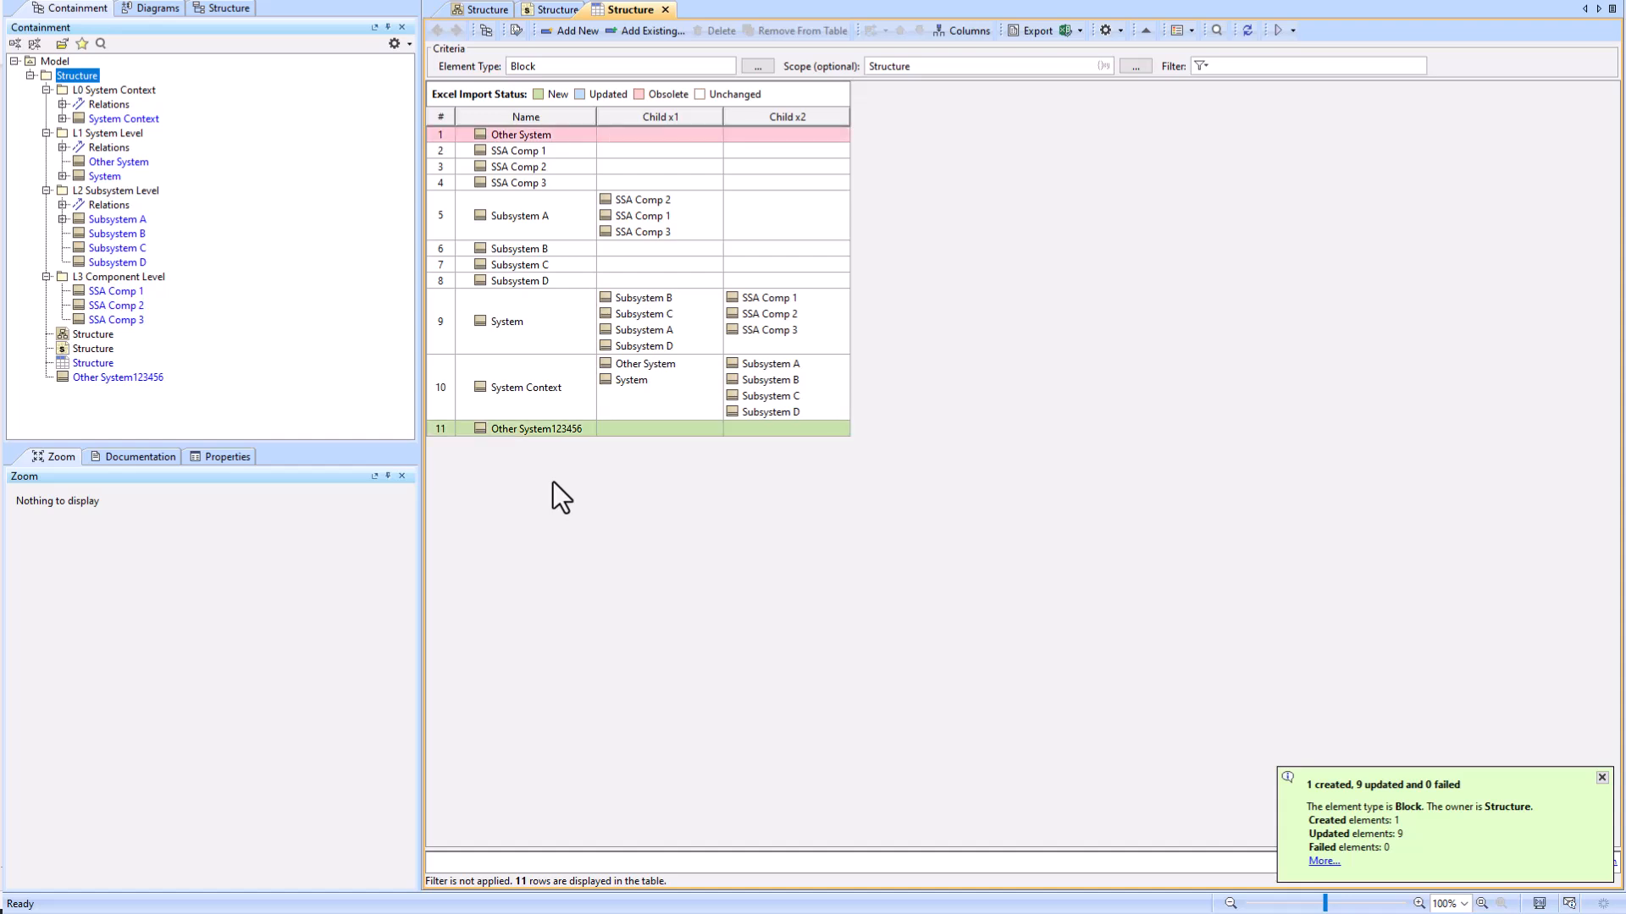
mouse_move(617, 451)
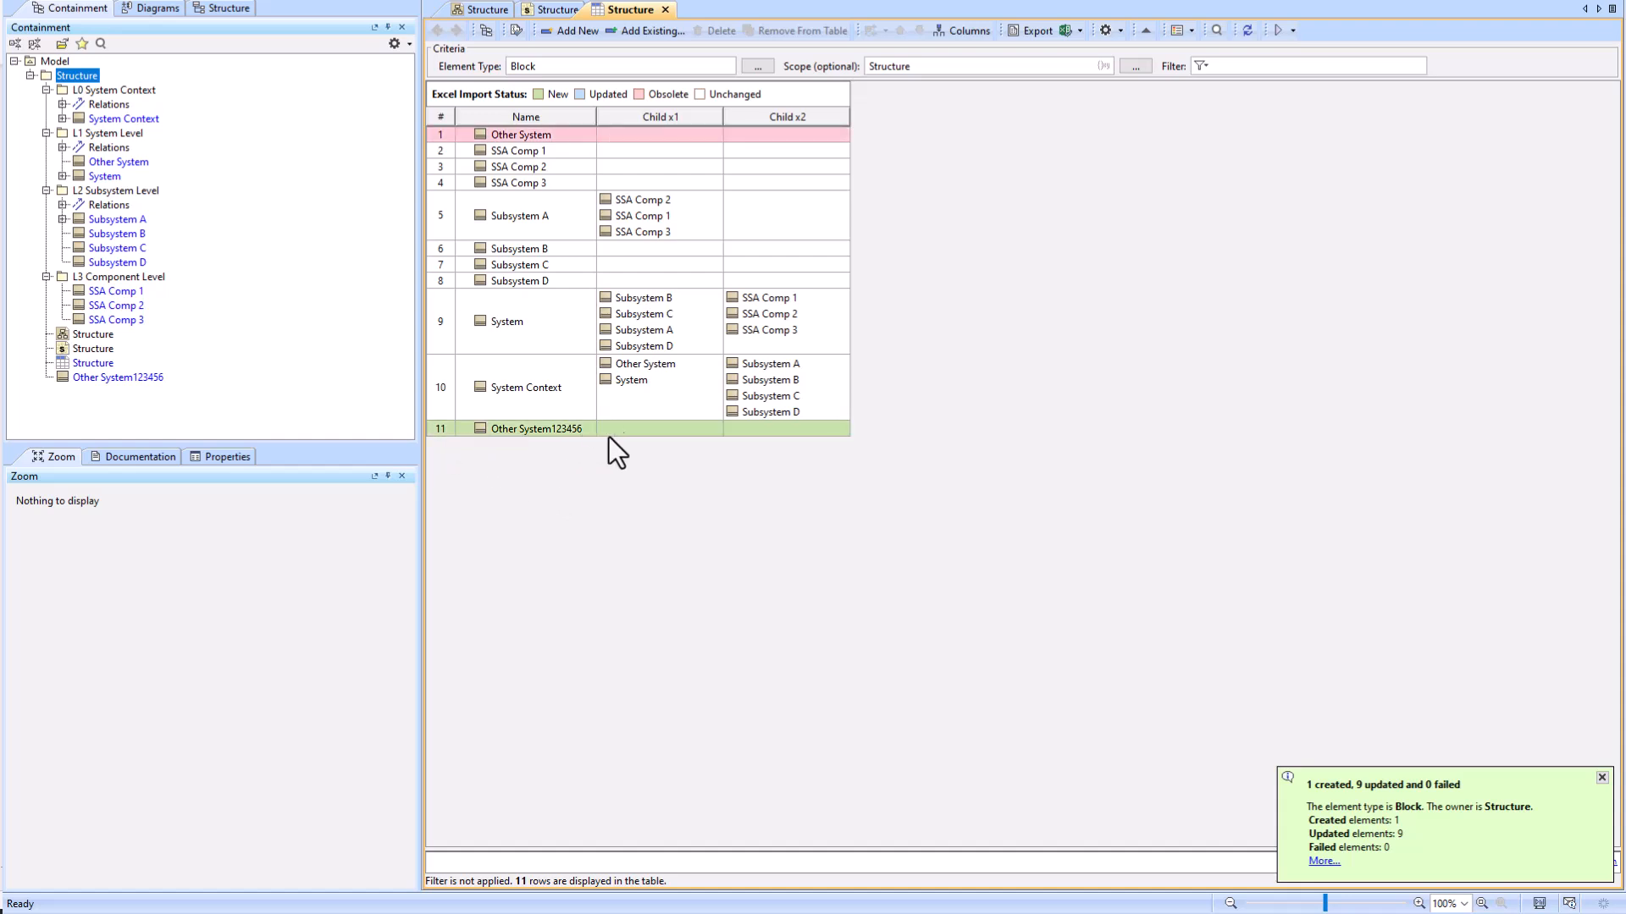
mouse_move(619, 453)
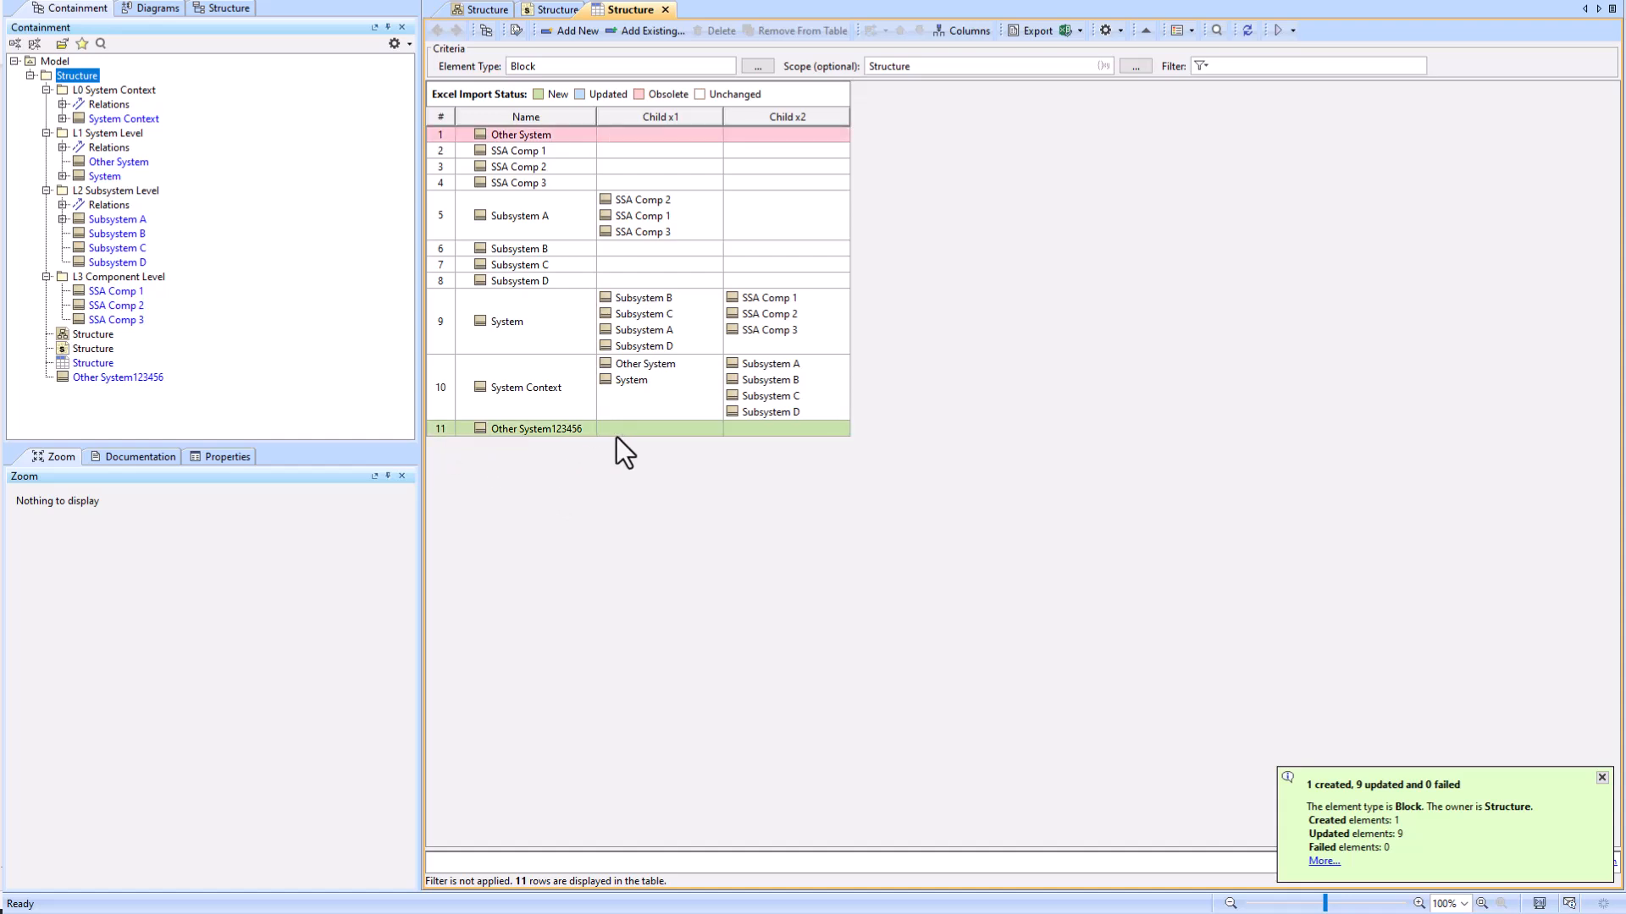
mouse_move(601, 156)
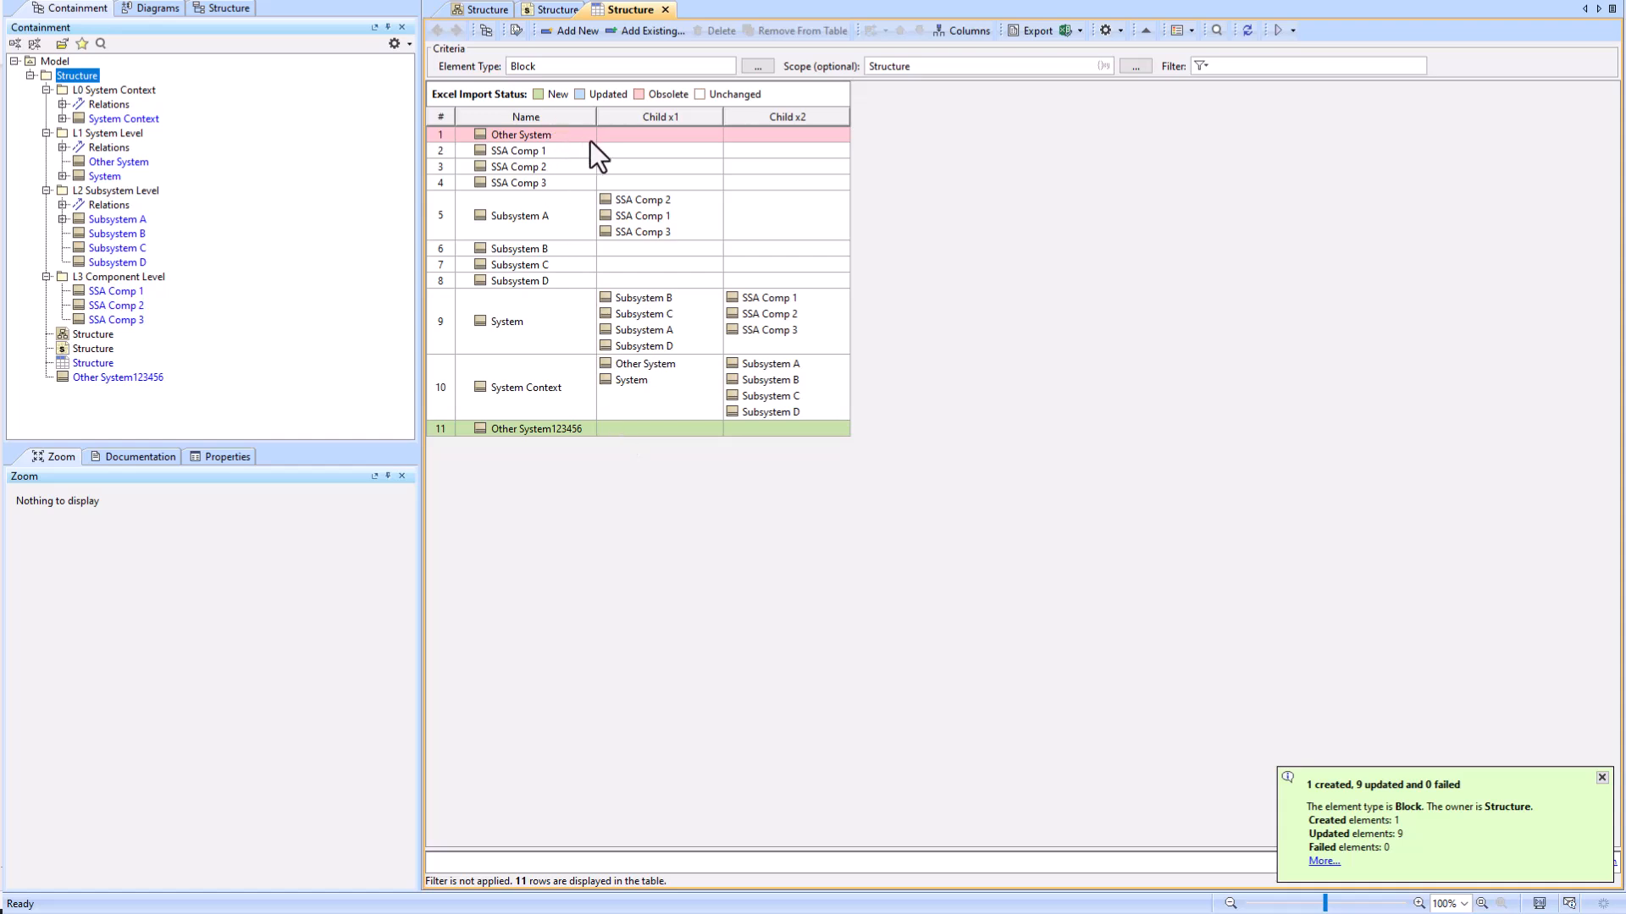
mouse_move(603, 120)
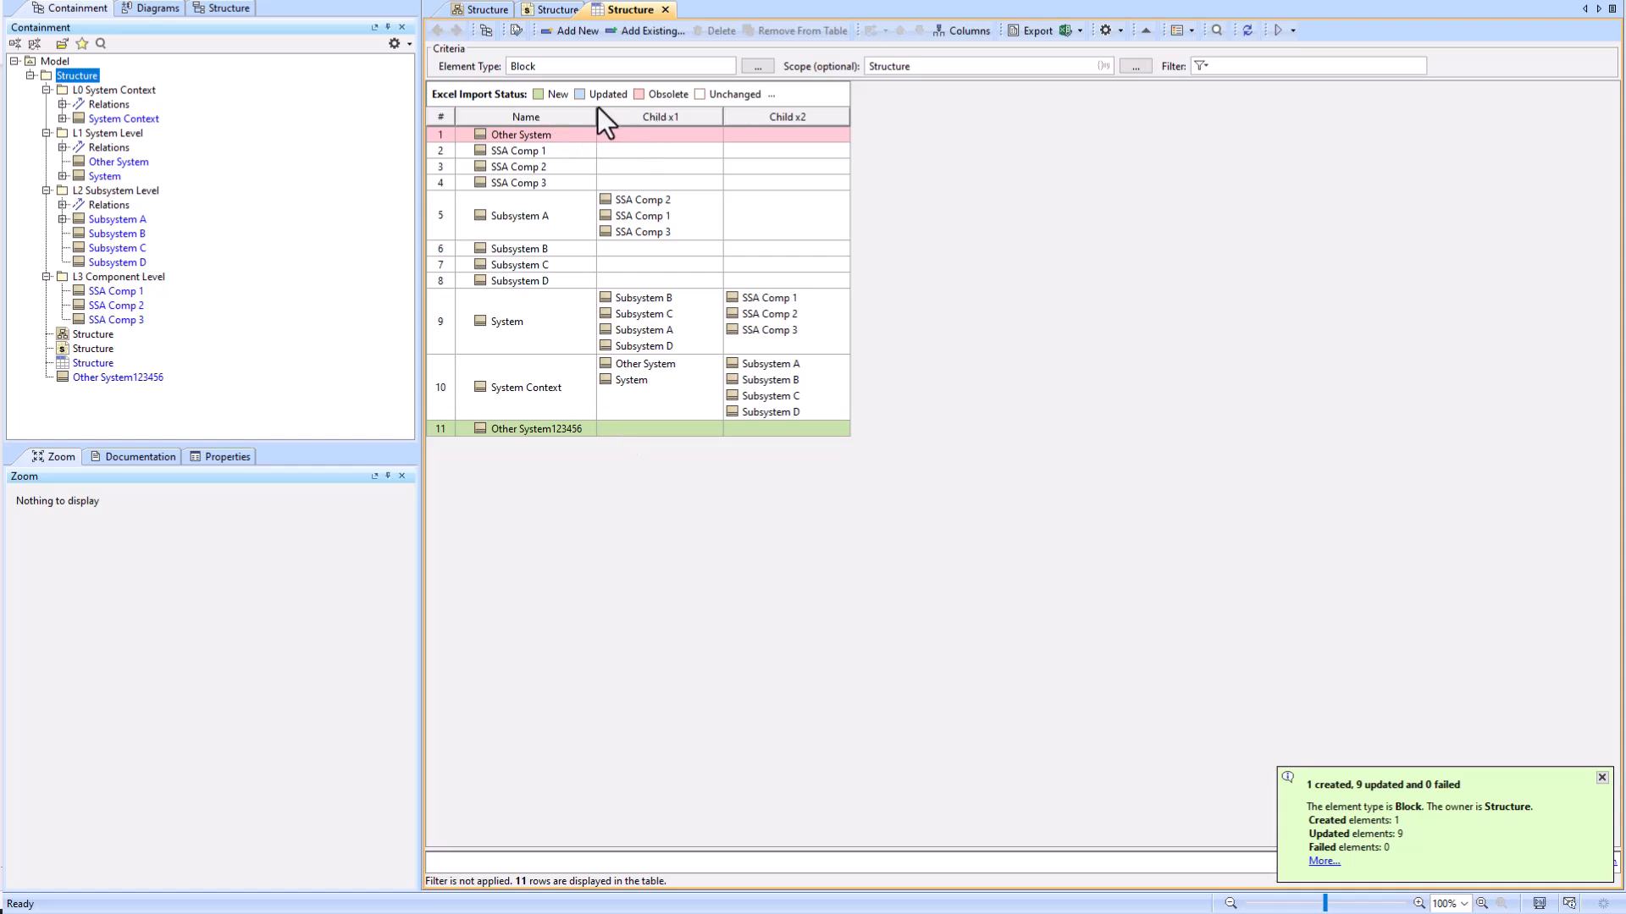
mouse_move(544, 117)
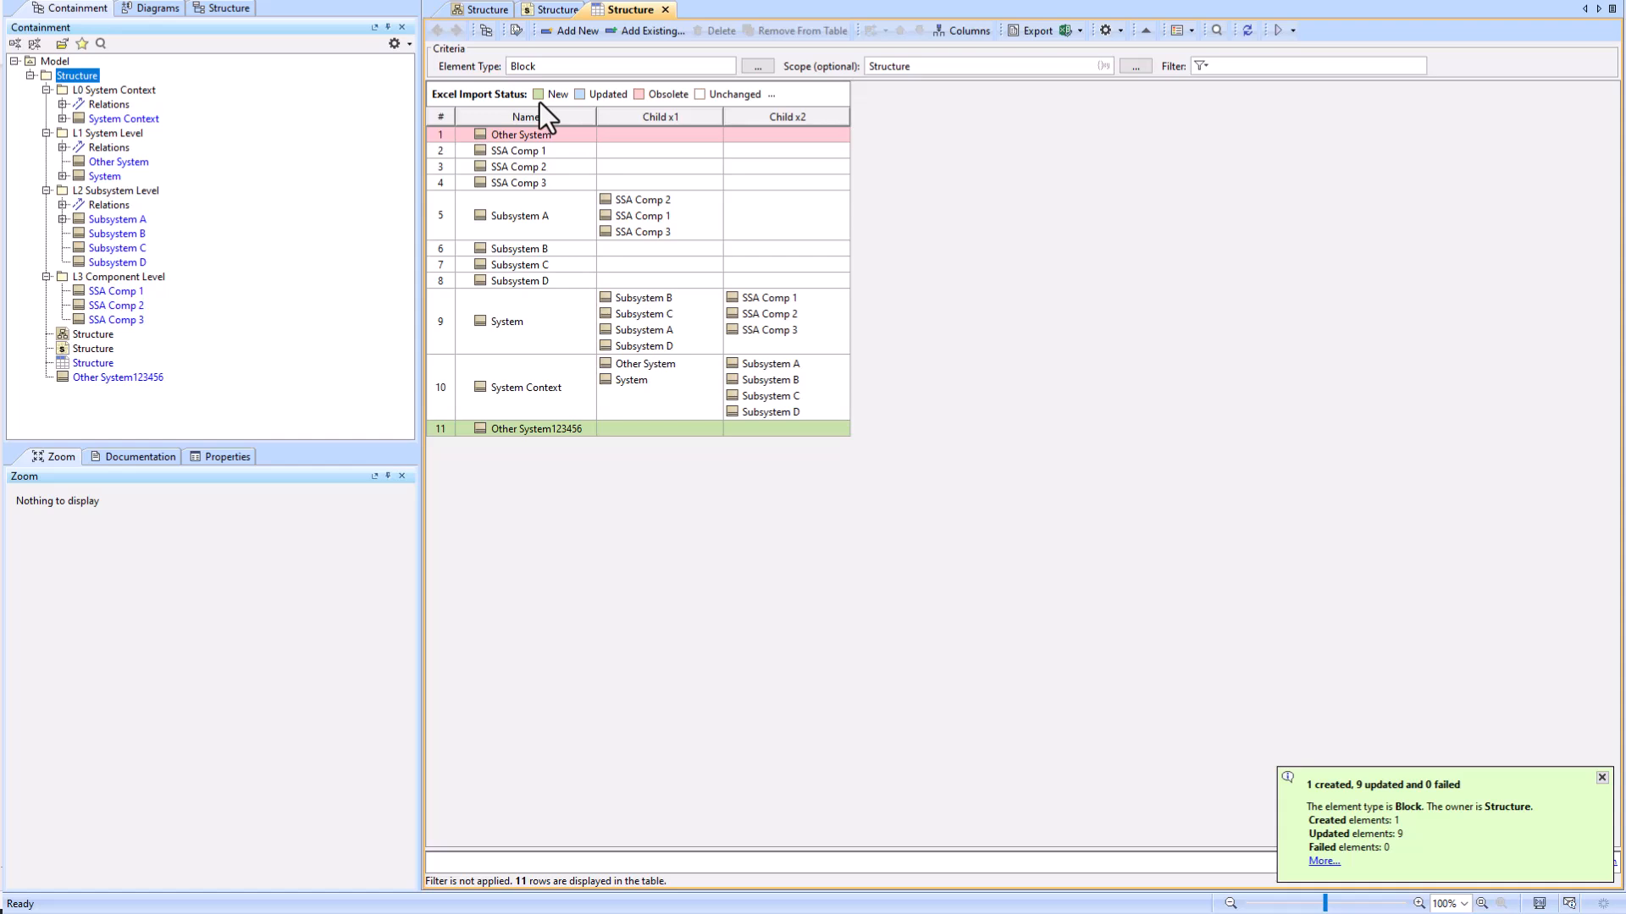
mouse_move(539, 124)
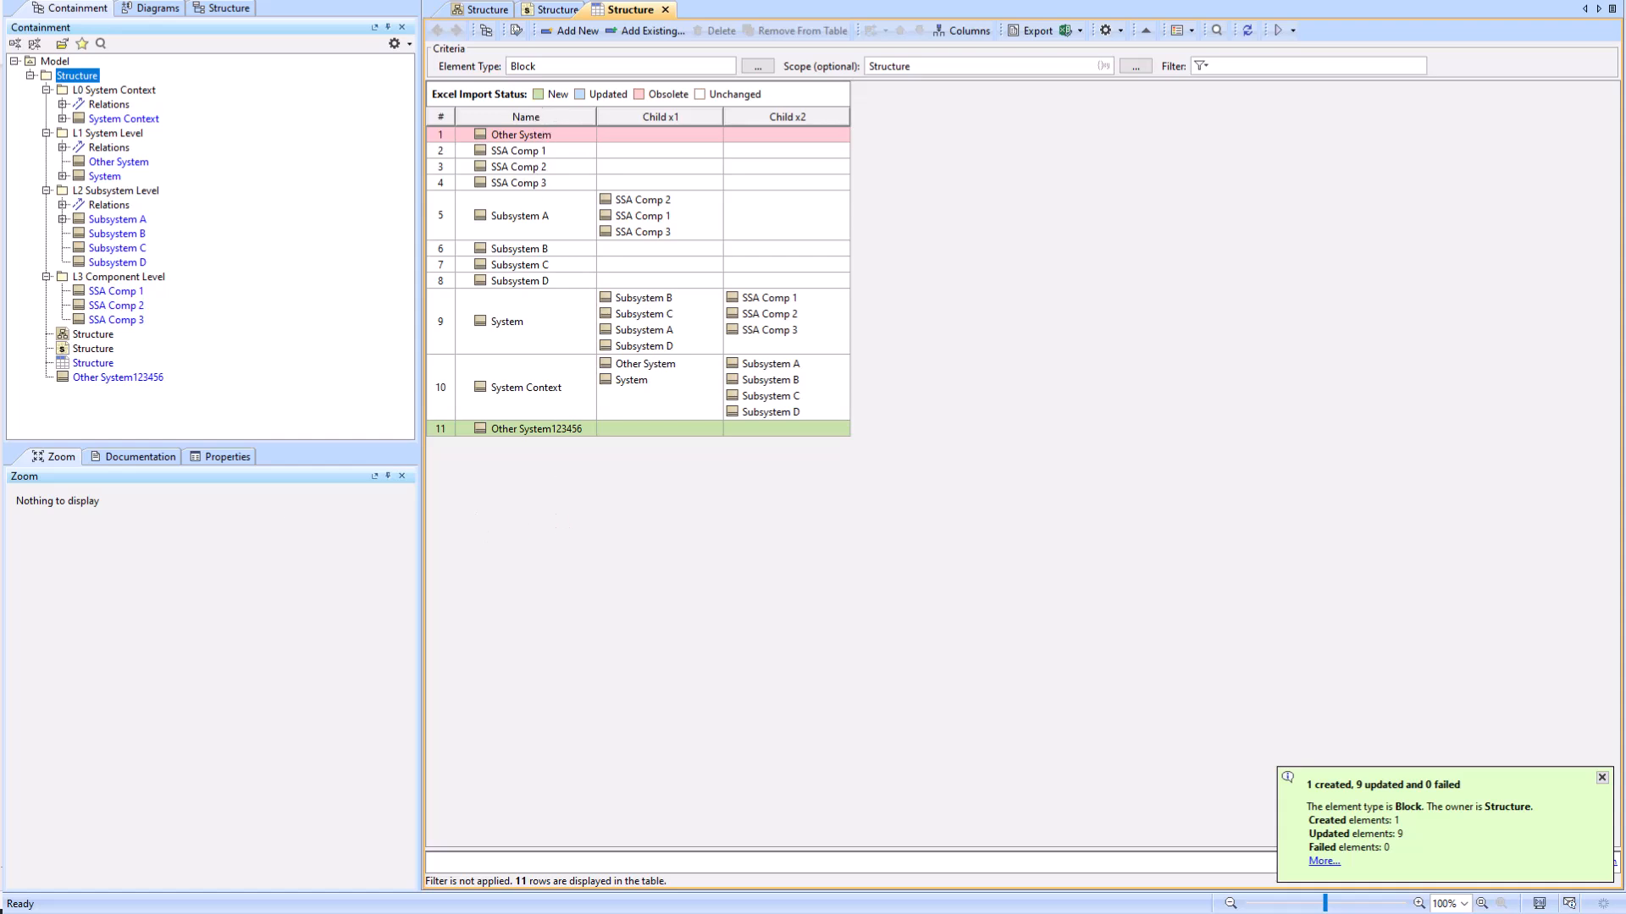
left_click(1599, 778)
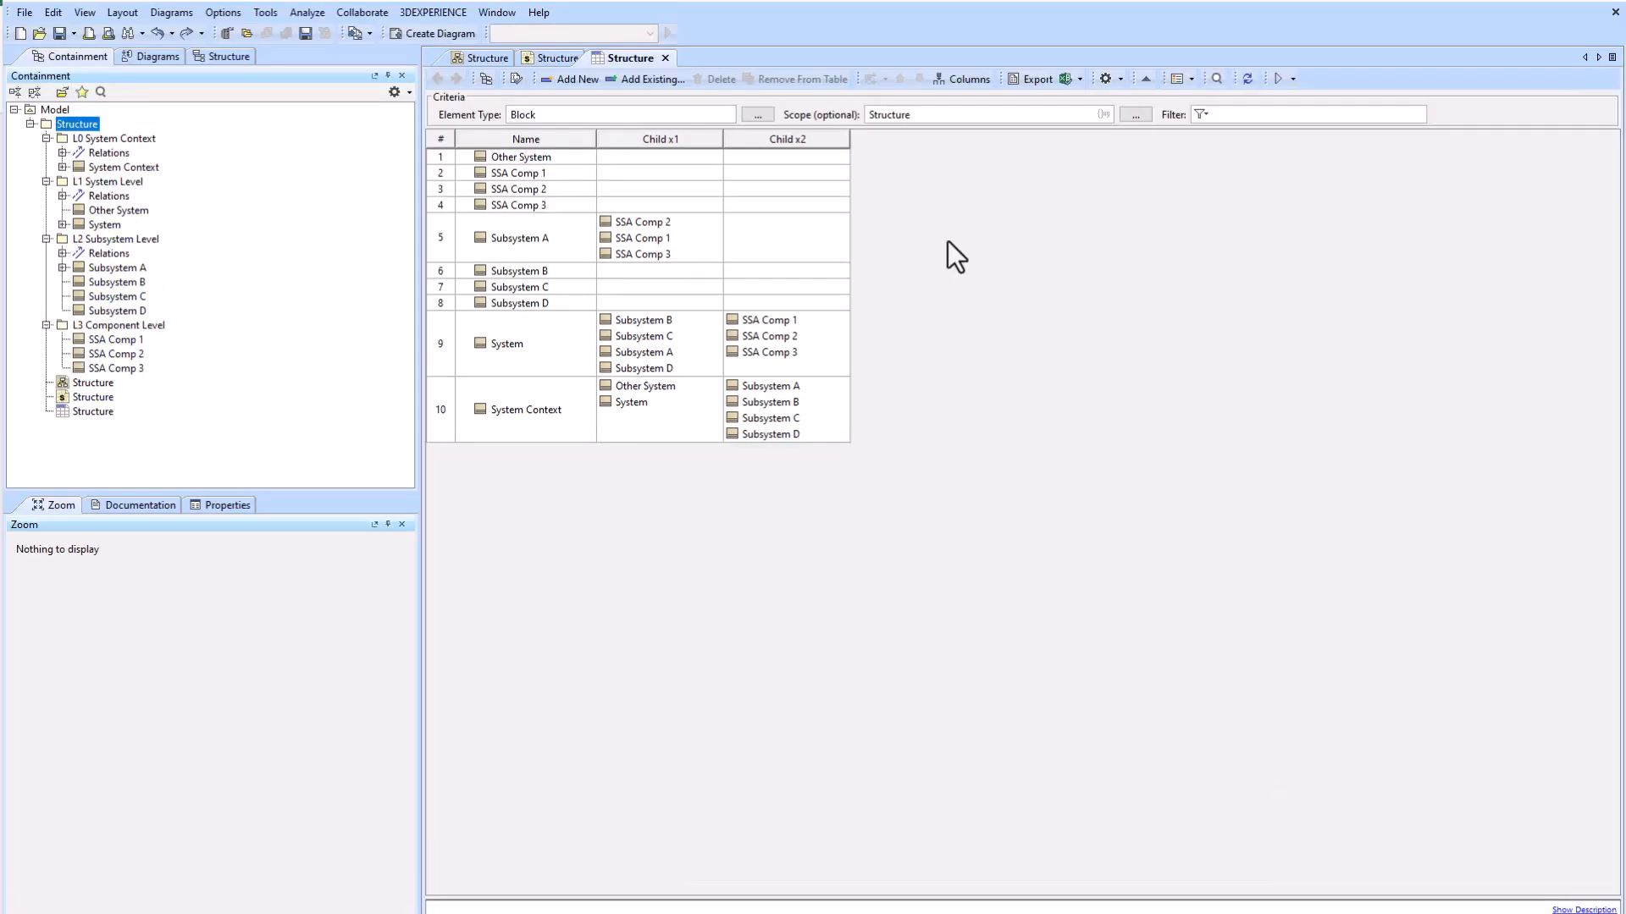
Step: Scope the table to L0 System Context, then L2 Subsystem Level and L3 Component Level packages
left_click(116, 138)
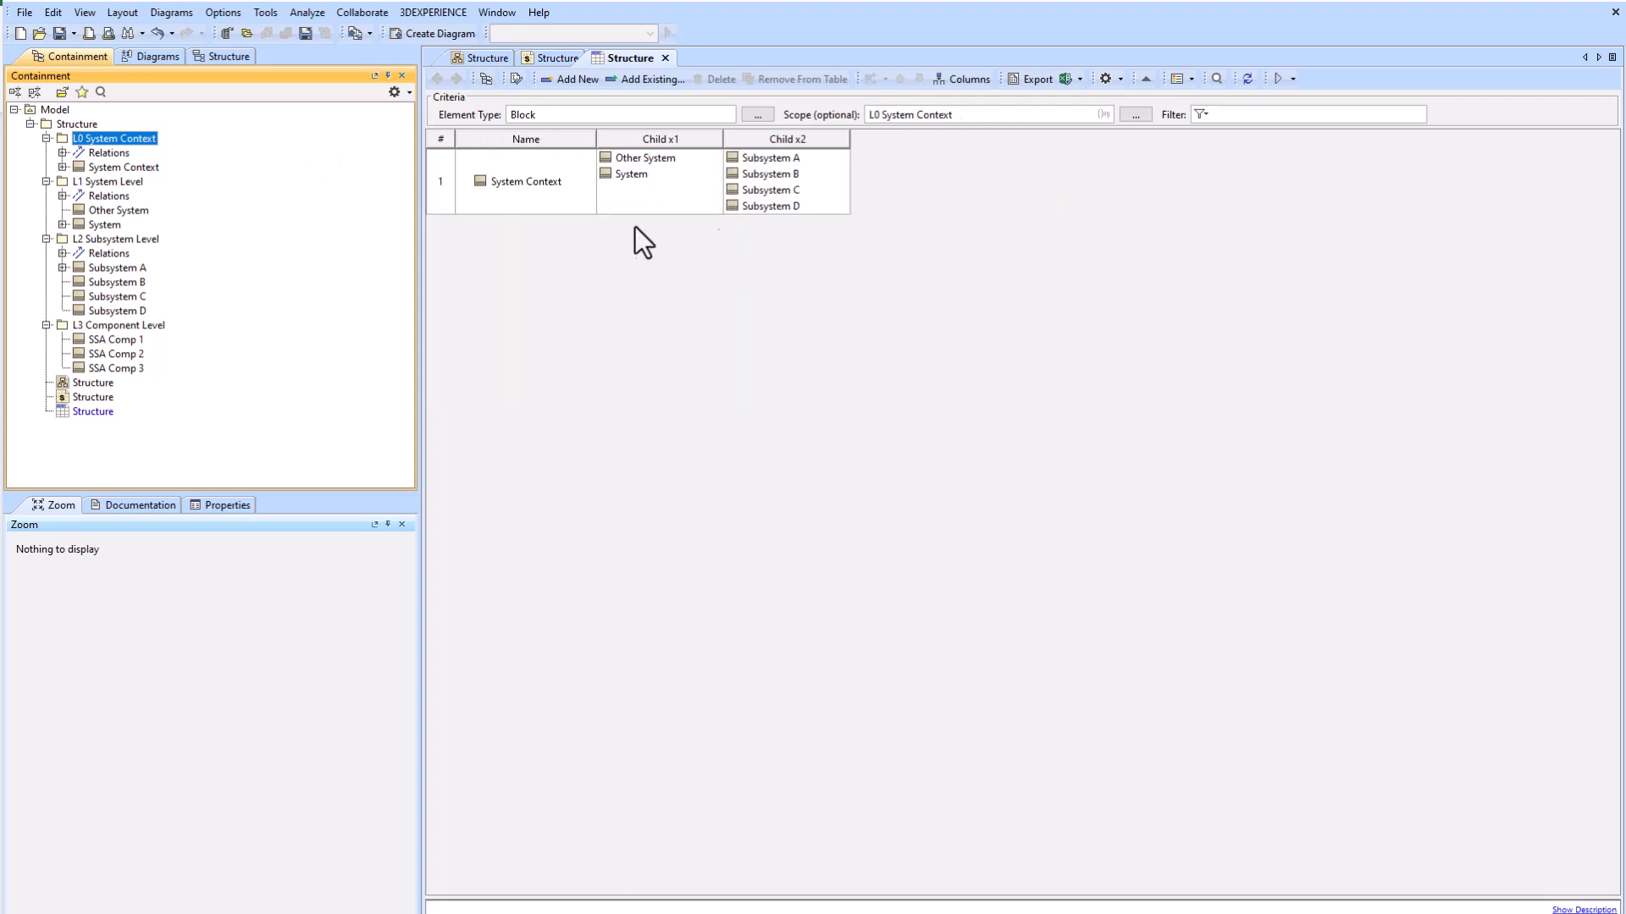
left_click(107, 181)
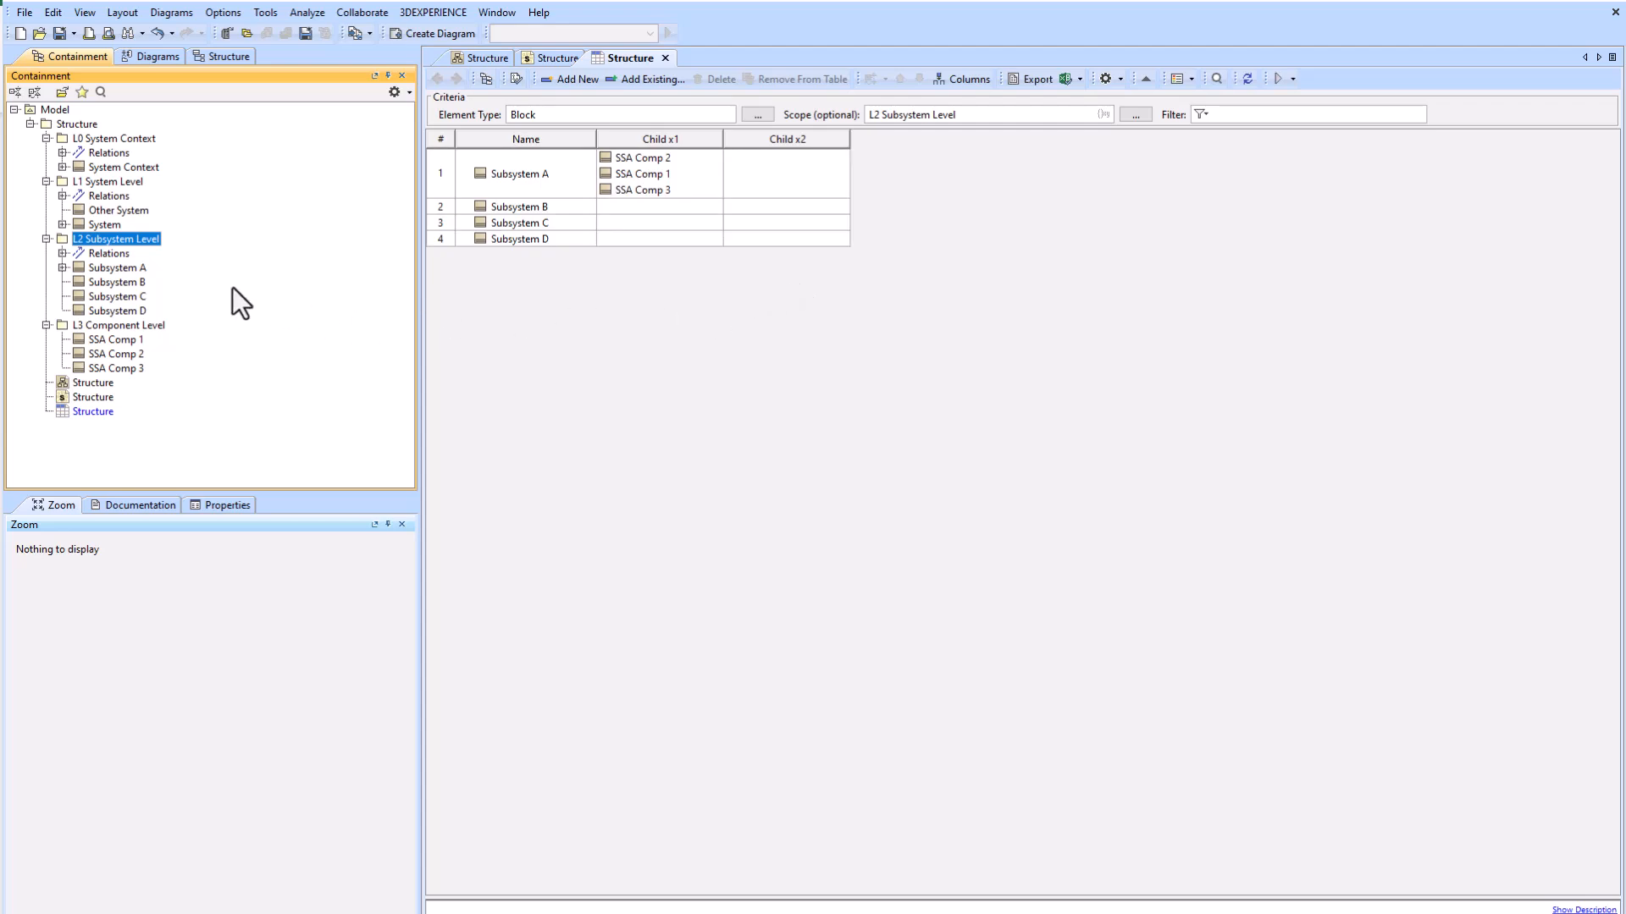
left_click(125, 325)
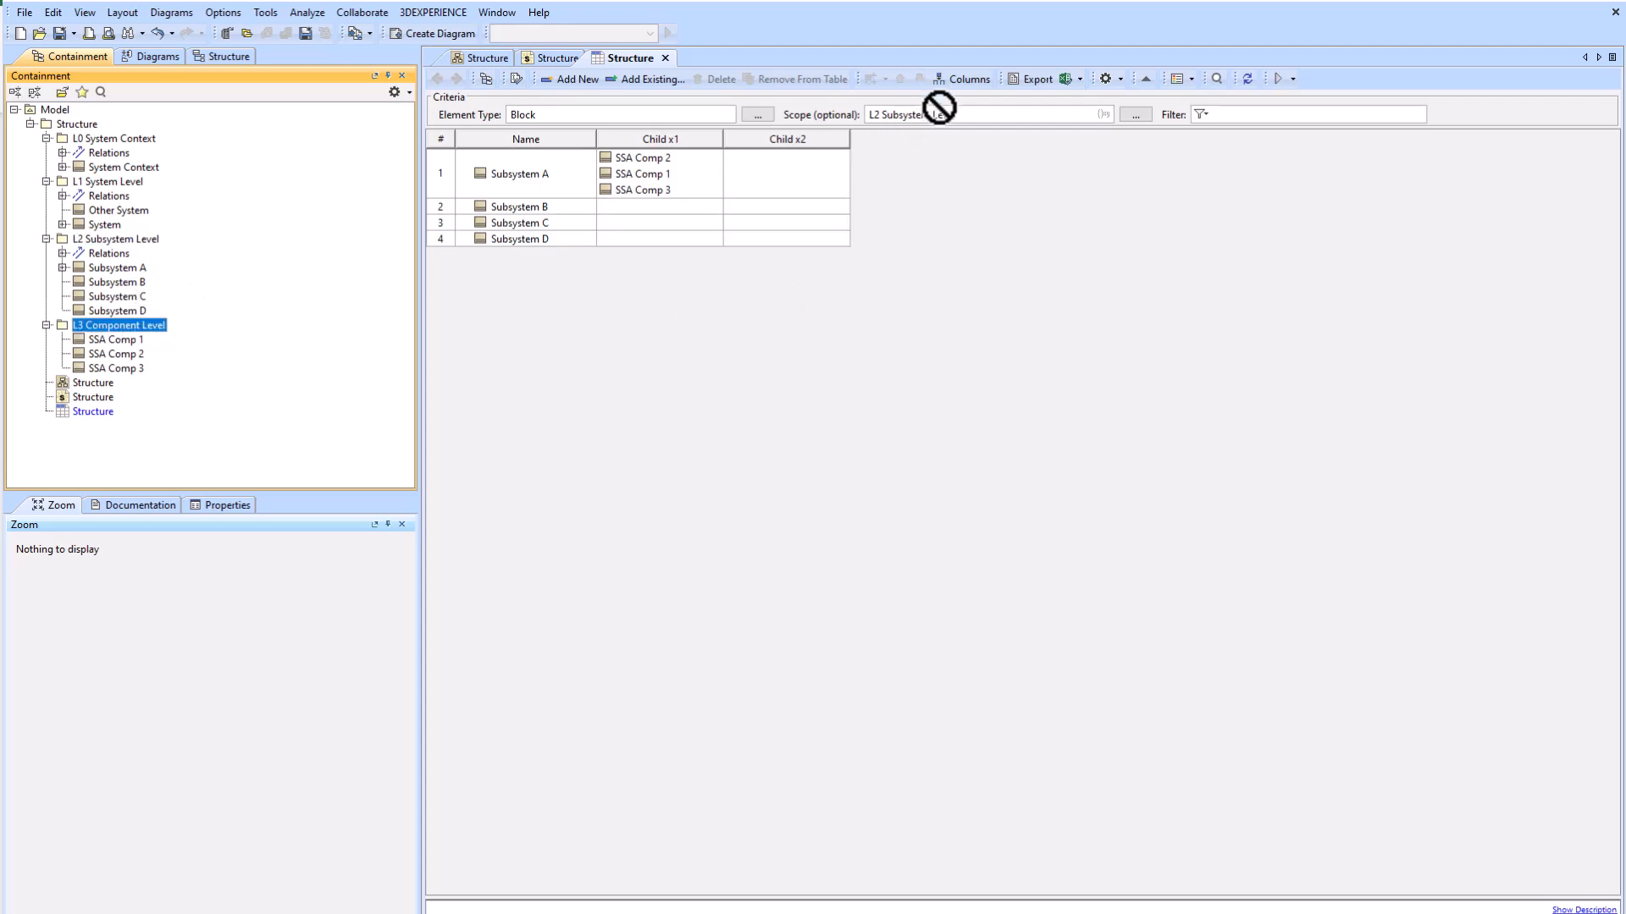